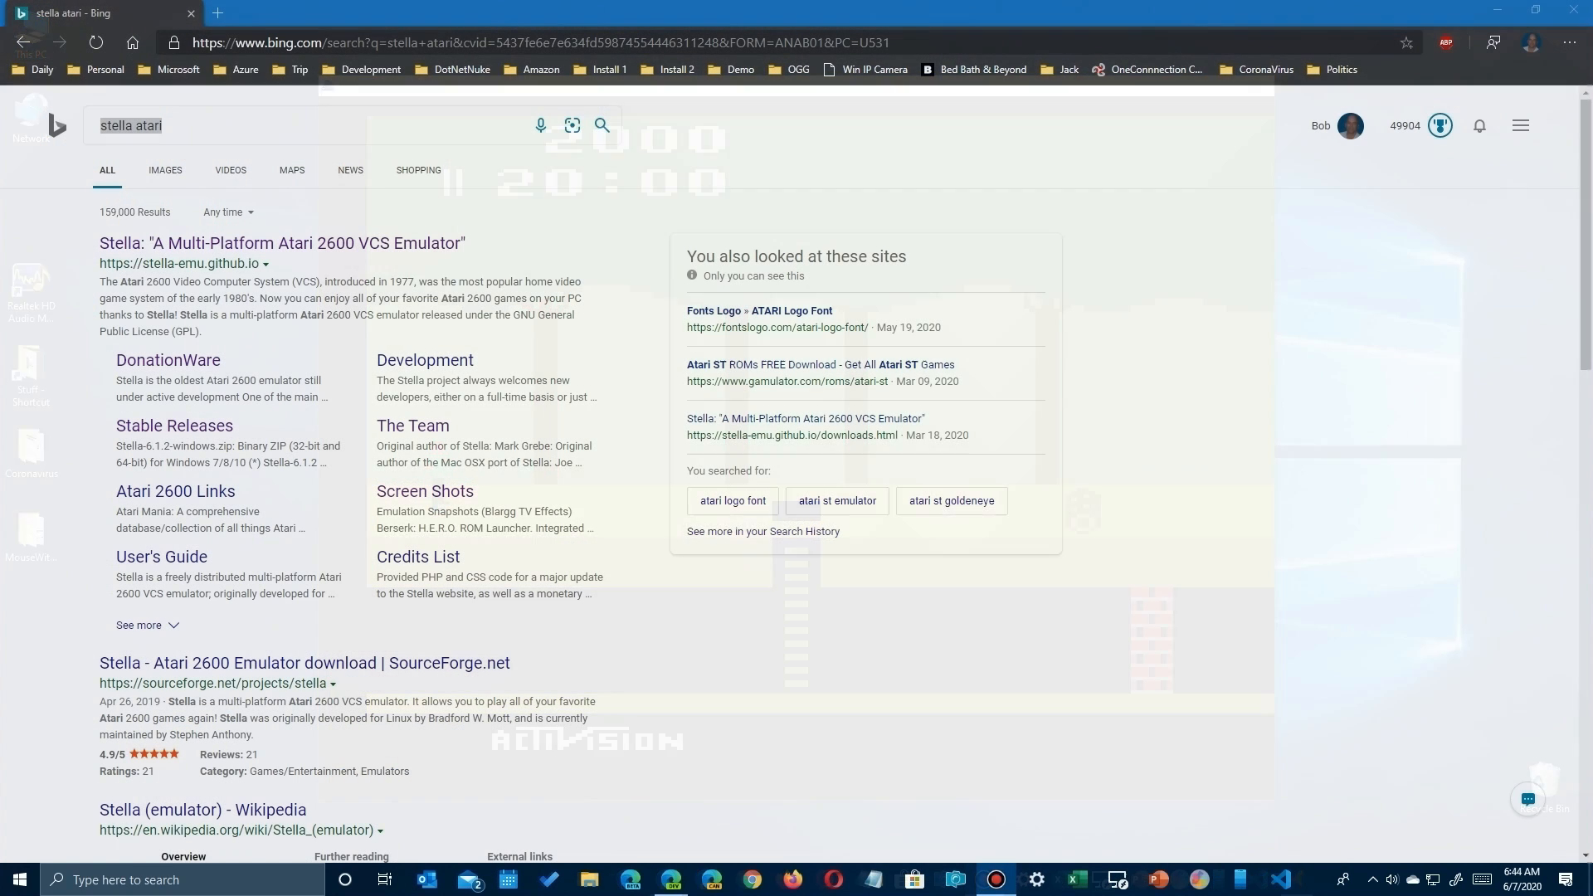
# Open the Stella emulator website and browse its DonationWare and The Team pages
pyautogui.click(253, 125)
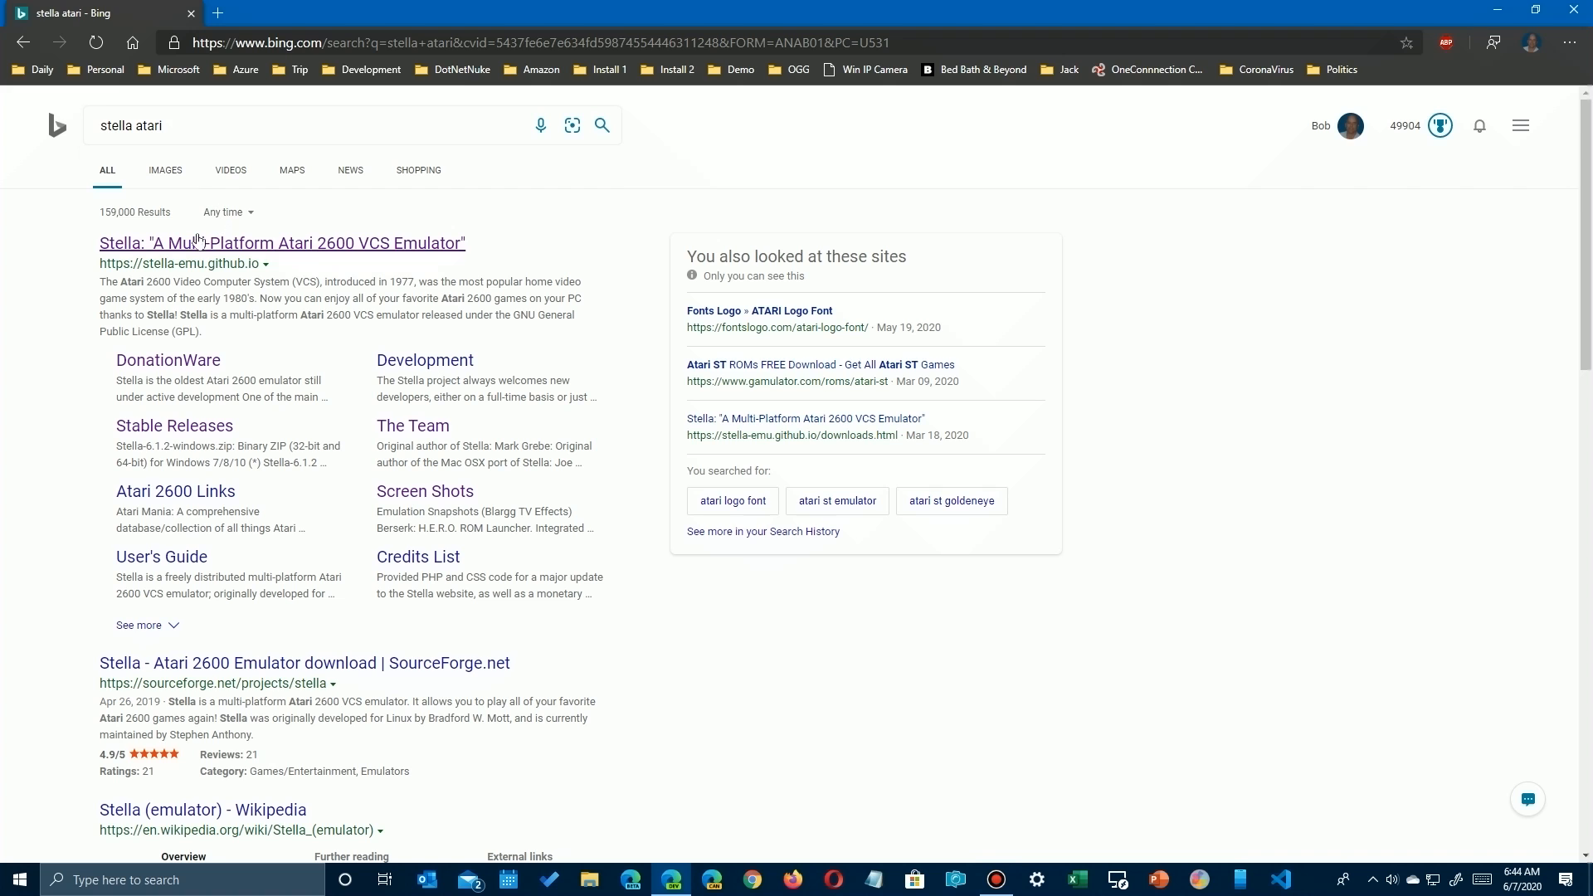
pyautogui.moveTo(175, 271)
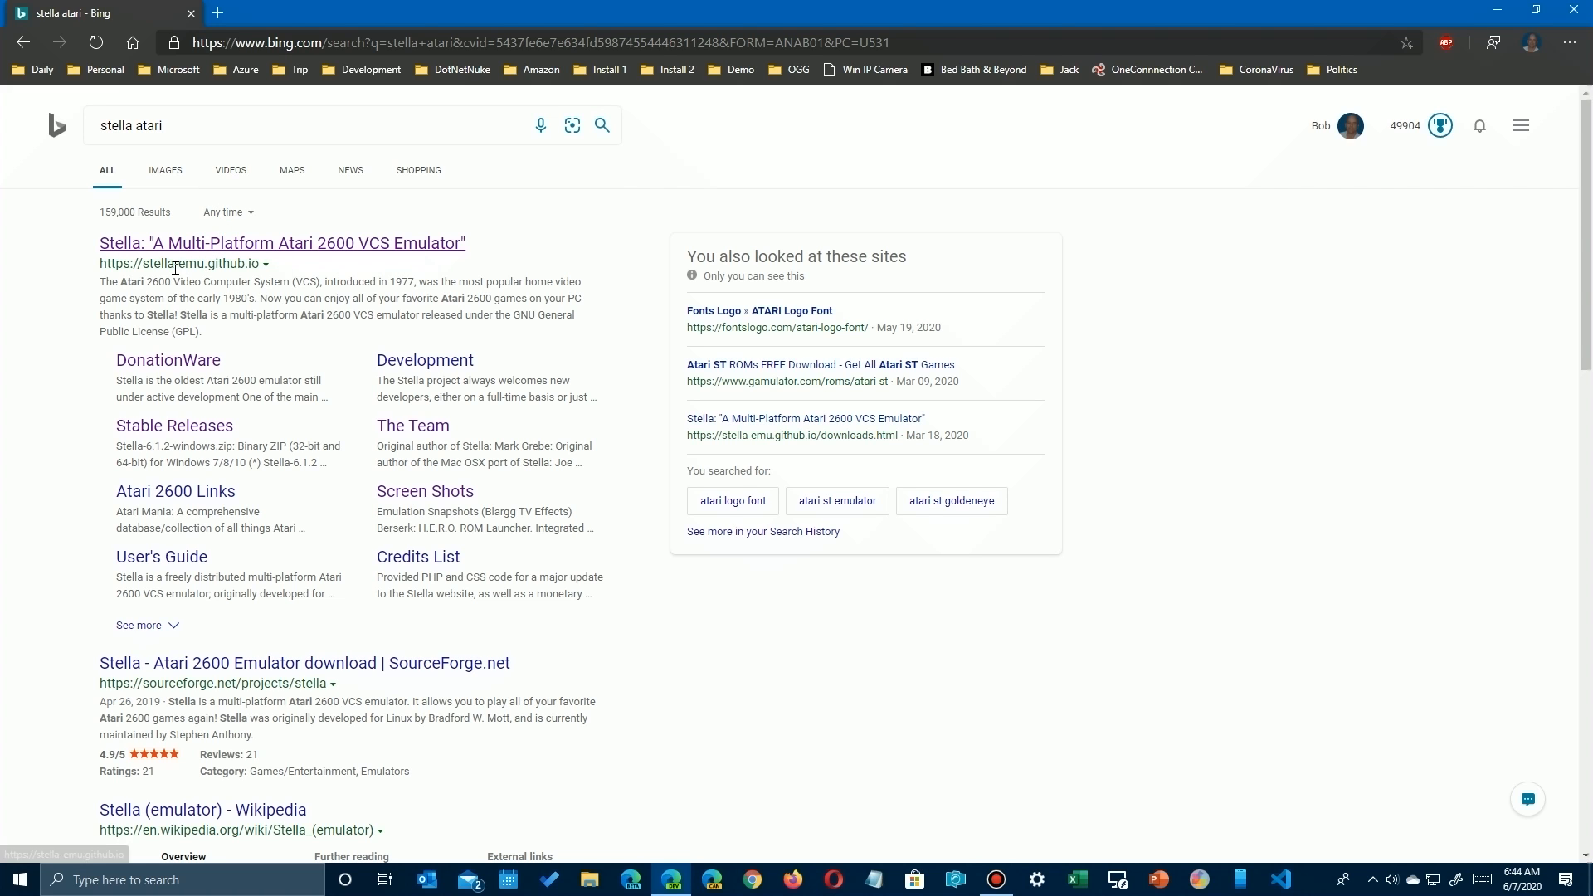
pyautogui.click(281, 243)
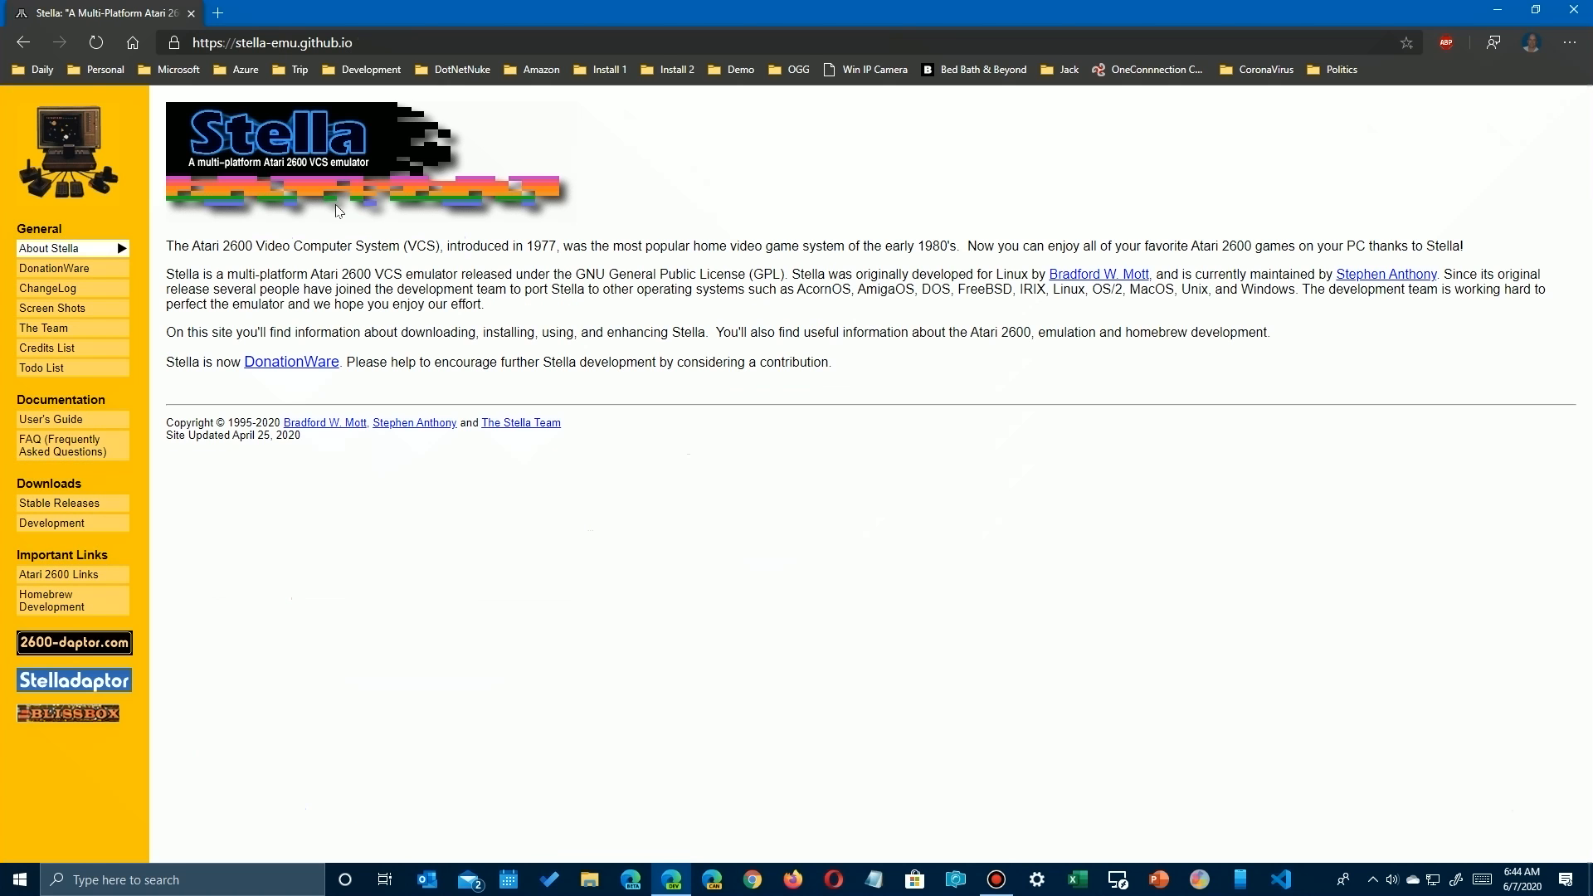
pyautogui.moveTo(253, 227)
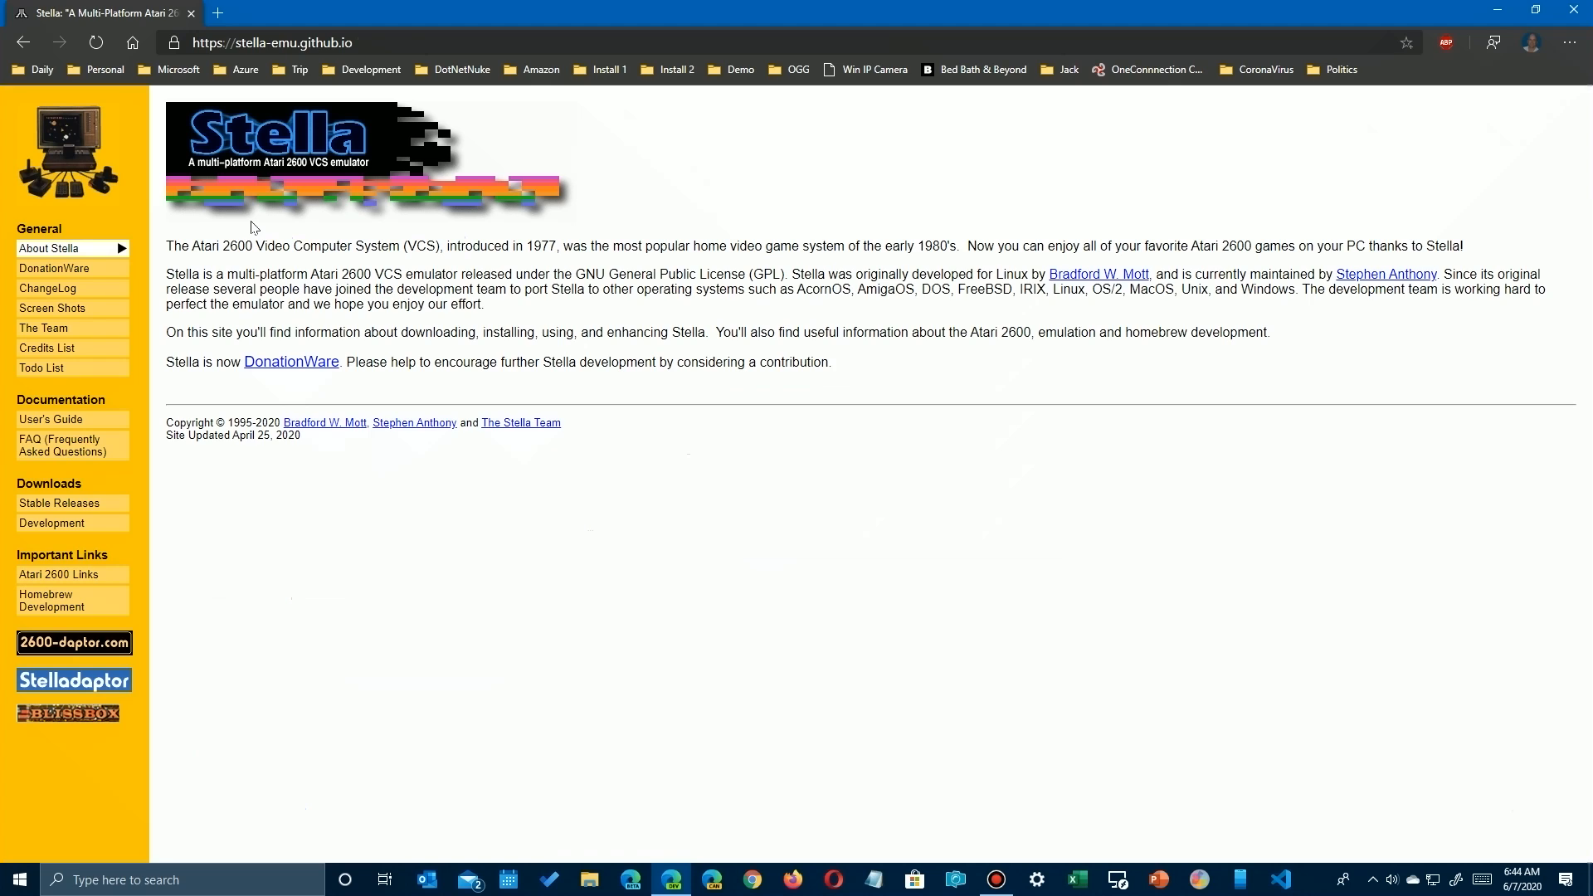
pyautogui.moveTo(298, 380)
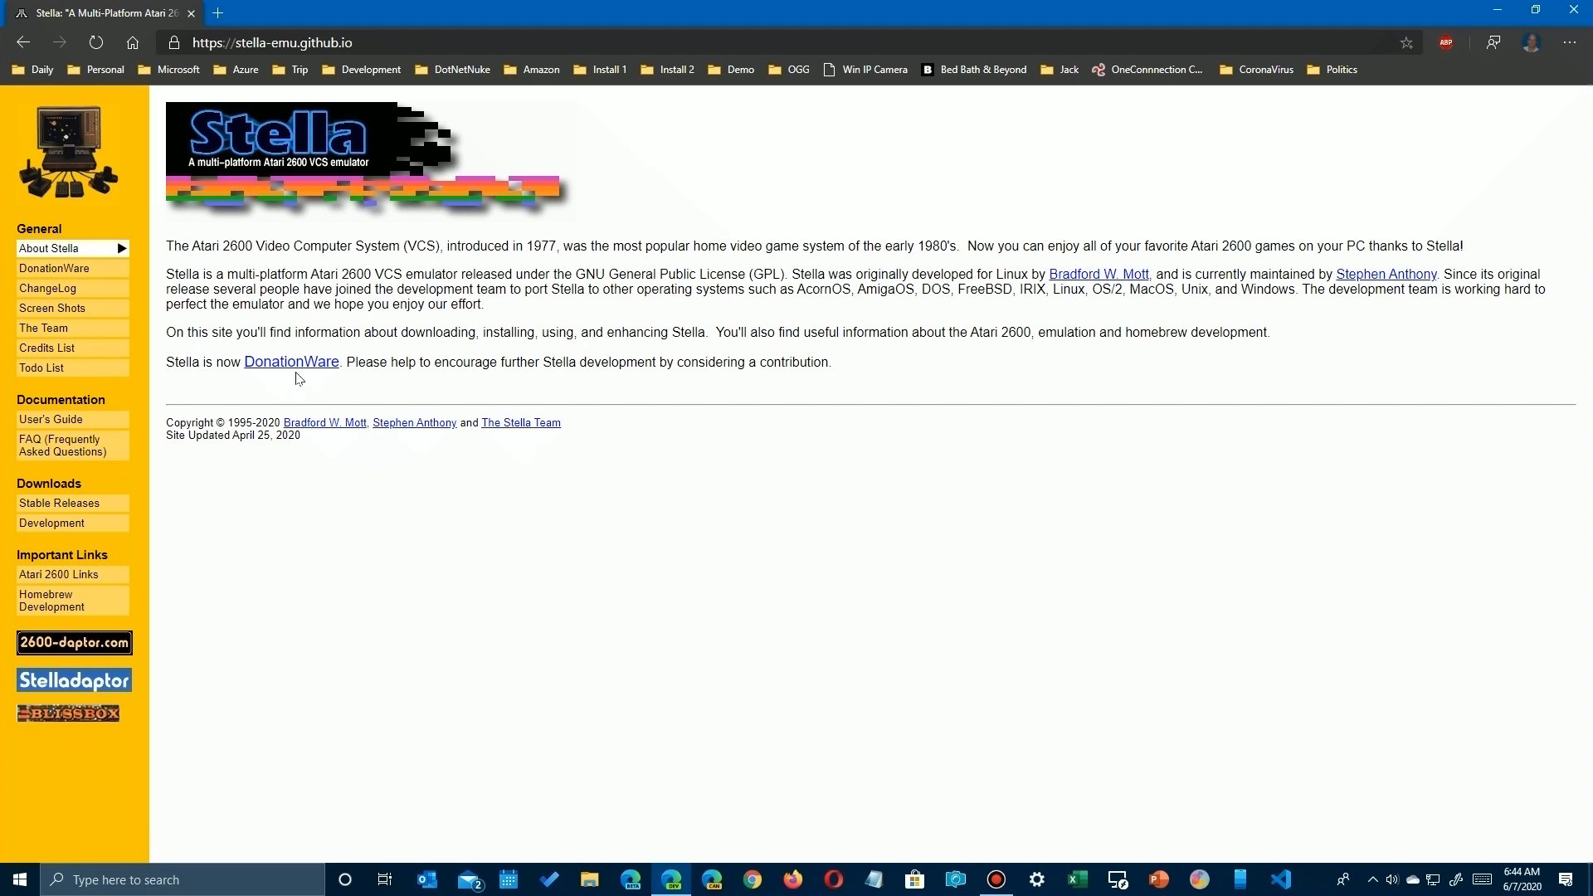
pyautogui.moveTo(290, 361)
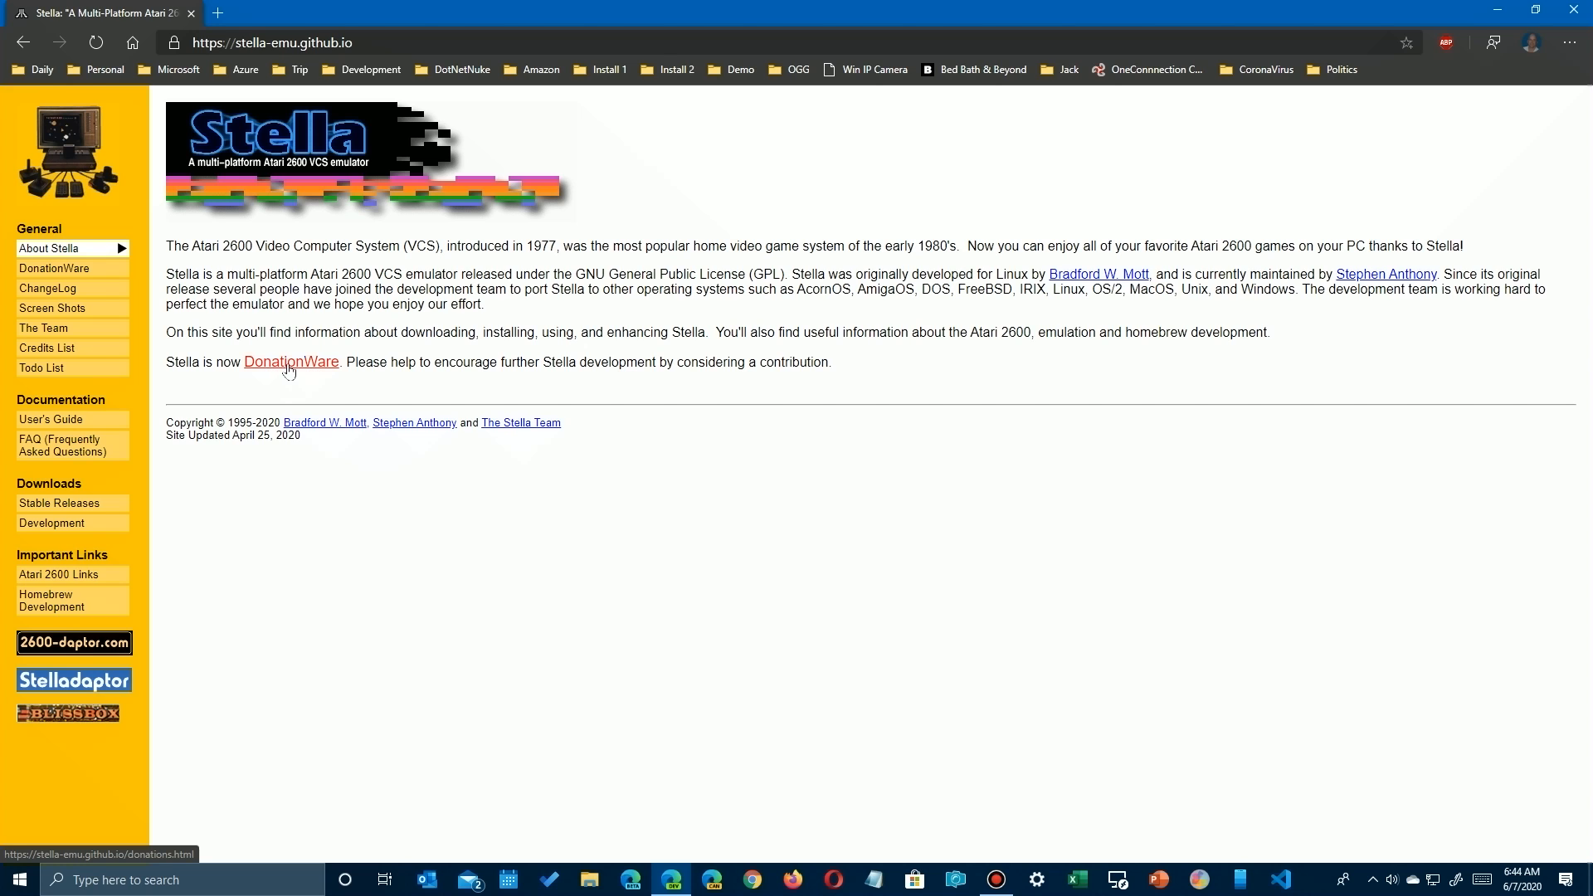
pyautogui.click(290, 362)
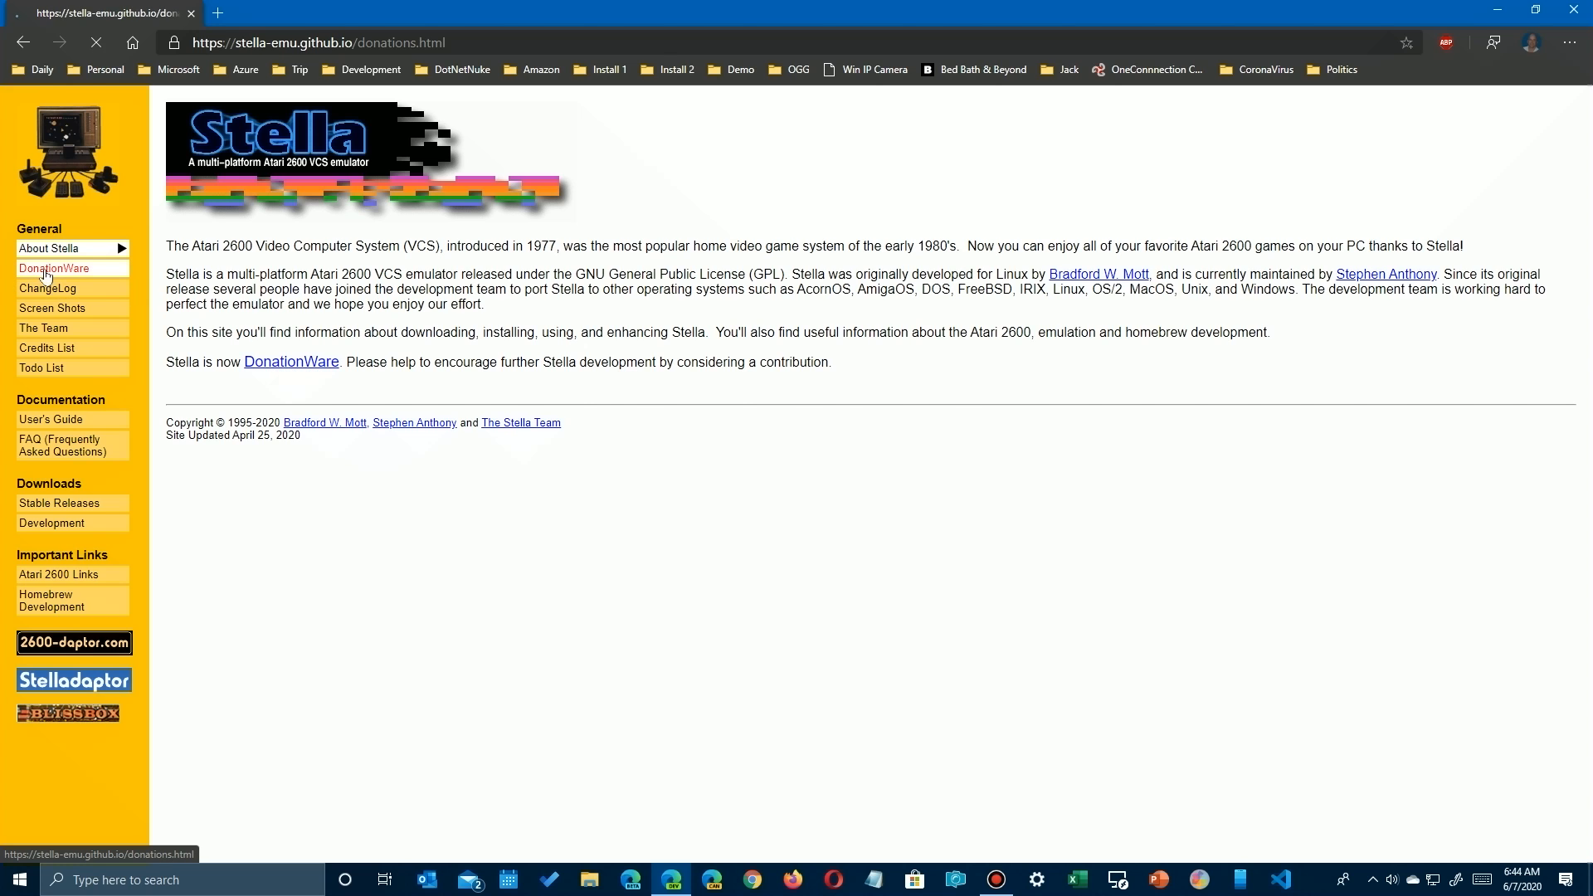
pyautogui.click(54, 268)
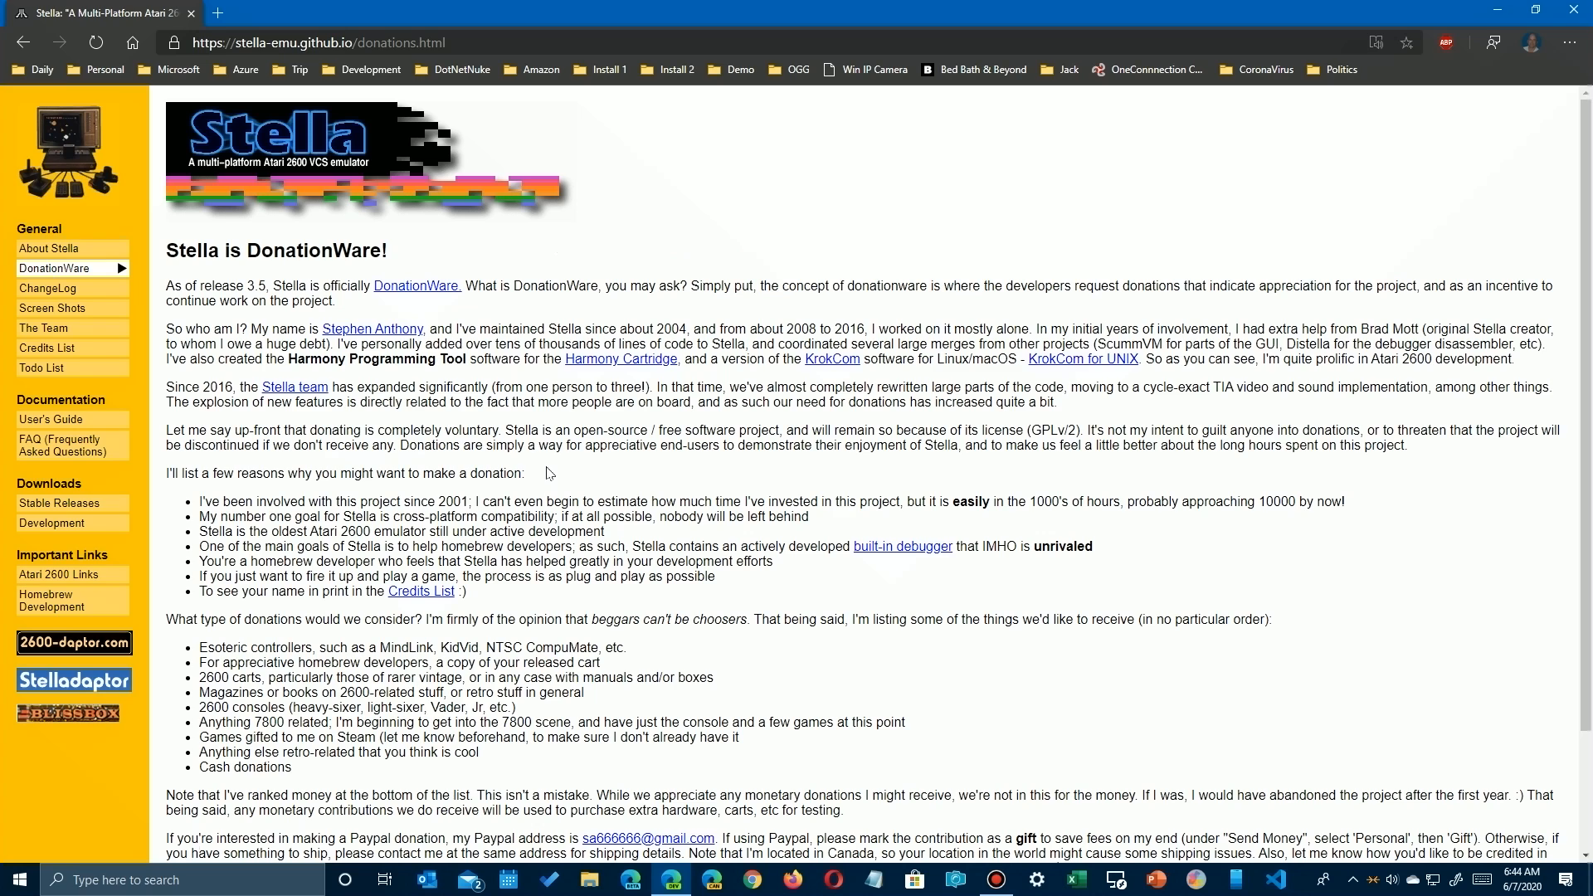
pyautogui.moveTo(46, 288)
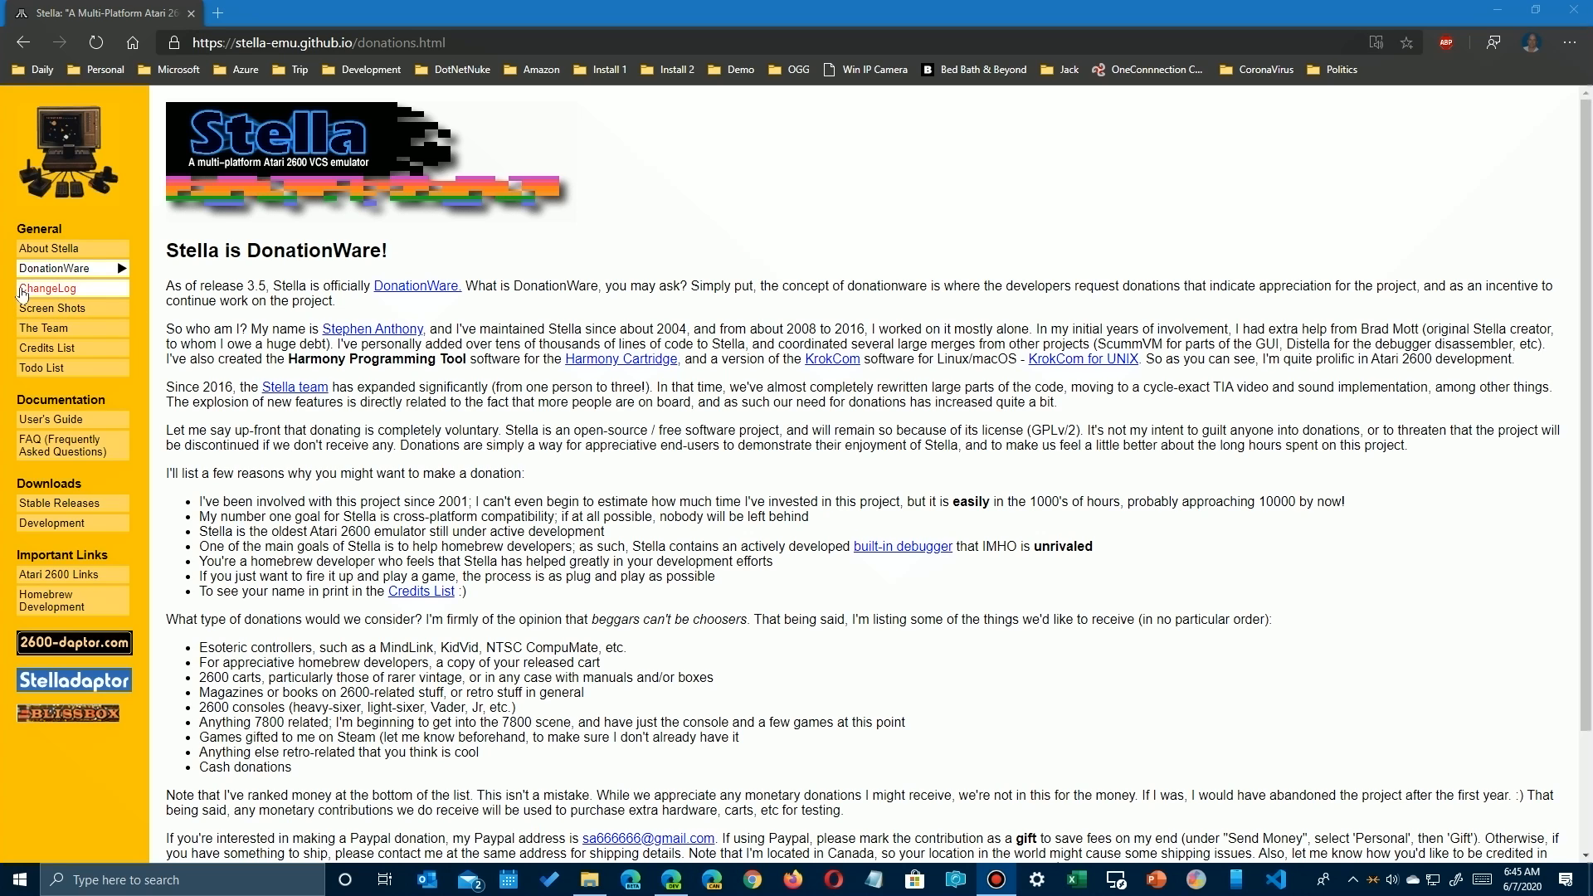
pyautogui.moveTo(56, 312)
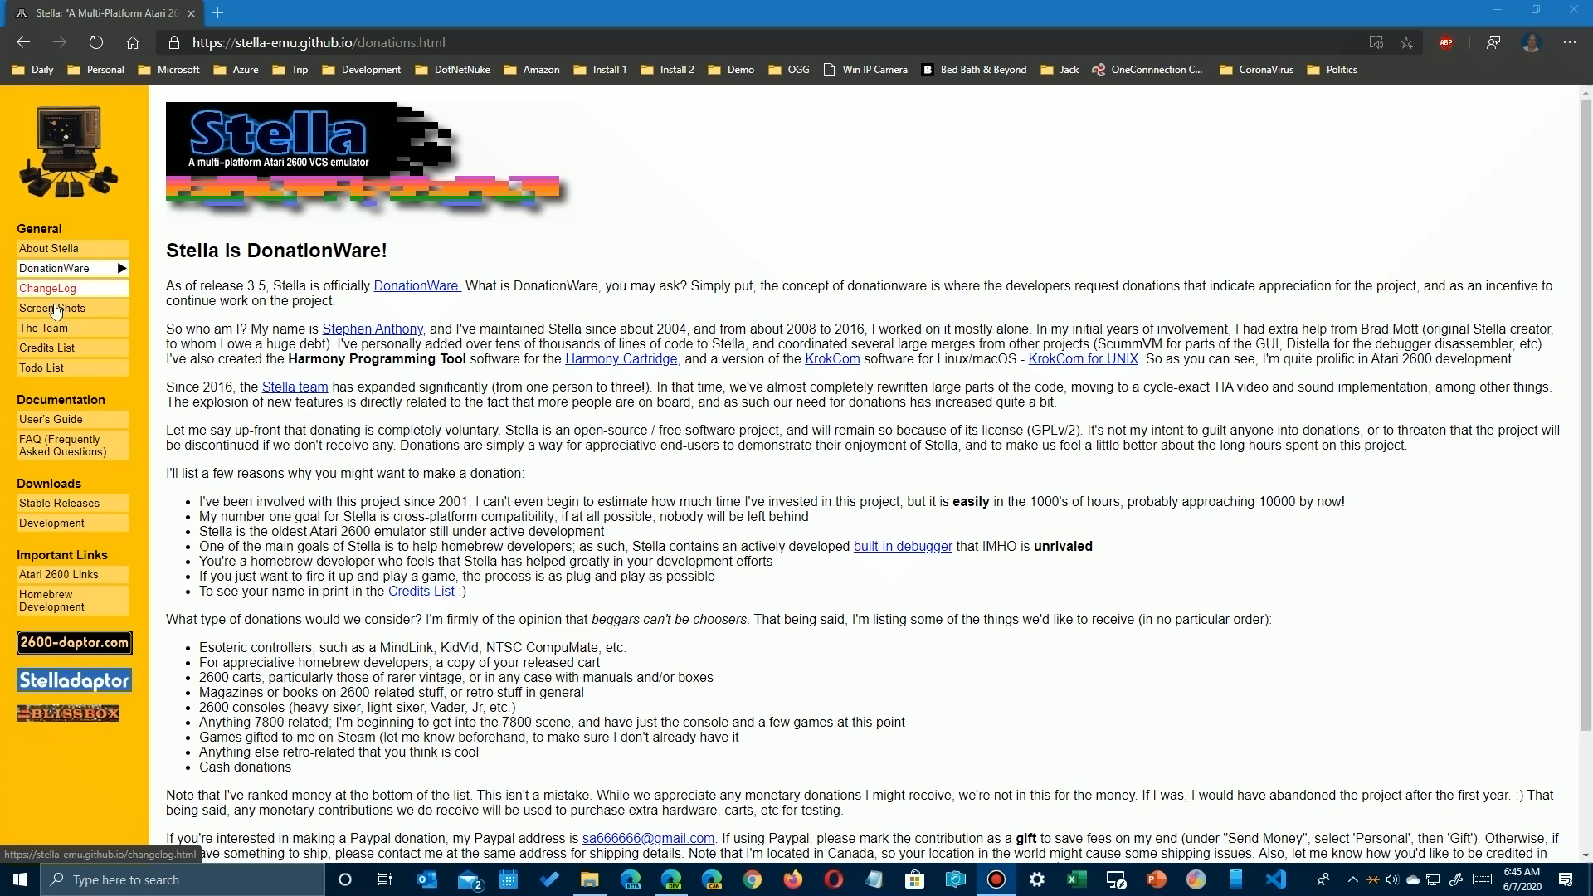
pyautogui.click(42, 327)
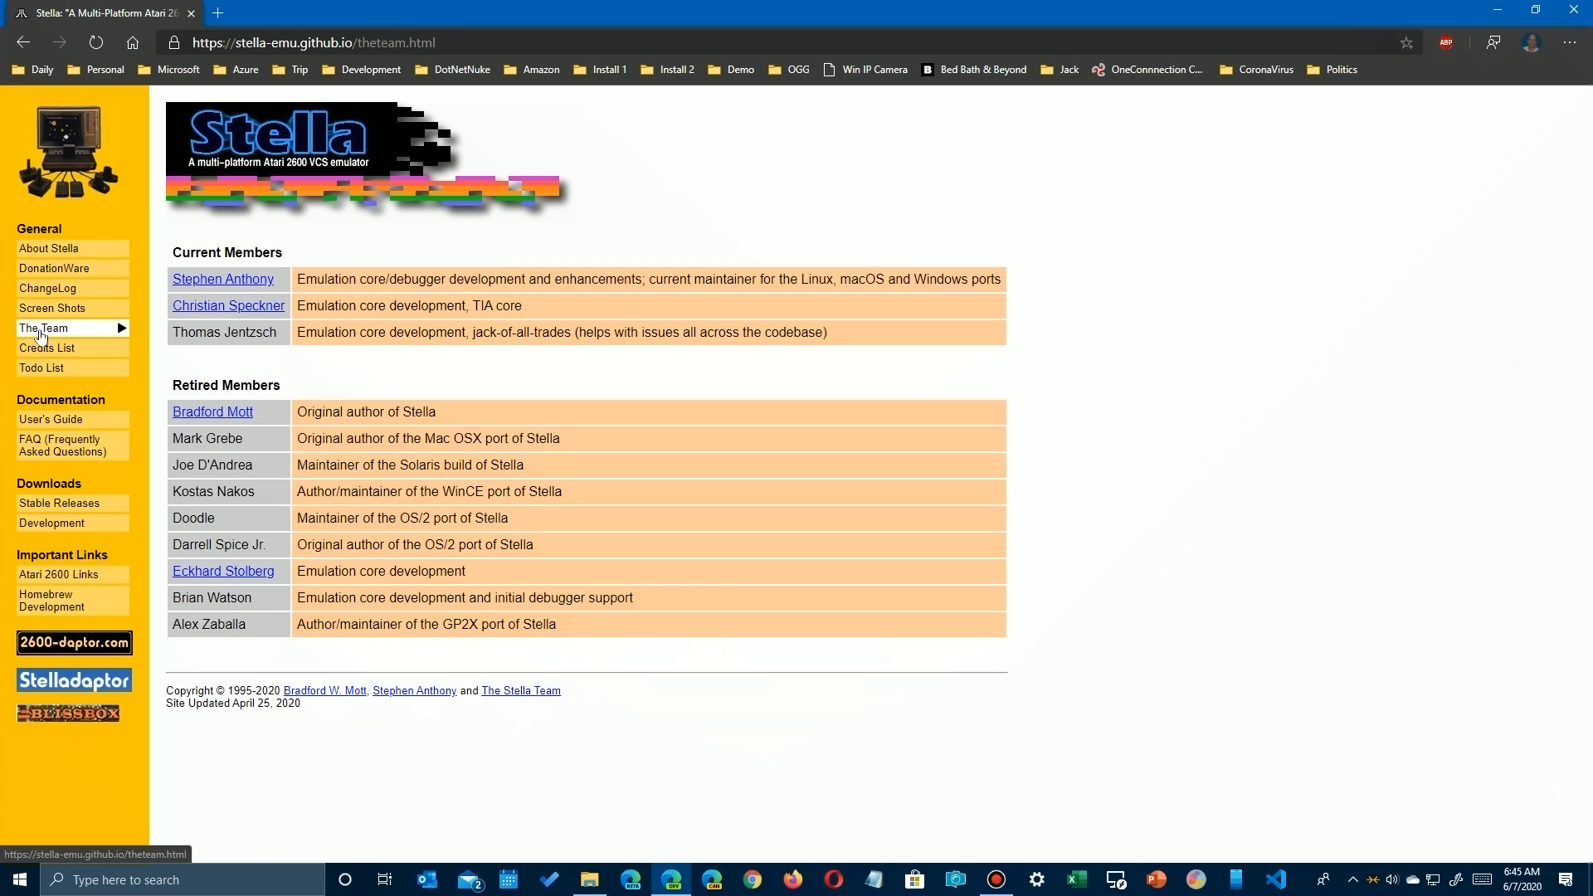
pyautogui.moveTo(46, 347)
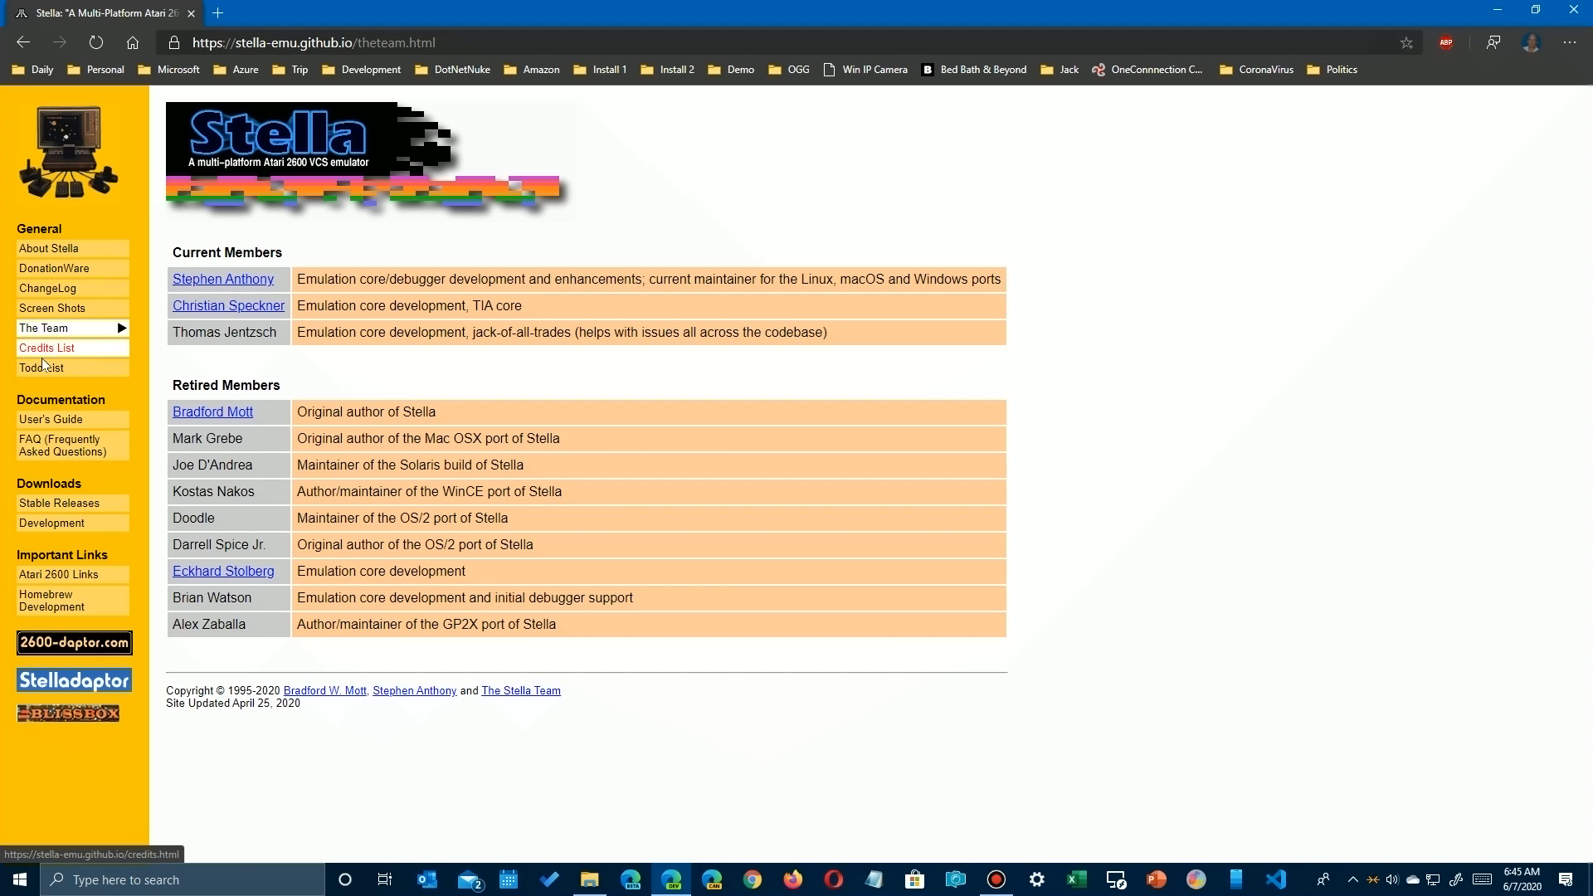
pyautogui.moveTo(50, 418)
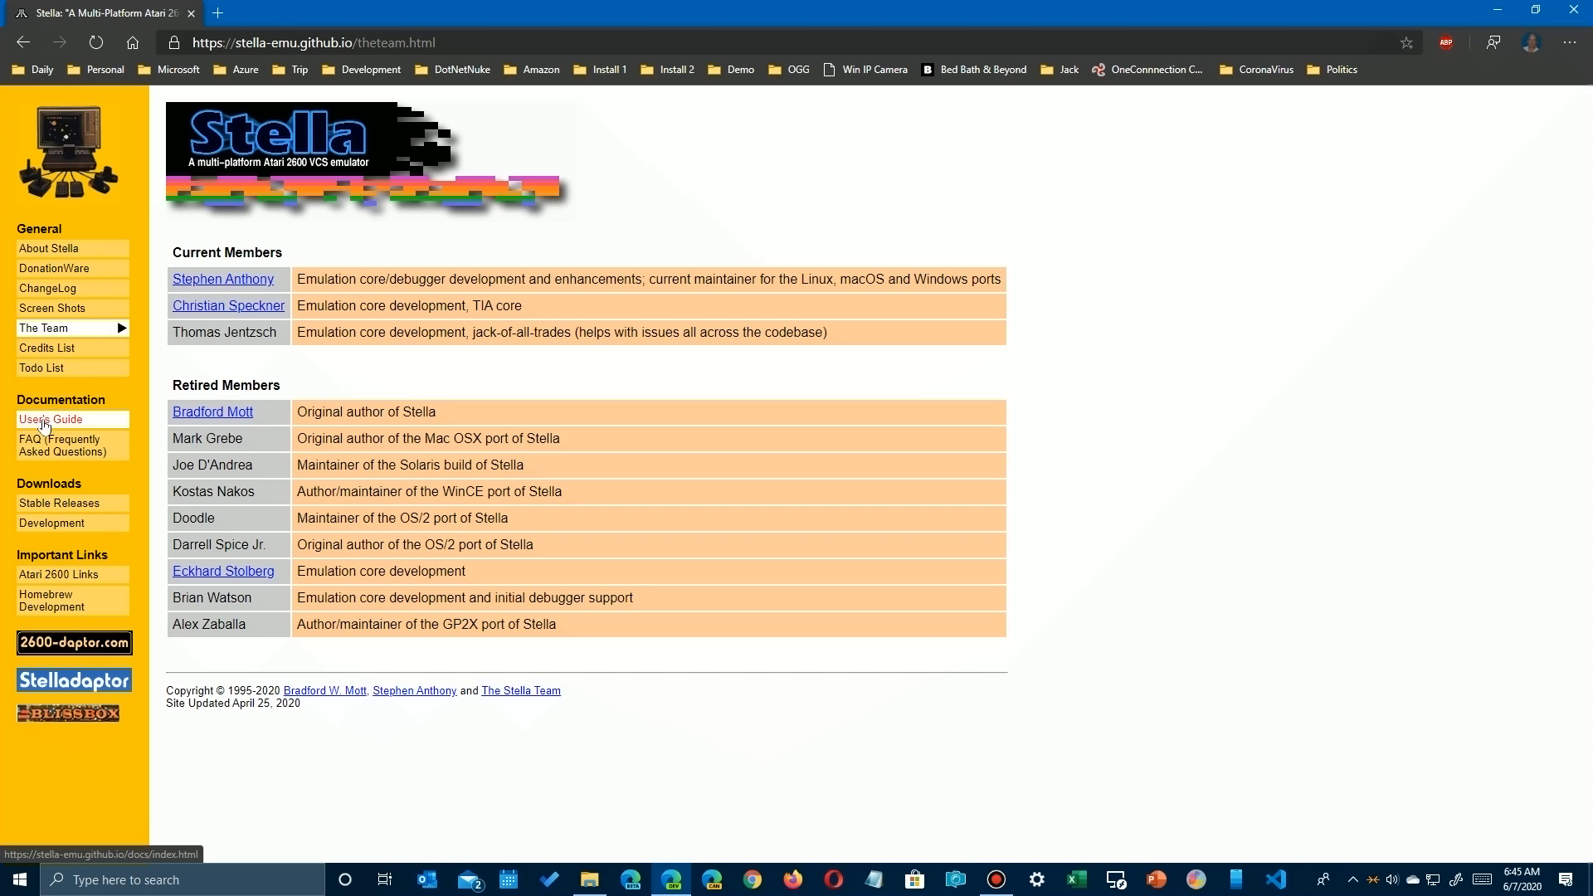
pyautogui.moveTo(59, 502)
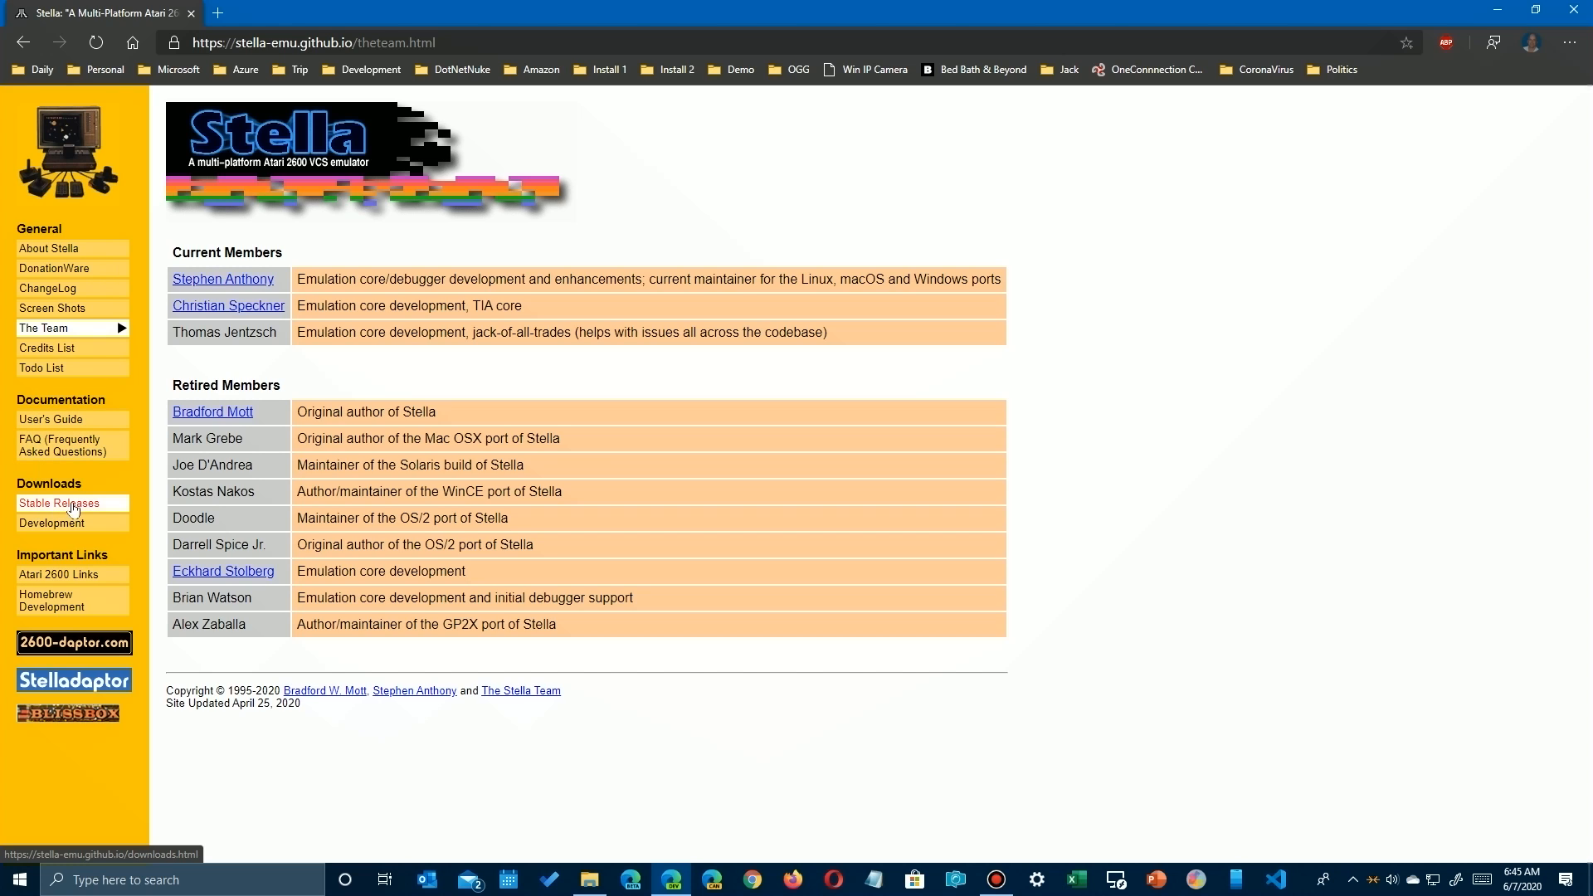
# Go to Stable Releases to see the Stella 6.1.2 Windows, macOS and Linux downloads
pyautogui.click(59, 503)
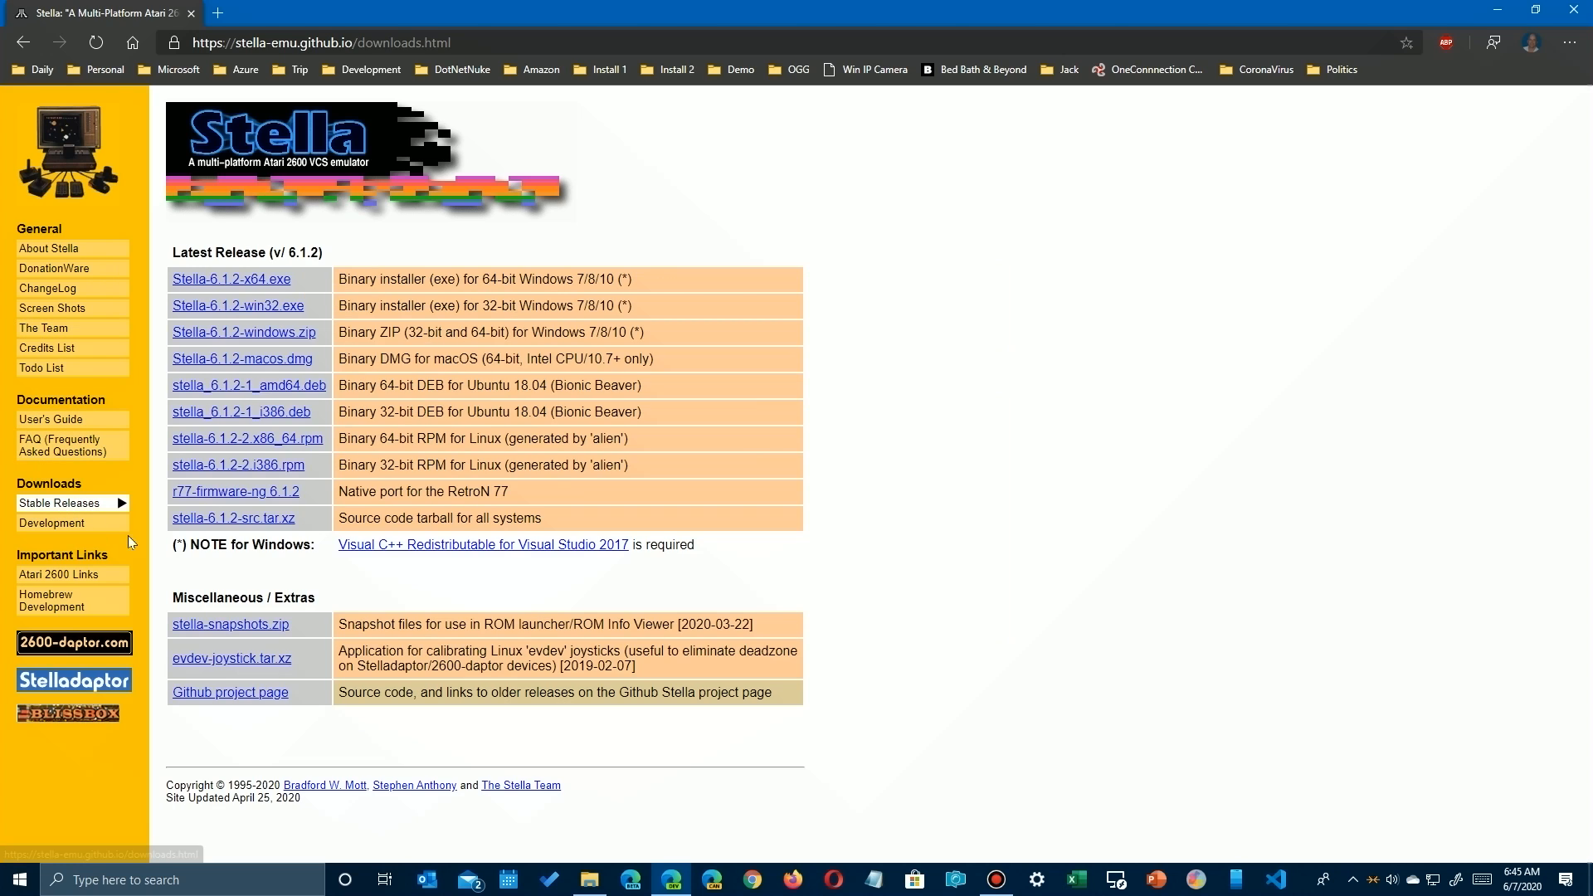
pyautogui.moveTo(309, 273)
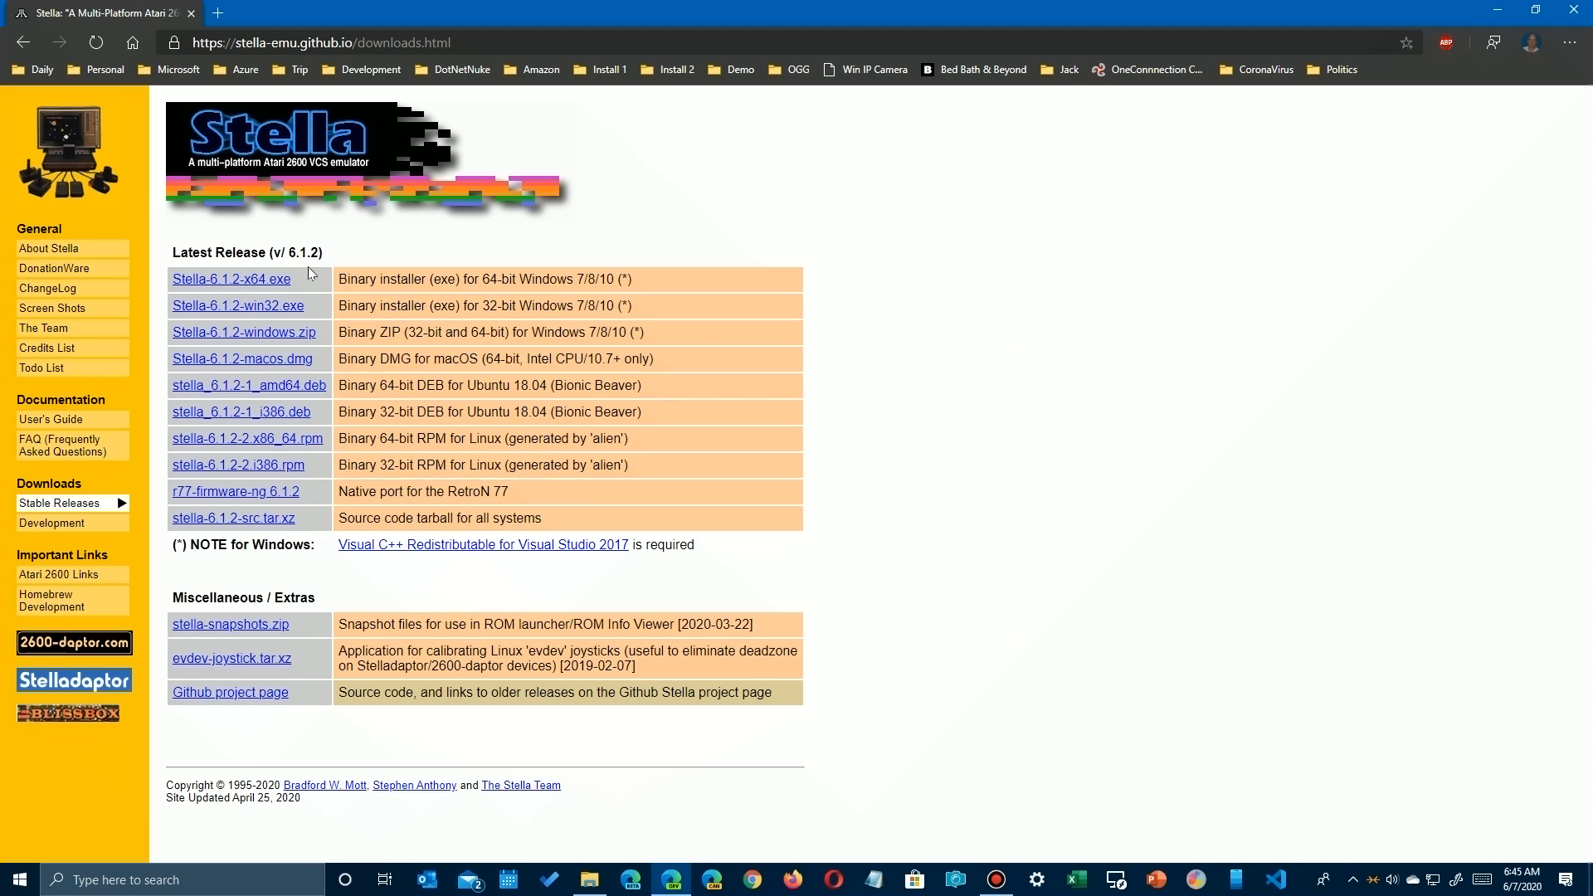
pyautogui.moveTo(231, 279)
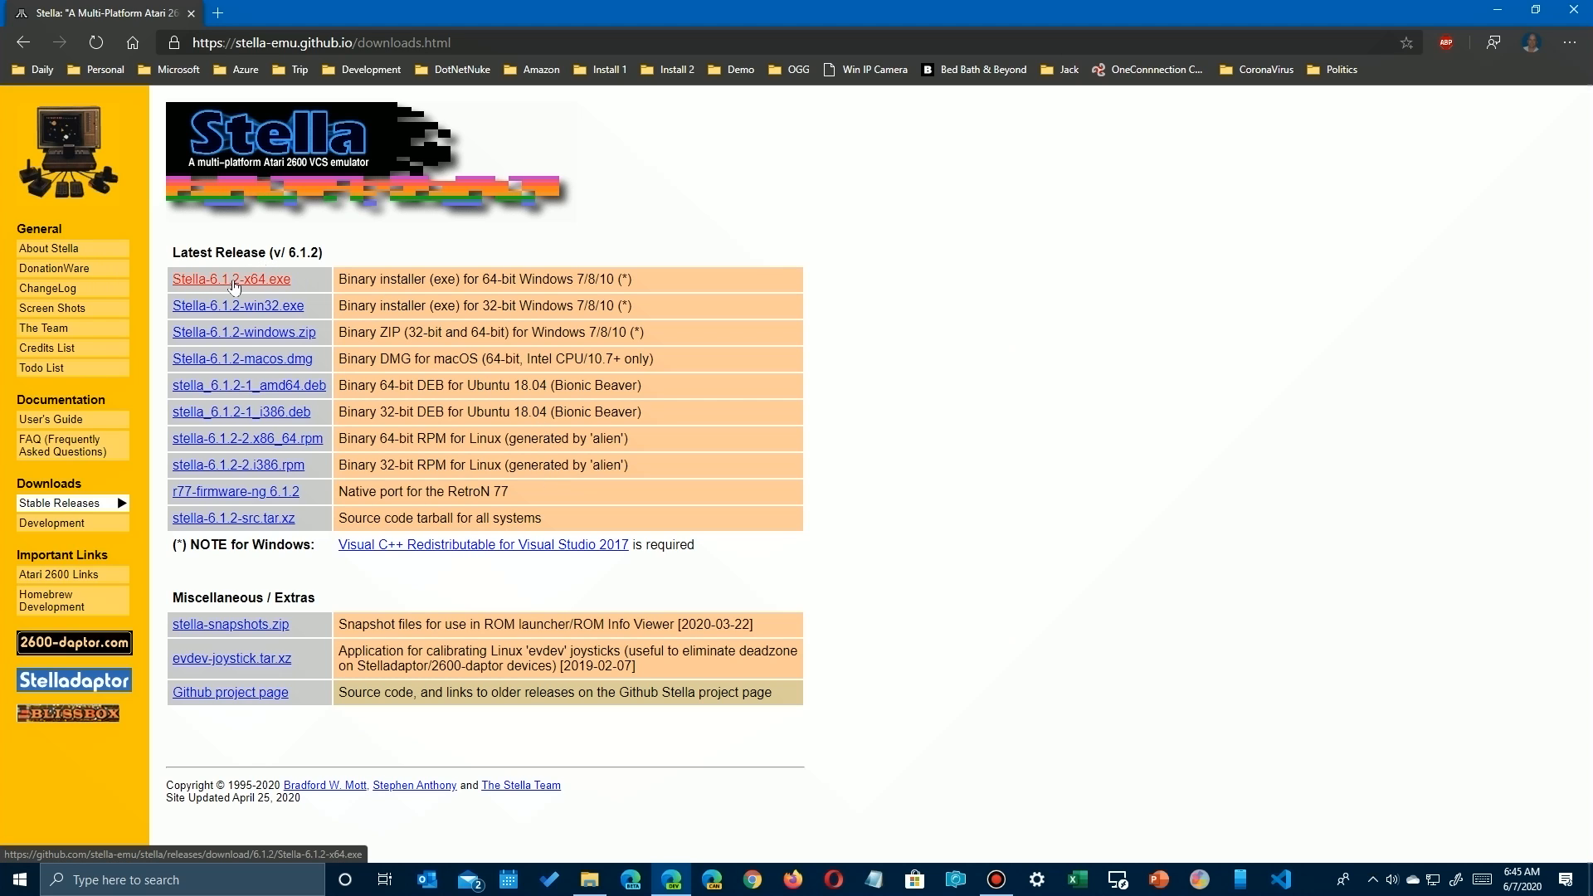
pyautogui.moveTo(239, 306)
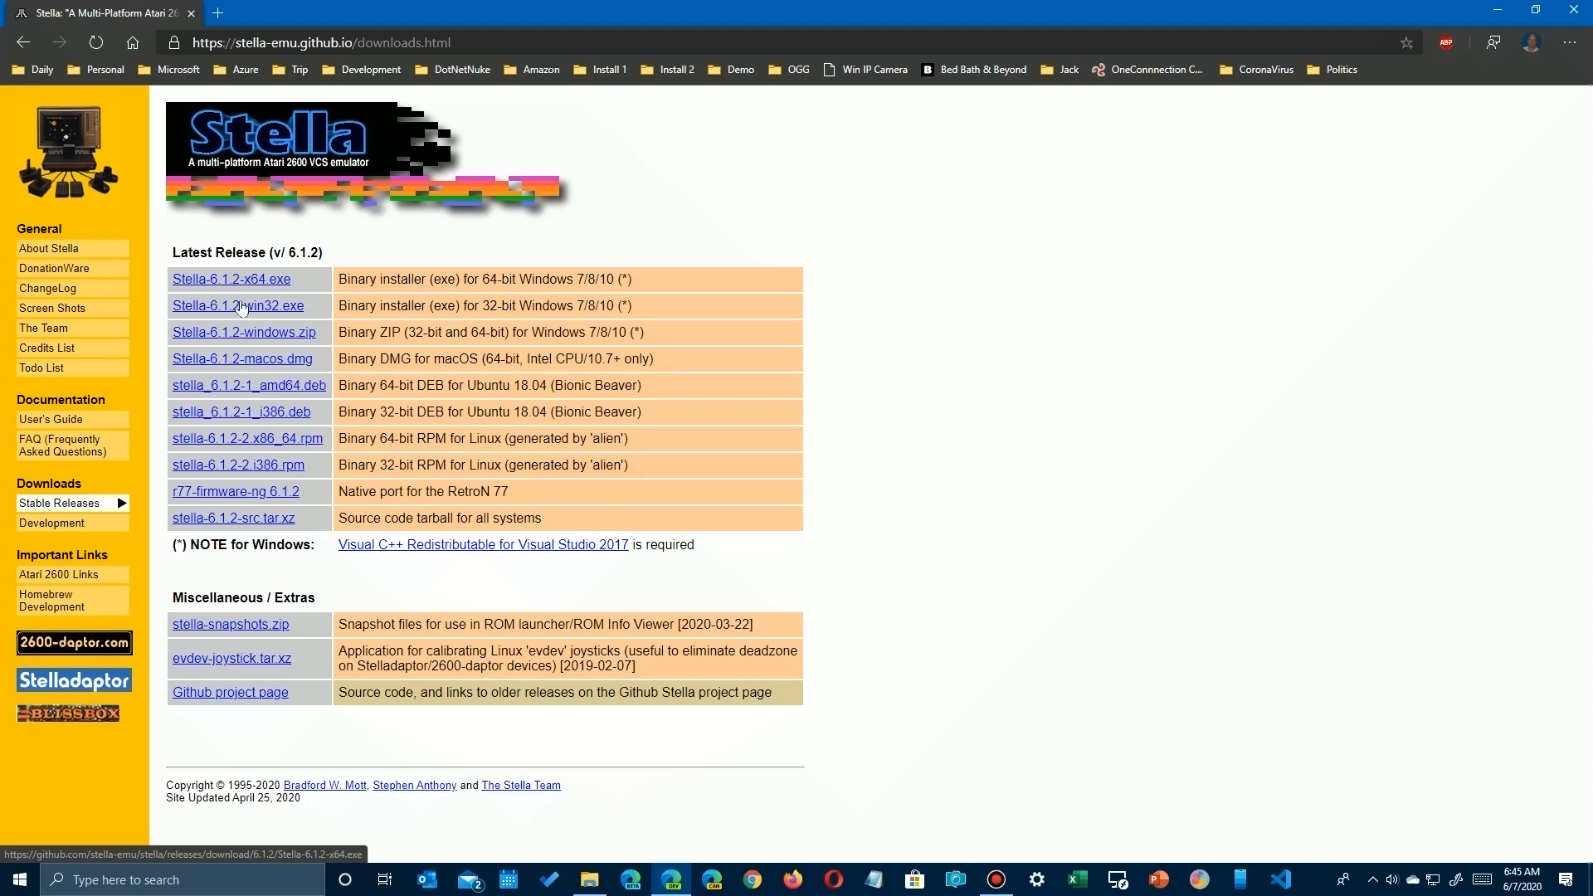
pyautogui.moveTo(557, 295)
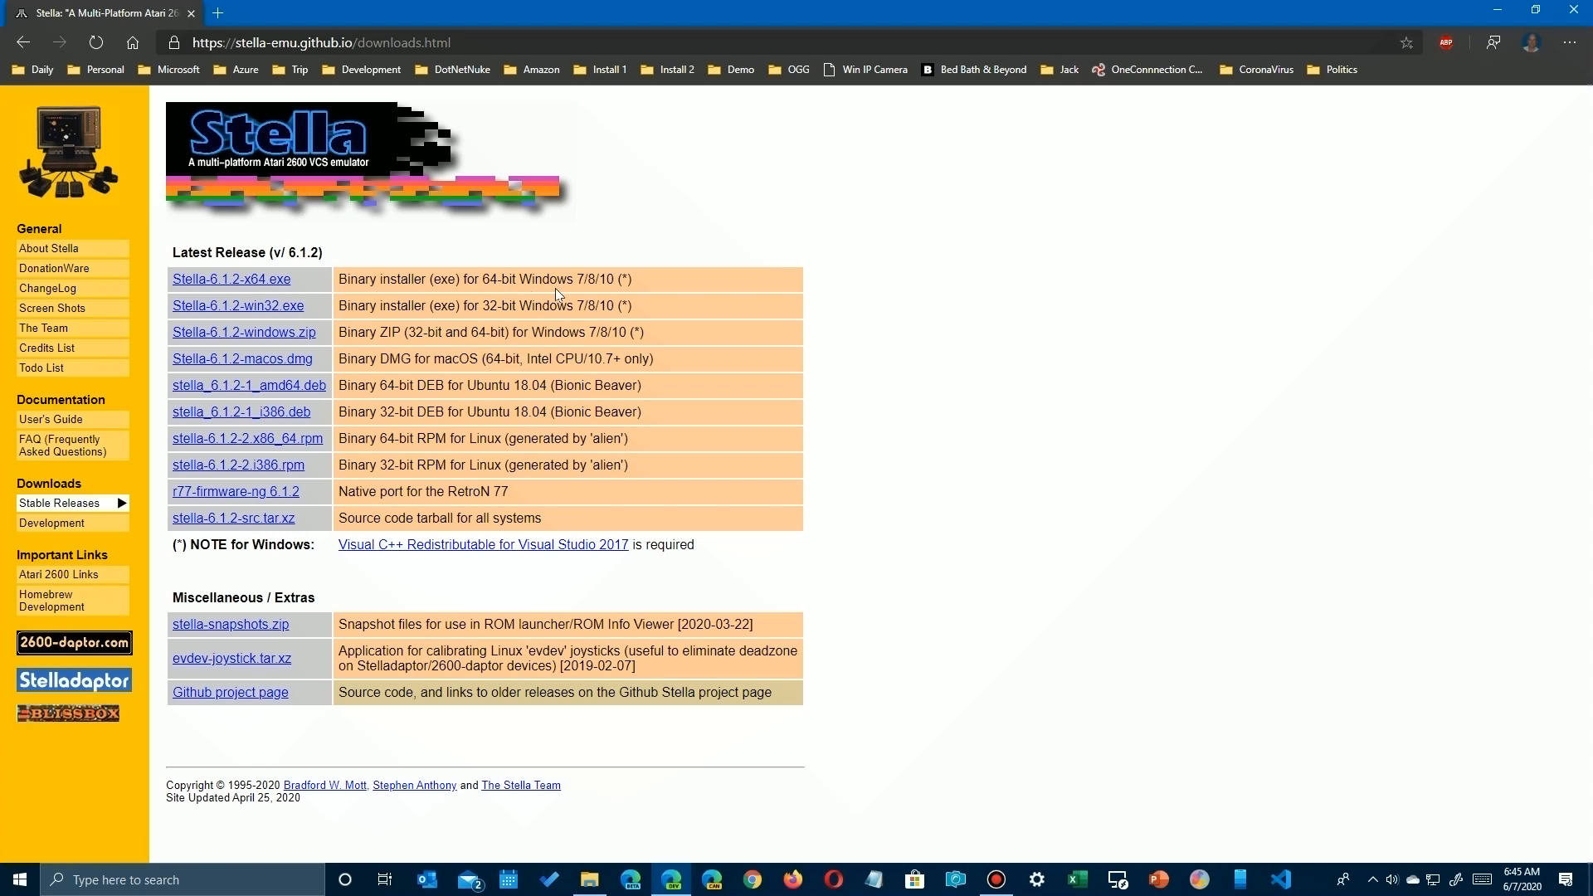
pyautogui.moveTo(375, 336)
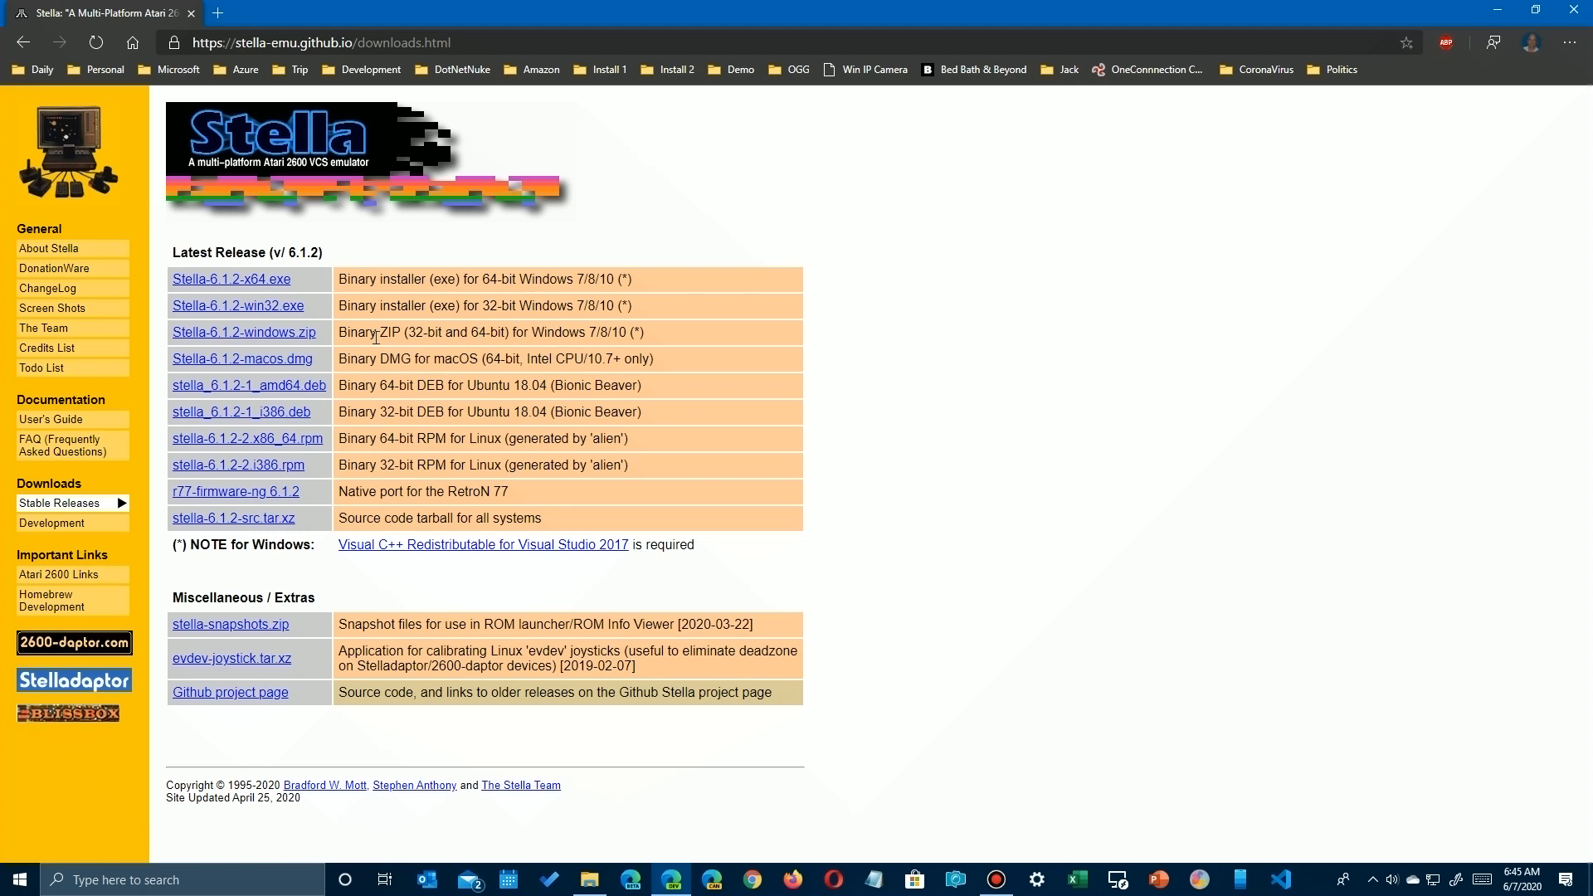
pyautogui.moveTo(644, 332)
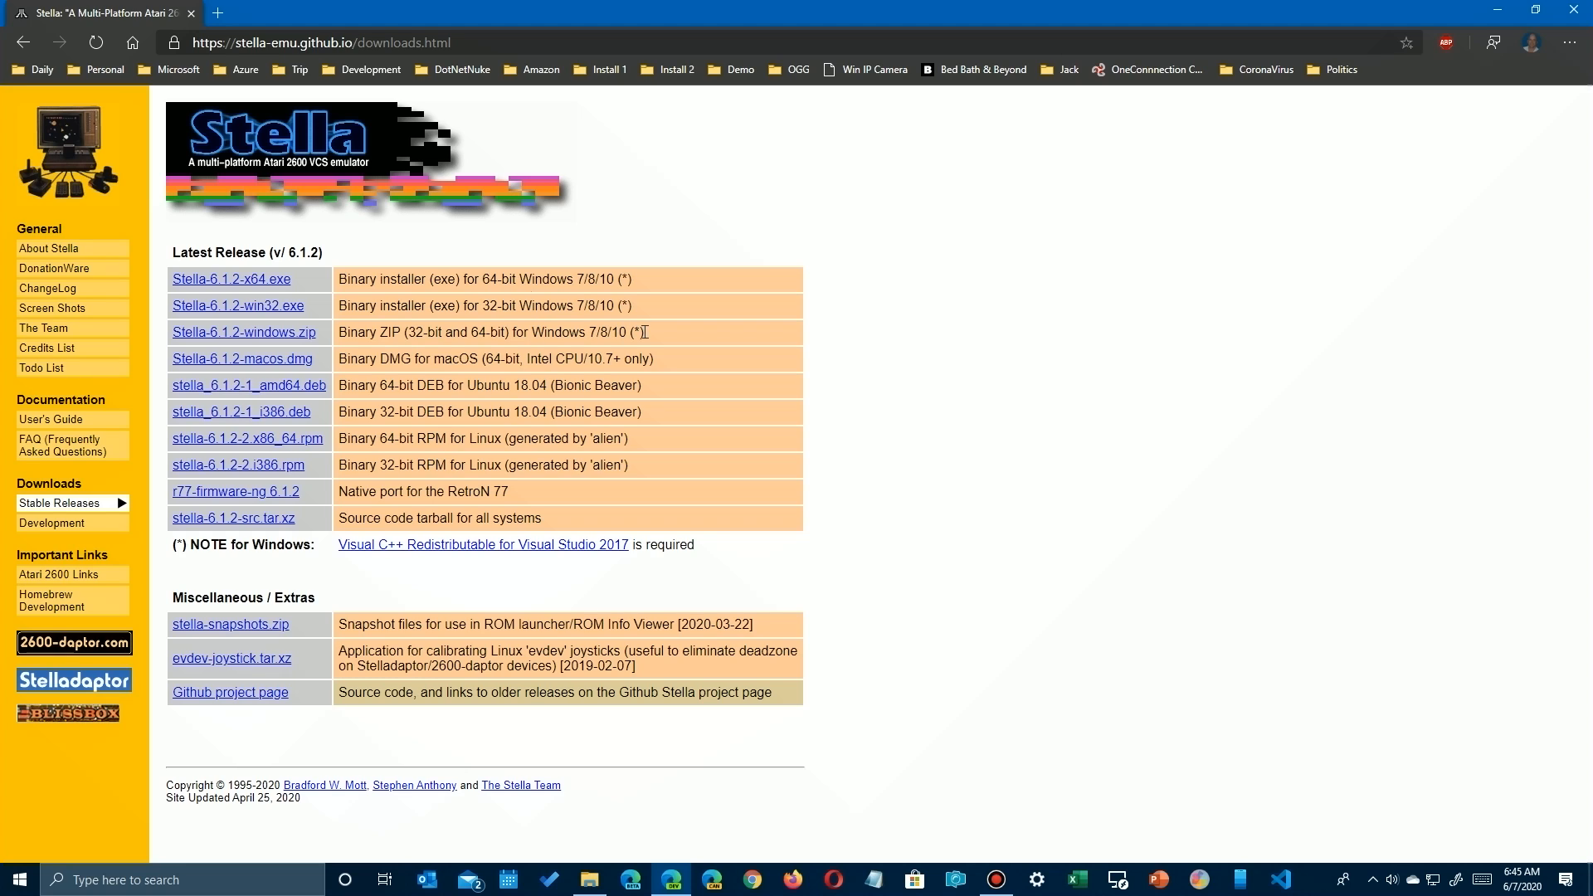
pyautogui.moveTo(507, 388)
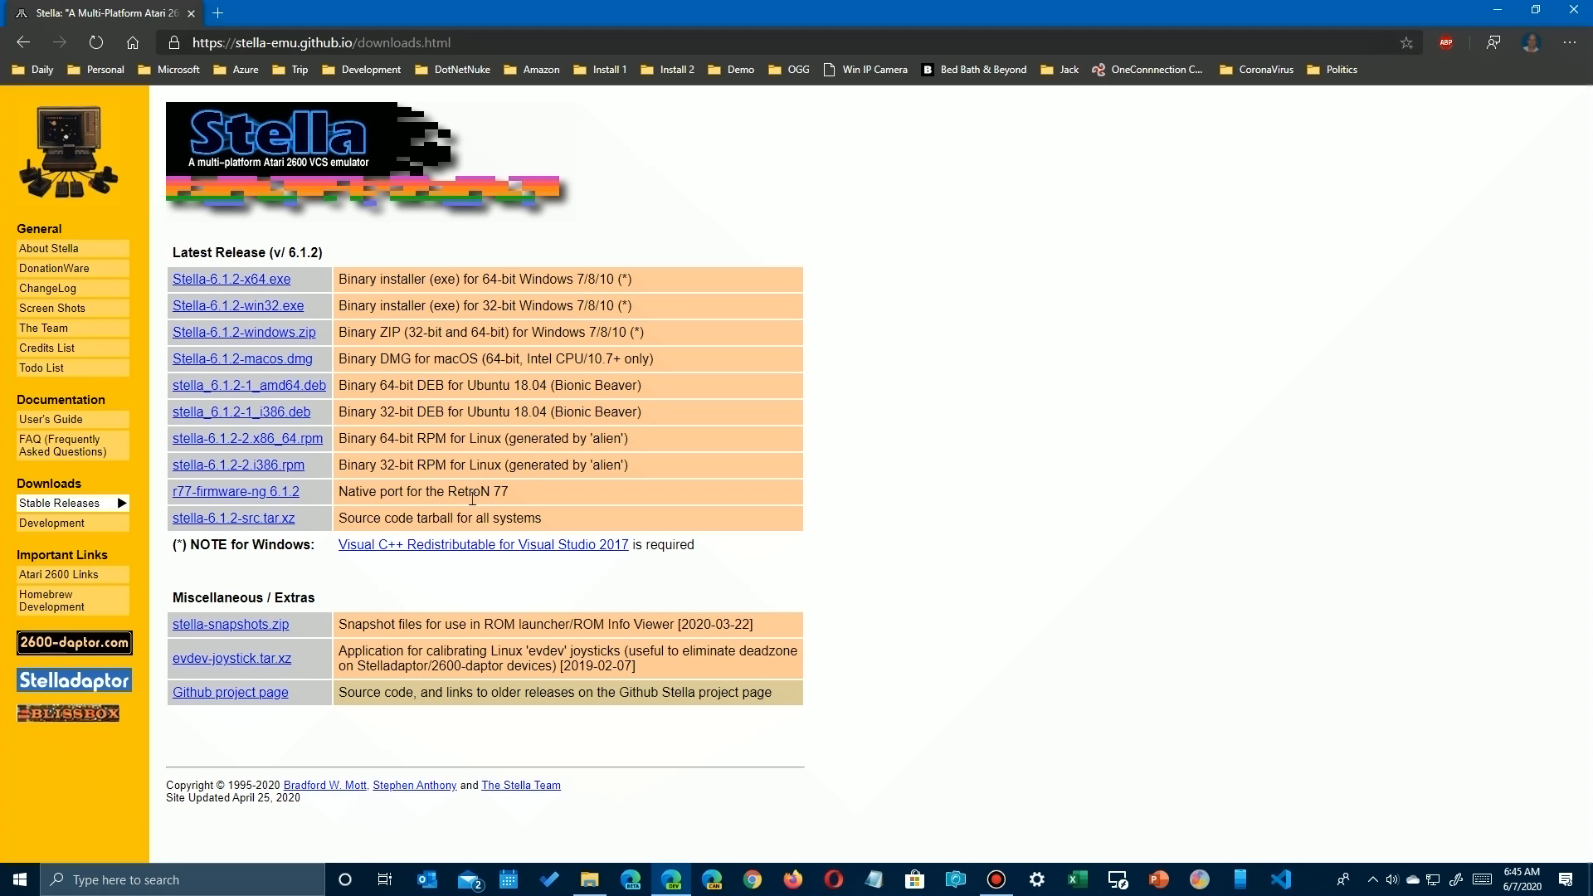
pyautogui.moveTo(447, 594)
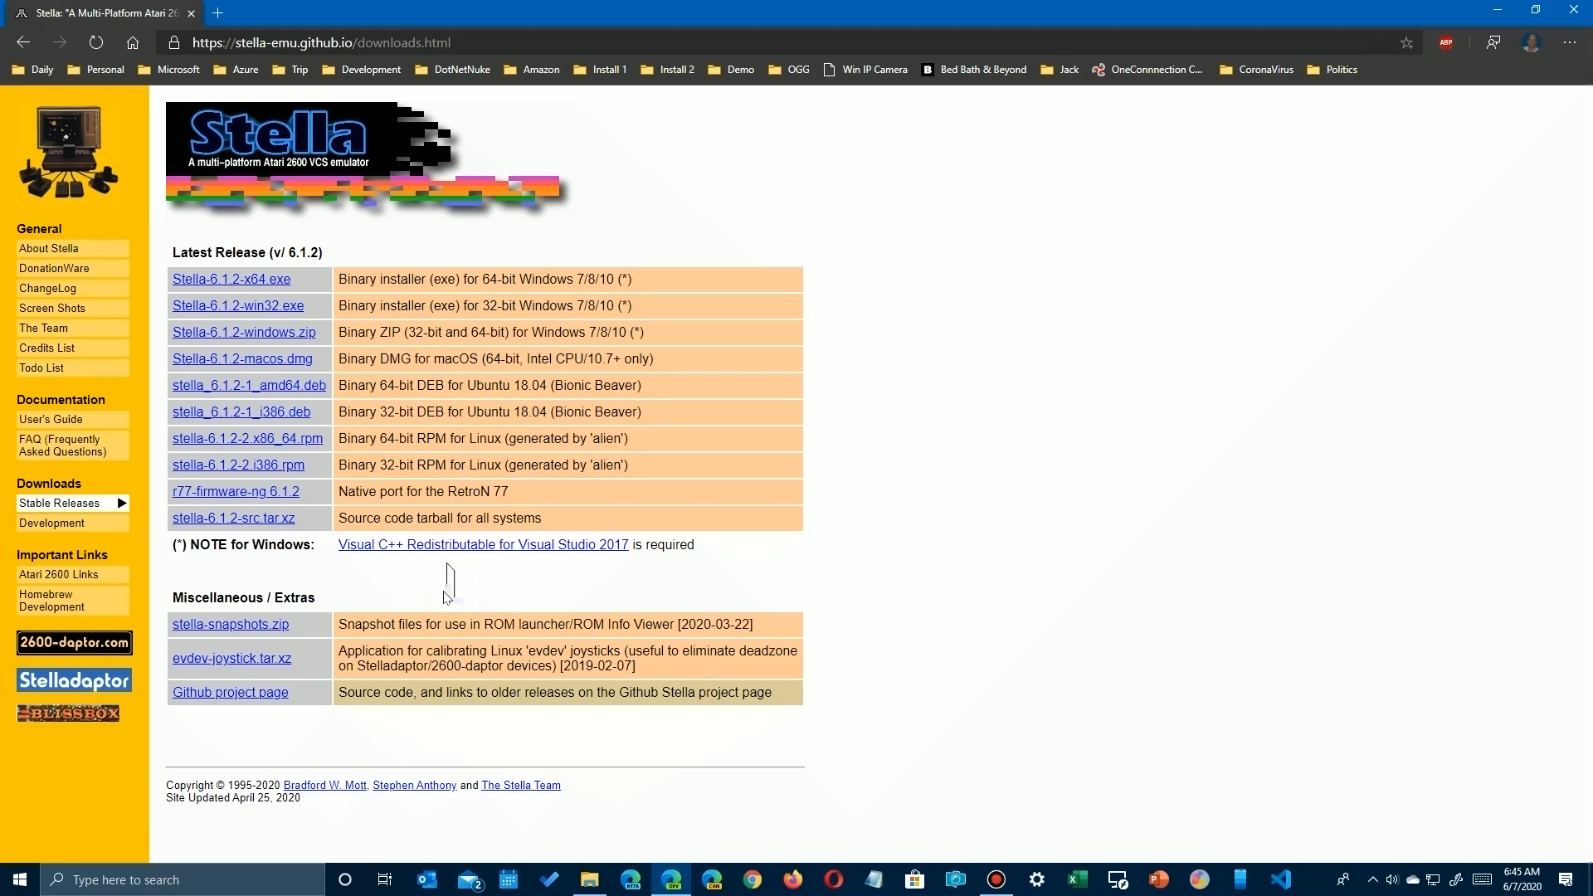
pyautogui.moveTo(234, 518)
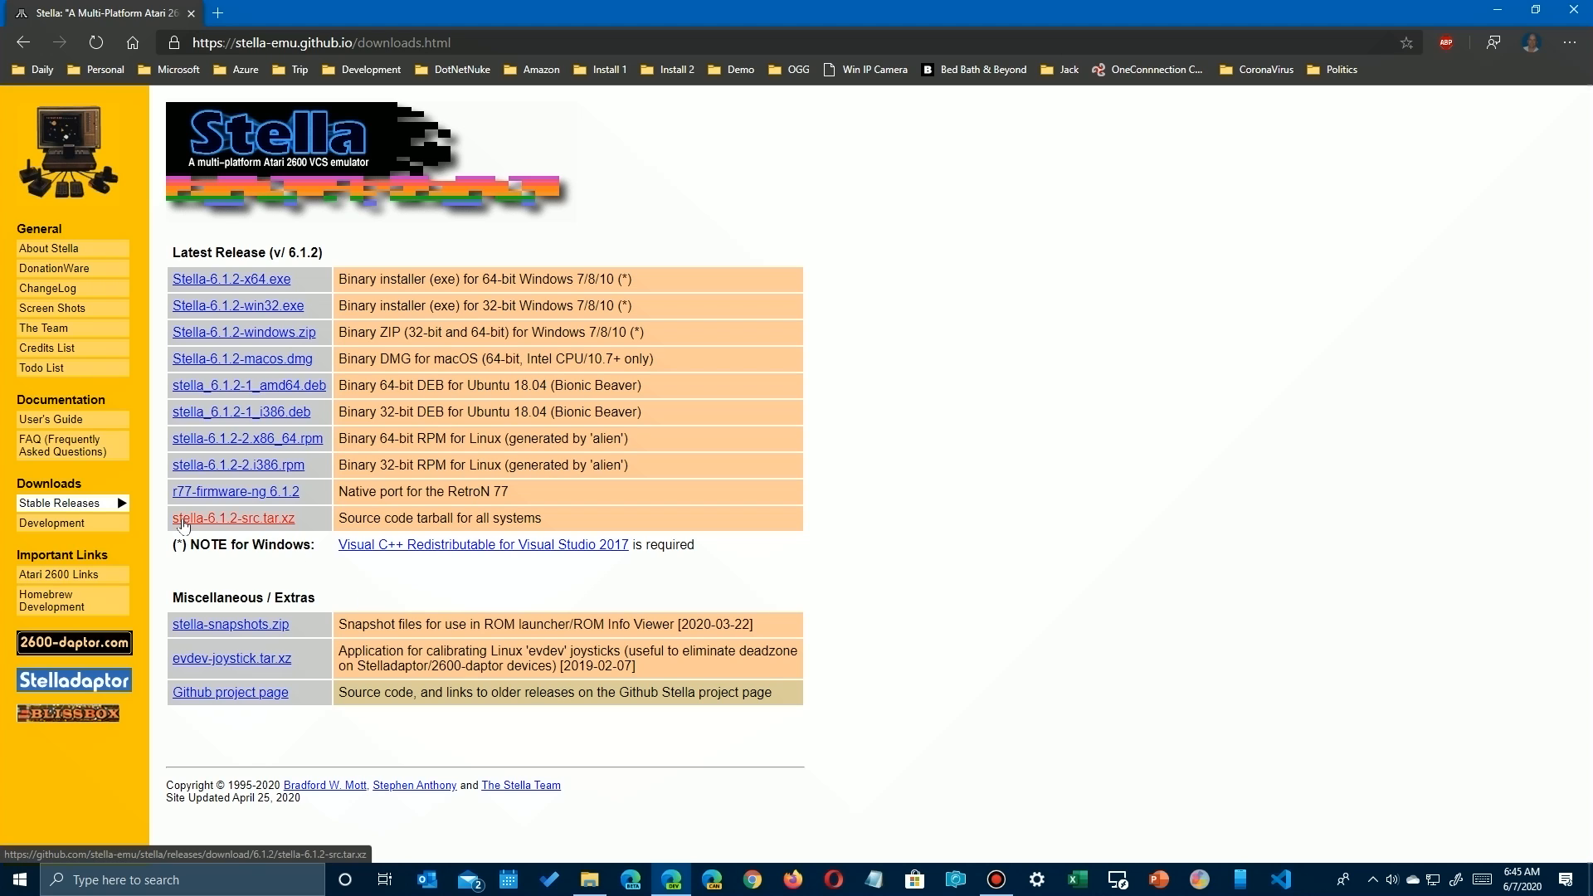
pyautogui.moveTo(232, 279)
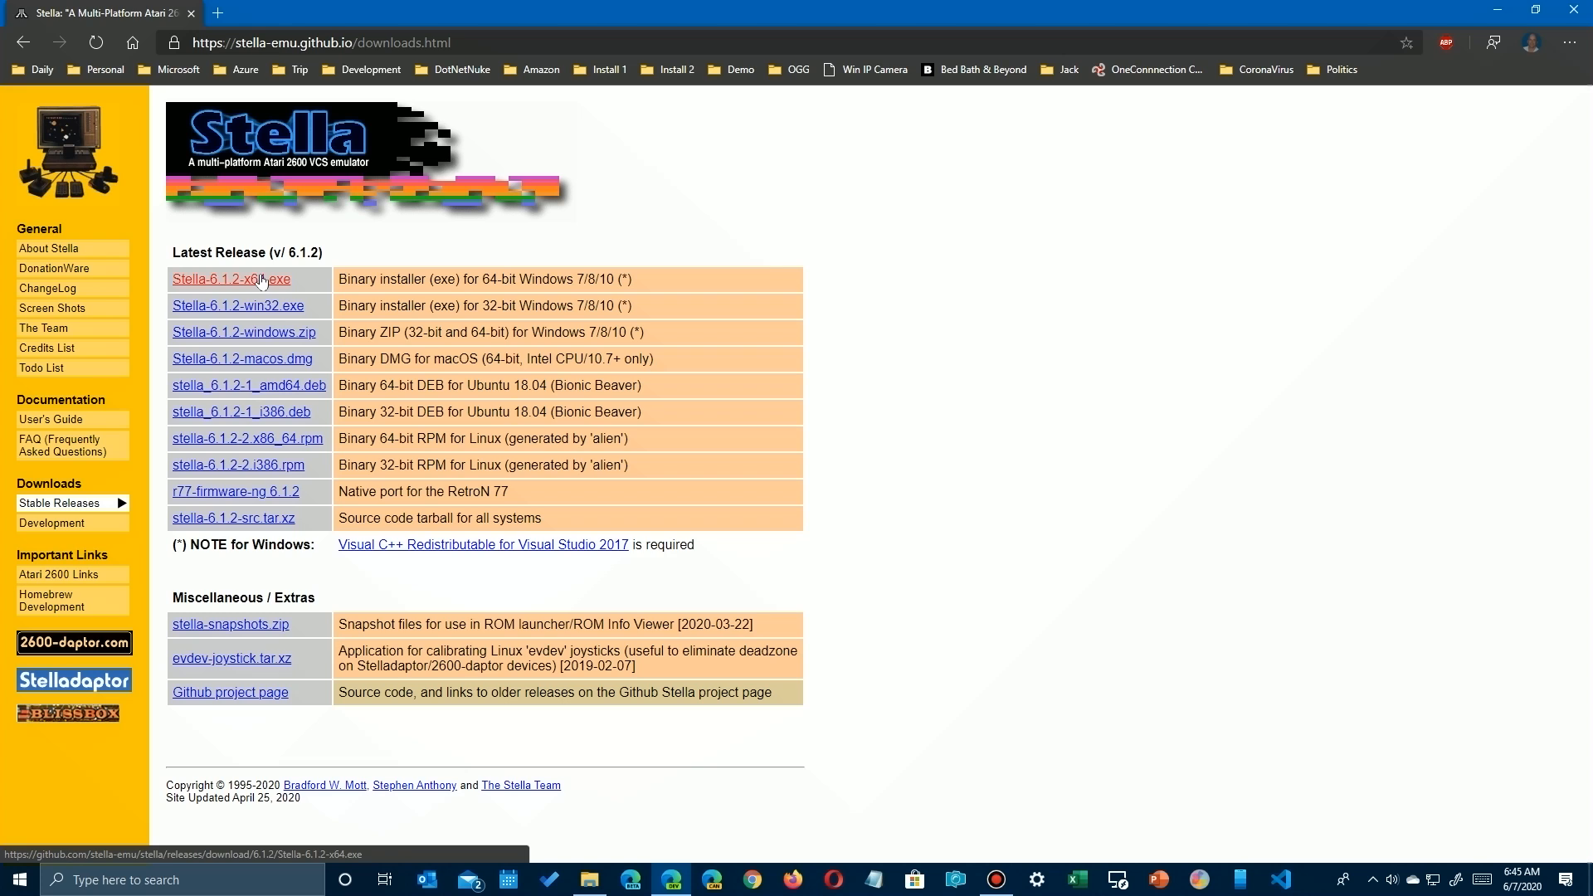
# Download the 64-bit Stella 6.1.2 installer into the 2600 folder, overwriting Stella-6.1.2-x64.exe
pyautogui.click(232, 280)
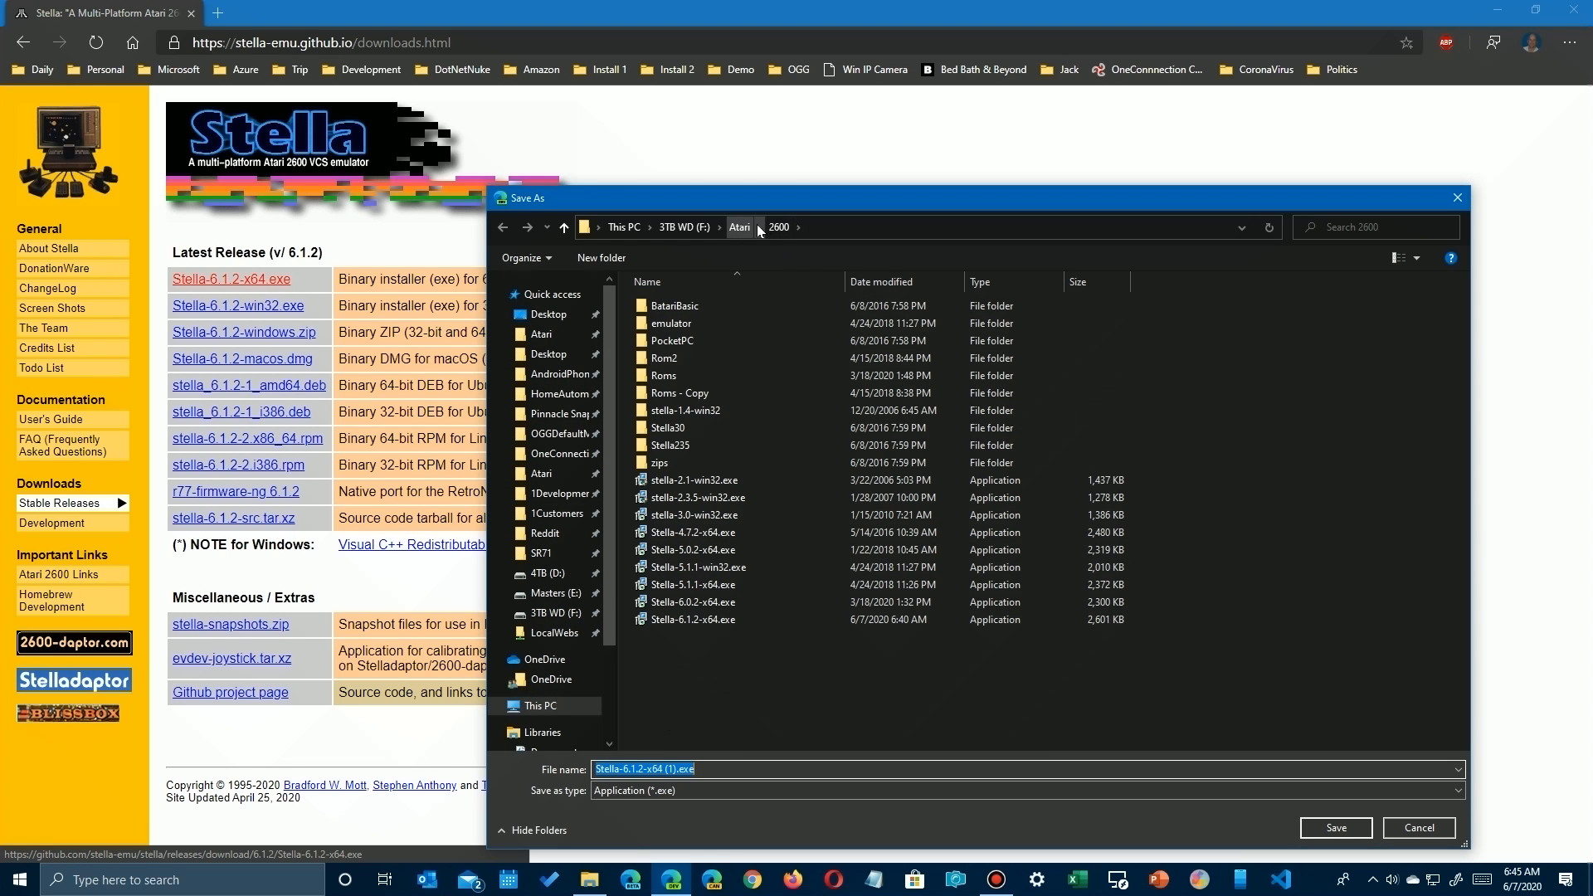
pyautogui.click(737, 227)
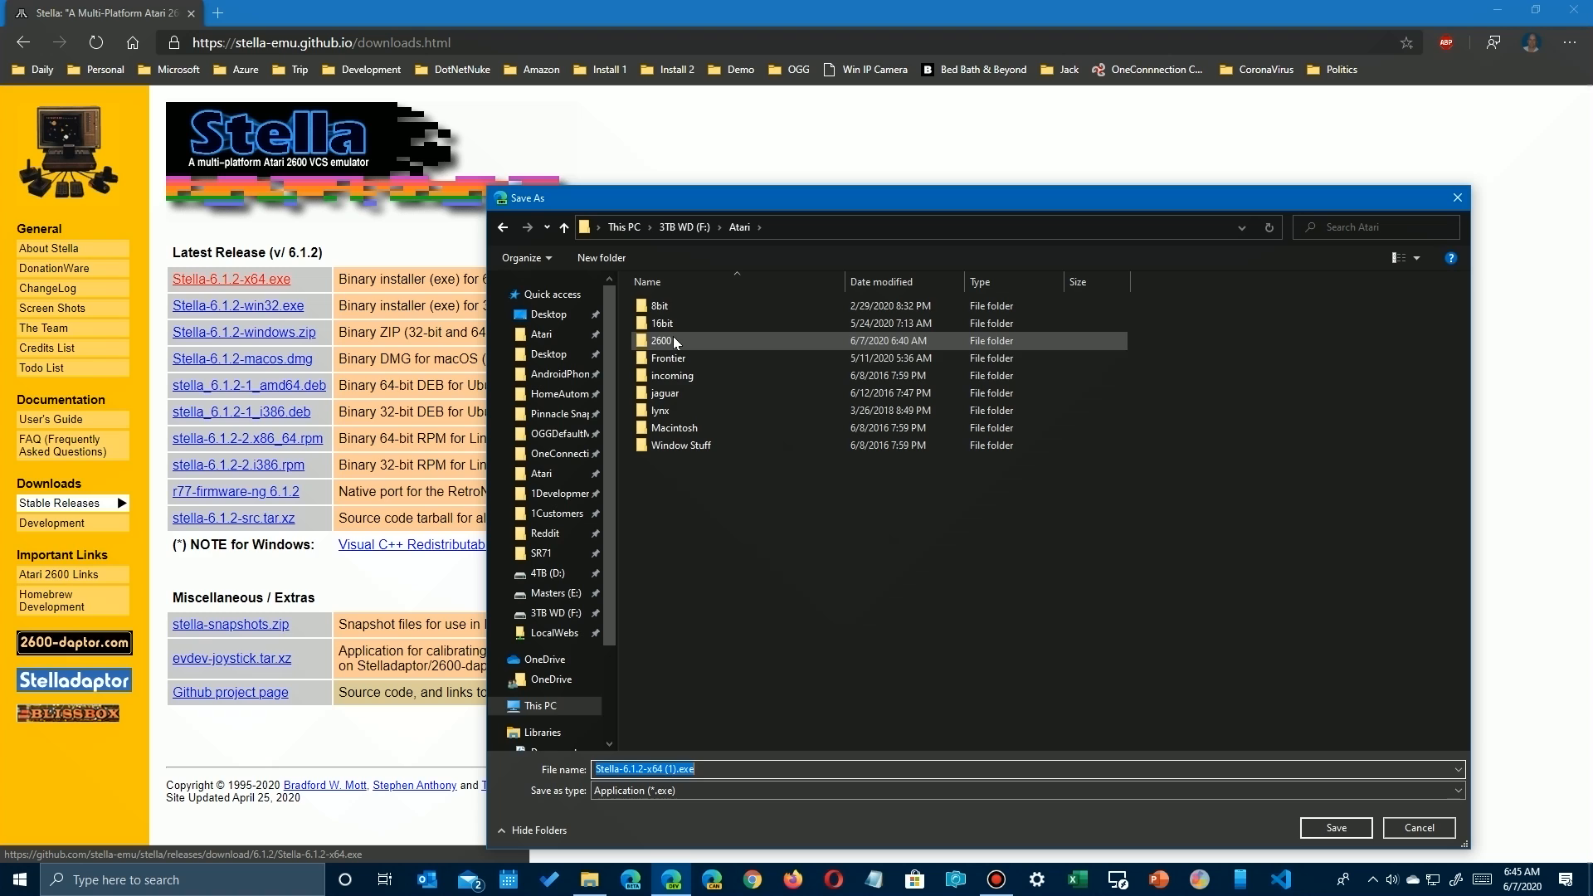
pyautogui.doubleClick(660, 340)
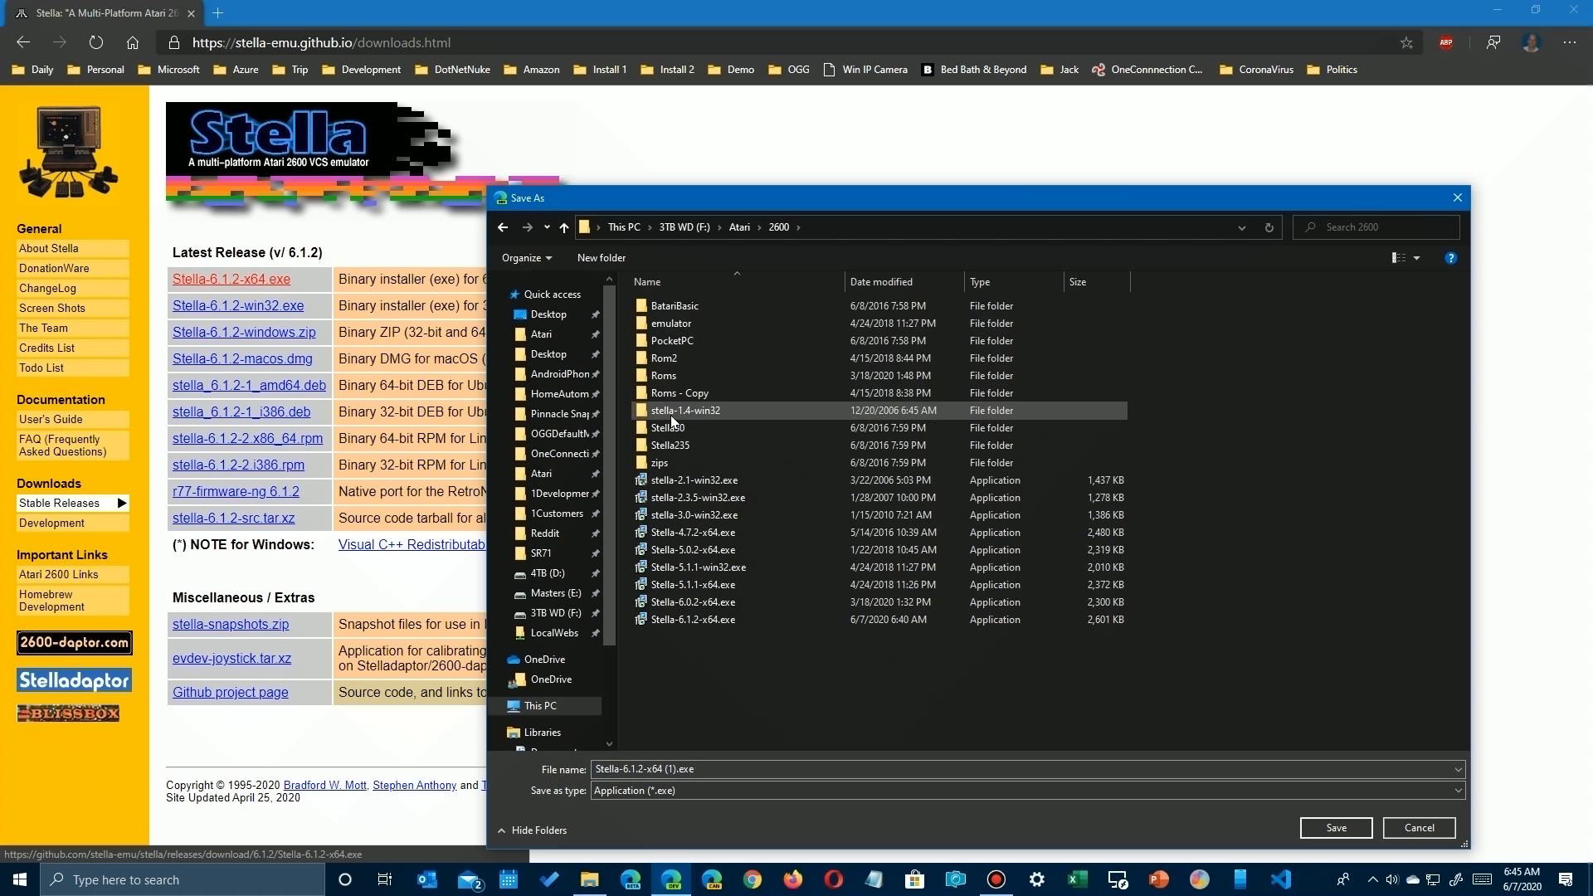
pyautogui.click(693, 619)
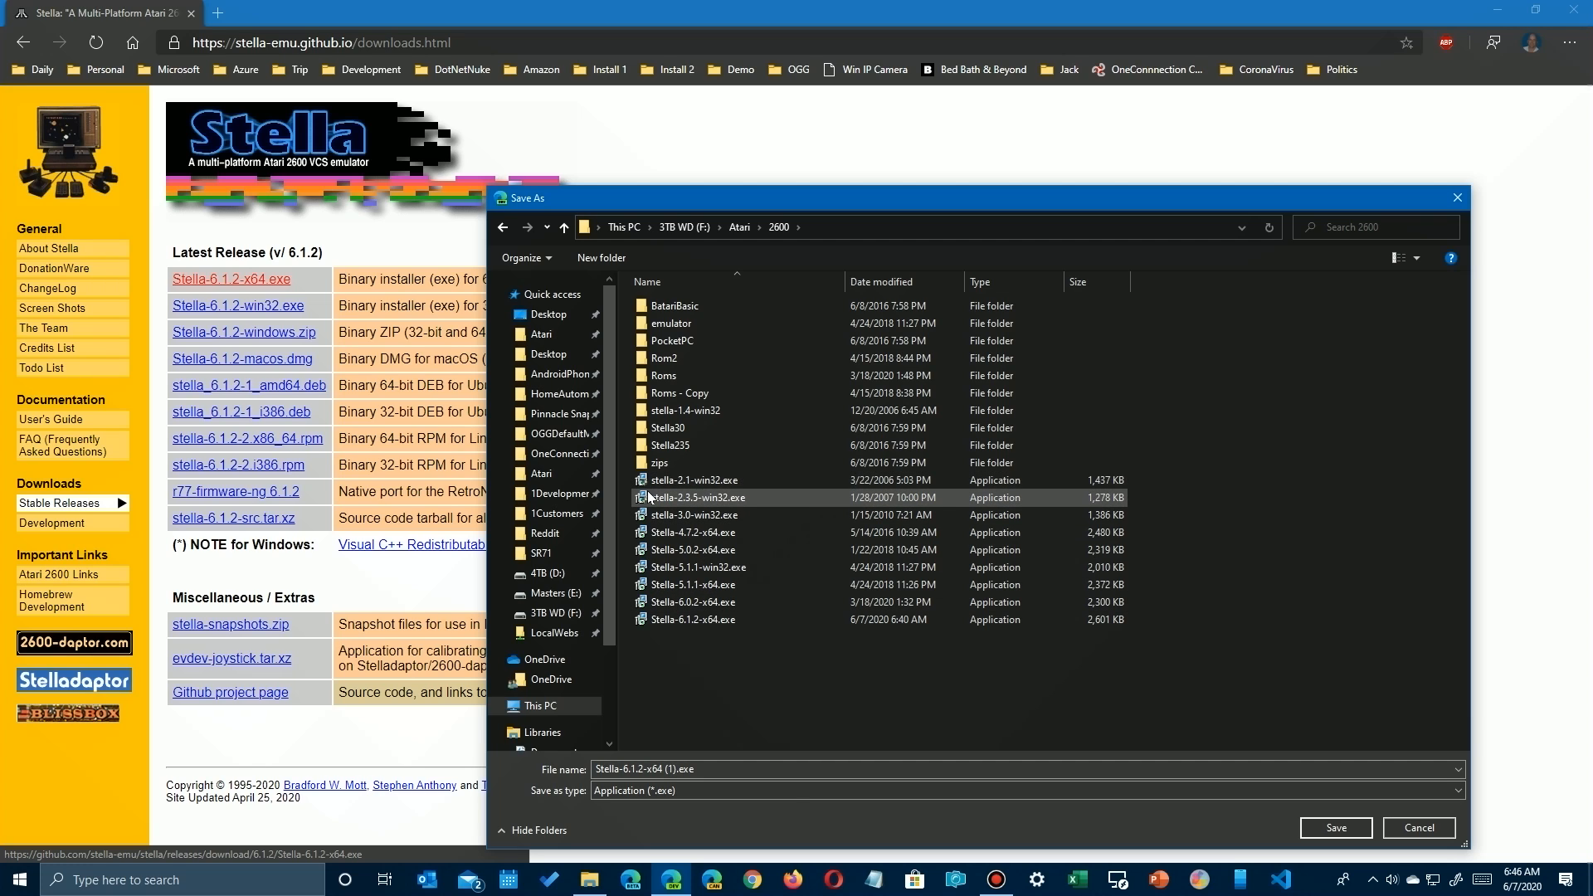
pyautogui.click(709, 654)
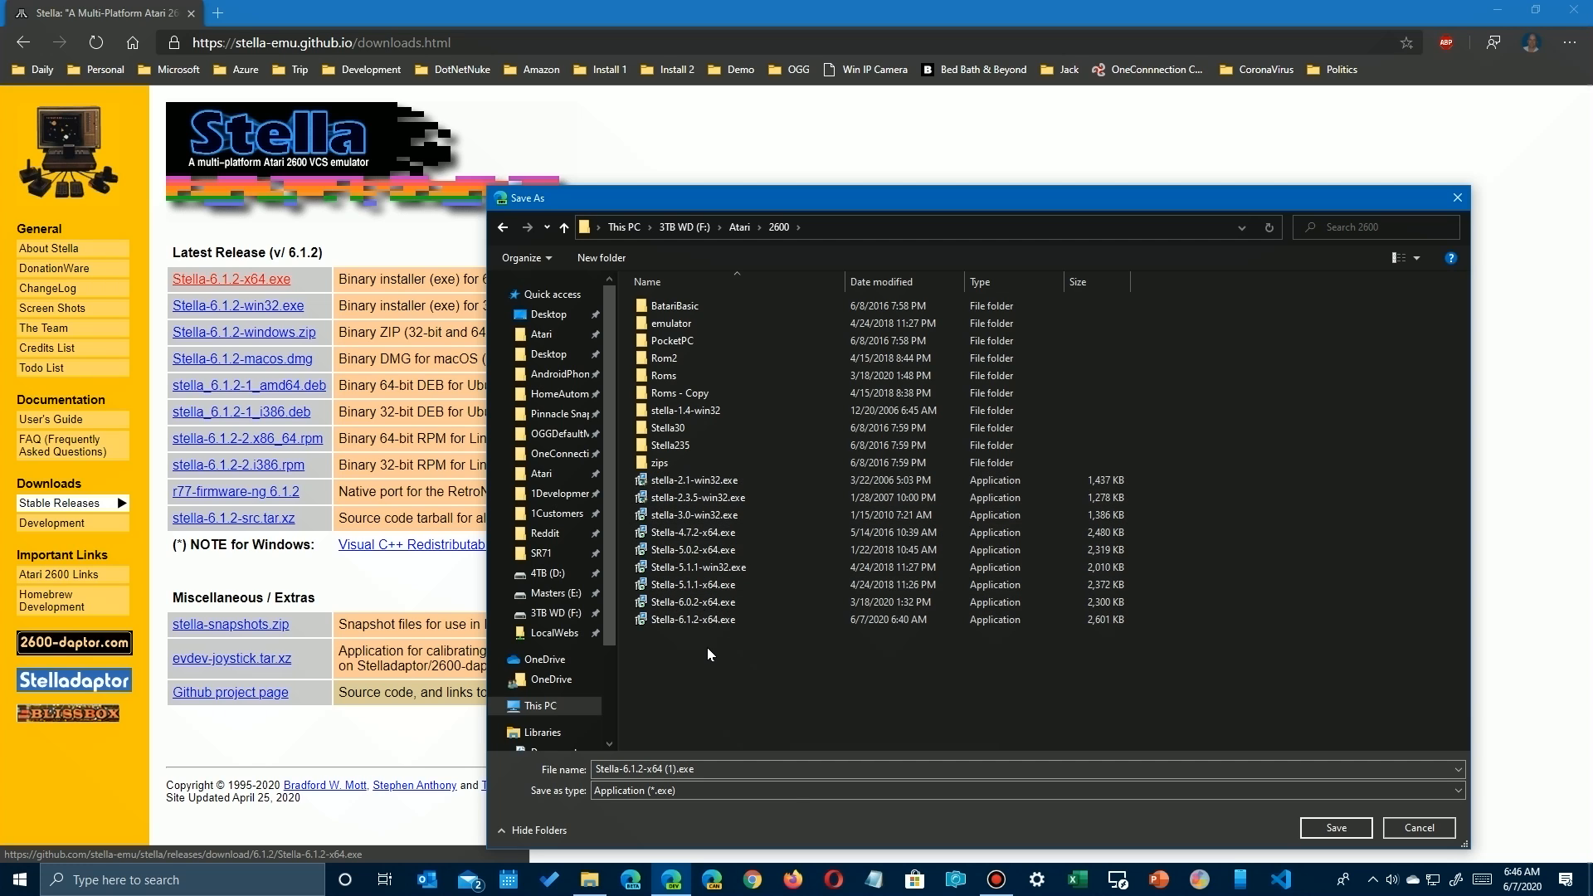
pyautogui.moveTo(697, 621)
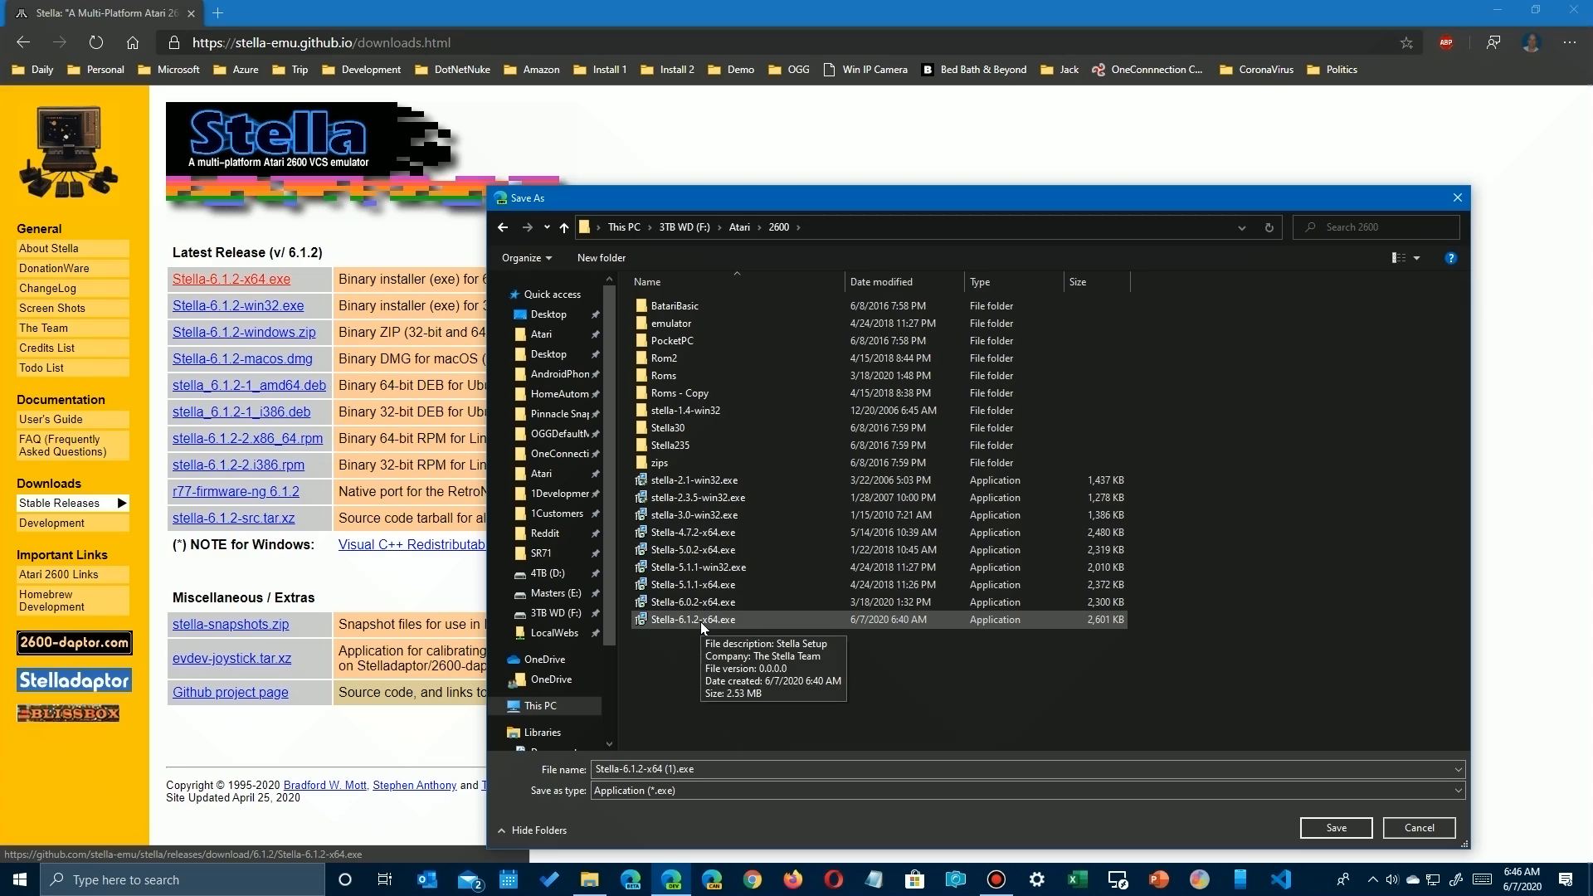
pyautogui.click(1334, 827)
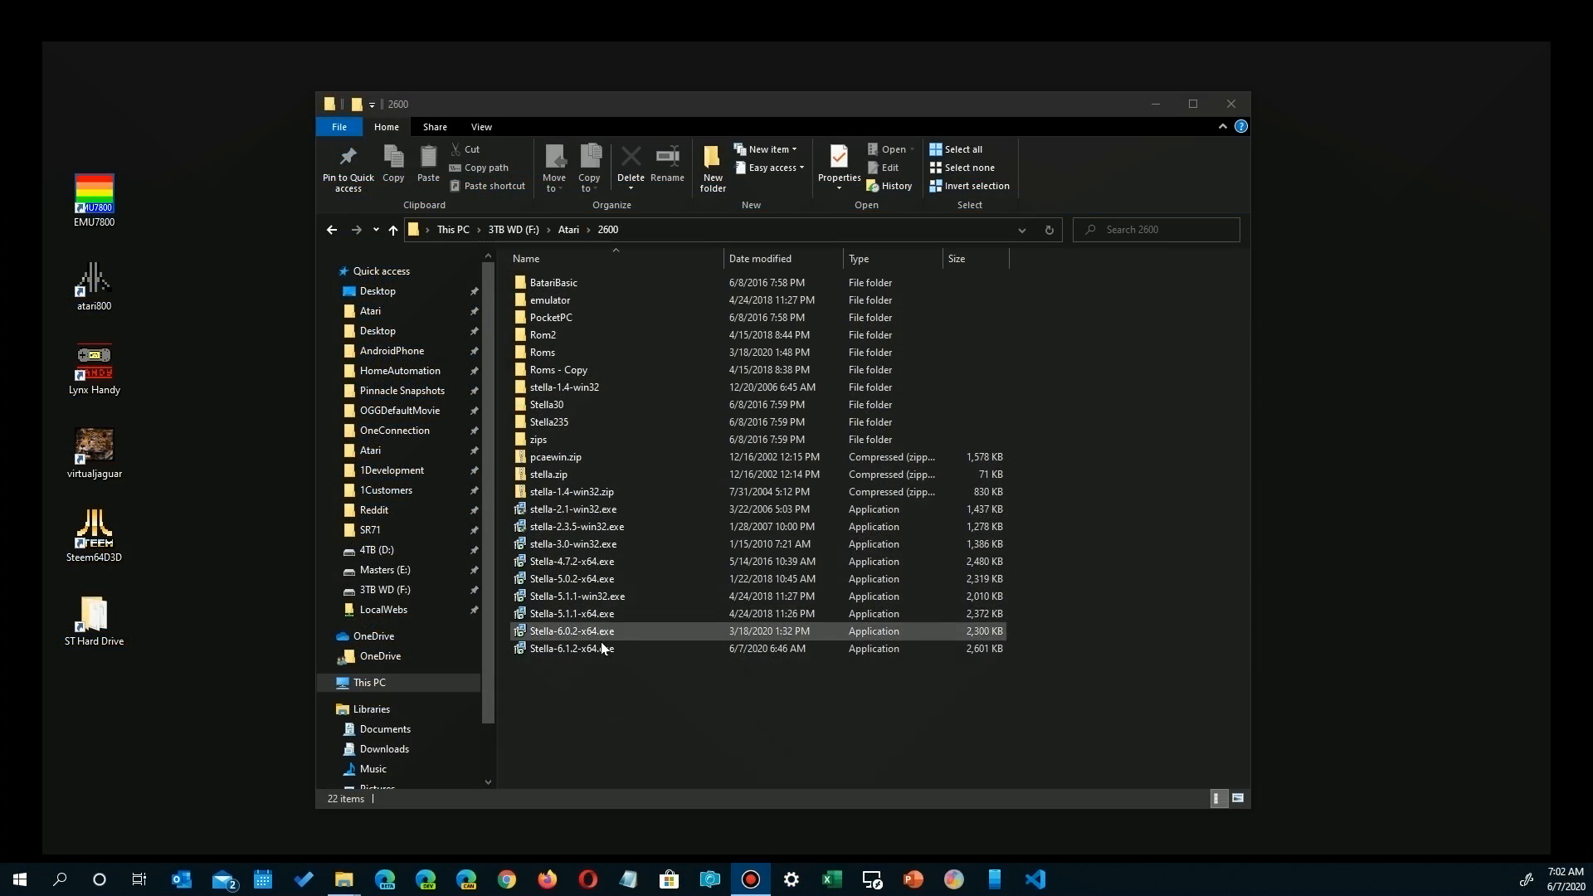
# Select Stella-6.1.2-x64.exe in the 2600 folder and run it
pyautogui.click(571, 648)
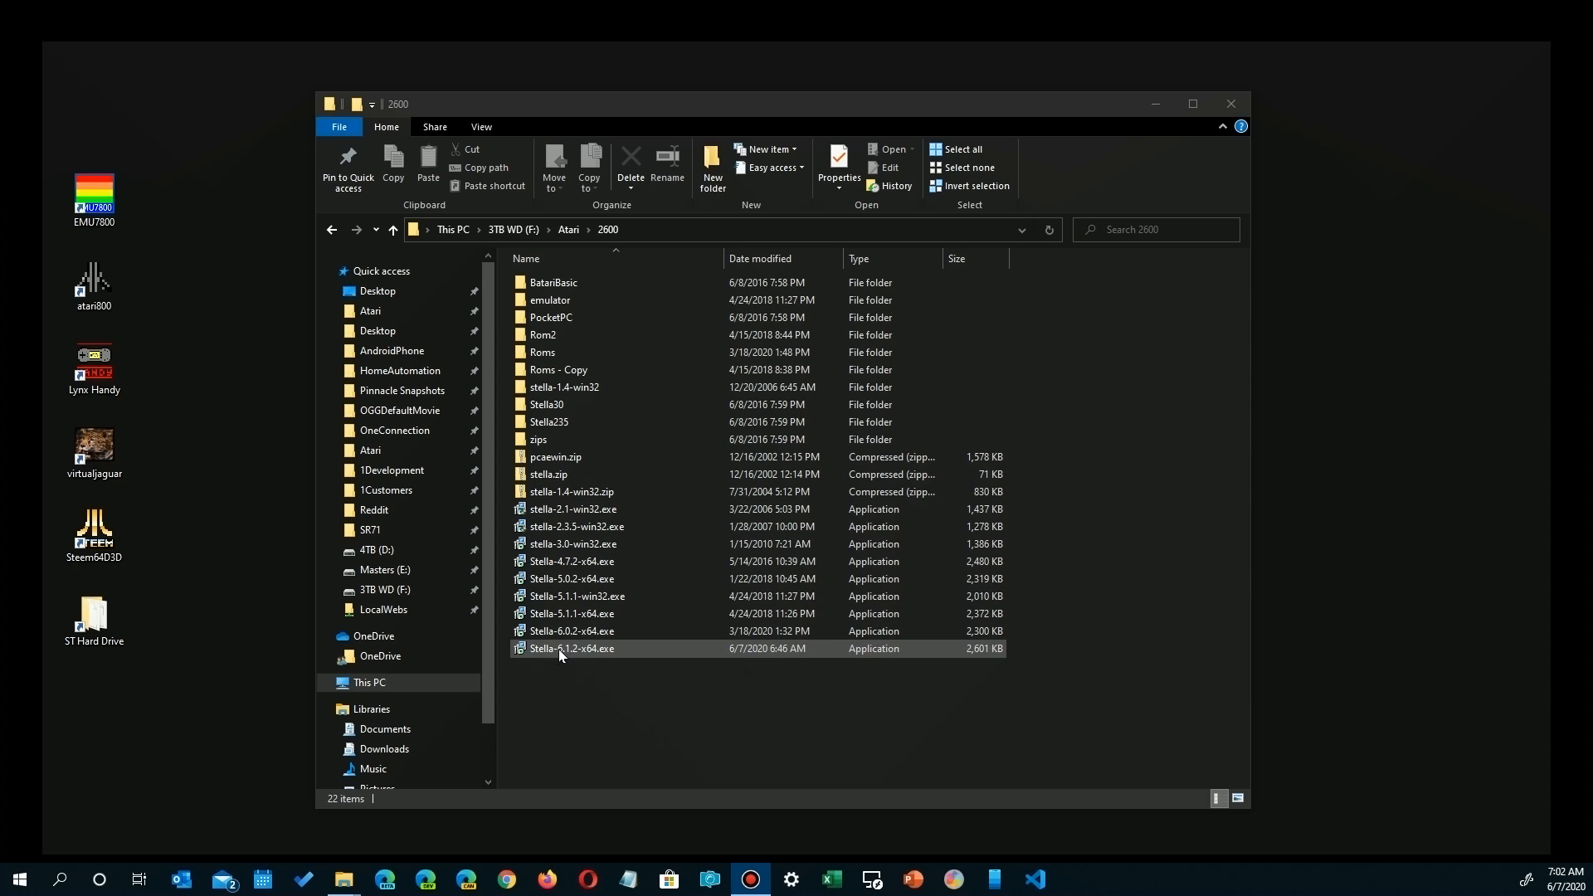
pyautogui.click(570, 648)
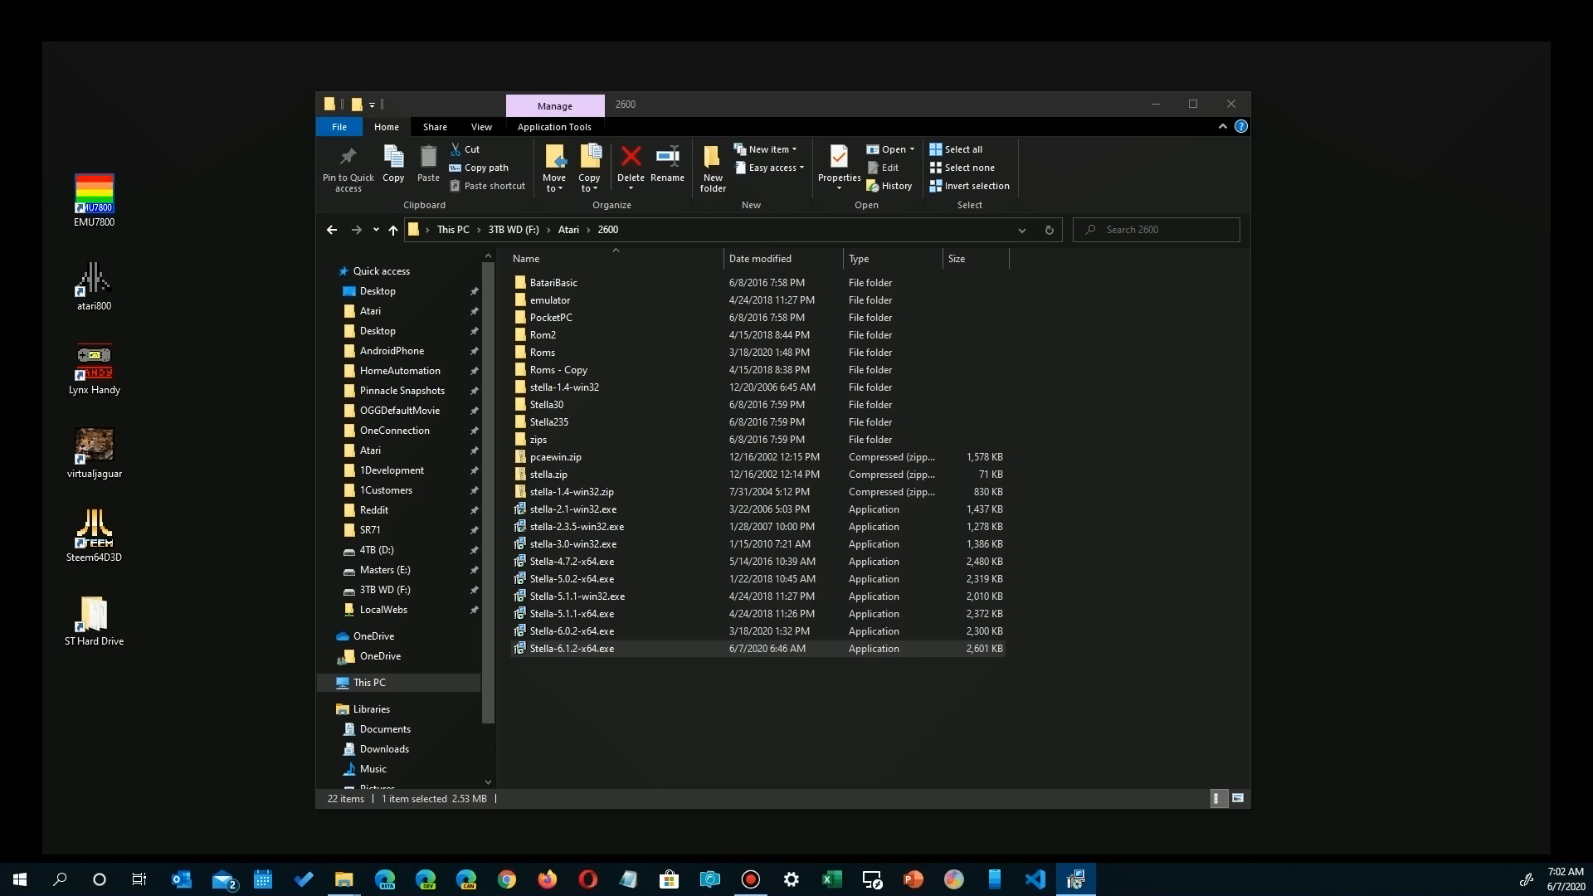
pyautogui.doubleClick(571, 648)
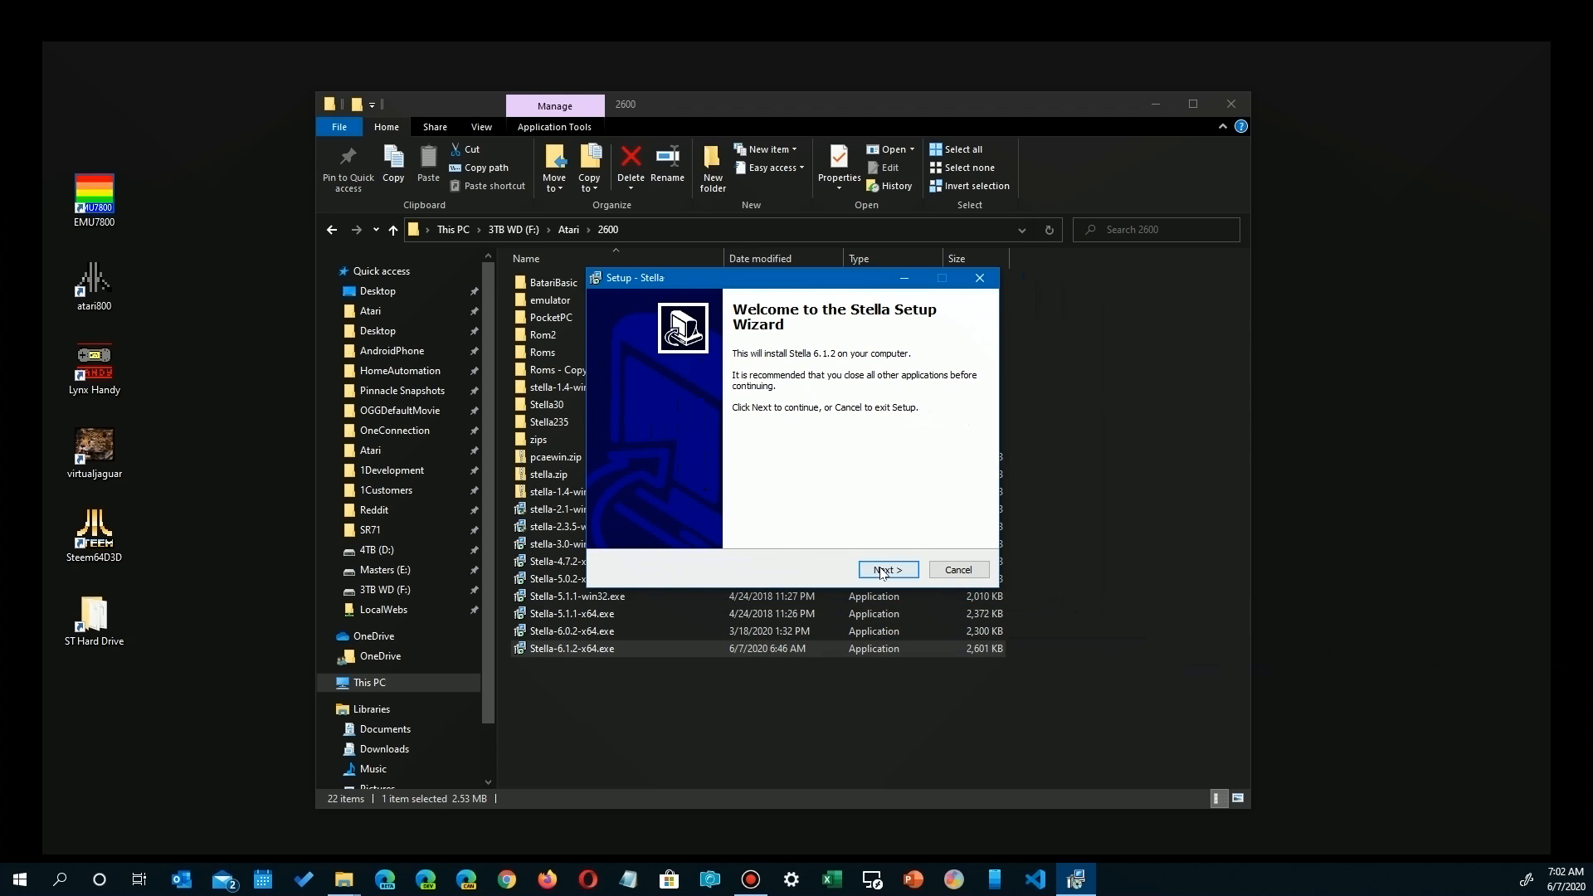
# Accept the emulator install folder, Stella Start Menu folder and desktop icon option
pyautogui.click(886, 569)
pyautogui.write('F:\\atari\\2600\\emulator\\St')
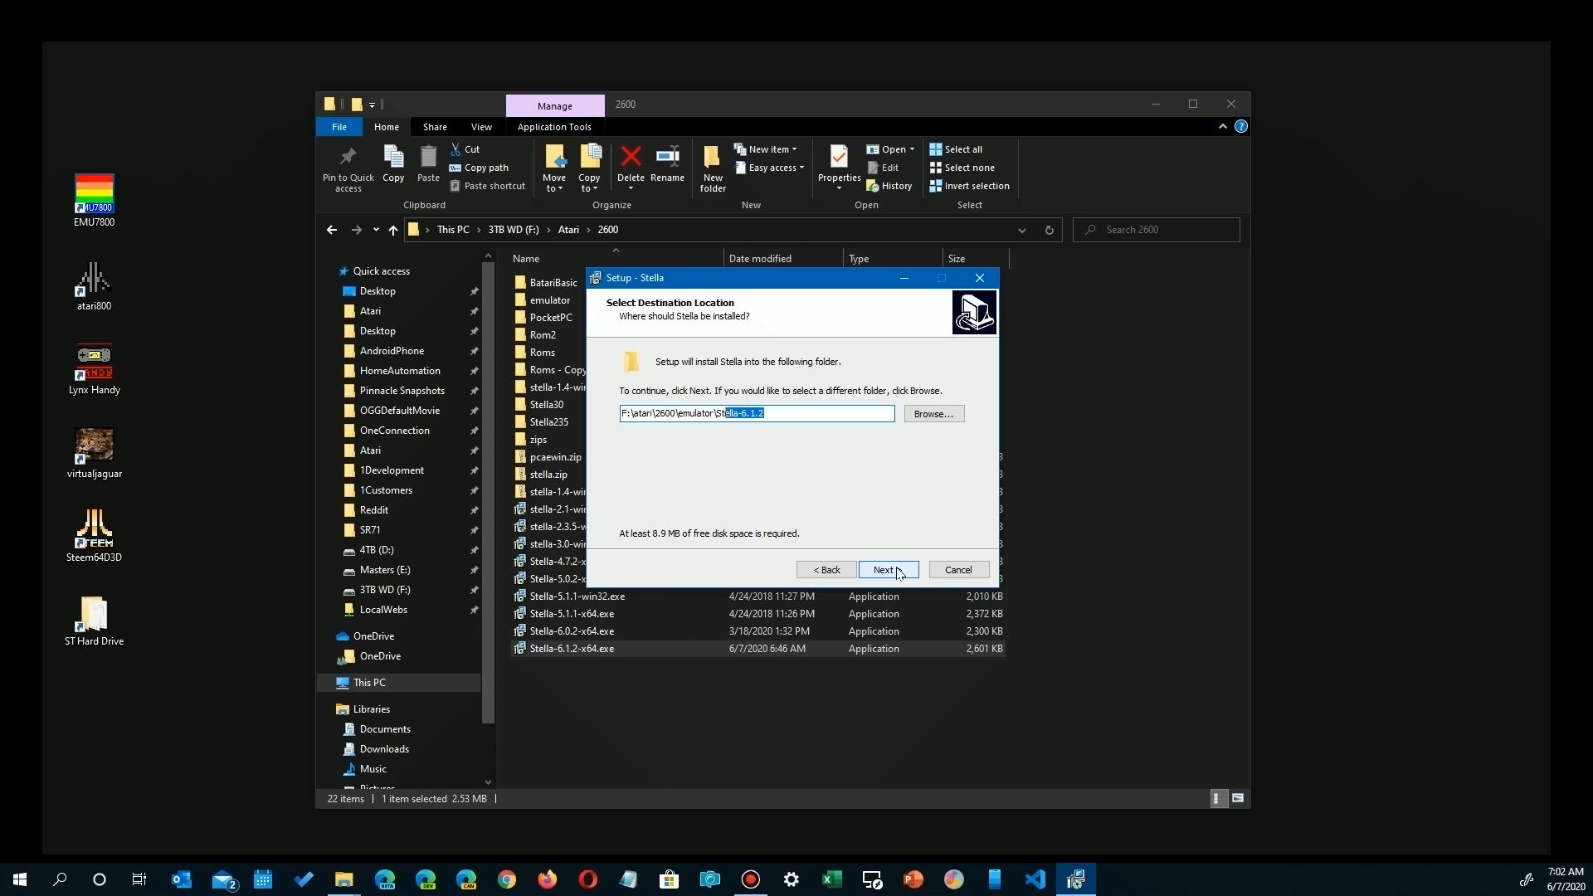
pyautogui.click(885, 570)
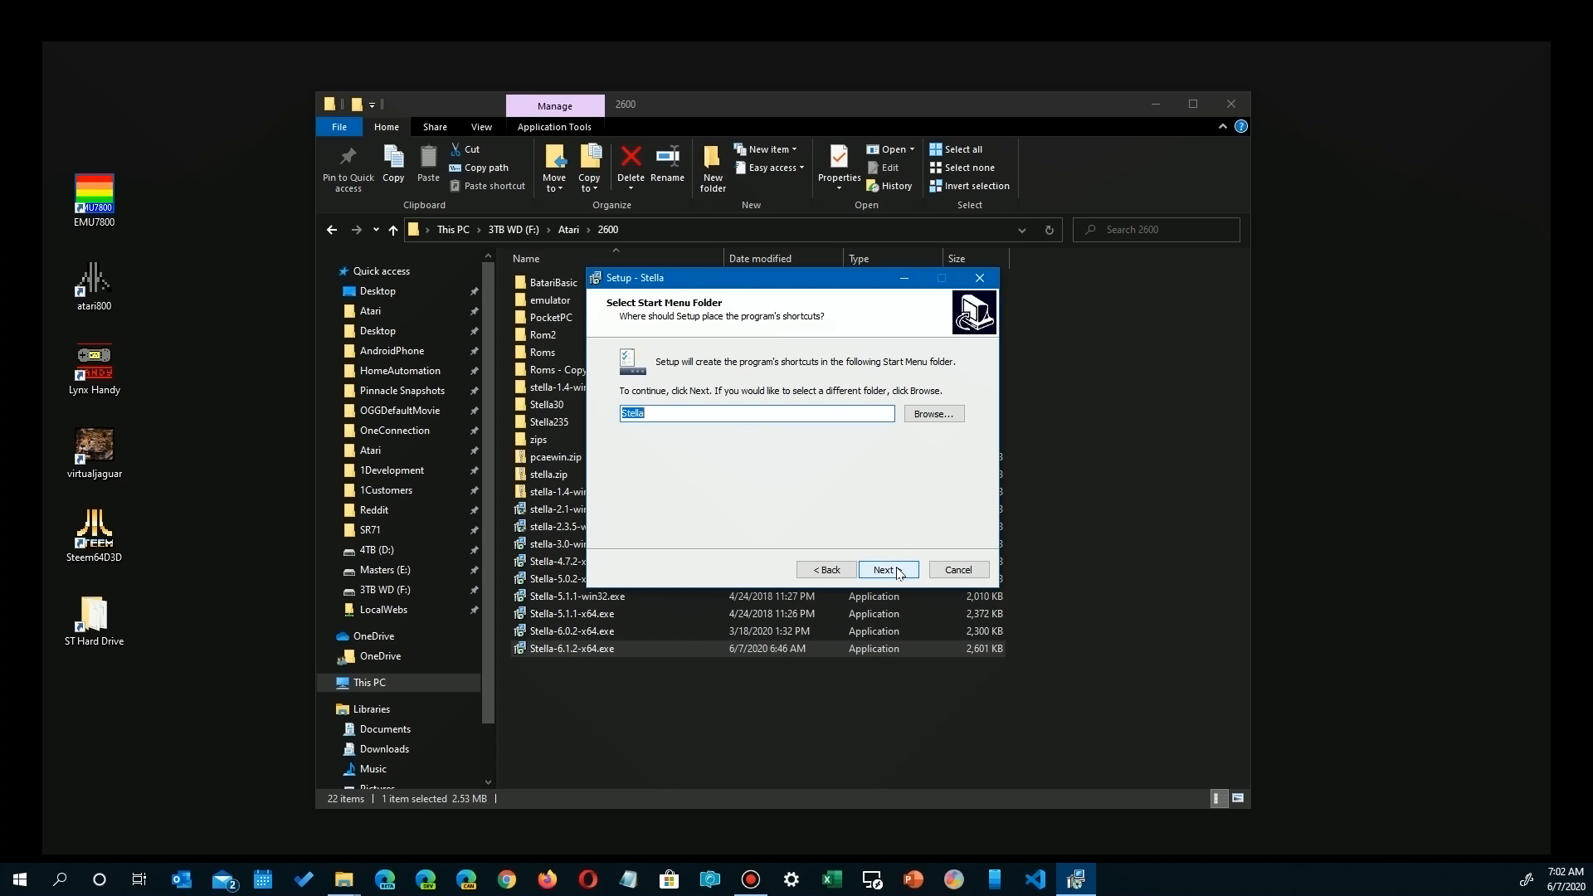
pyautogui.click(885, 569)
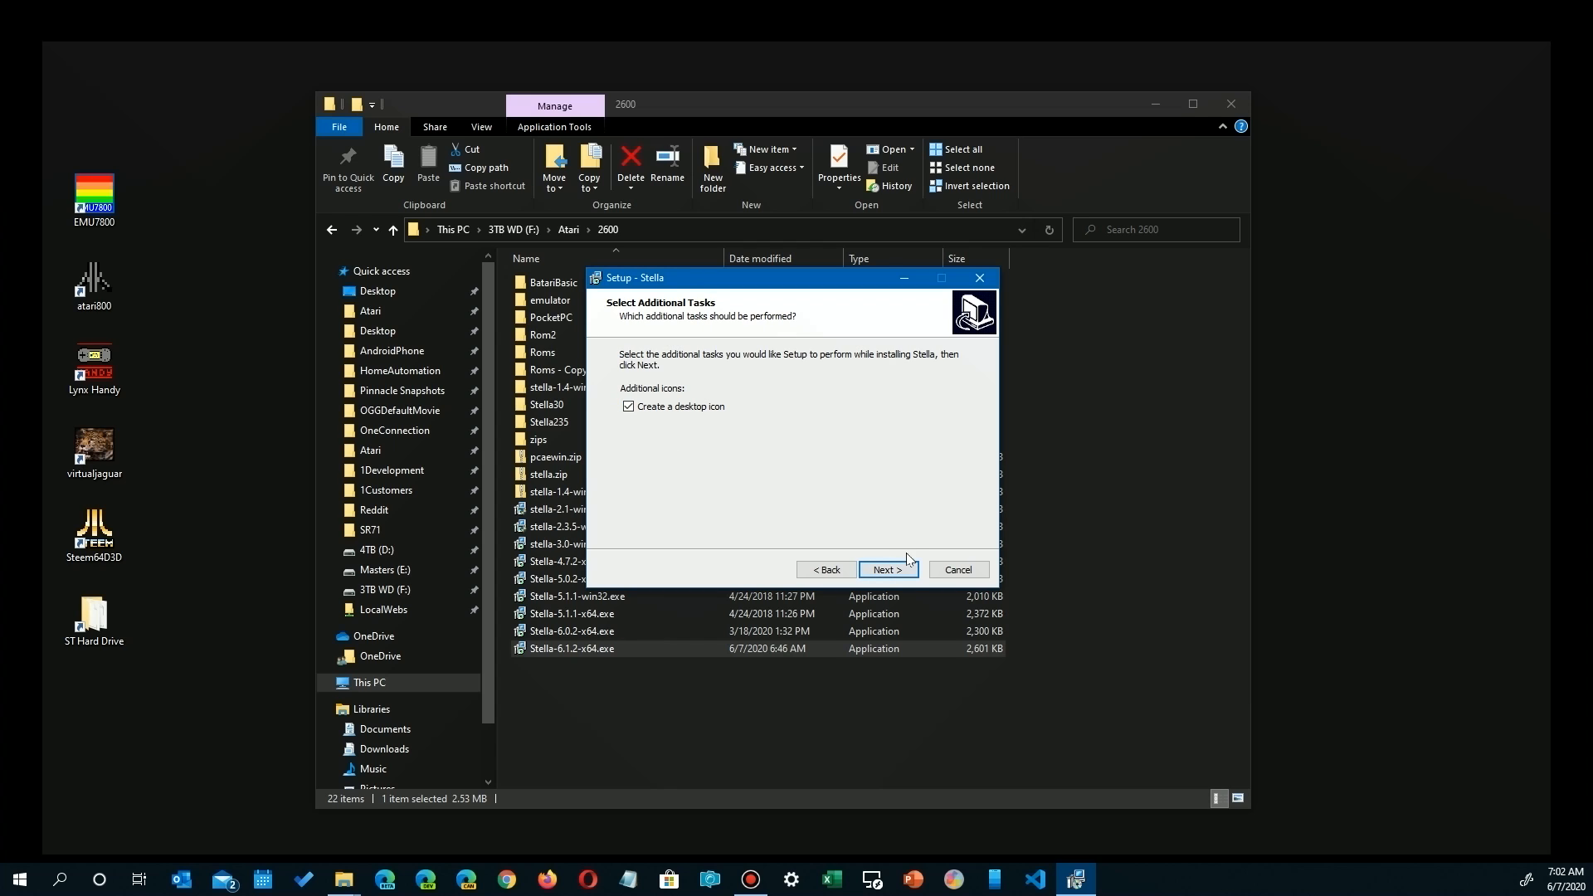
pyautogui.click(886, 569)
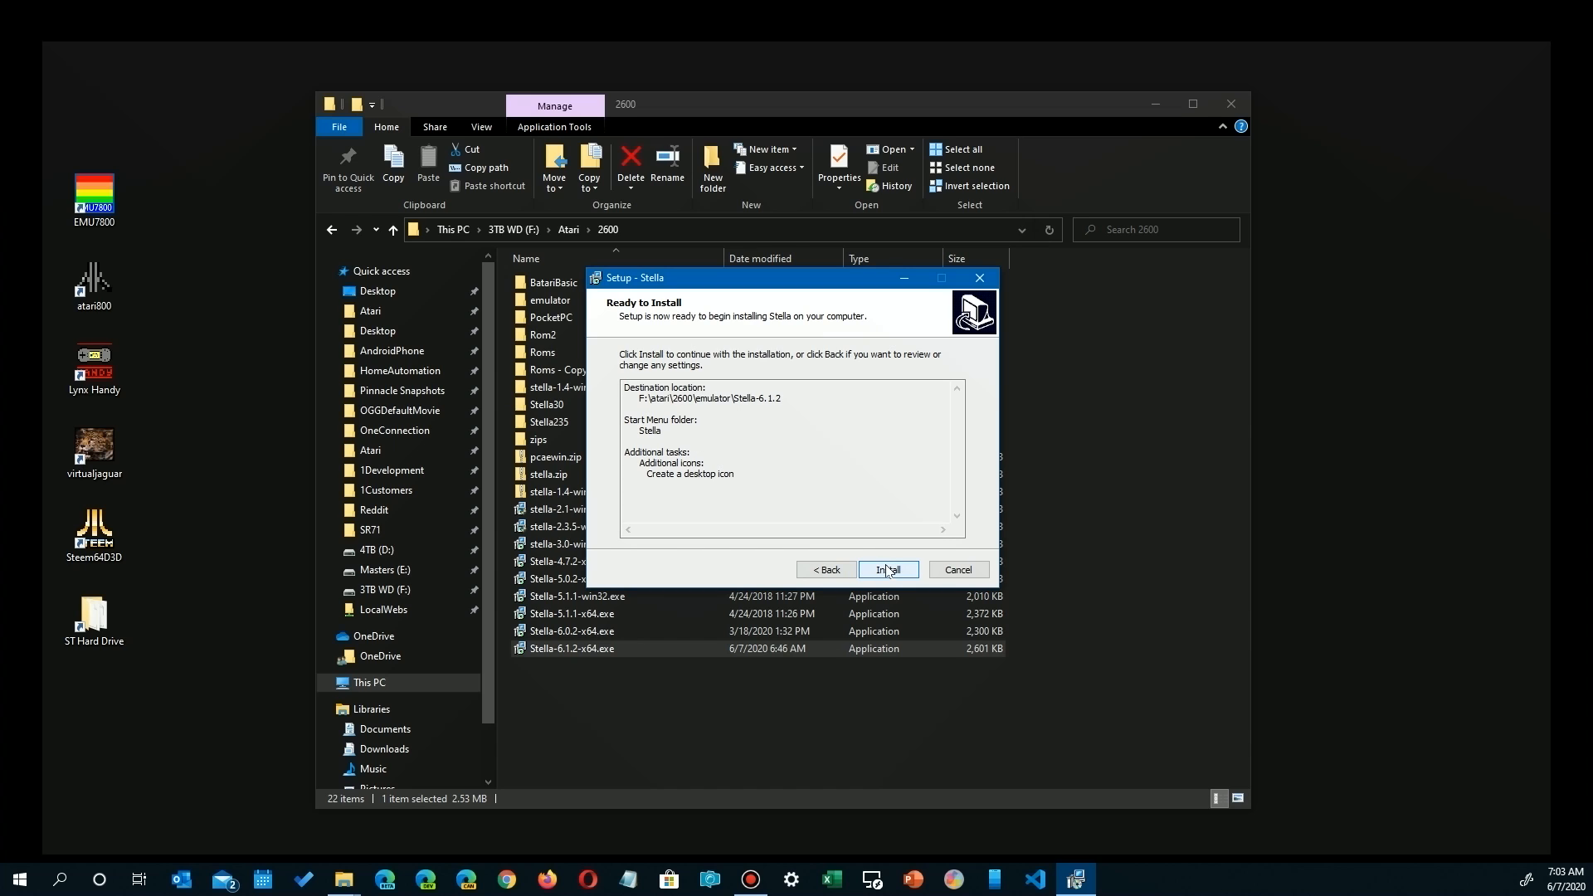
# Start installing Stella 6.1.2
pyautogui.click(886, 569)
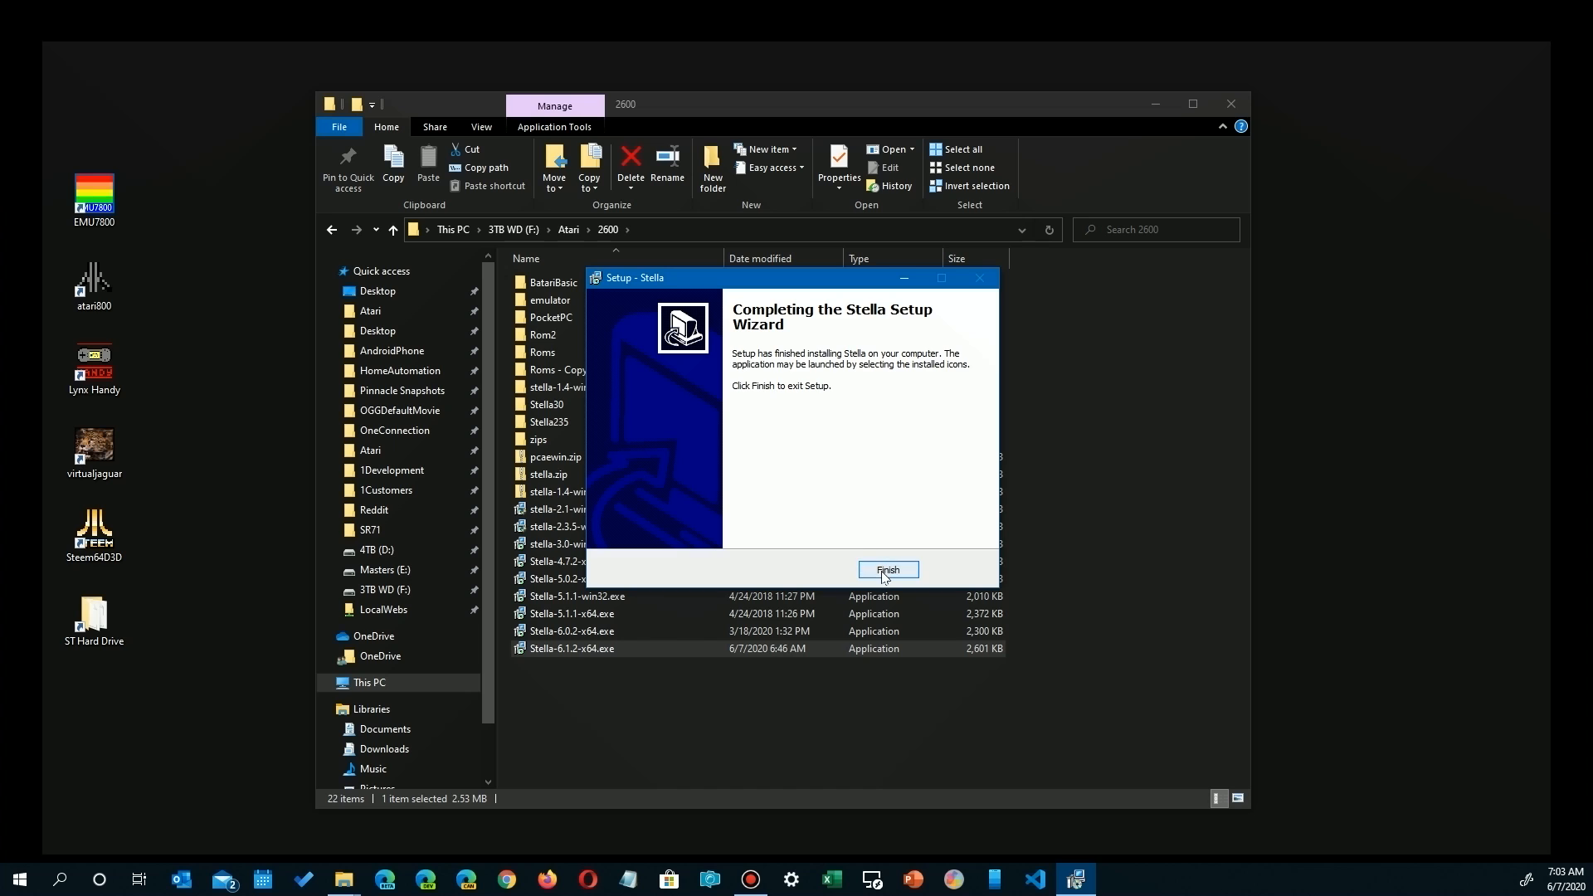
# Finish setup, view the emulator\Stella-6.1.2 folder, then return to the 2600 folder
pyautogui.click(886, 569)
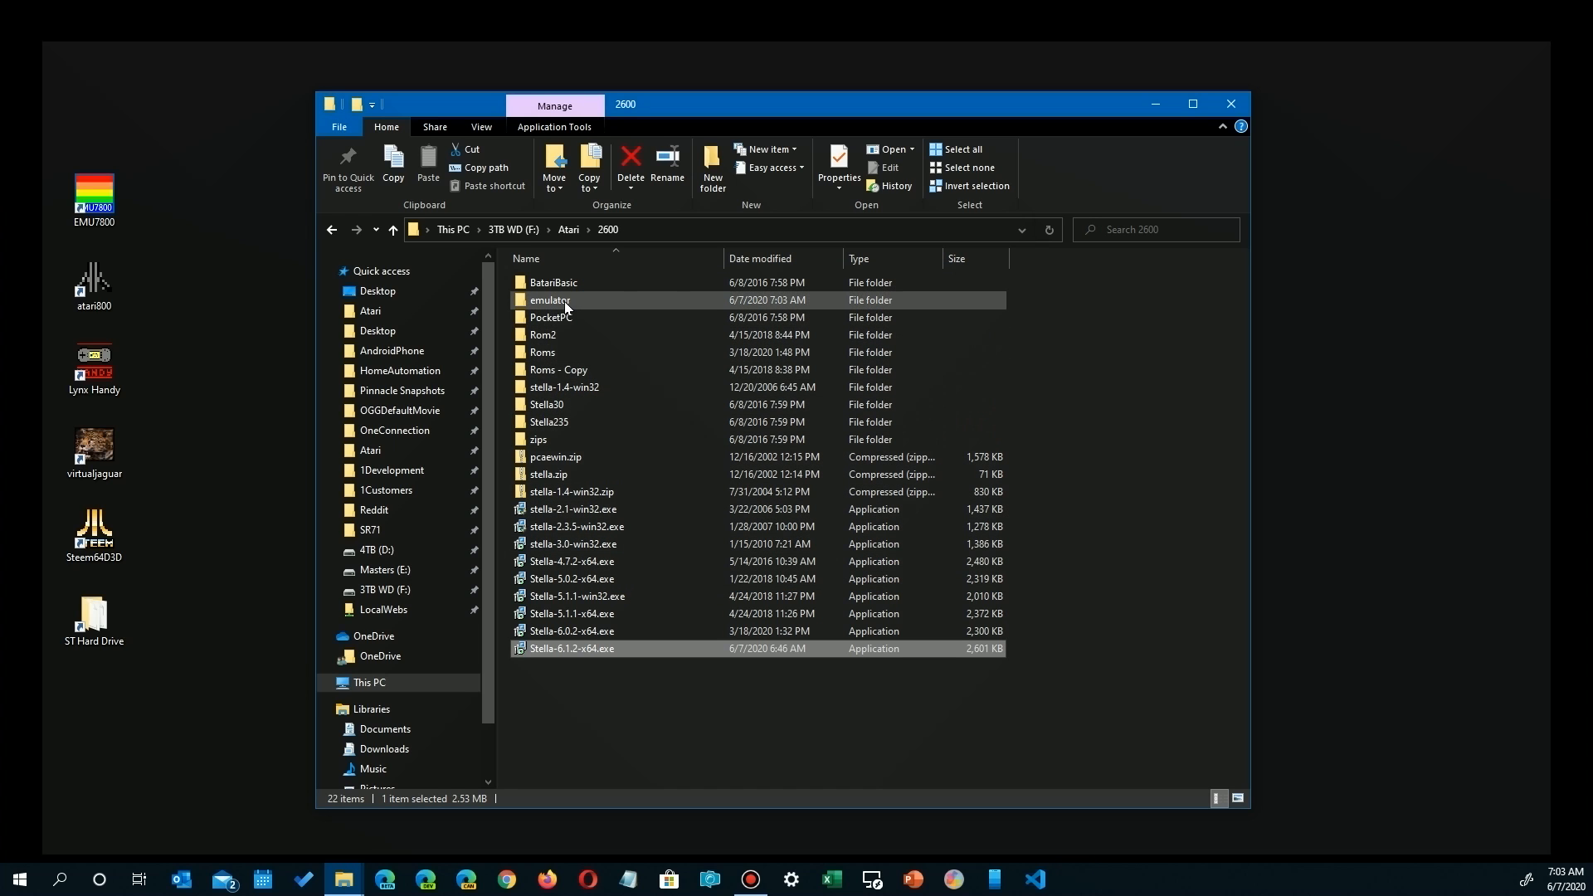
pyautogui.doubleClick(549, 299)
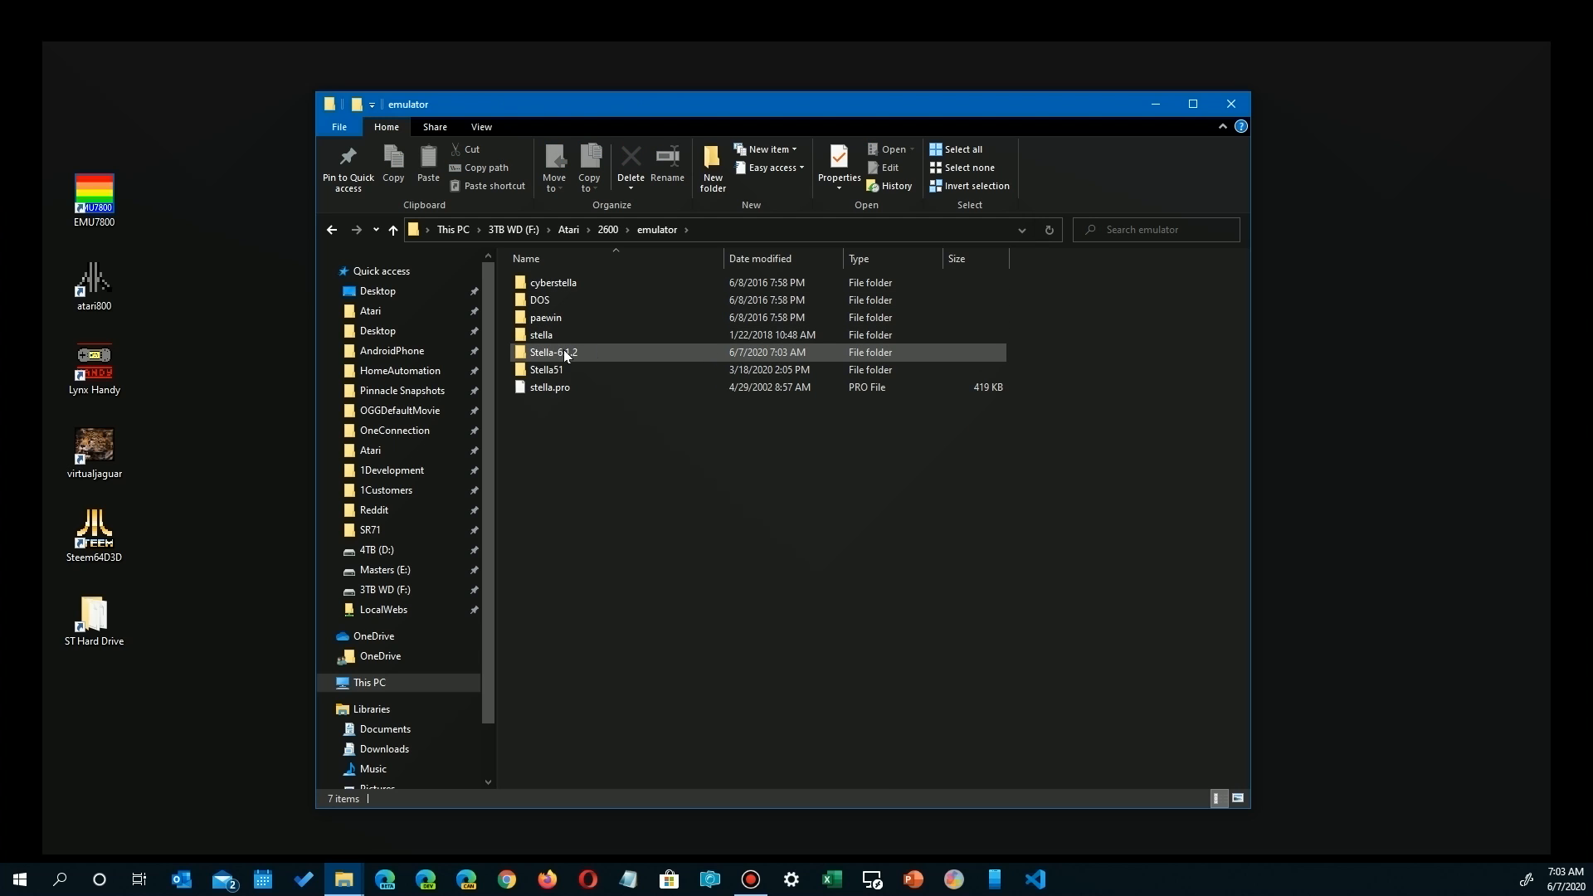
pyautogui.moveTo(711, 352)
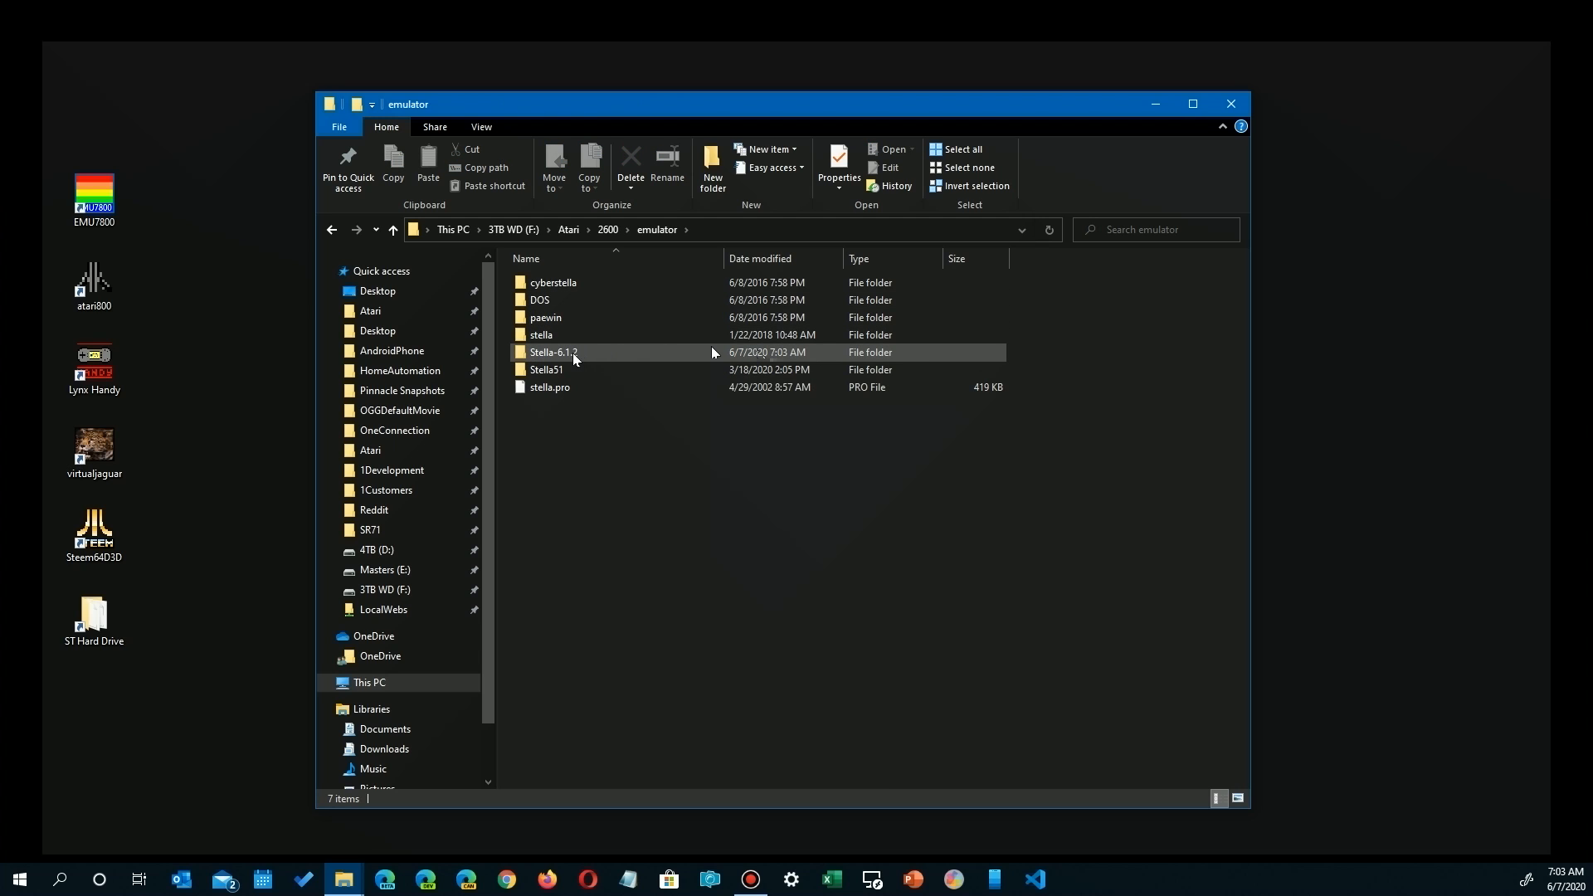
pyautogui.doubleClick(552, 351)
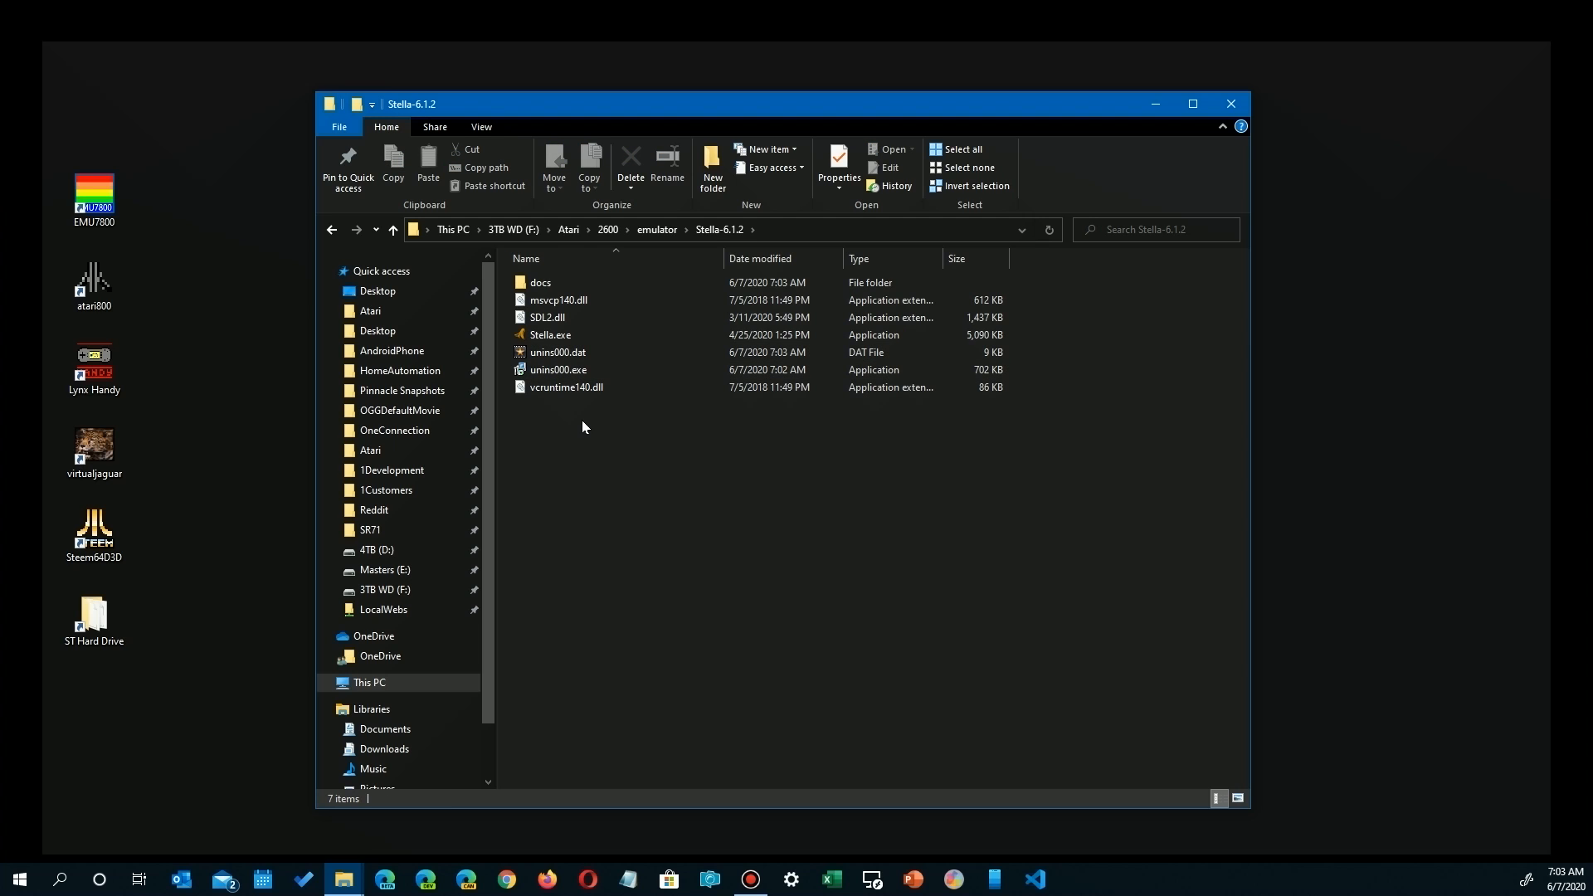
pyautogui.click(540, 282)
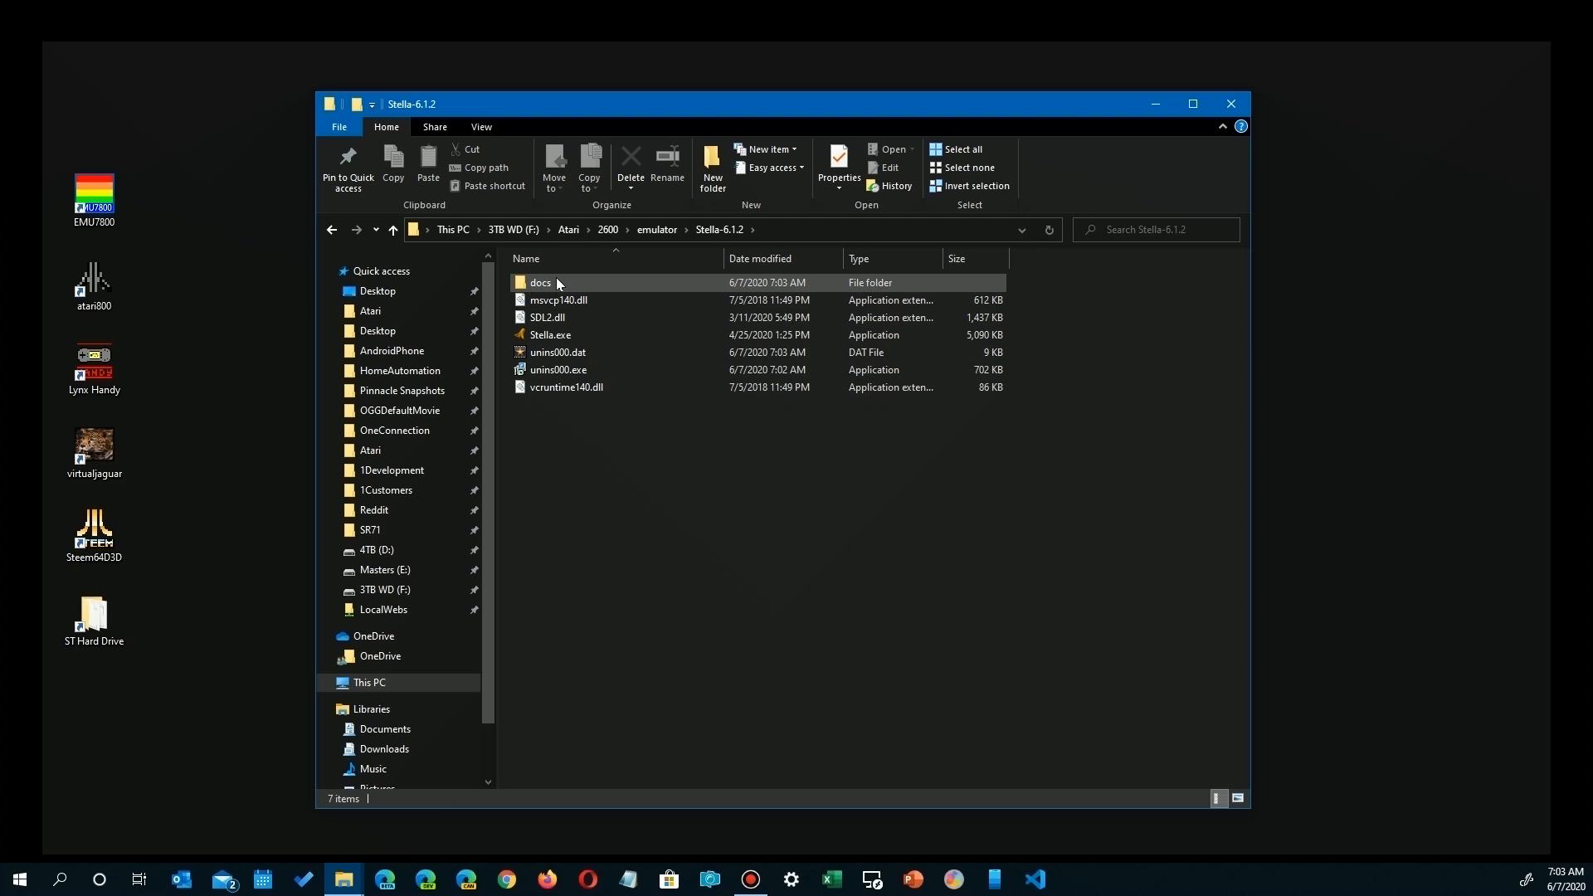
pyautogui.click(606, 437)
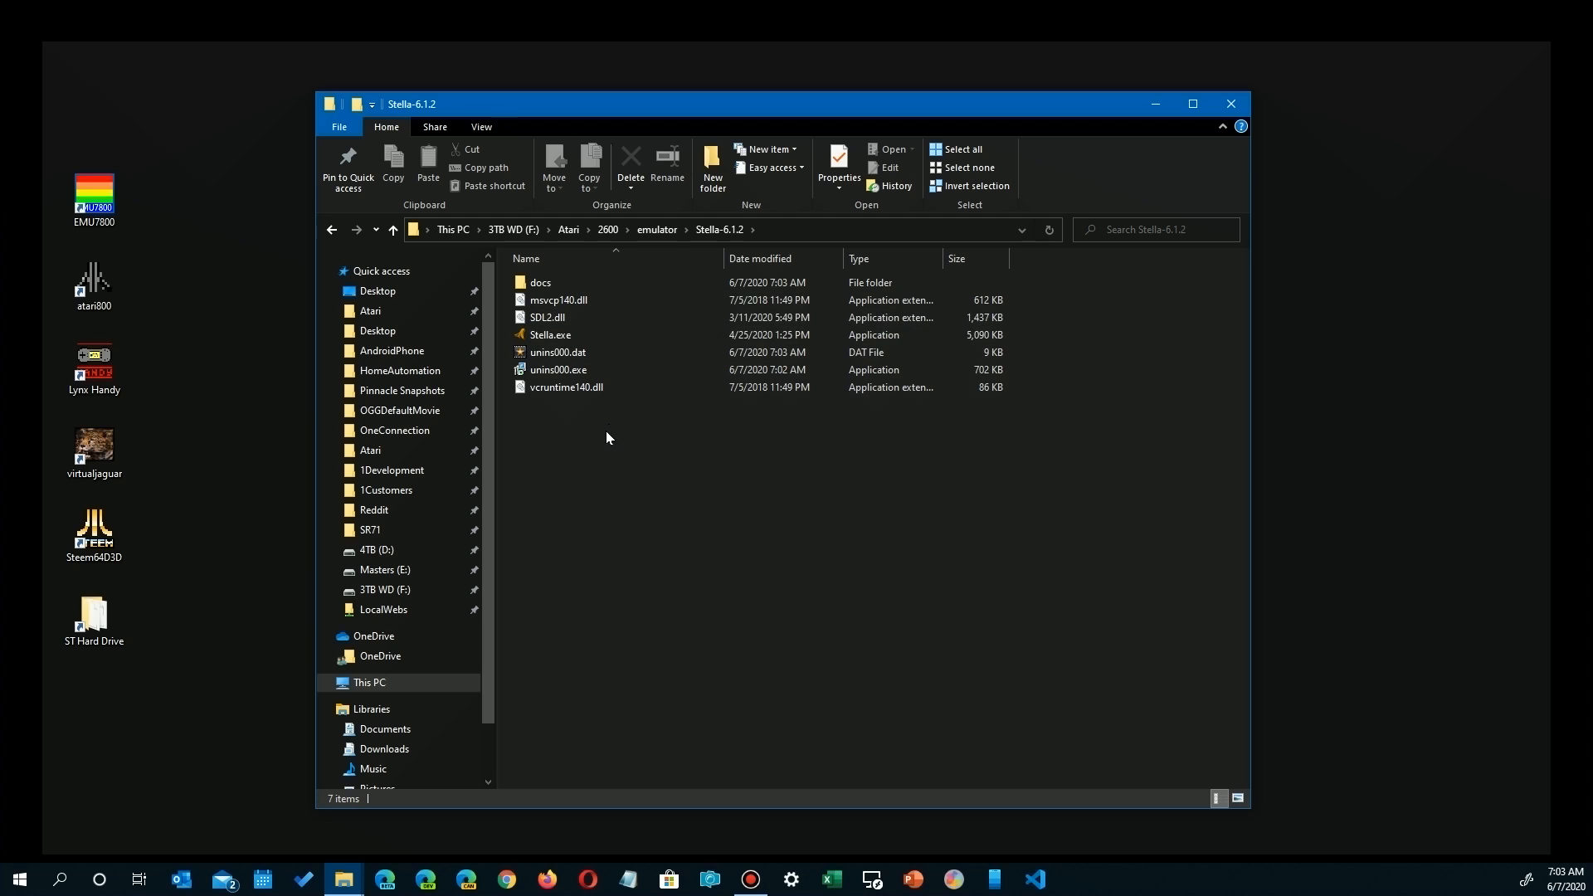
pyautogui.click(549, 334)
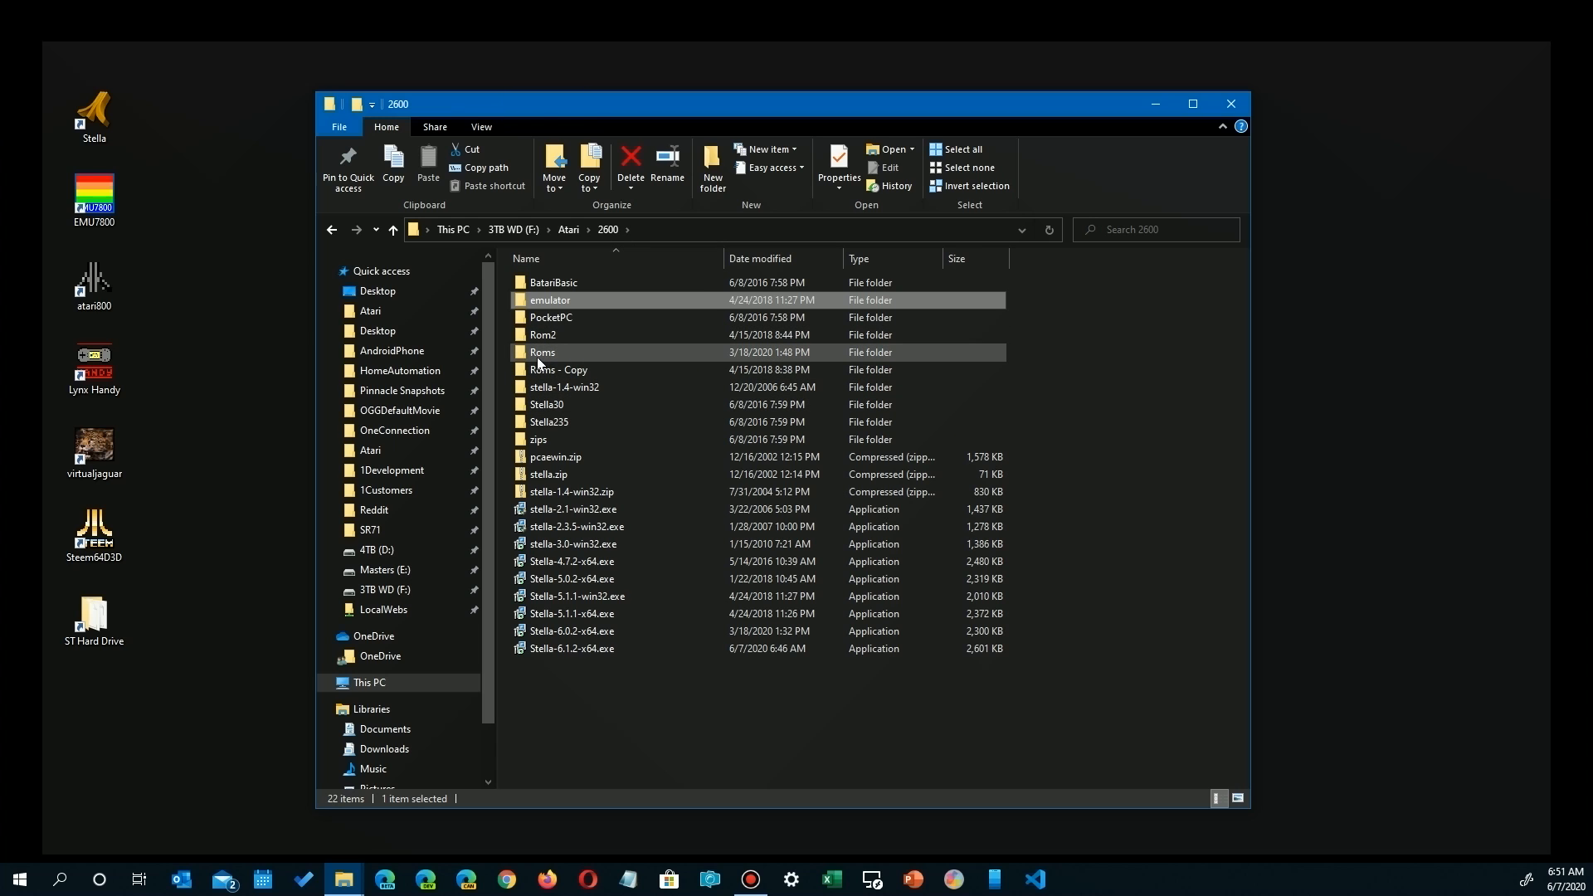
pyautogui.moveTo(750, 358)
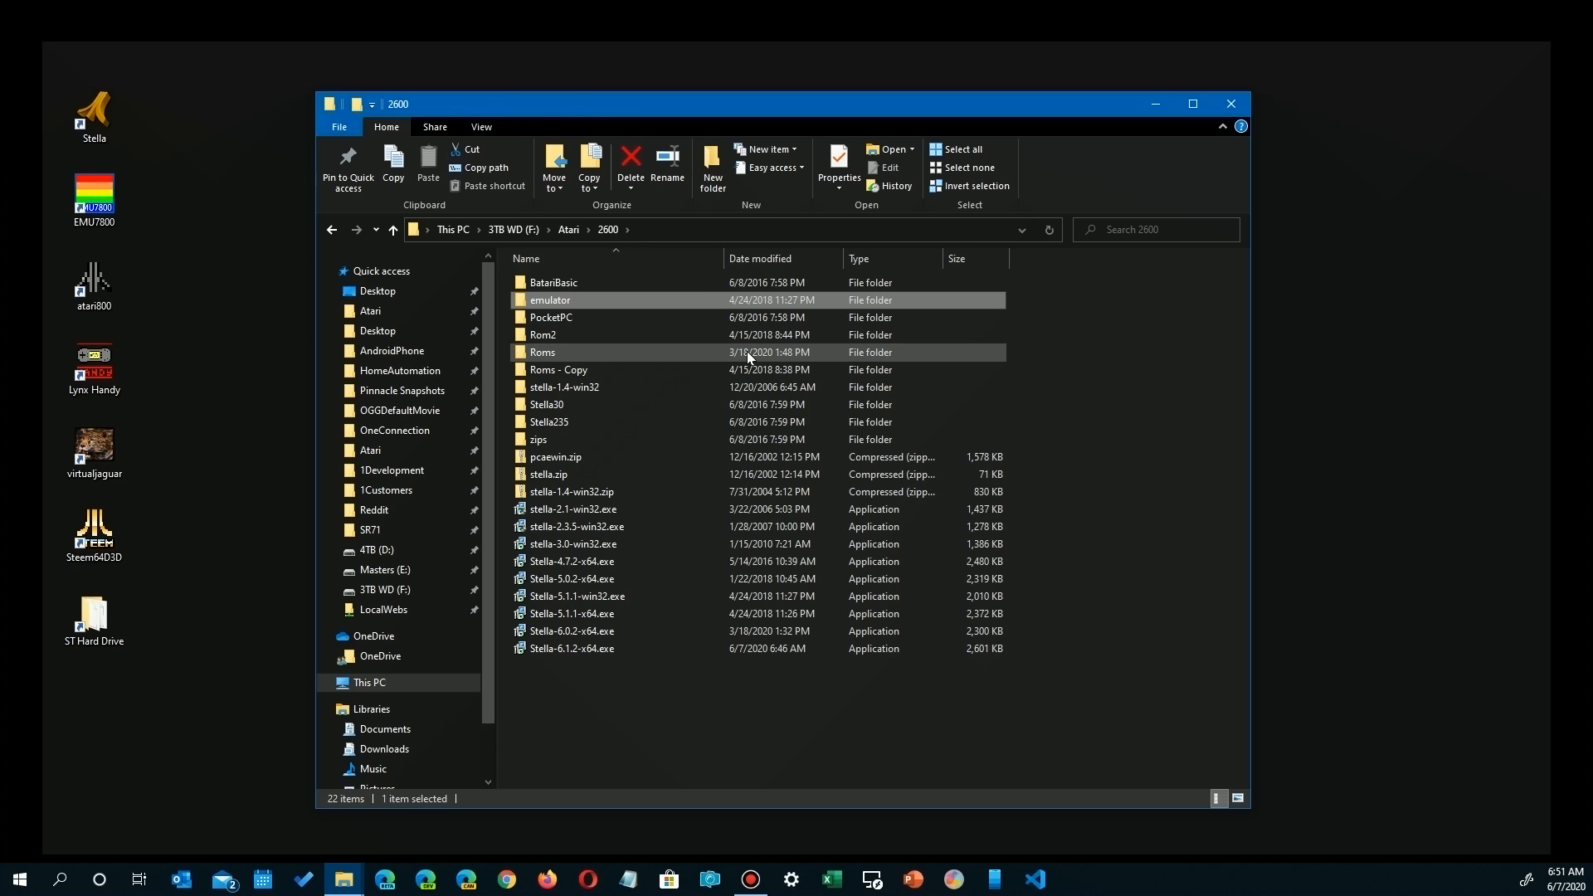
# Open the Roms folder and scroll through its 549 game ROM files
pyautogui.doubleClick(543, 352)
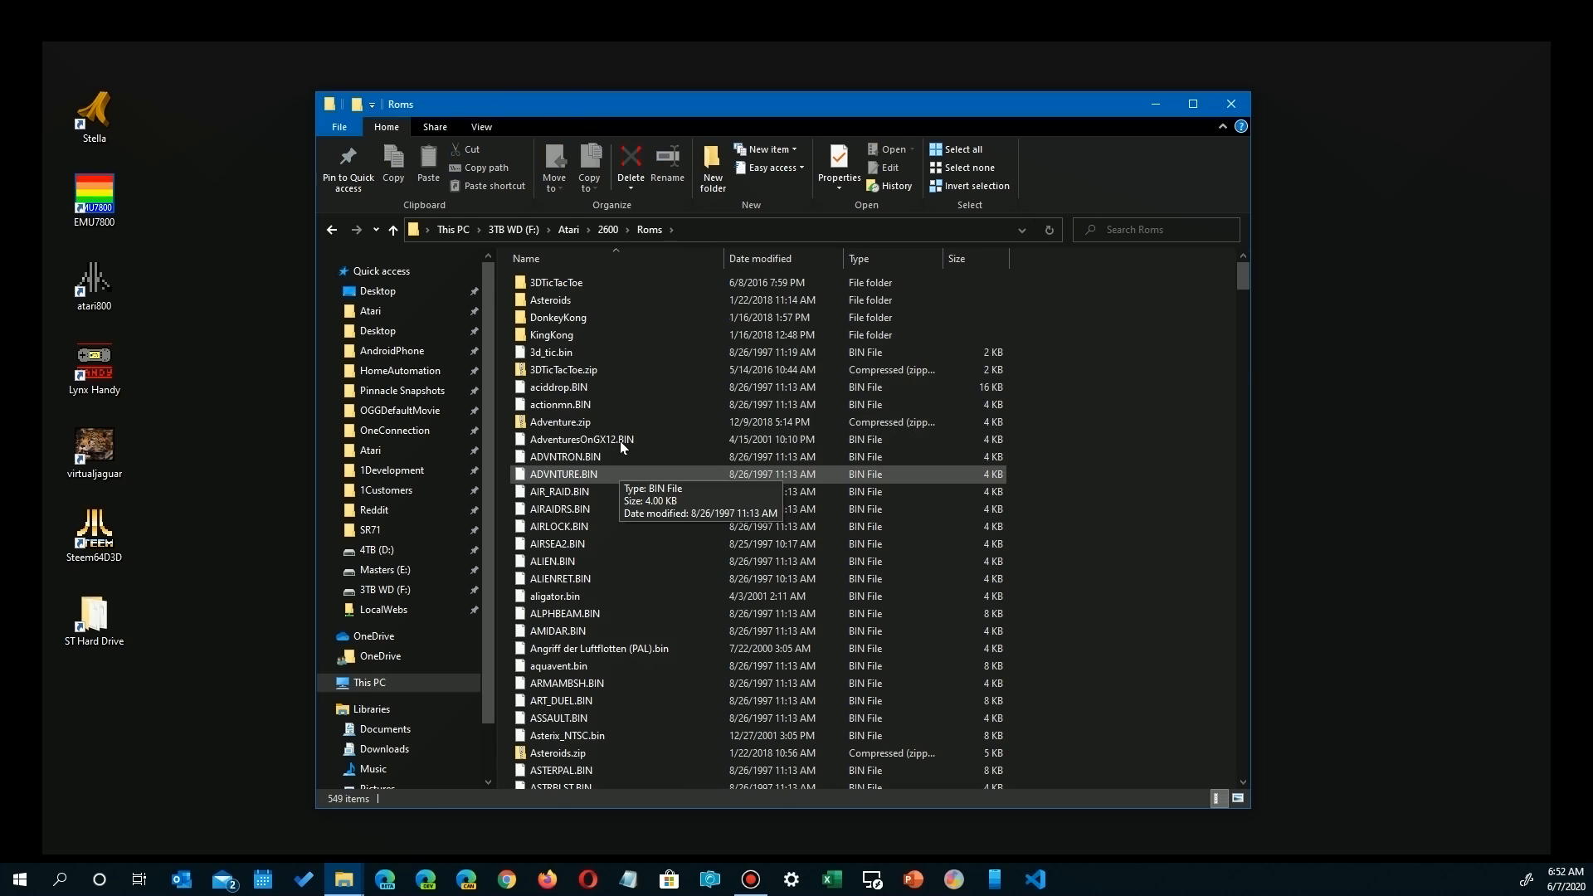
pyautogui.scroll(-3)
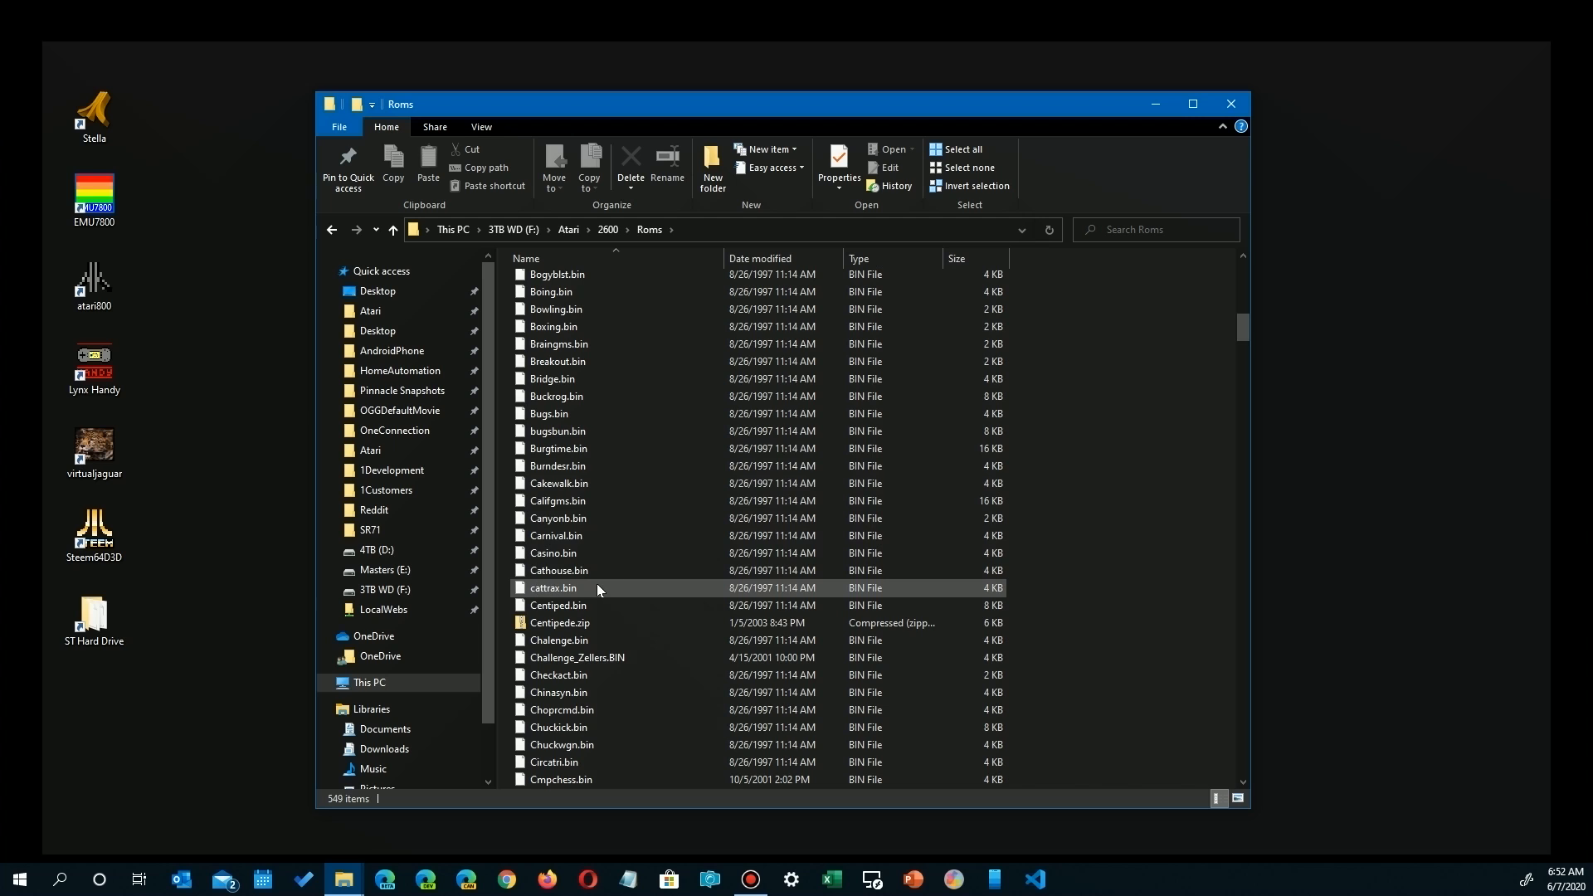
pyautogui.scroll(-3)
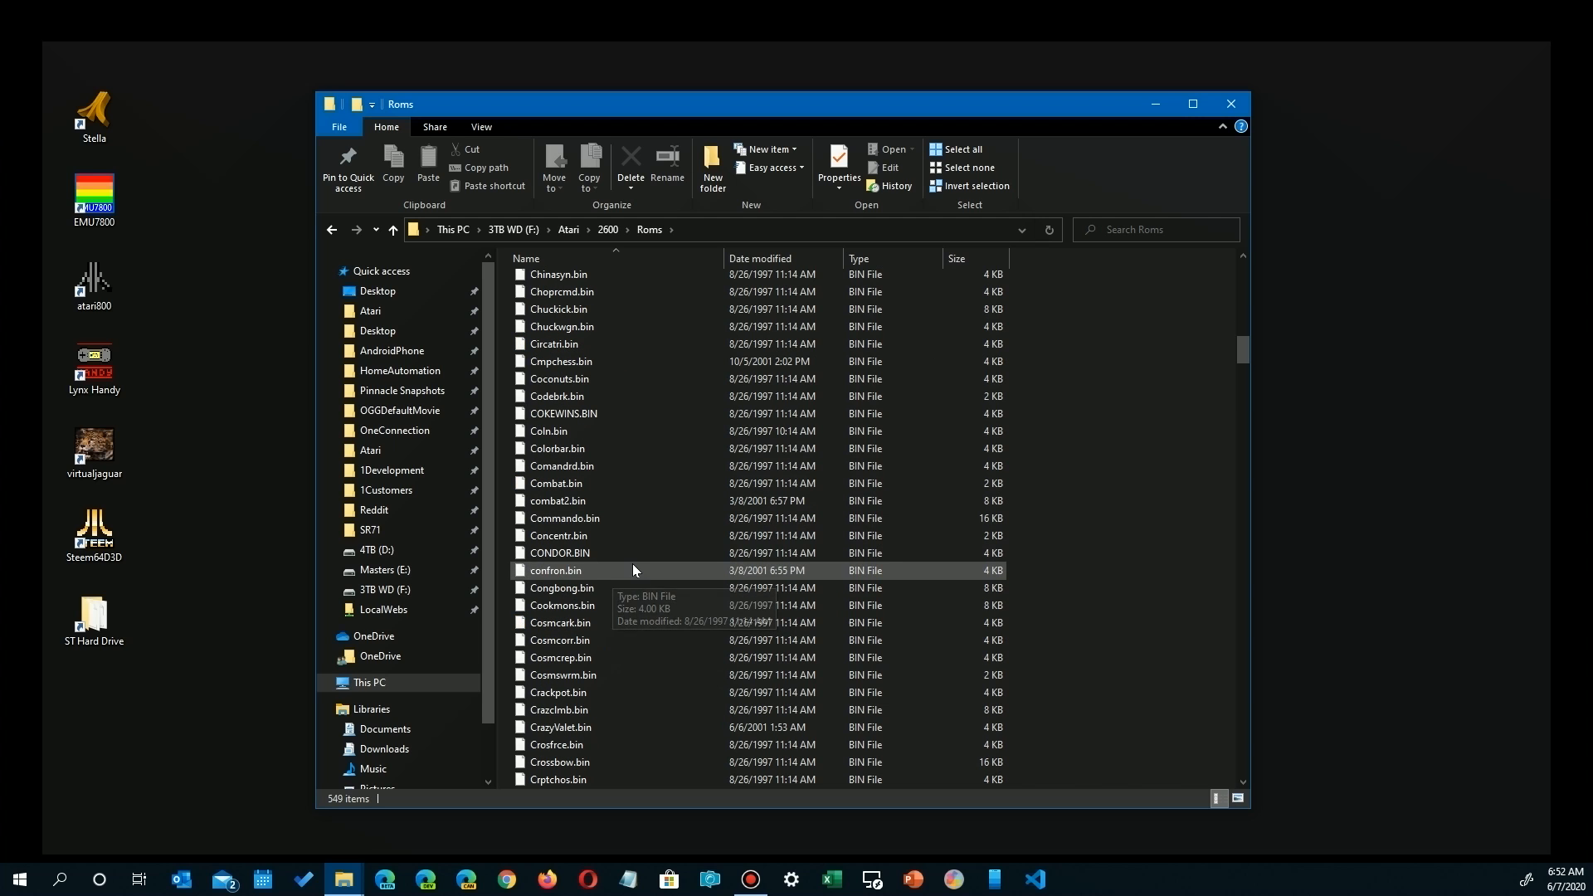
pyautogui.scroll(-3)
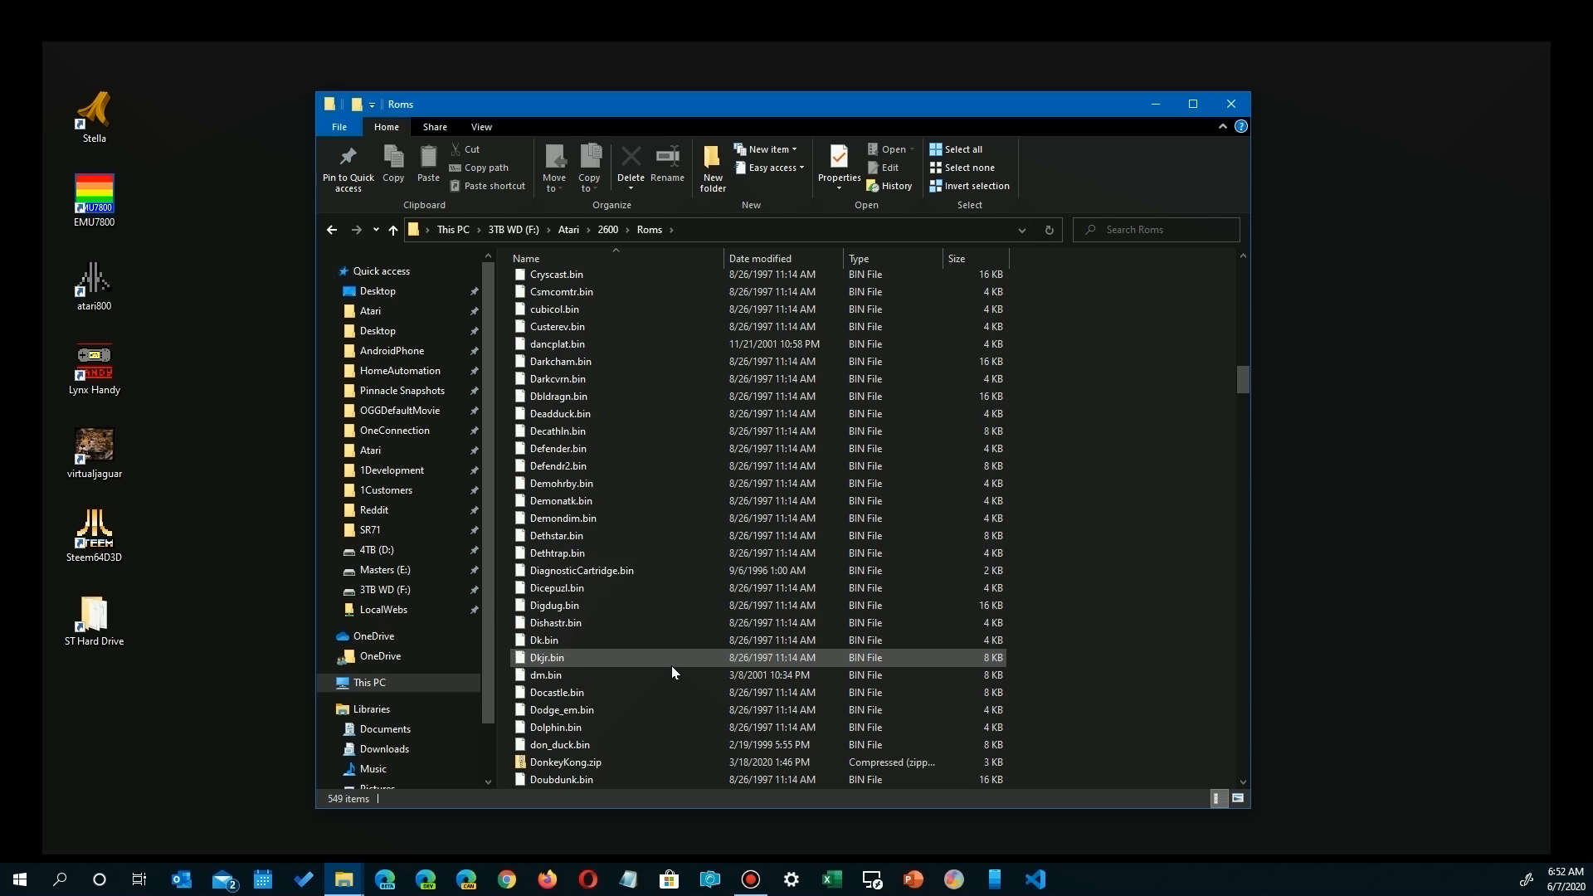
pyautogui.scroll(-3)
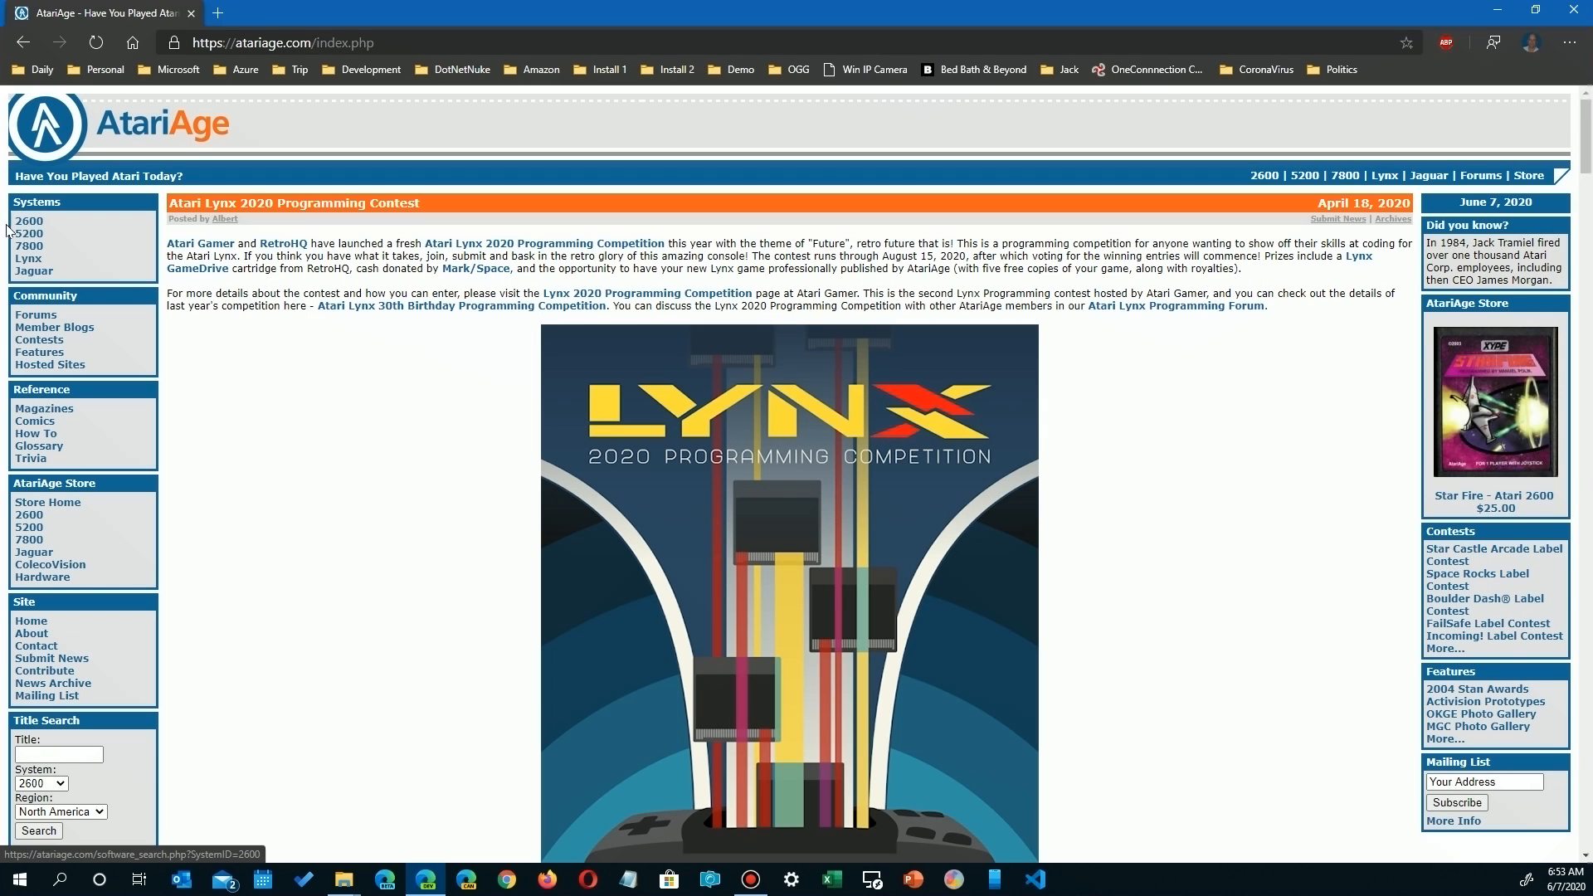
pyautogui.moveTo(33, 271)
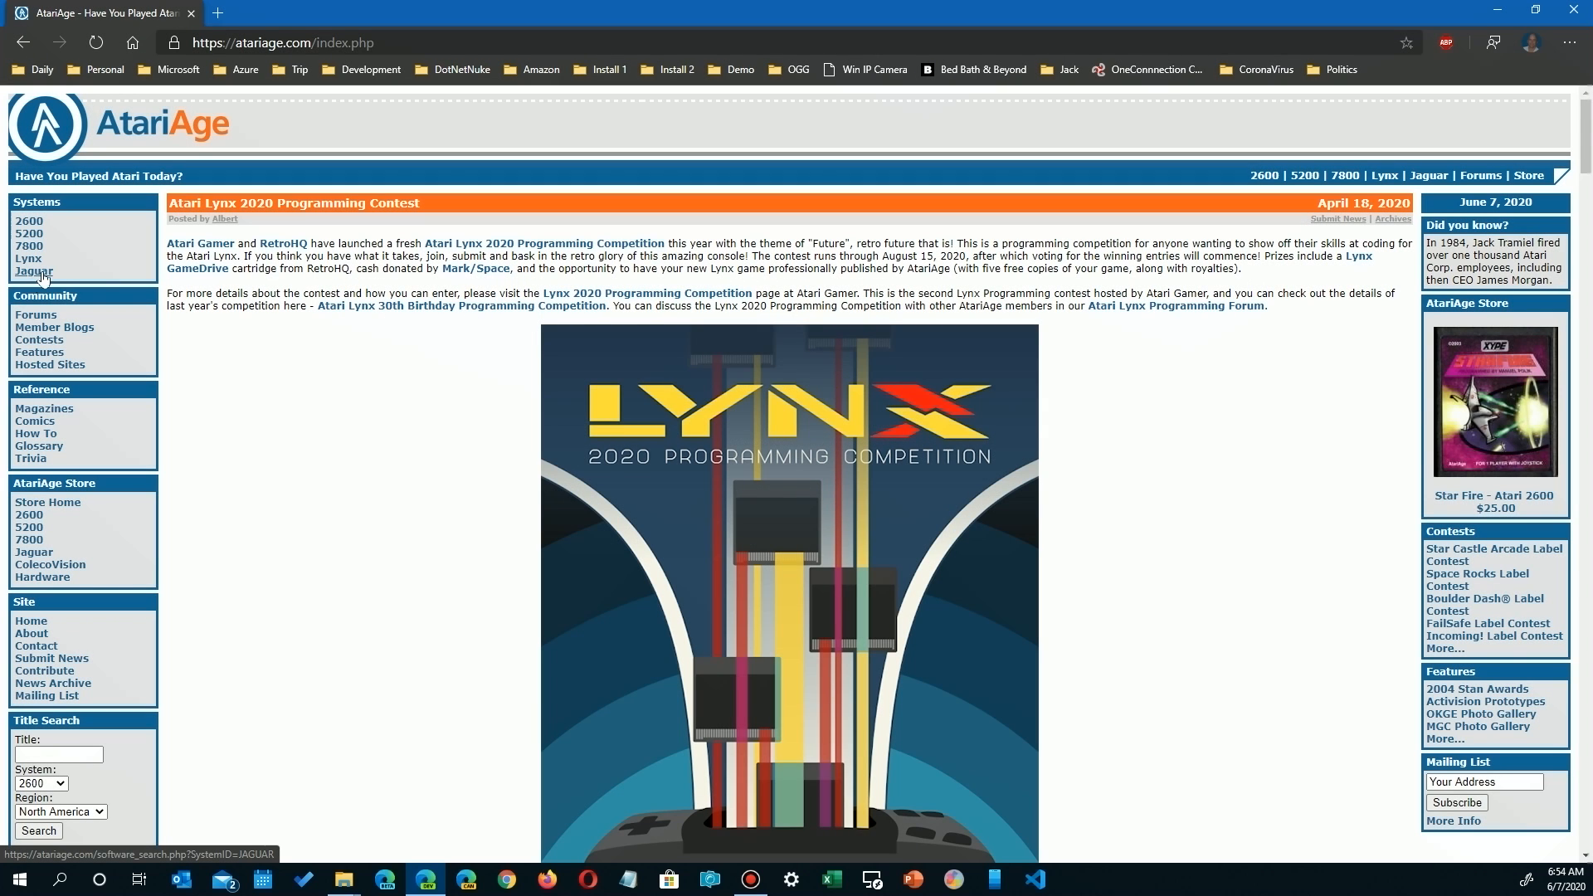
pyautogui.moveTo(46, 208)
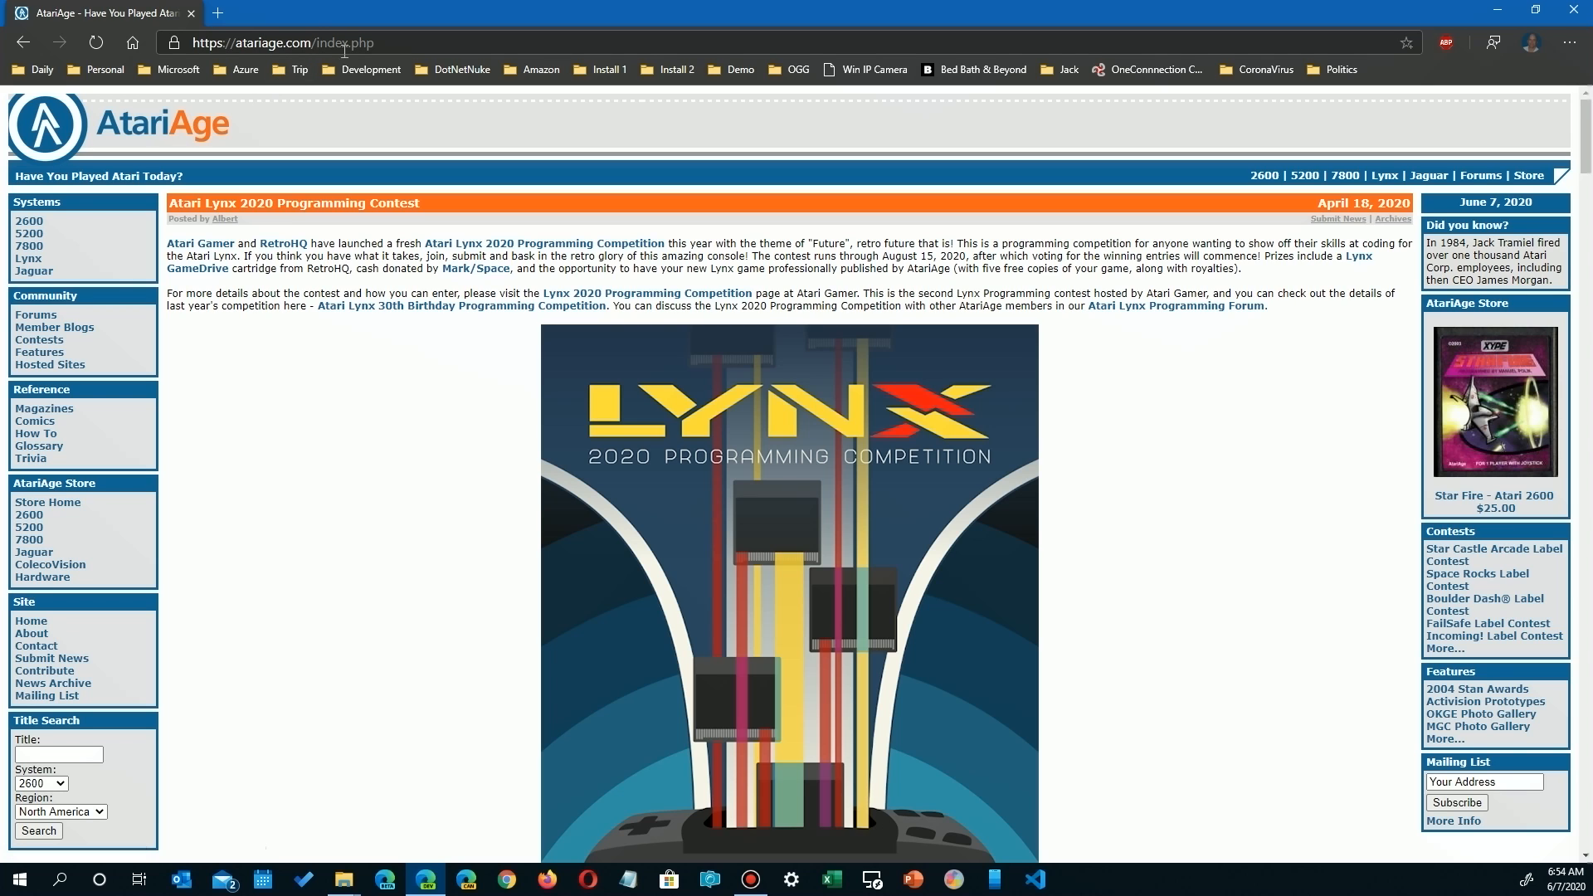
# Search AtariAge's 2600 Rarity Guide for pitfall, then enter asteroids as a new search
pyautogui.click(28, 221)
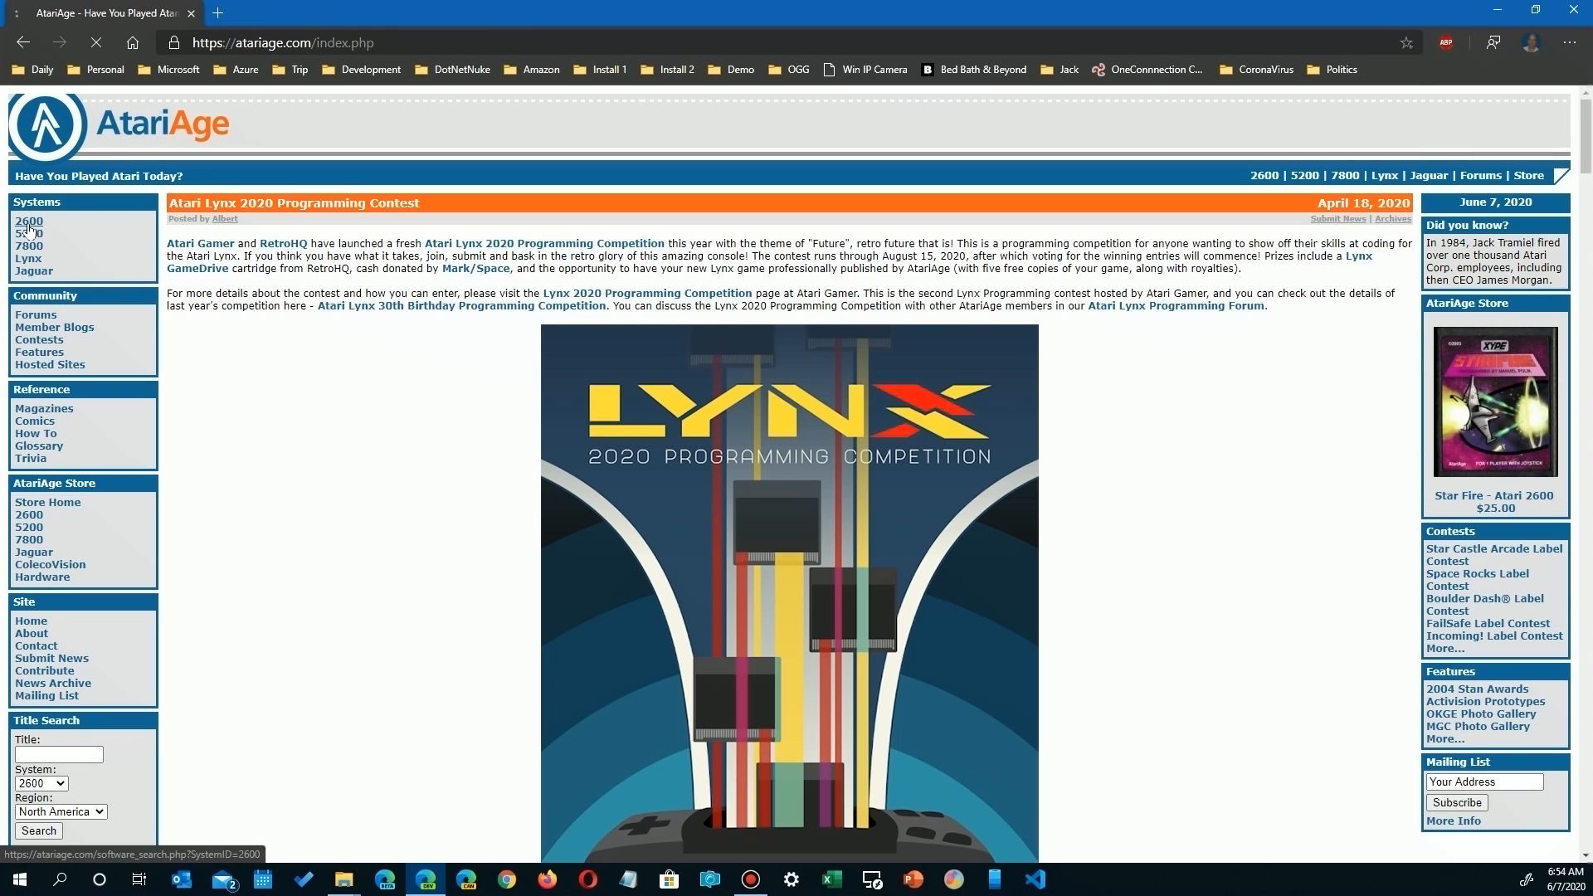
pyautogui.click(28, 221)
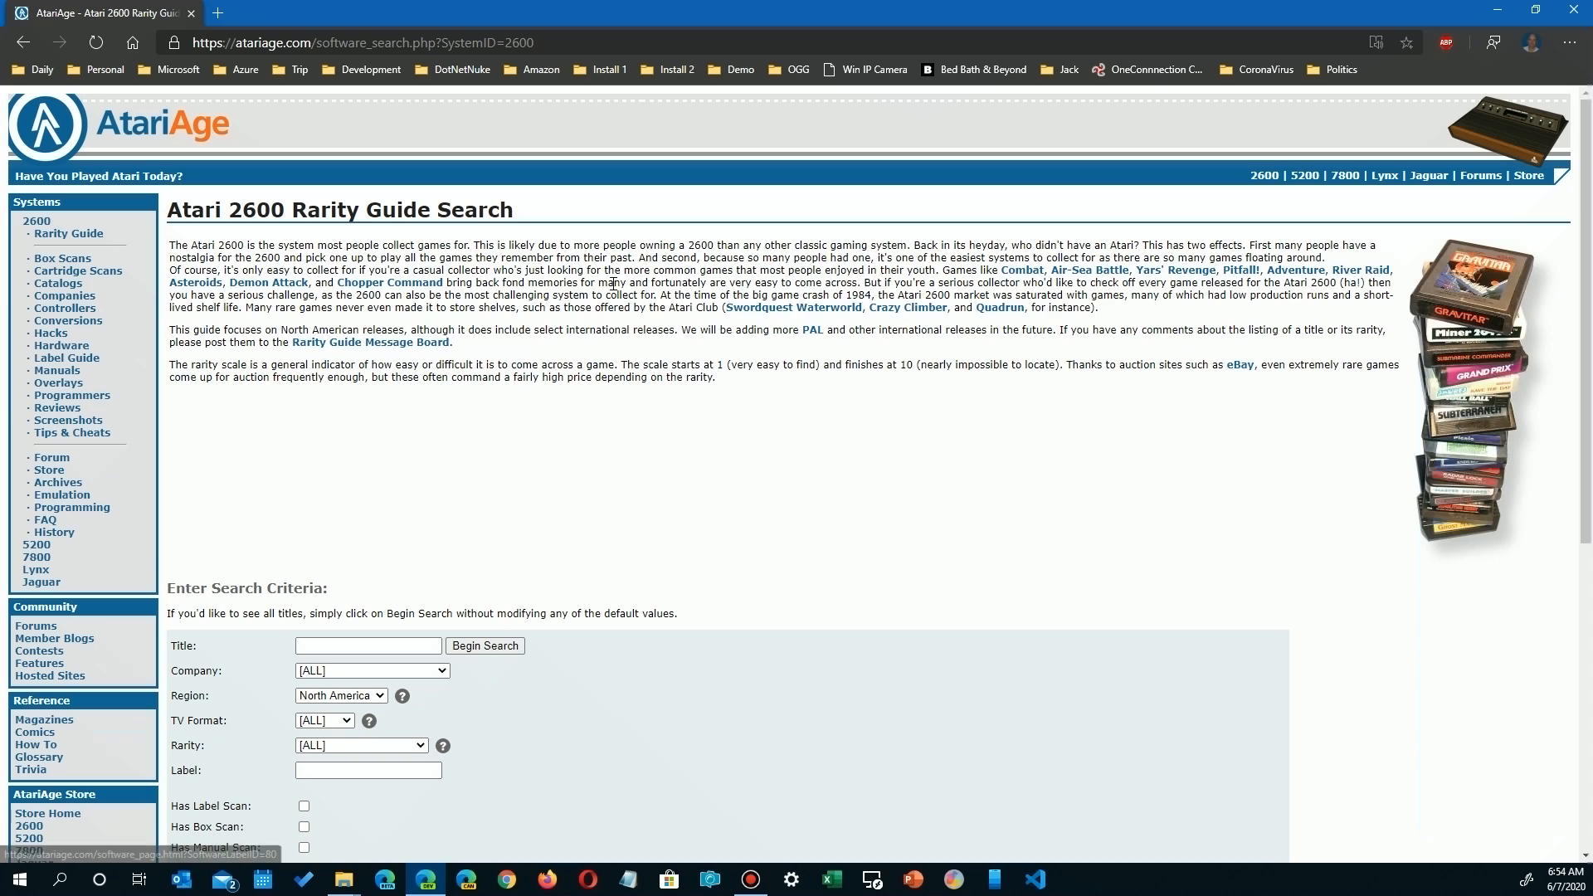
pyautogui.scroll(-3)
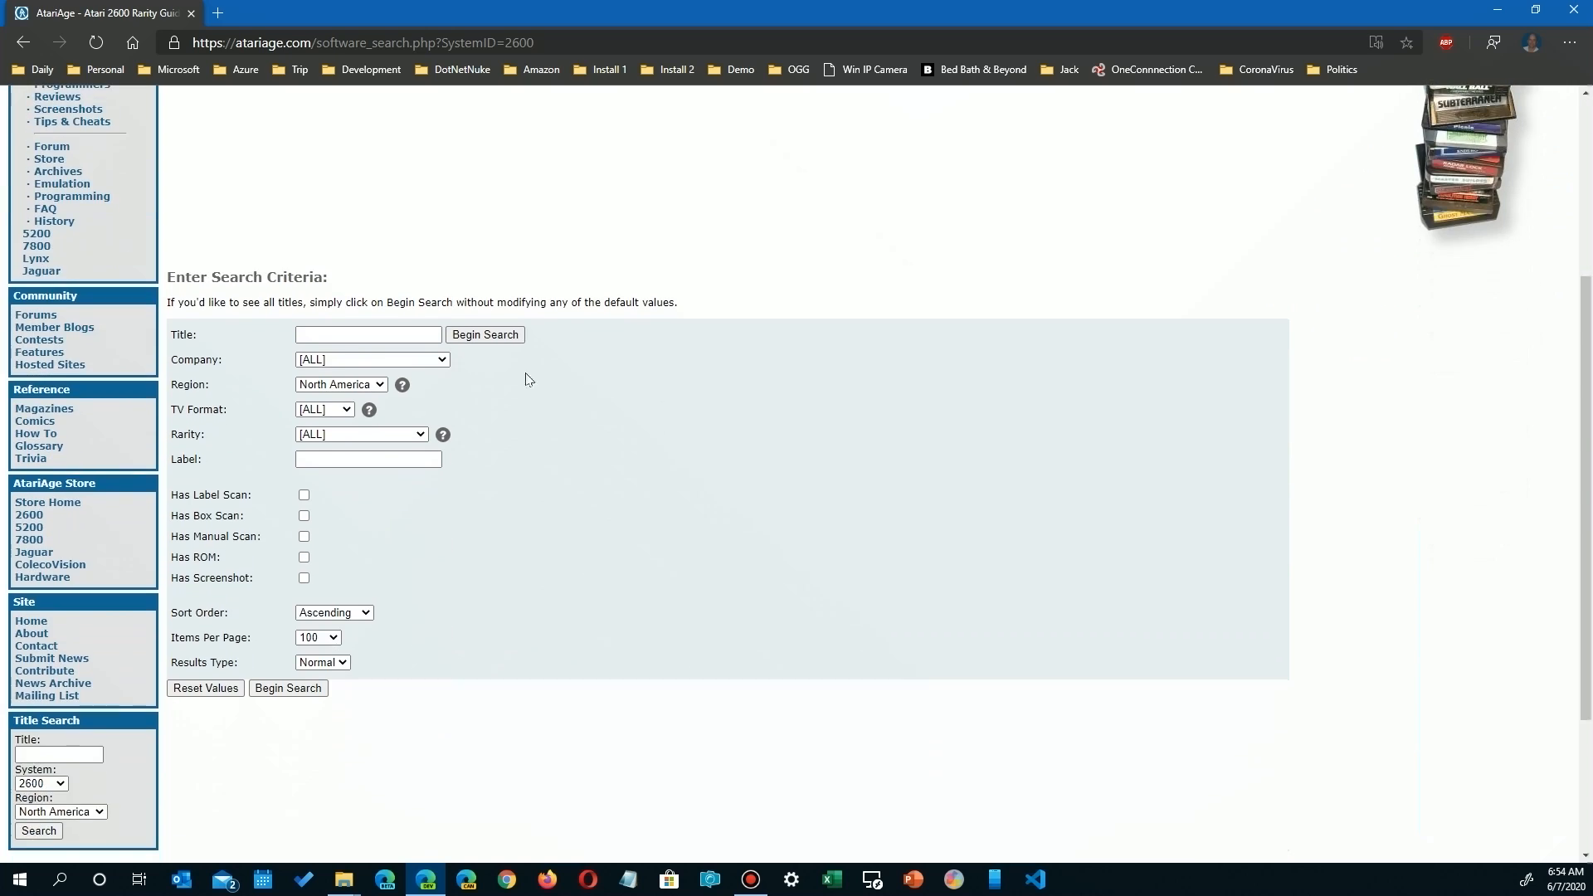
pyautogui.click(368, 334)
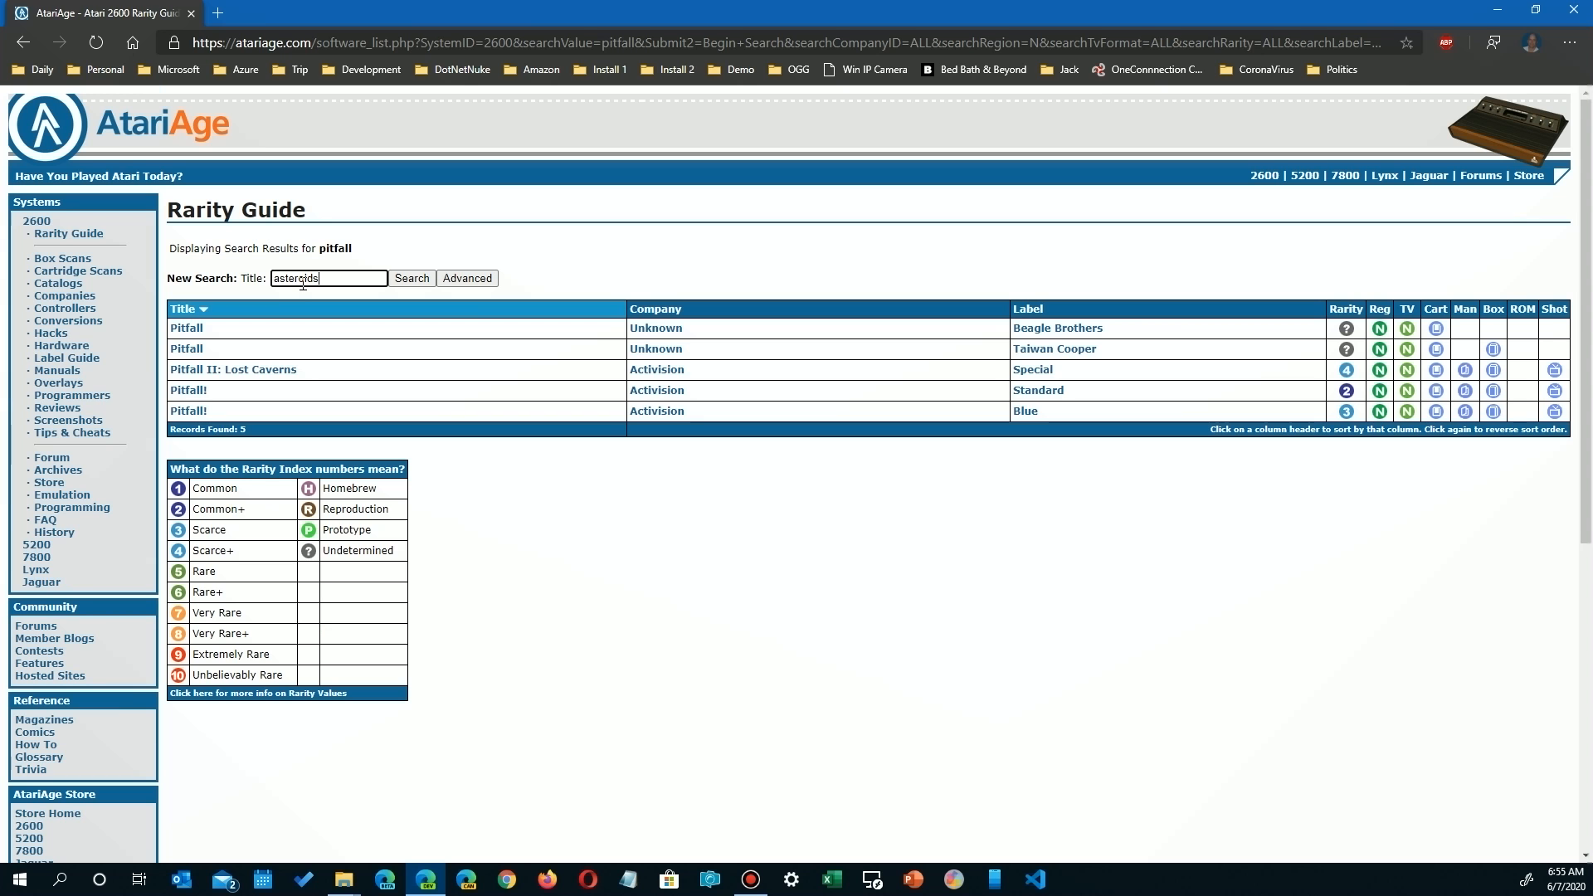
# Run the asteroids search, listing eight results including Atari, Sears and Polyvox versions
pyautogui.click(411, 279)
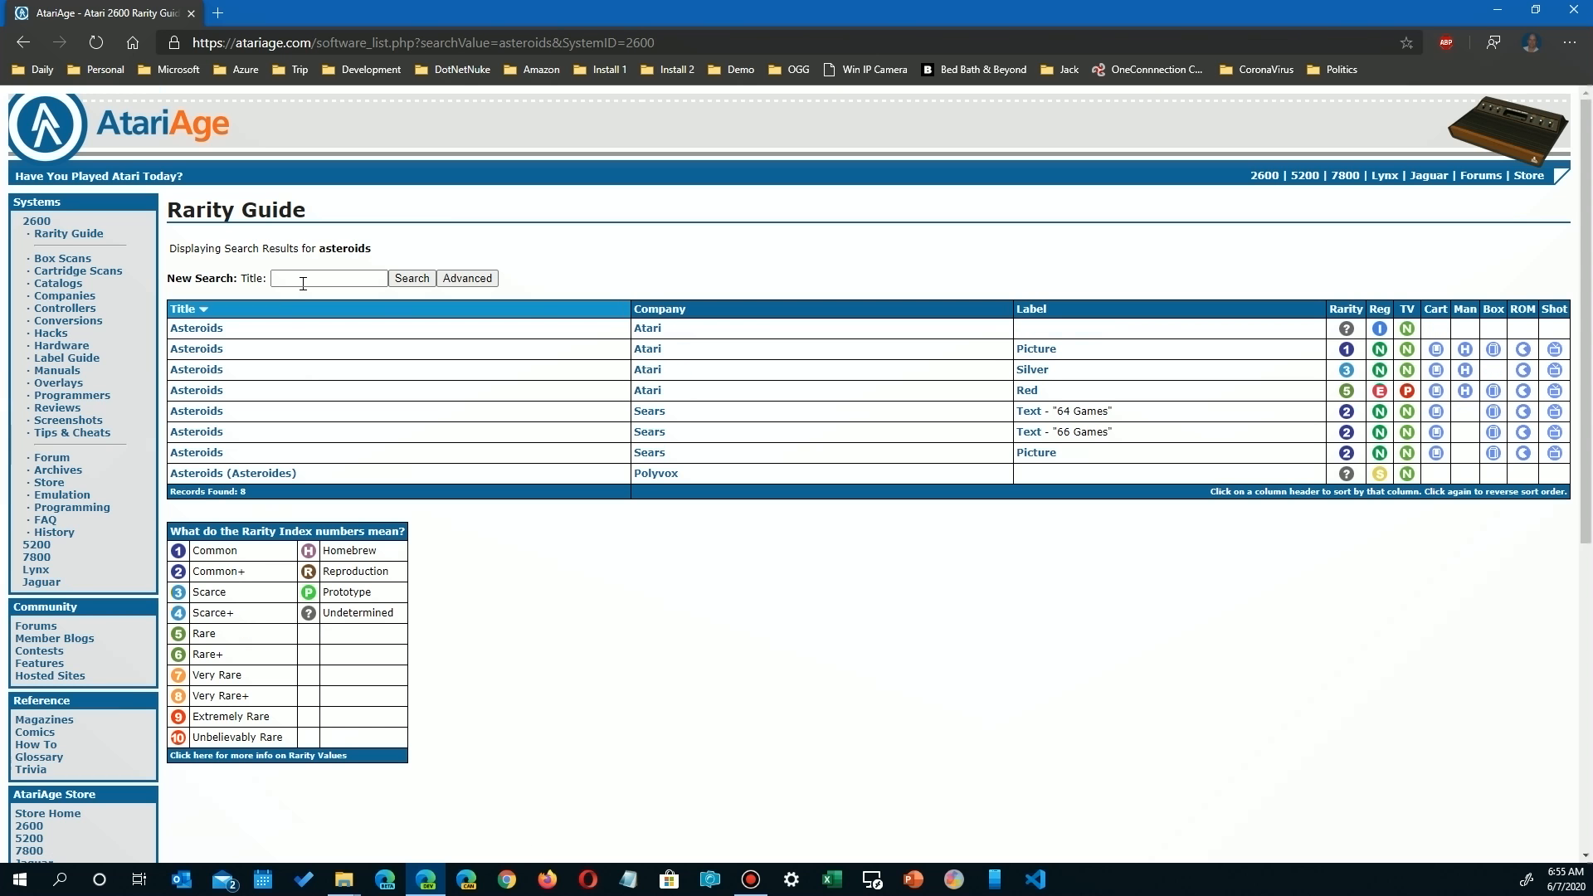
pyautogui.moveTo(219, 366)
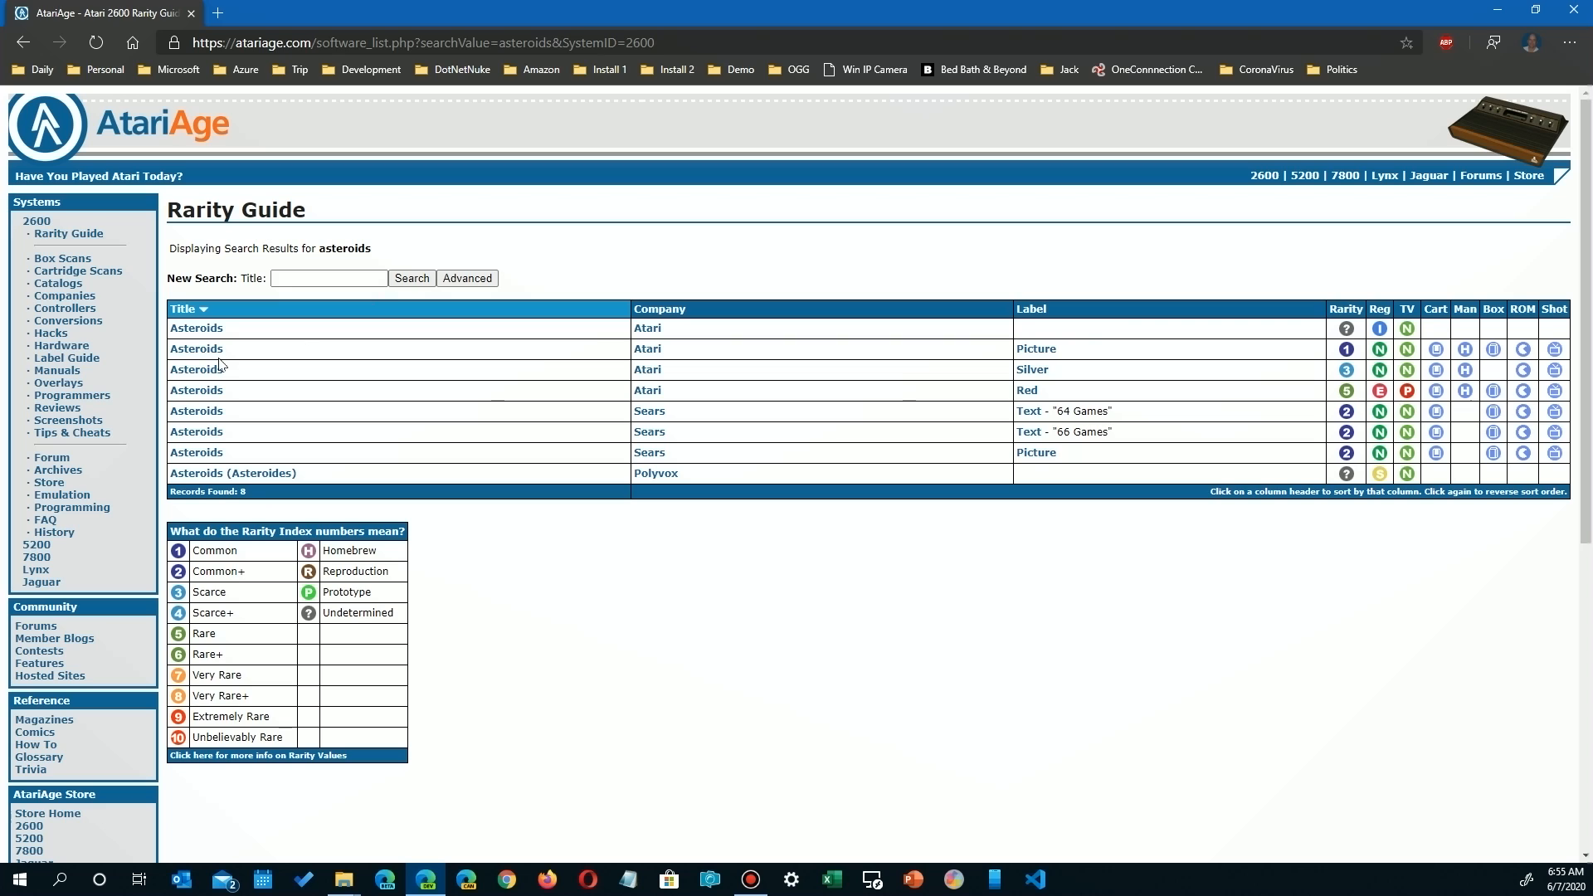
pyautogui.moveTo(1542, 356)
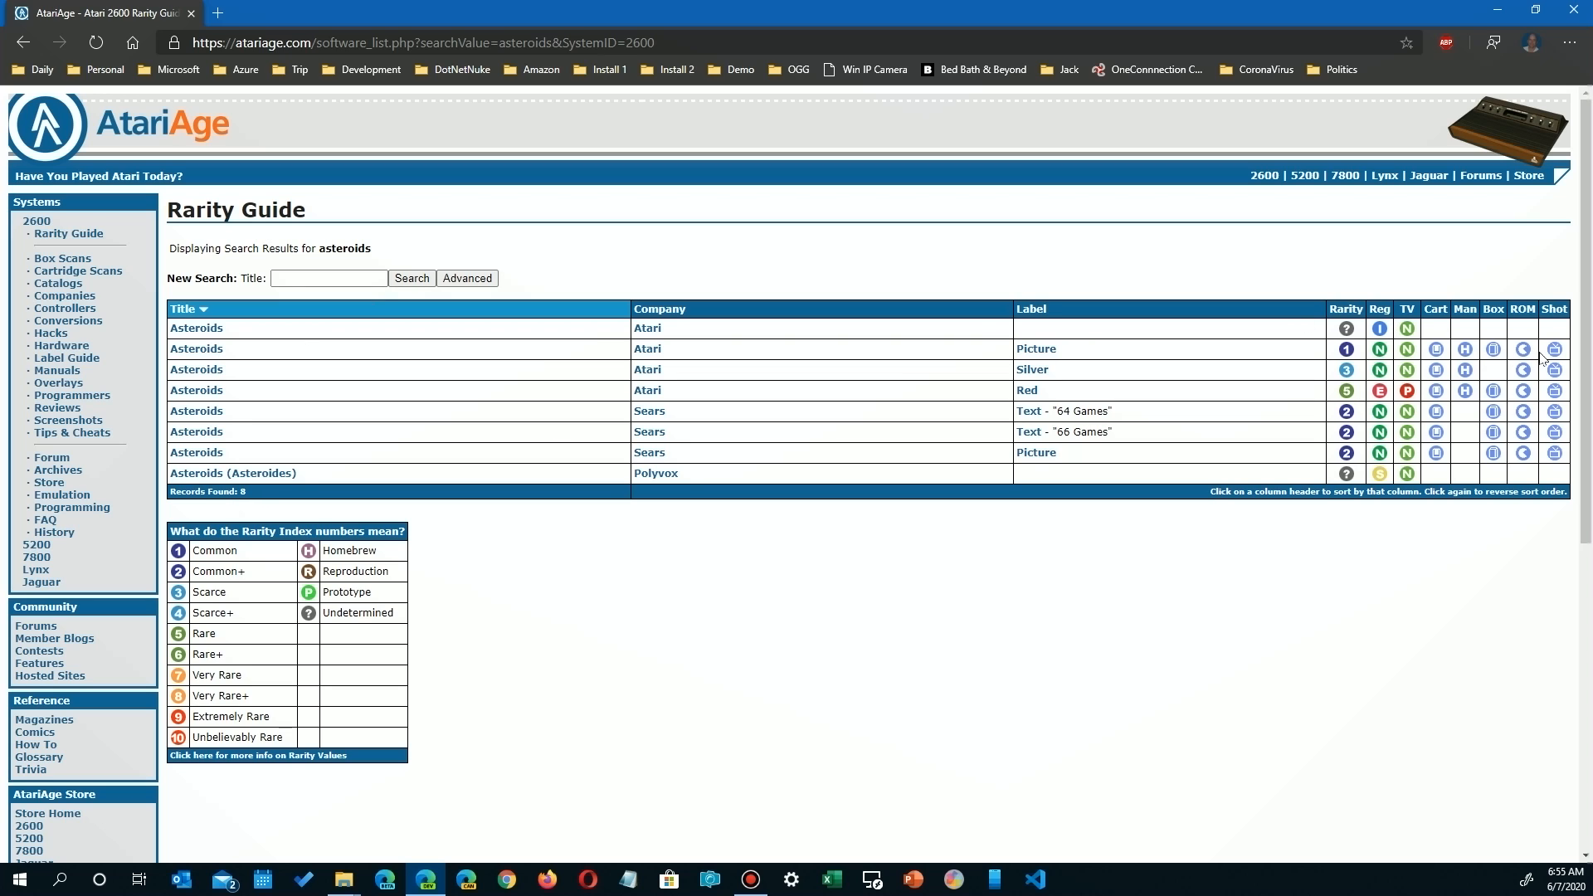
pyautogui.moveTo(1524, 454)
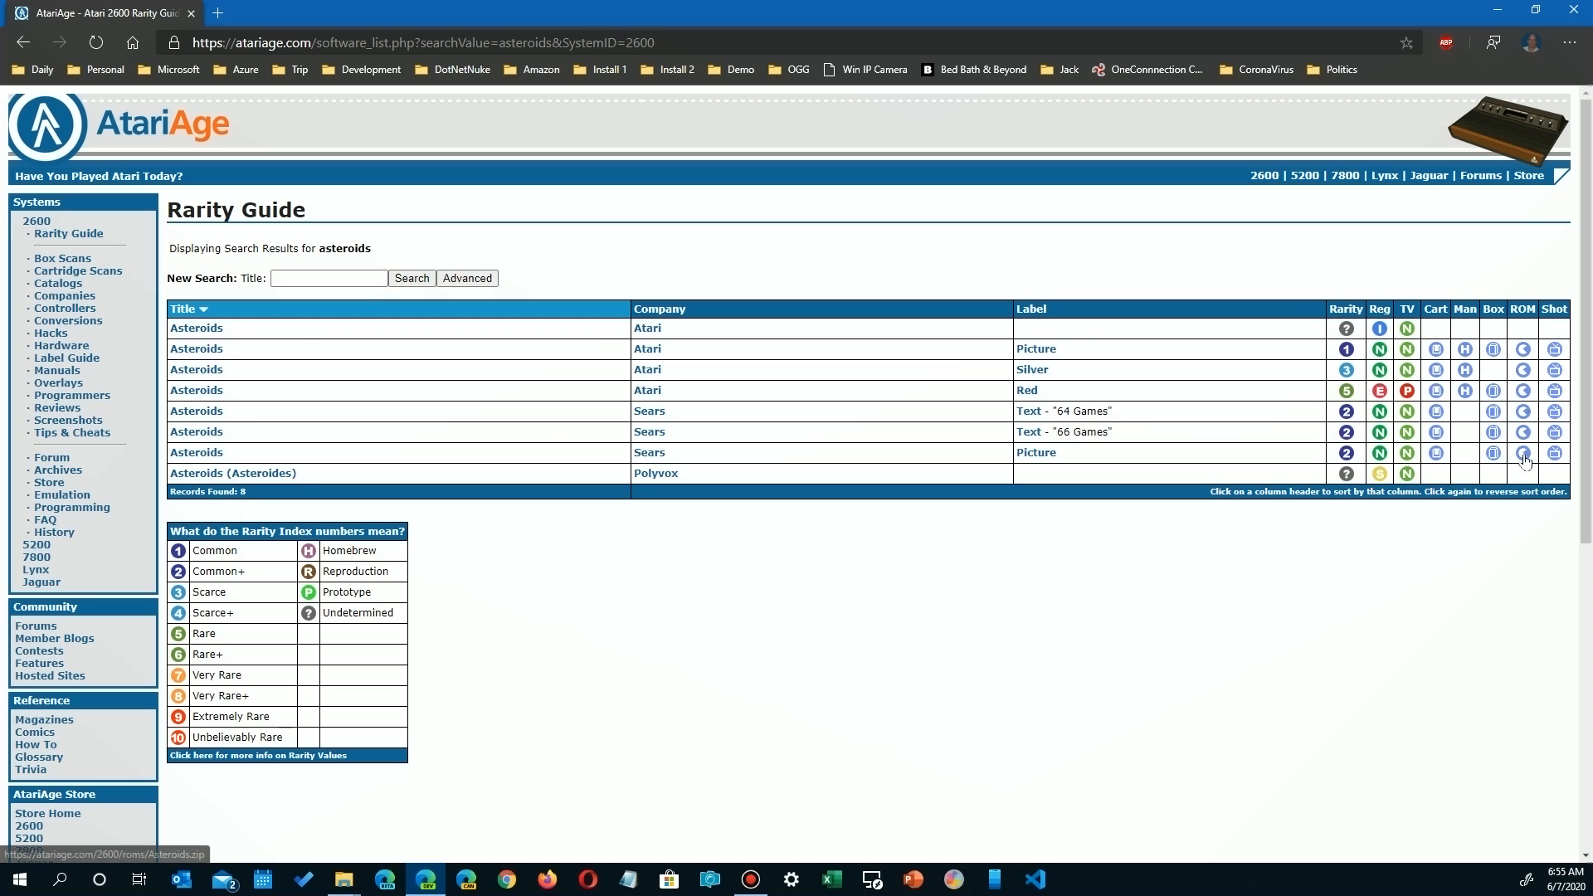
pyautogui.moveTo(1248, 413)
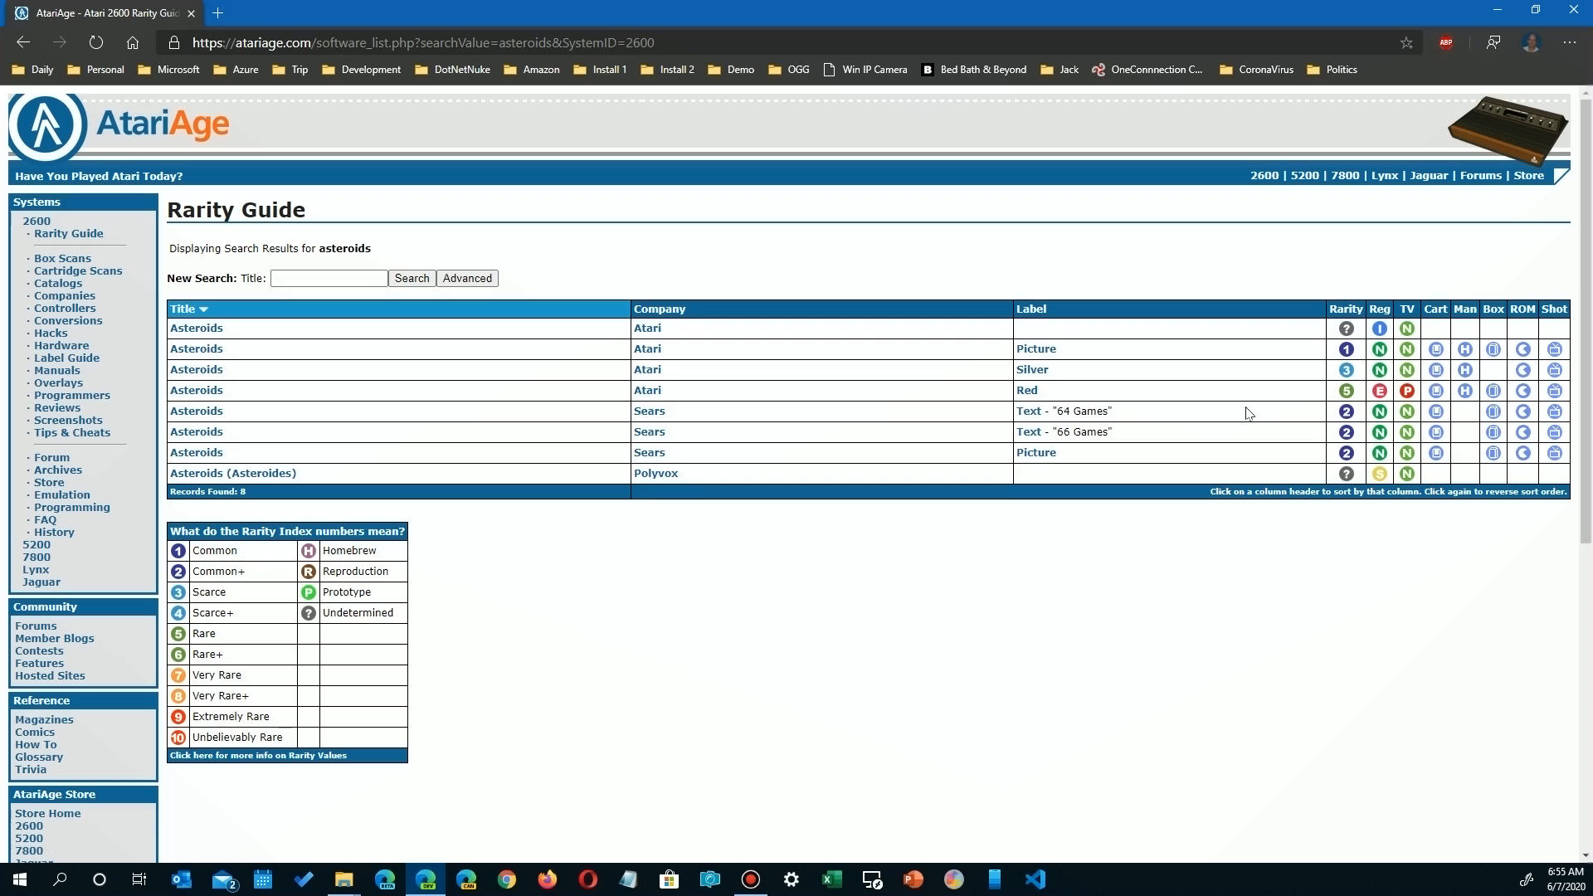
pyautogui.moveTo(1348, 350)
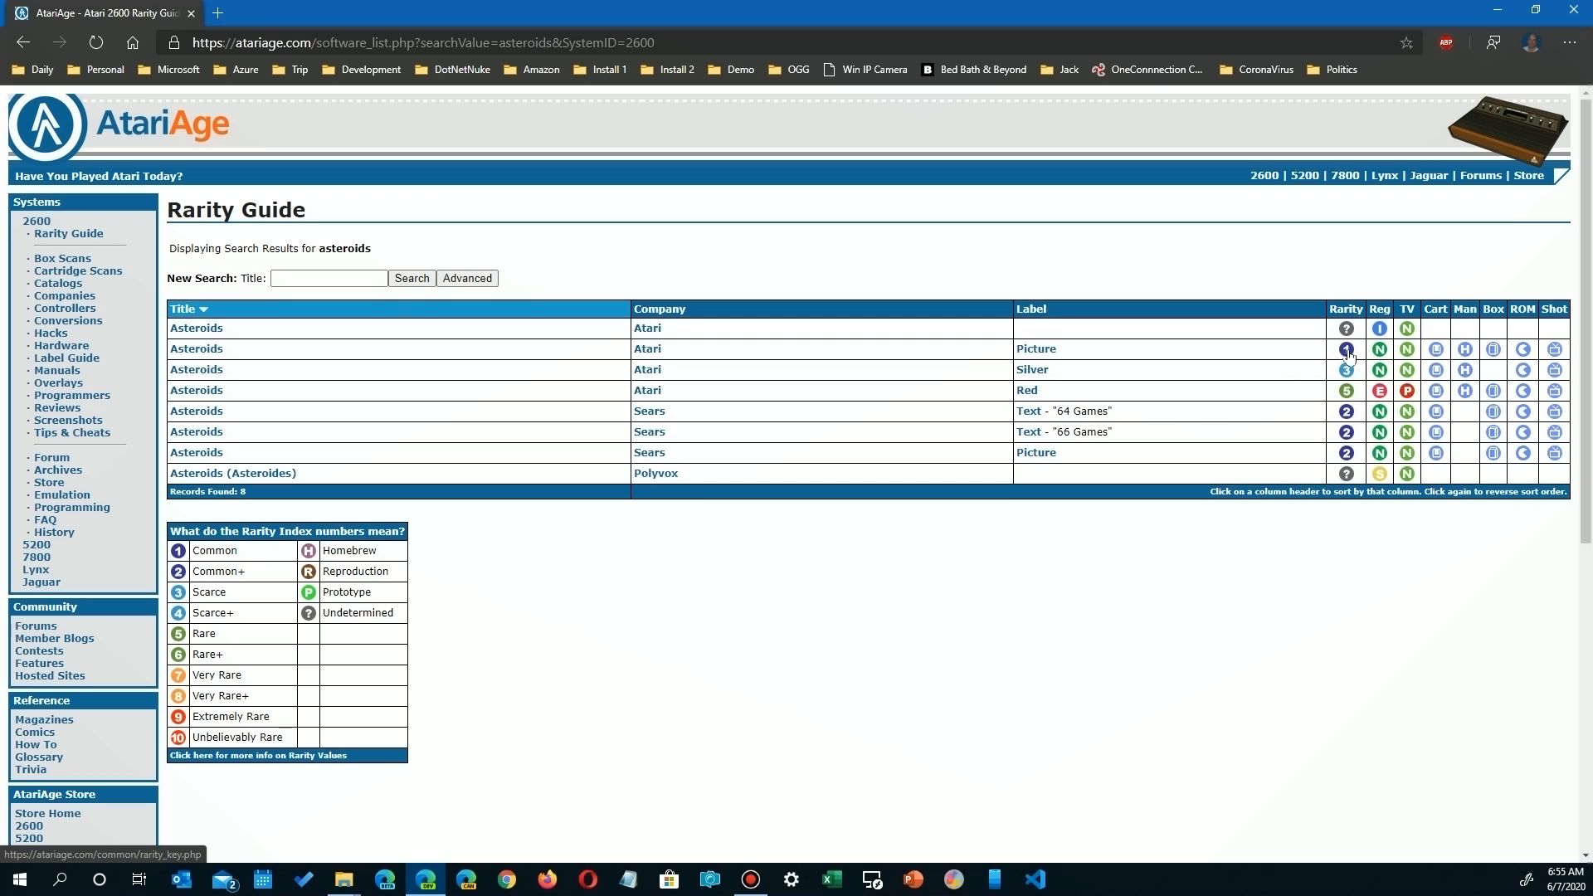
pyautogui.moveTo(1209, 423)
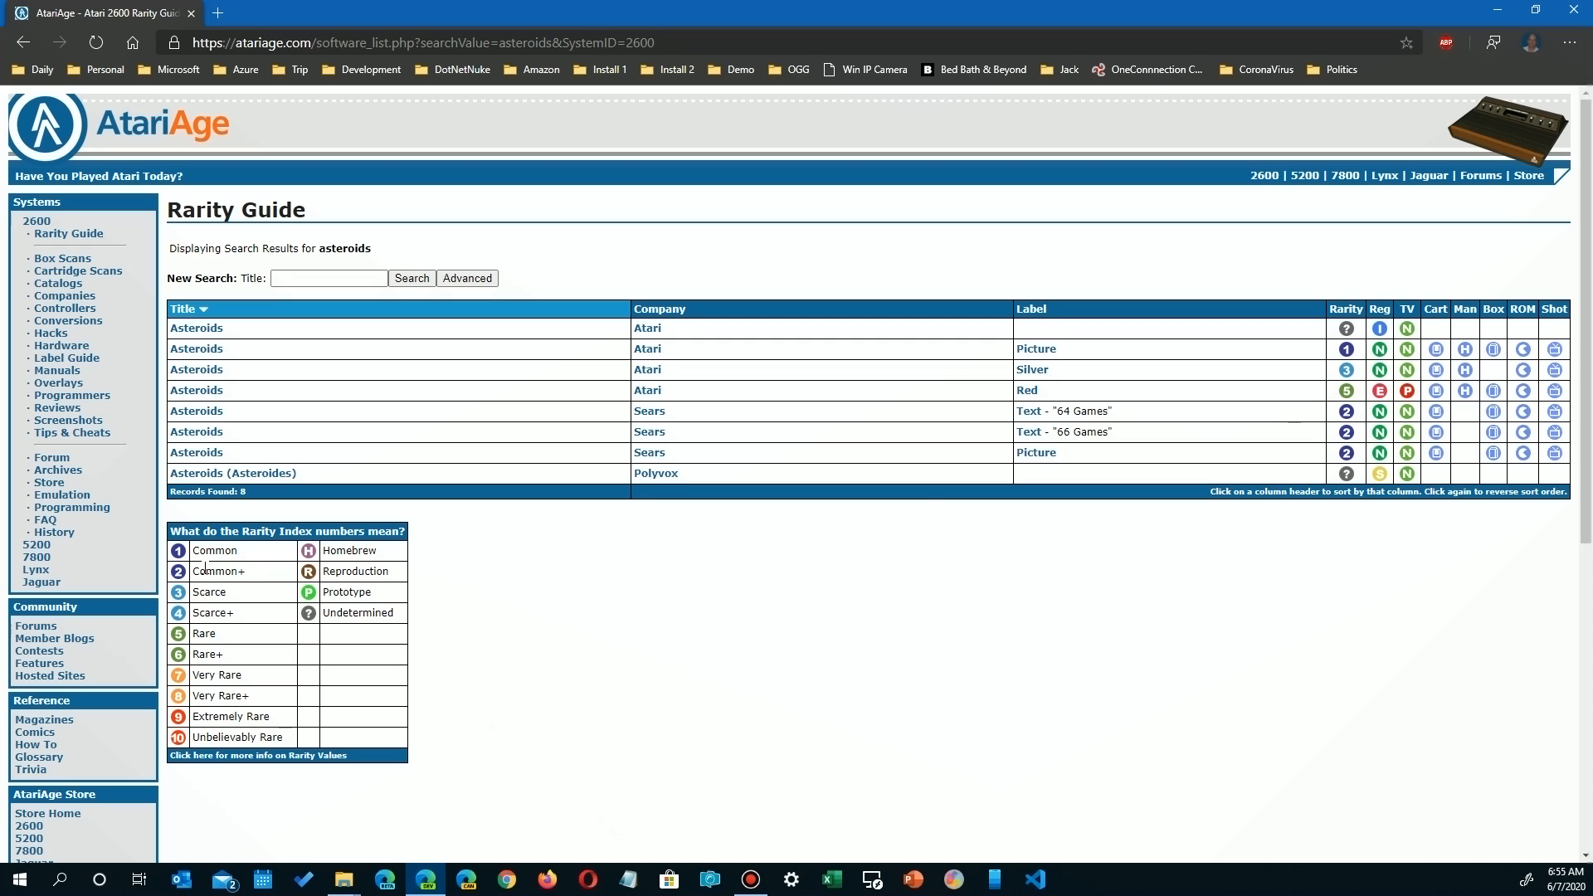
pyautogui.moveTo(443, 407)
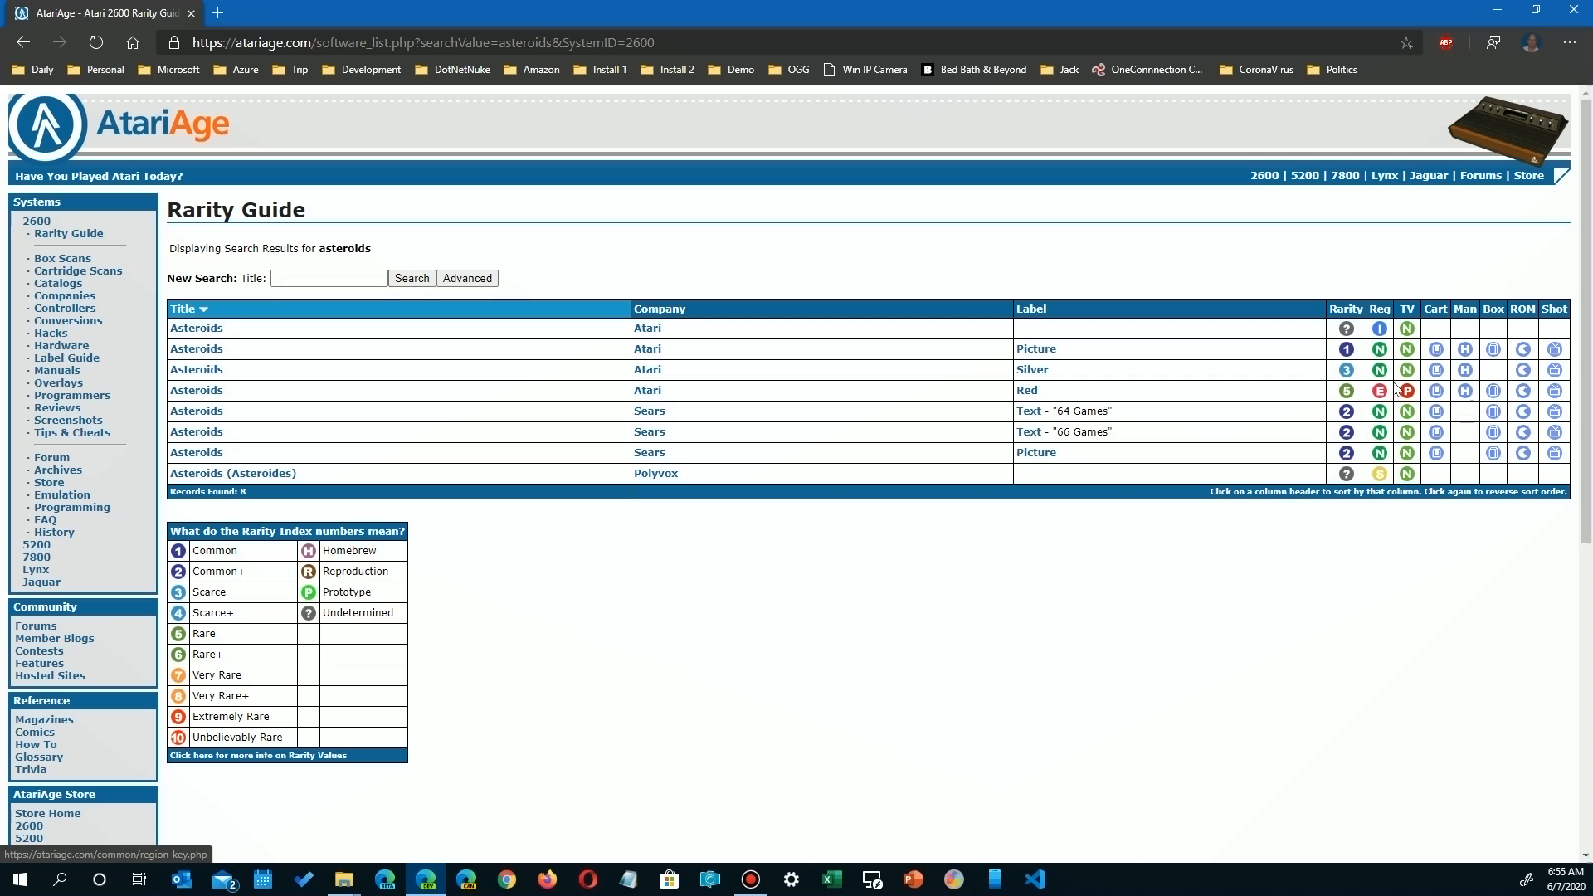
pyautogui.moveTo(1407, 391)
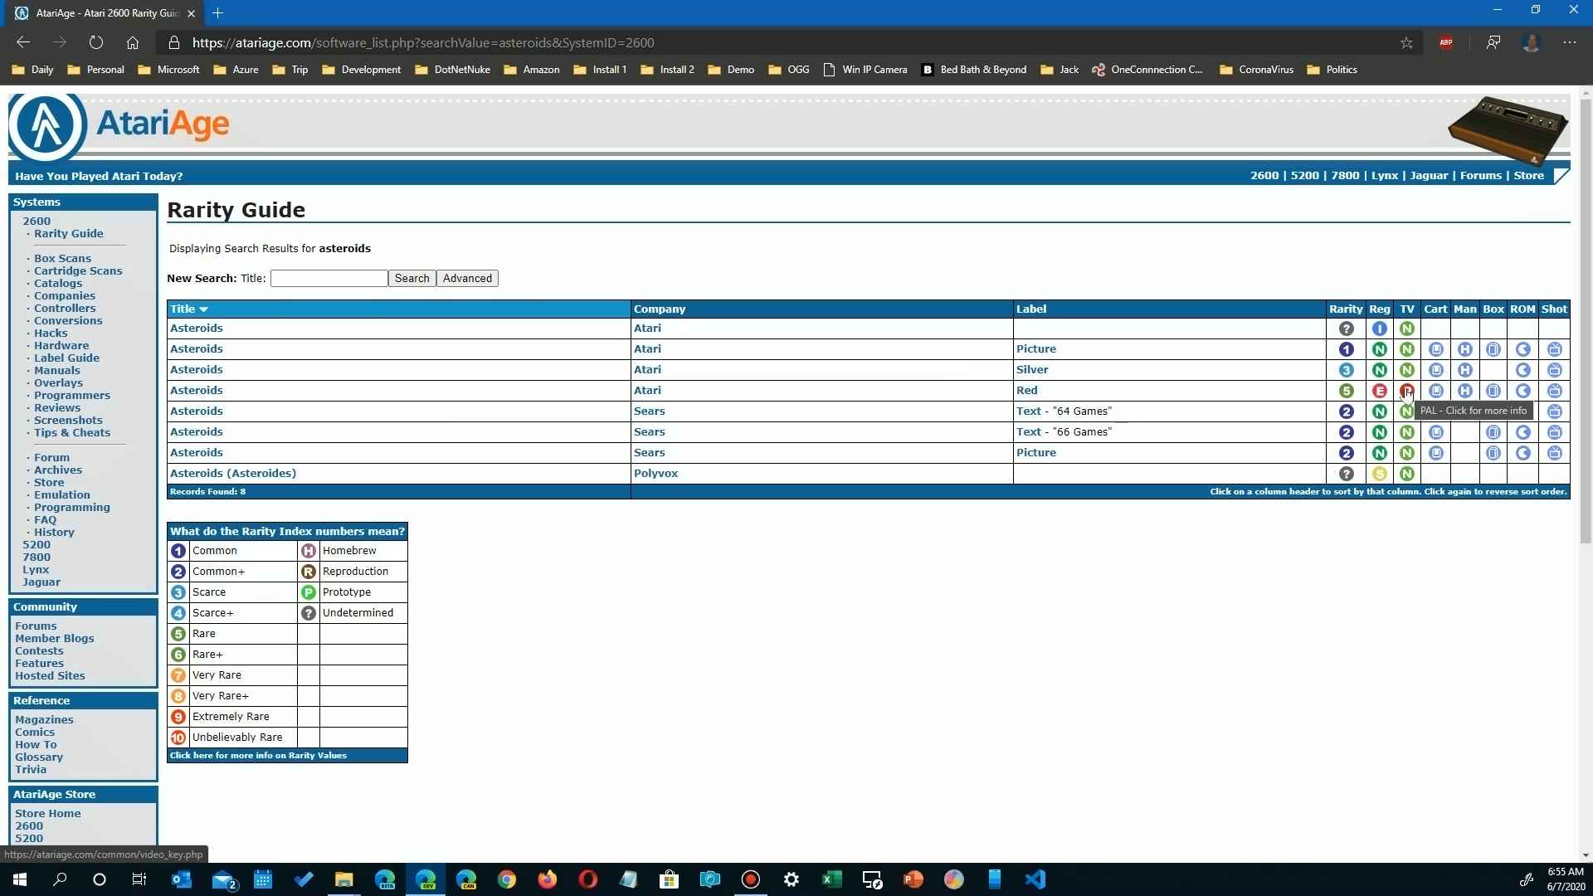
pyautogui.moveTo(1379, 371)
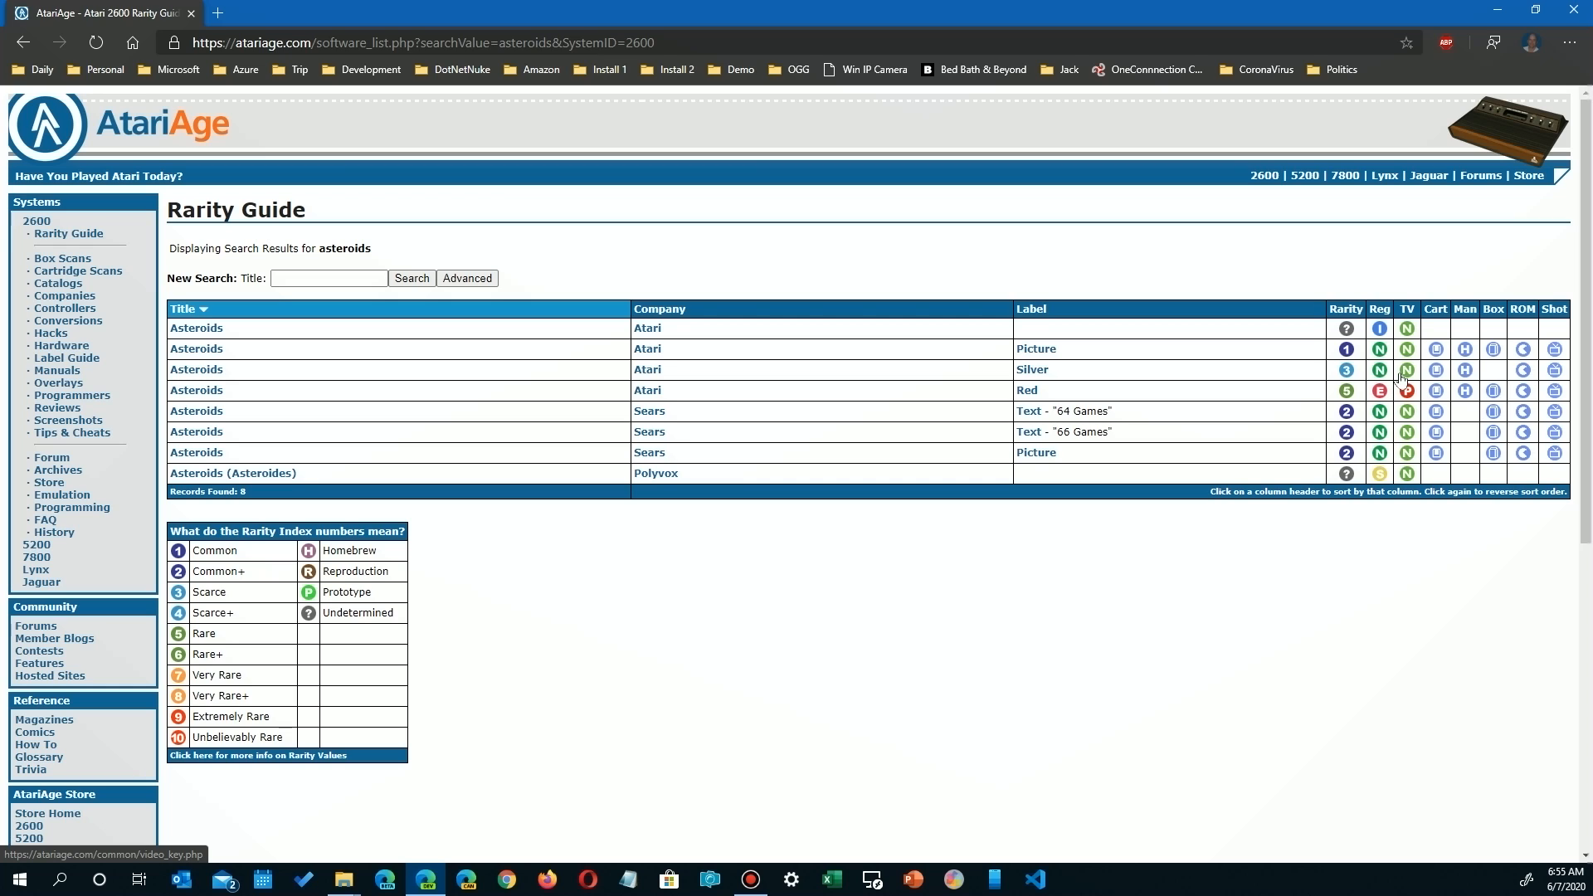
pyautogui.moveTo(1436, 370)
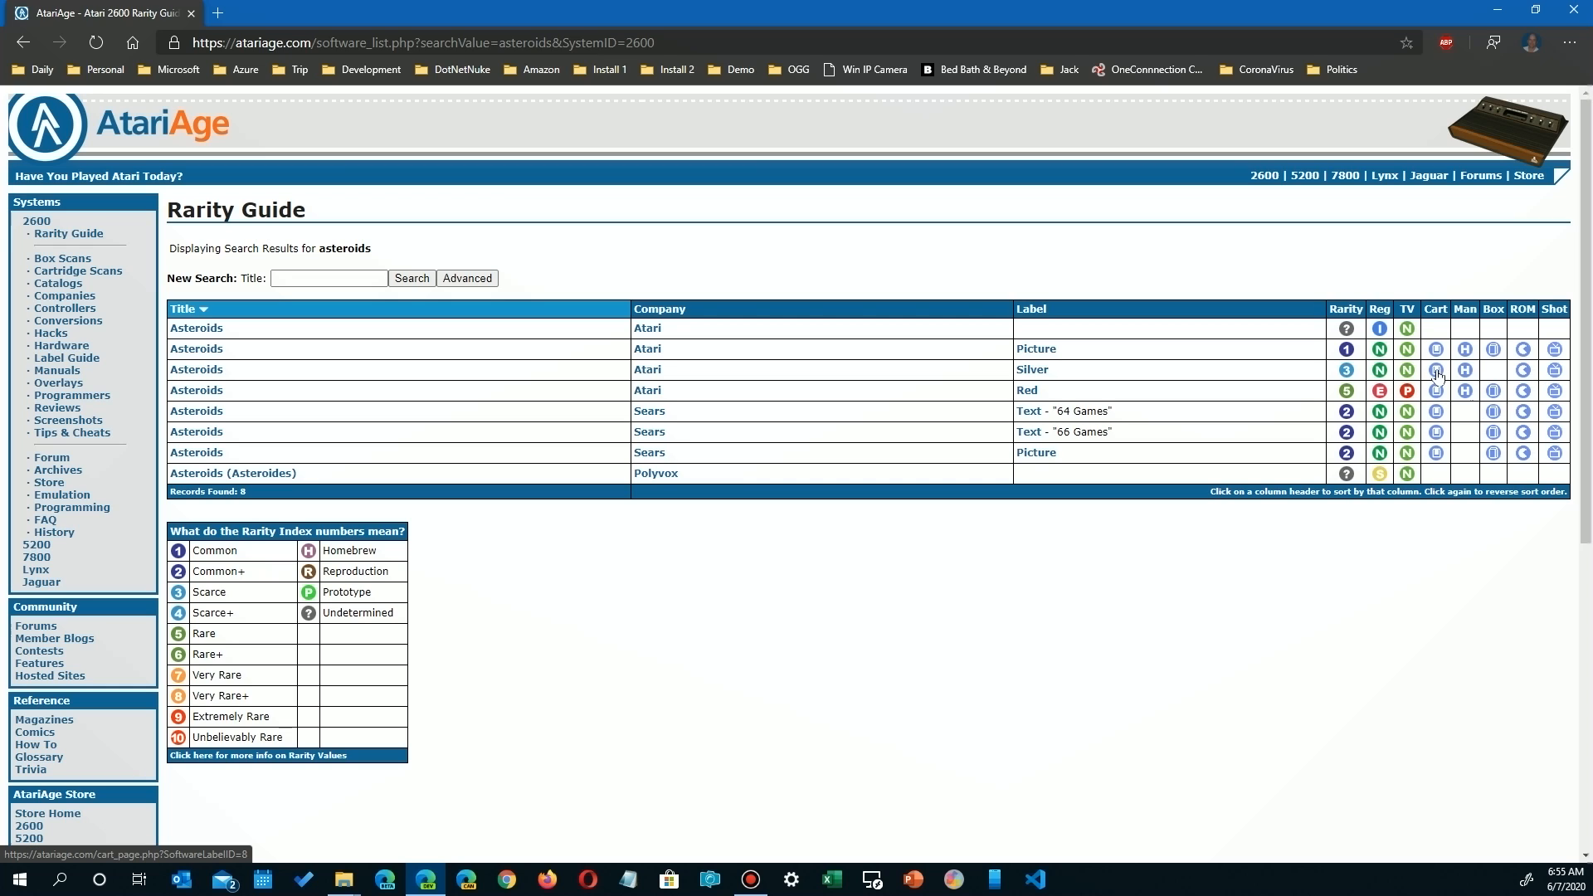
pyautogui.moveTo(1436, 372)
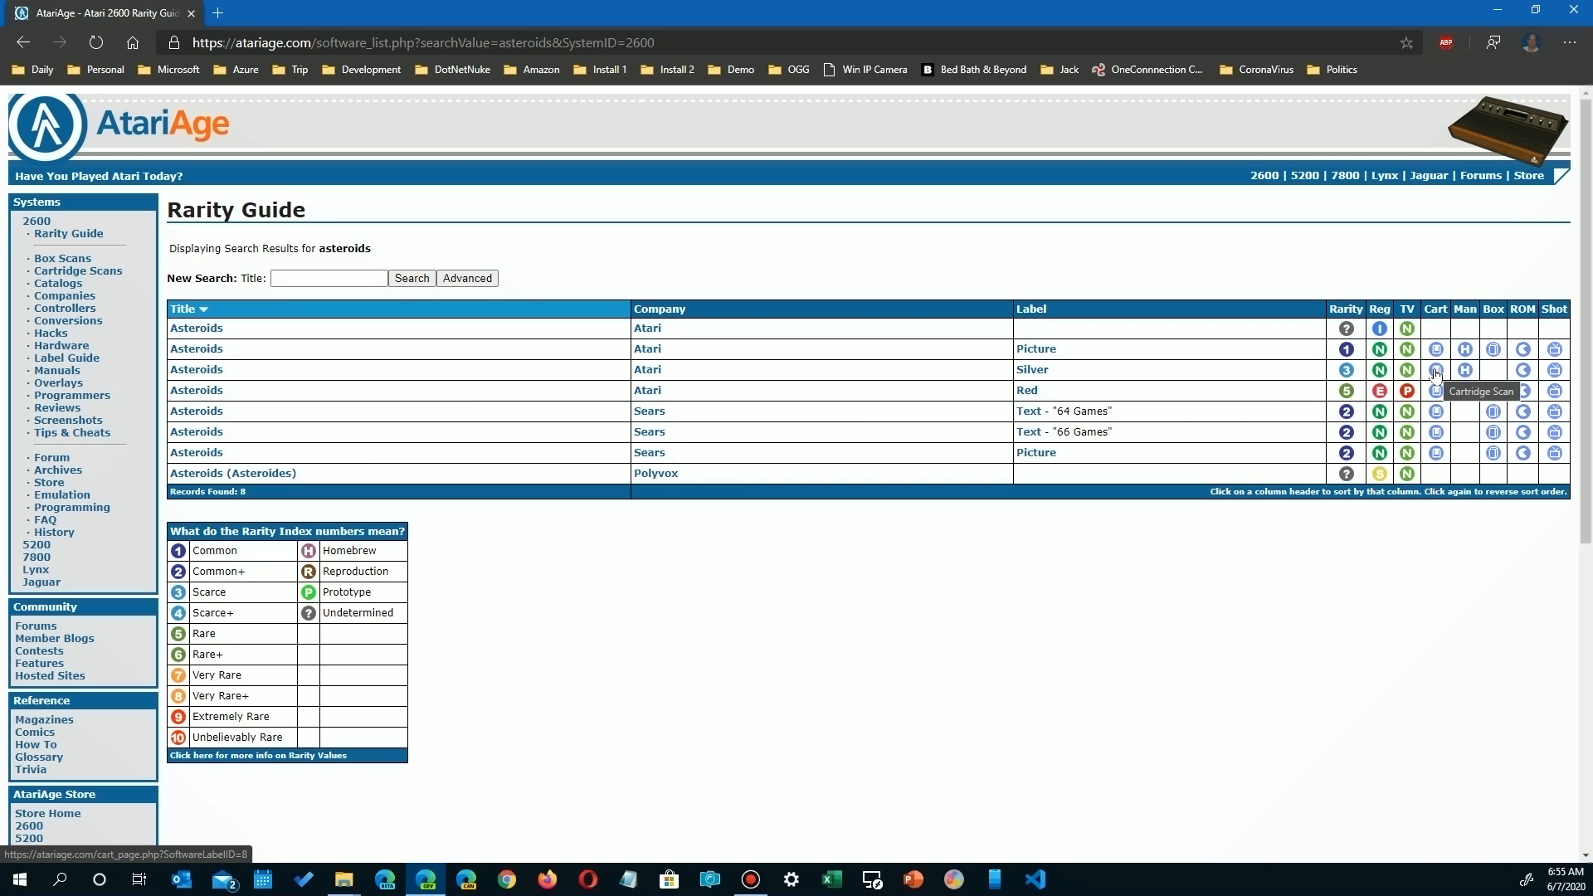
# View the silver-label Asteroids cartridge scan and return to the results
pyautogui.click(1435, 369)
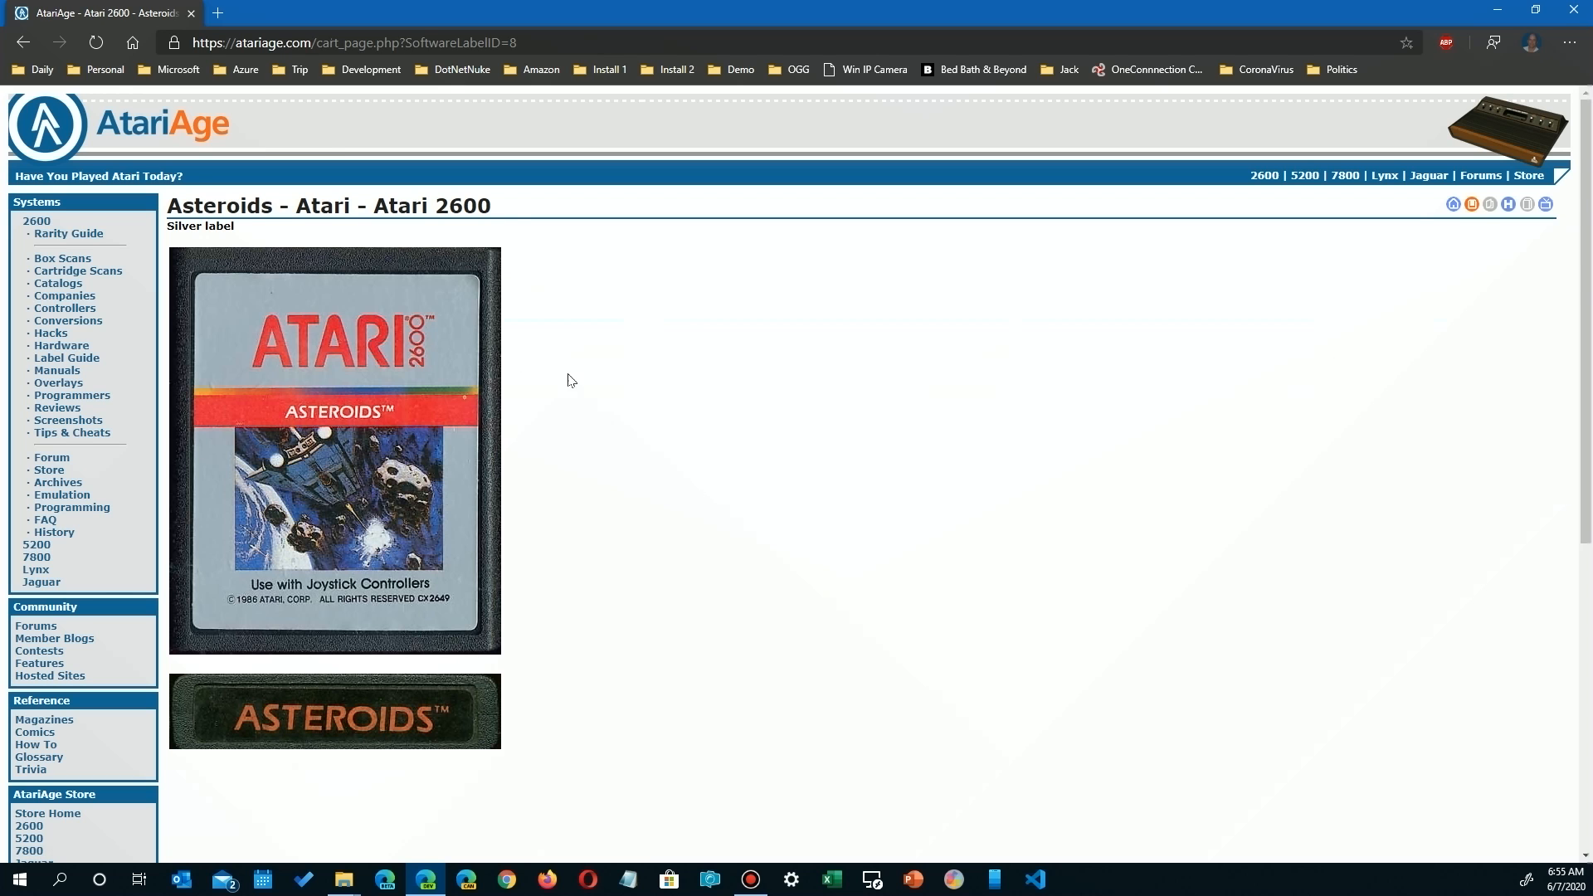
pyautogui.moveTo(270, 376)
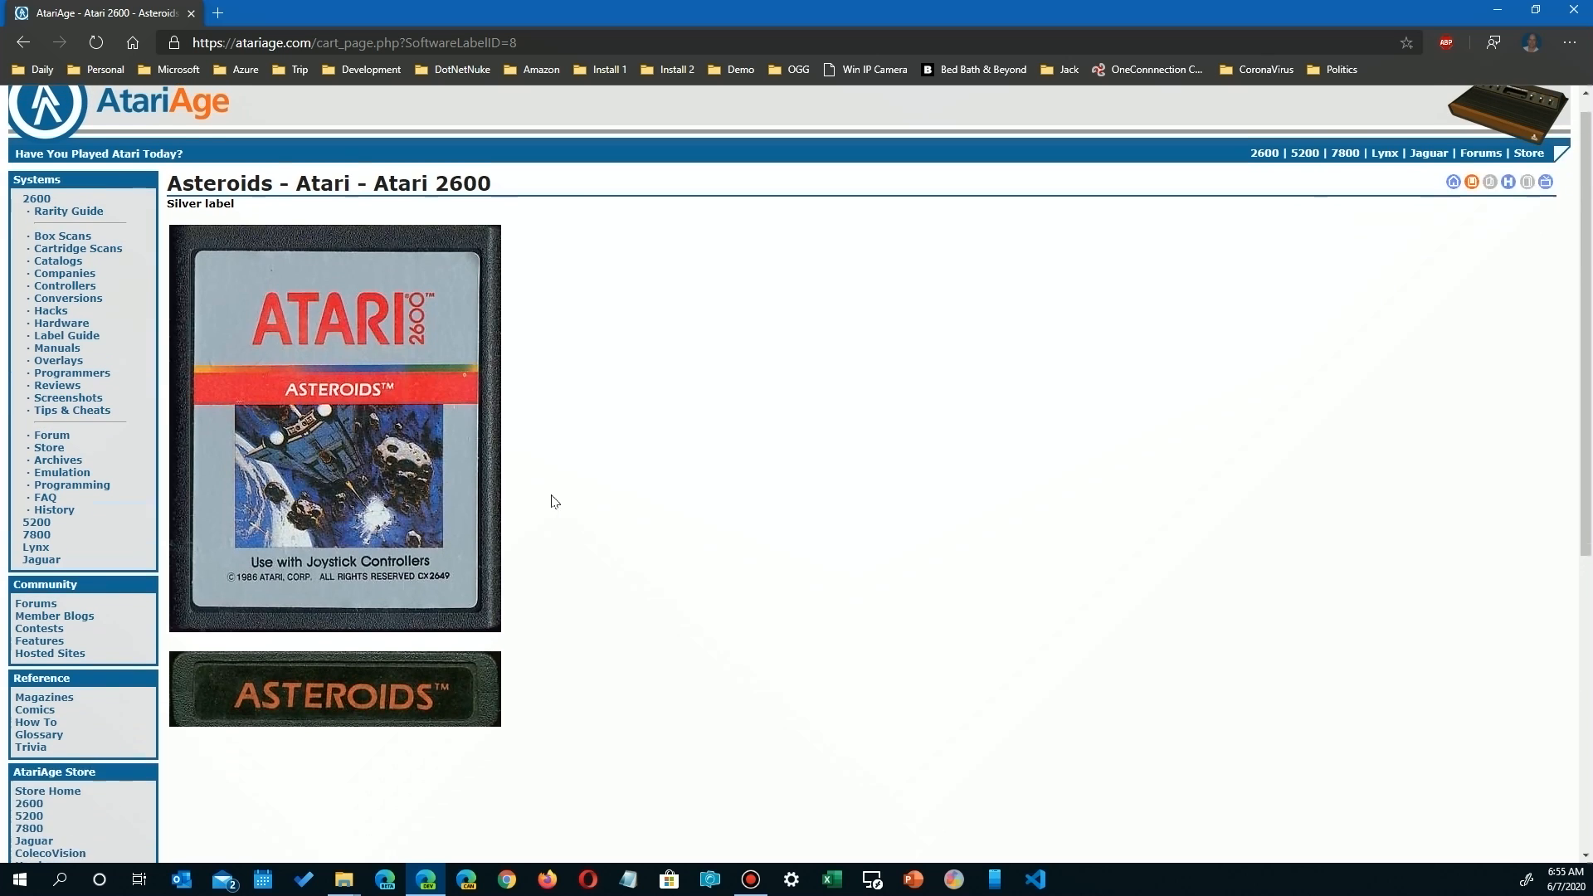
pyautogui.scroll(-3)
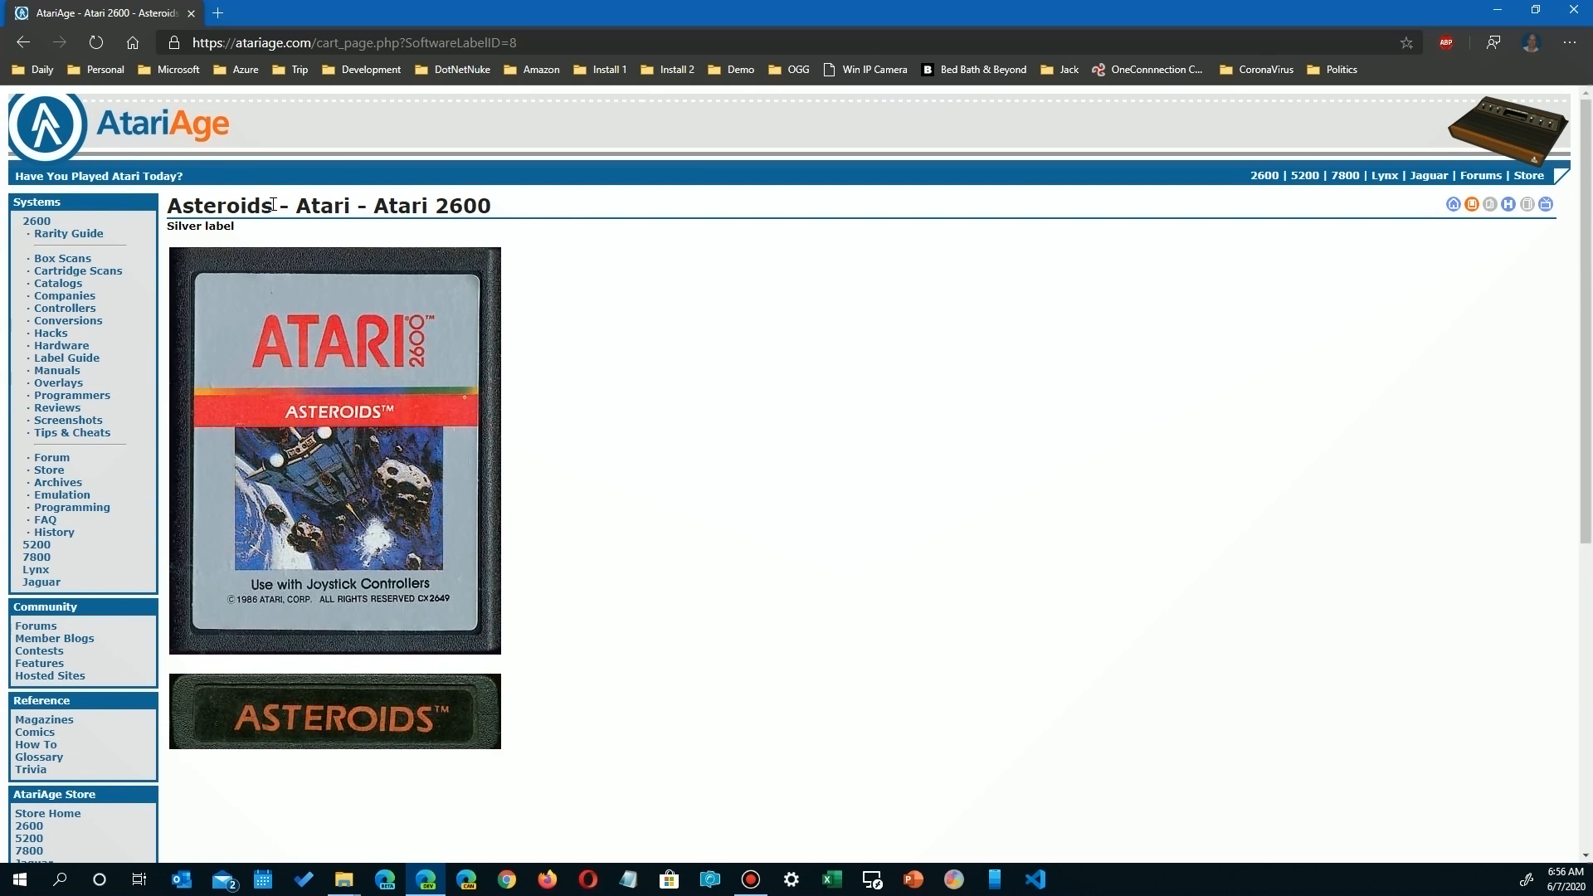
pyautogui.click(23, 41)
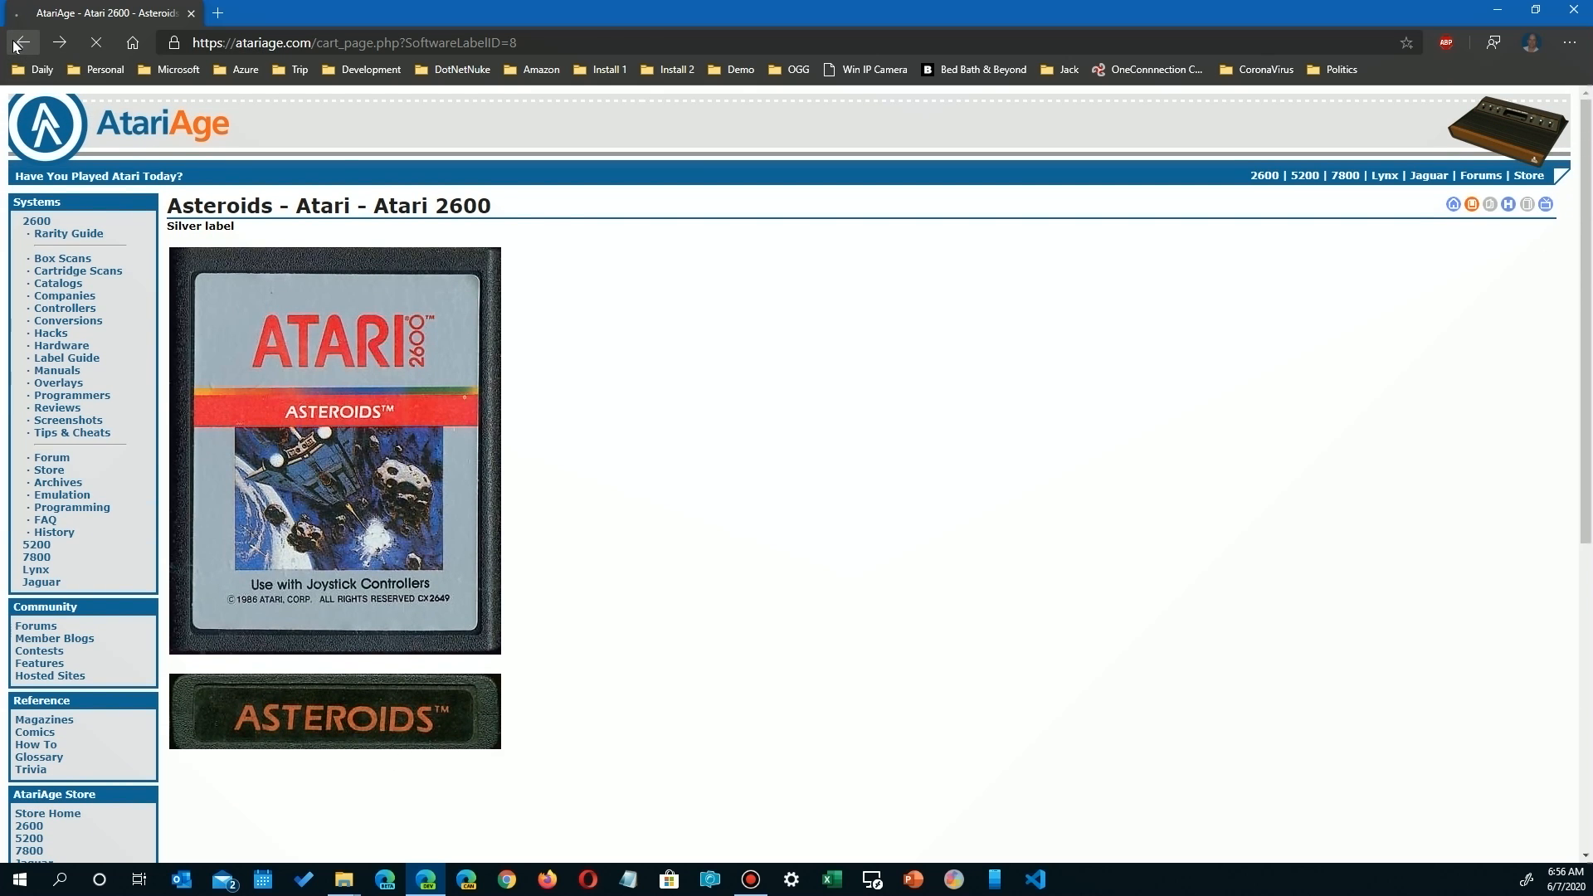
pyautogui.click(23, 42)
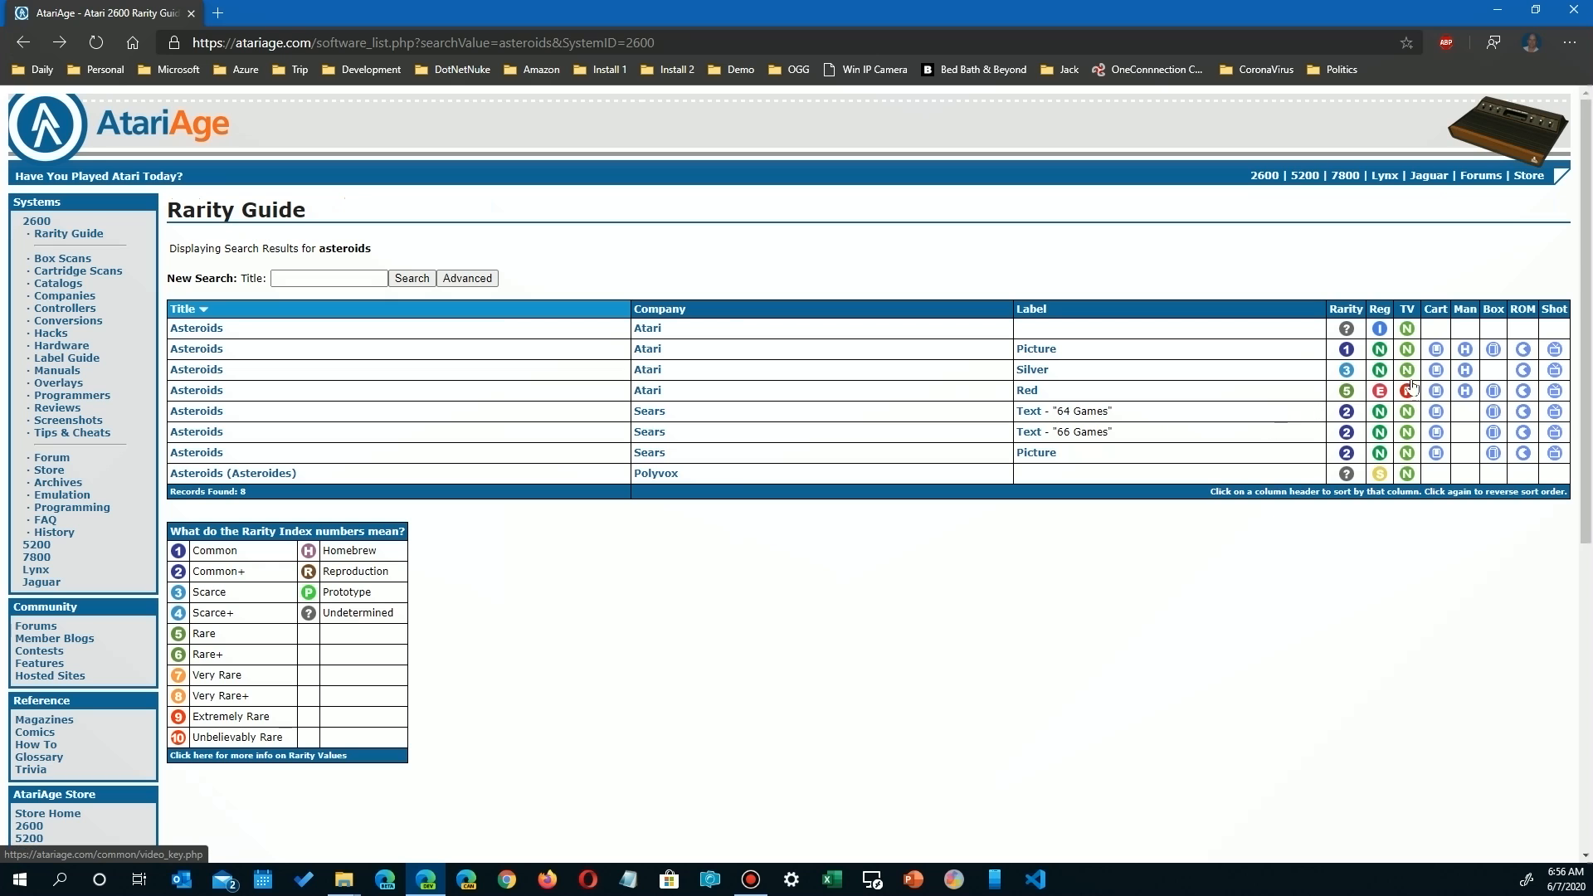
pyautogui.moveTo(1463, 394)
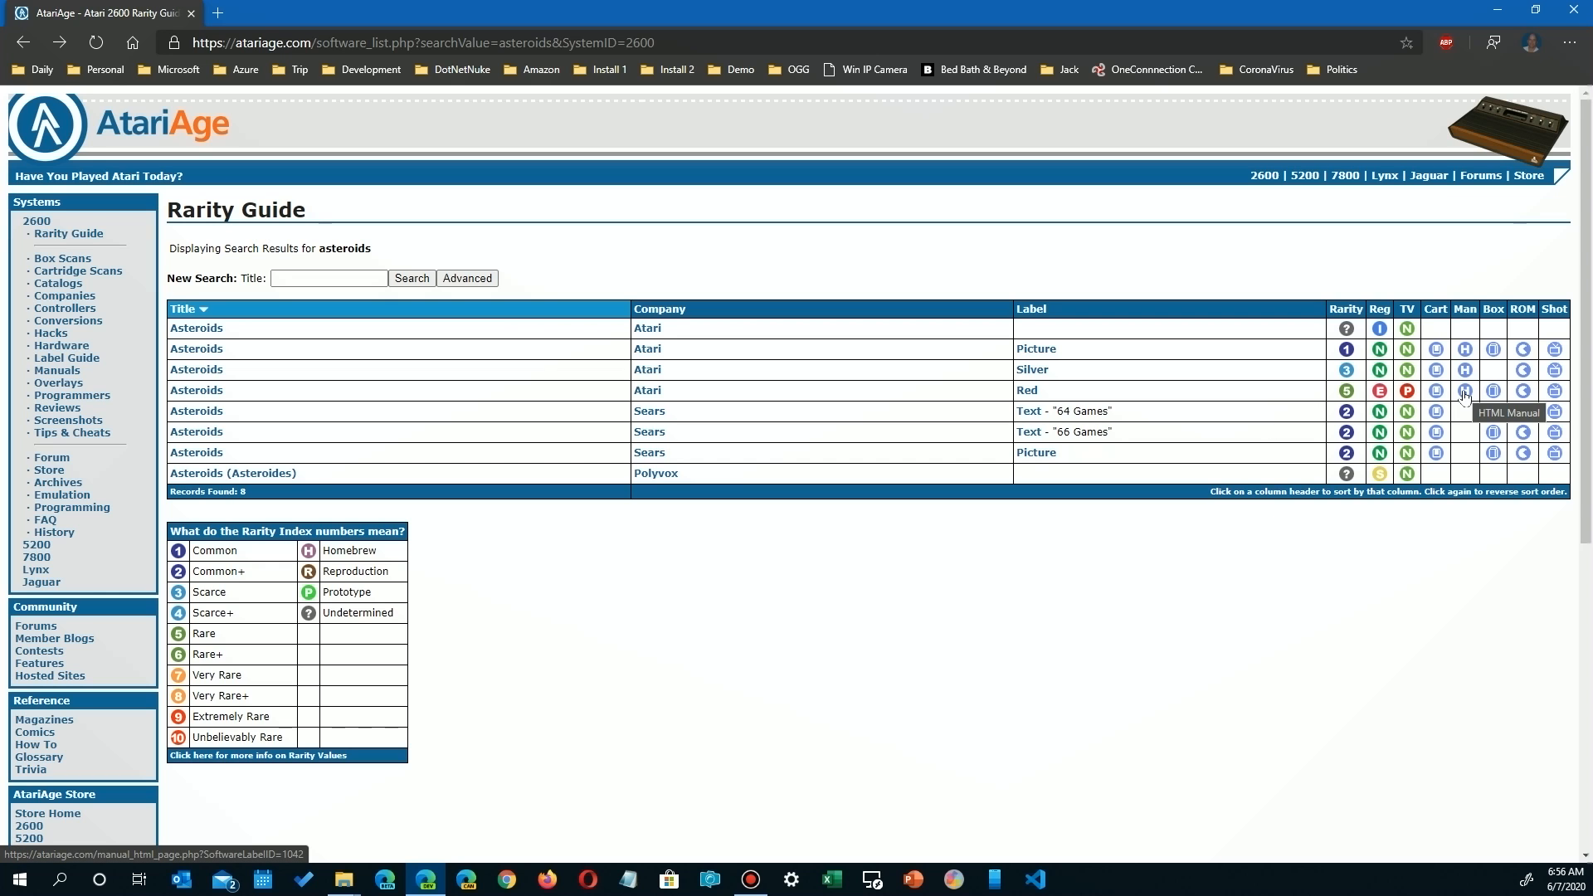
# View the red-label Asteroids HTML instruction manual and return to the results
pyautogui.click(1464, 393)
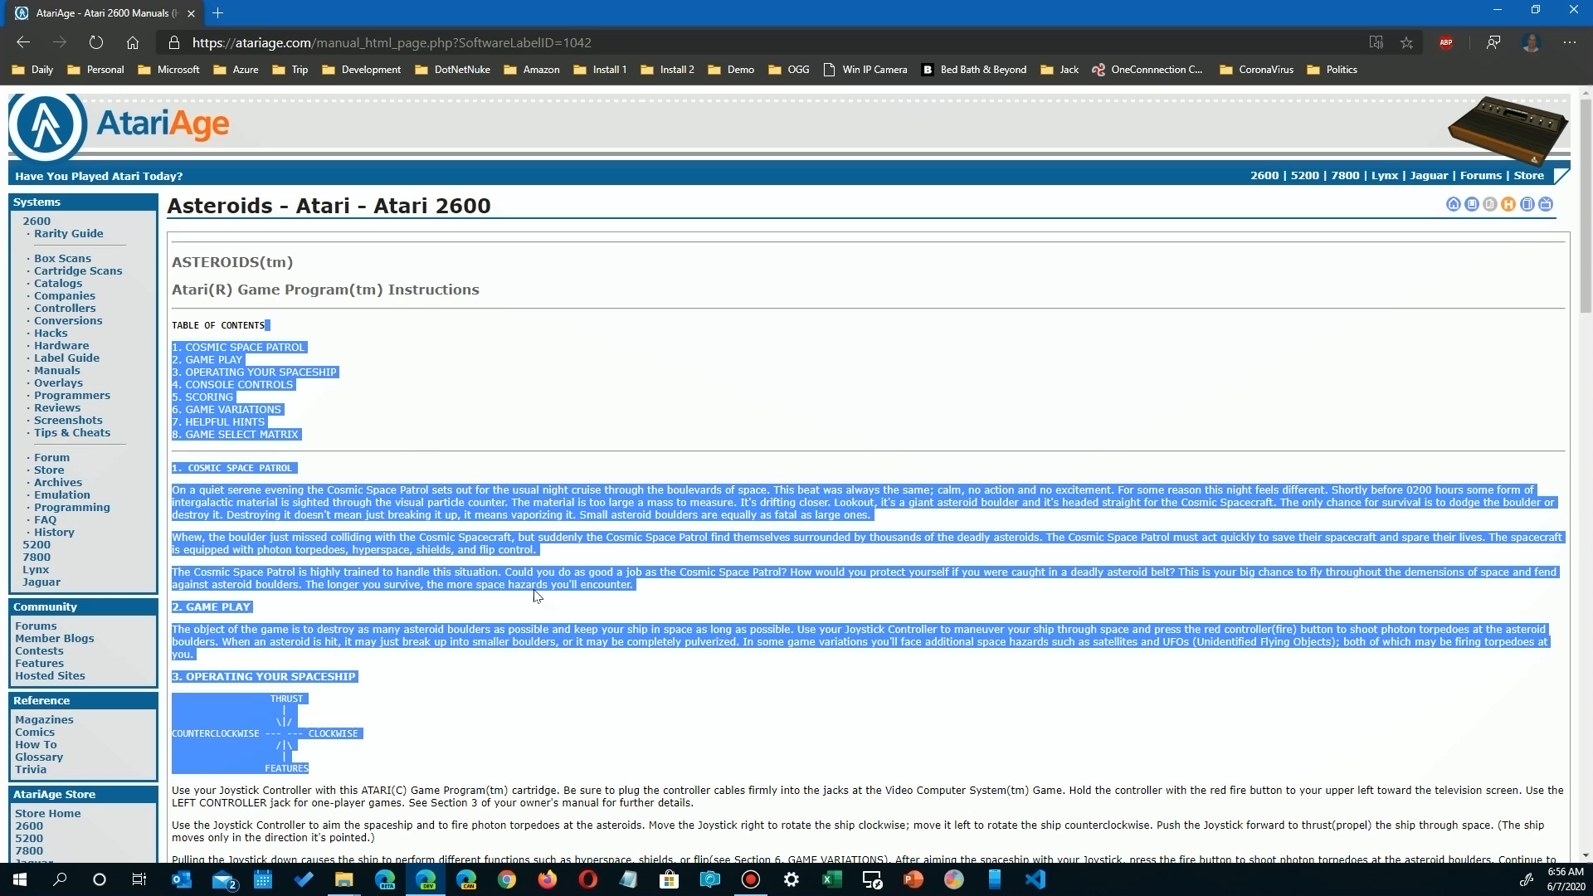
pyautogui.click(23, 41)
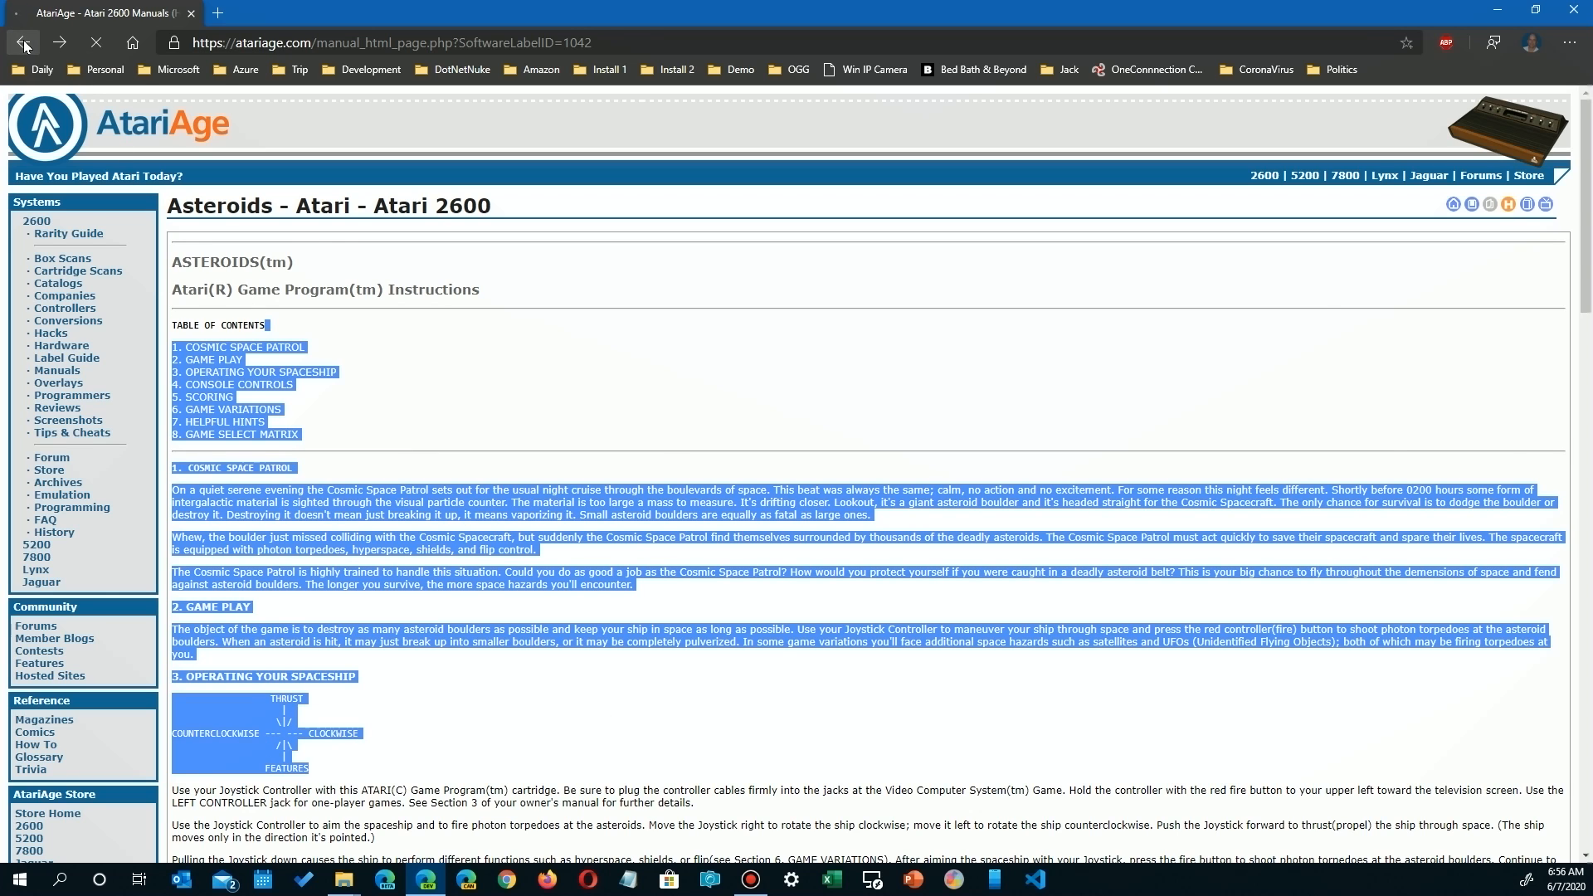
pyautogui.click(22, 42)
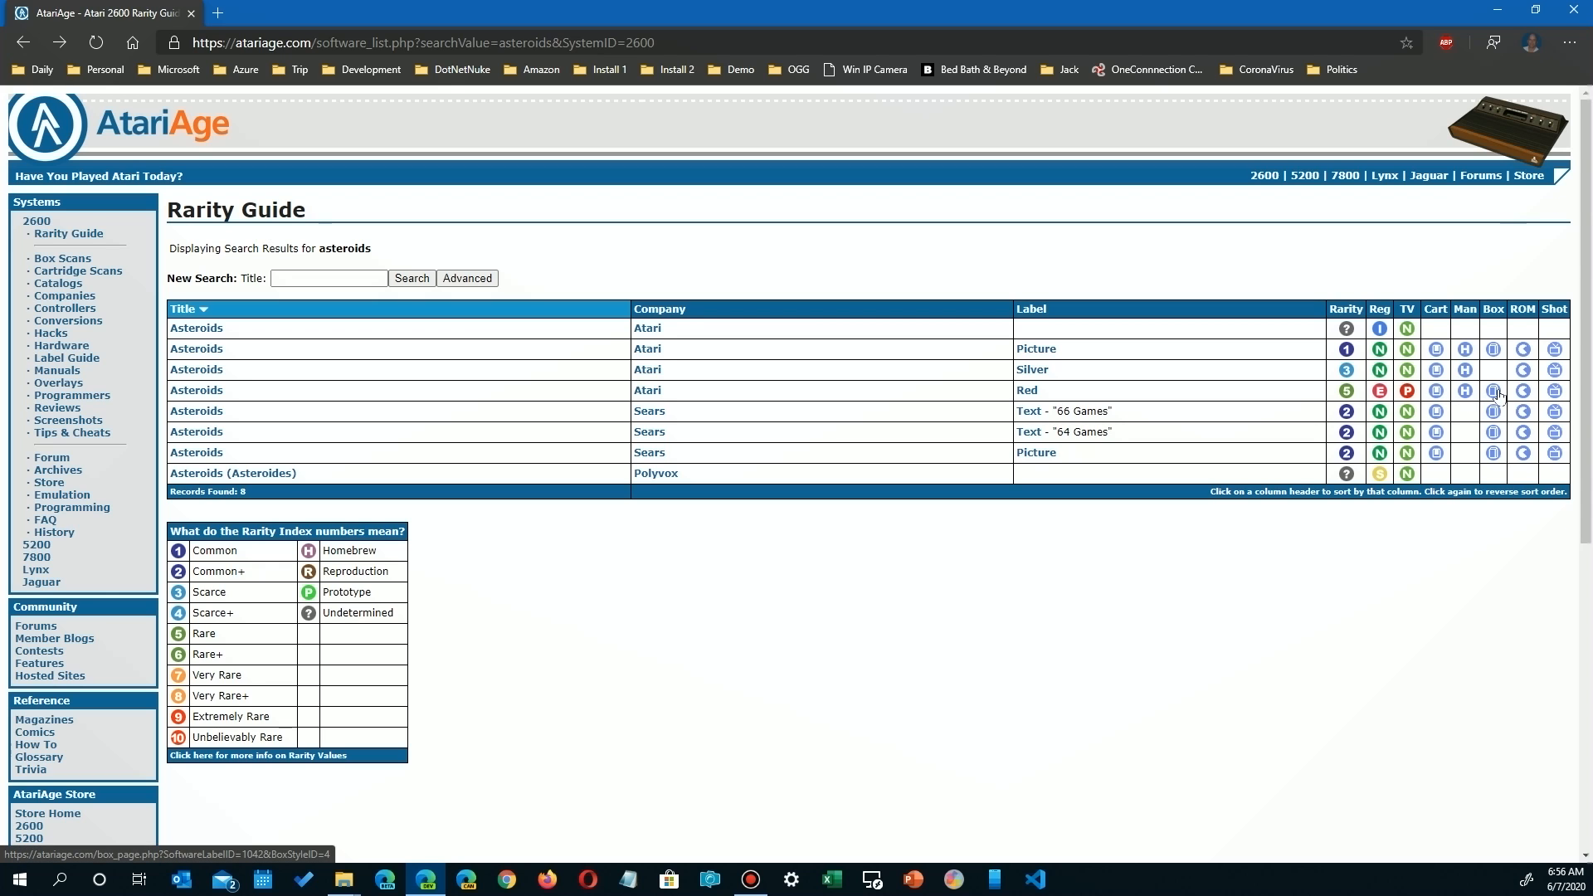
pyautogui.click(1493, 390)
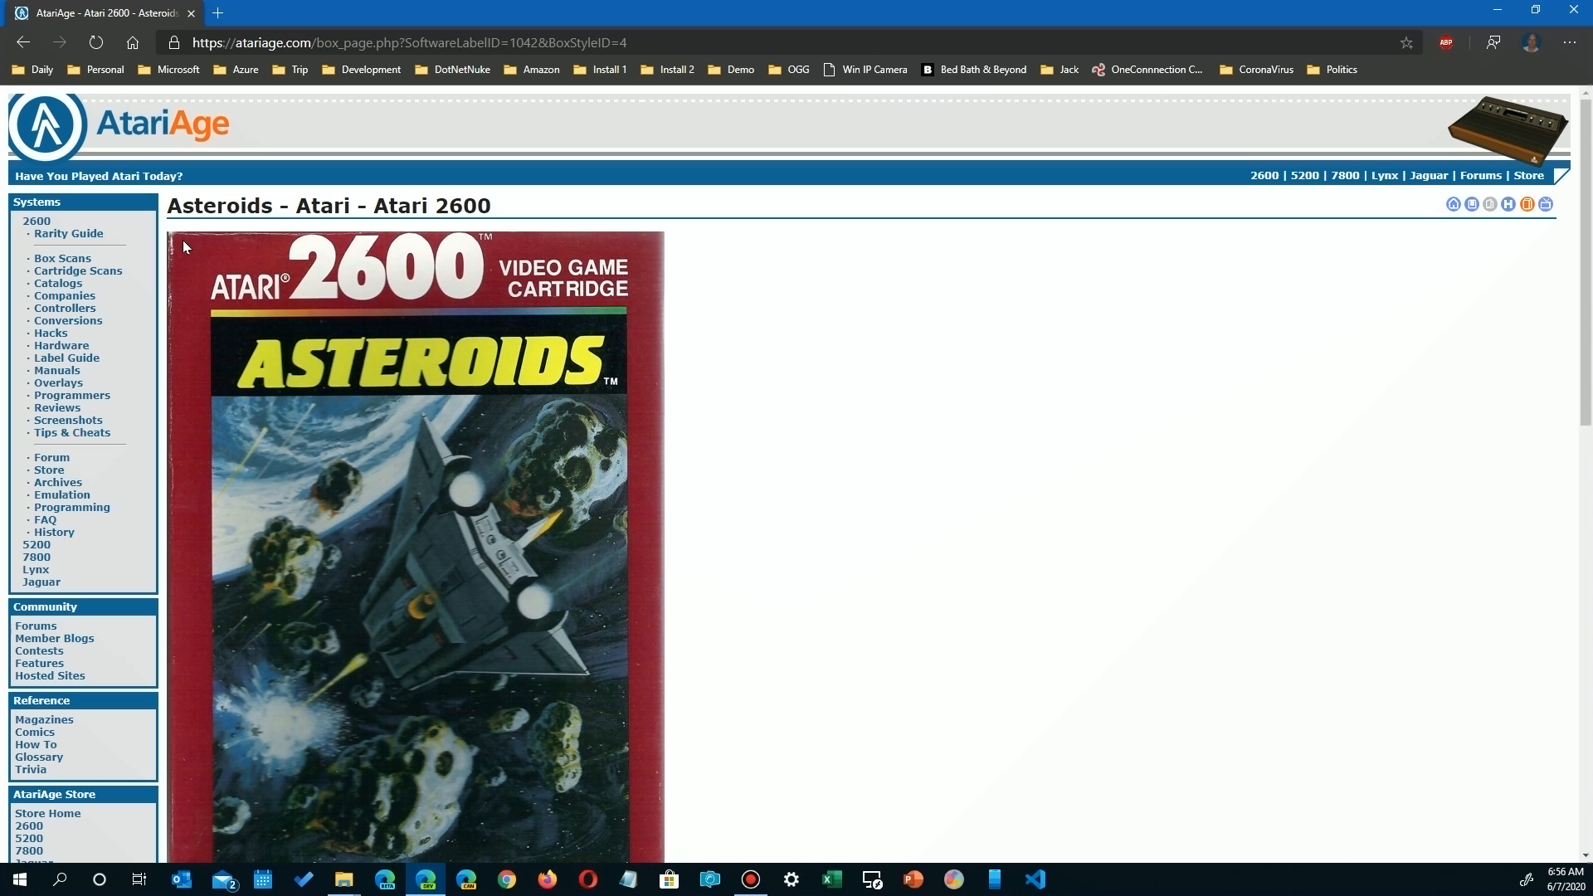
pyautogui.scroll(-3)
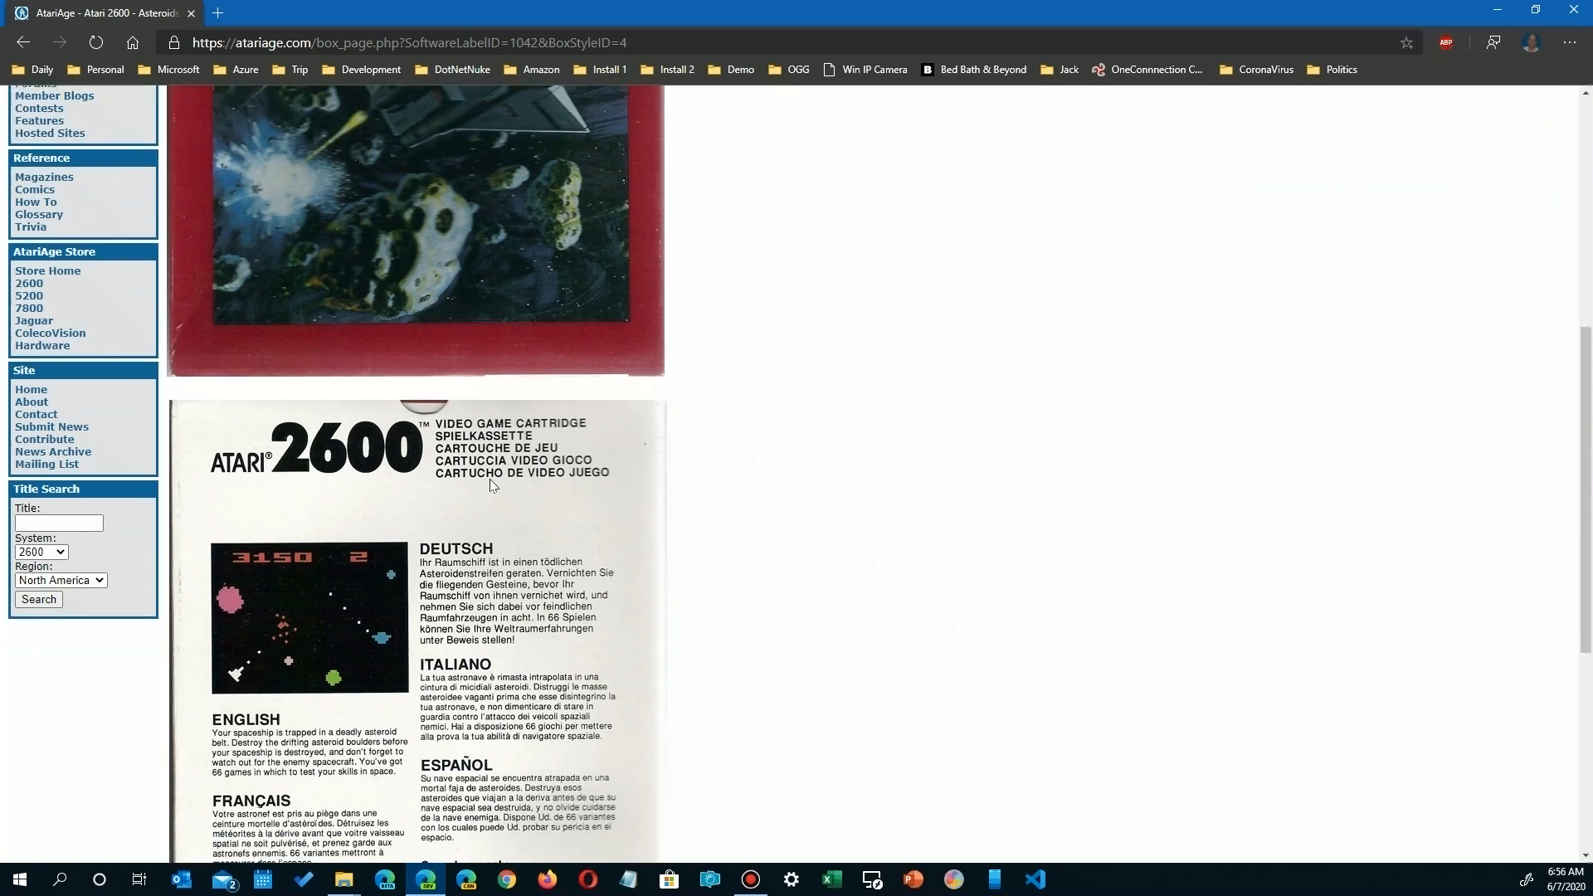
pyautogui.scroll(-3)
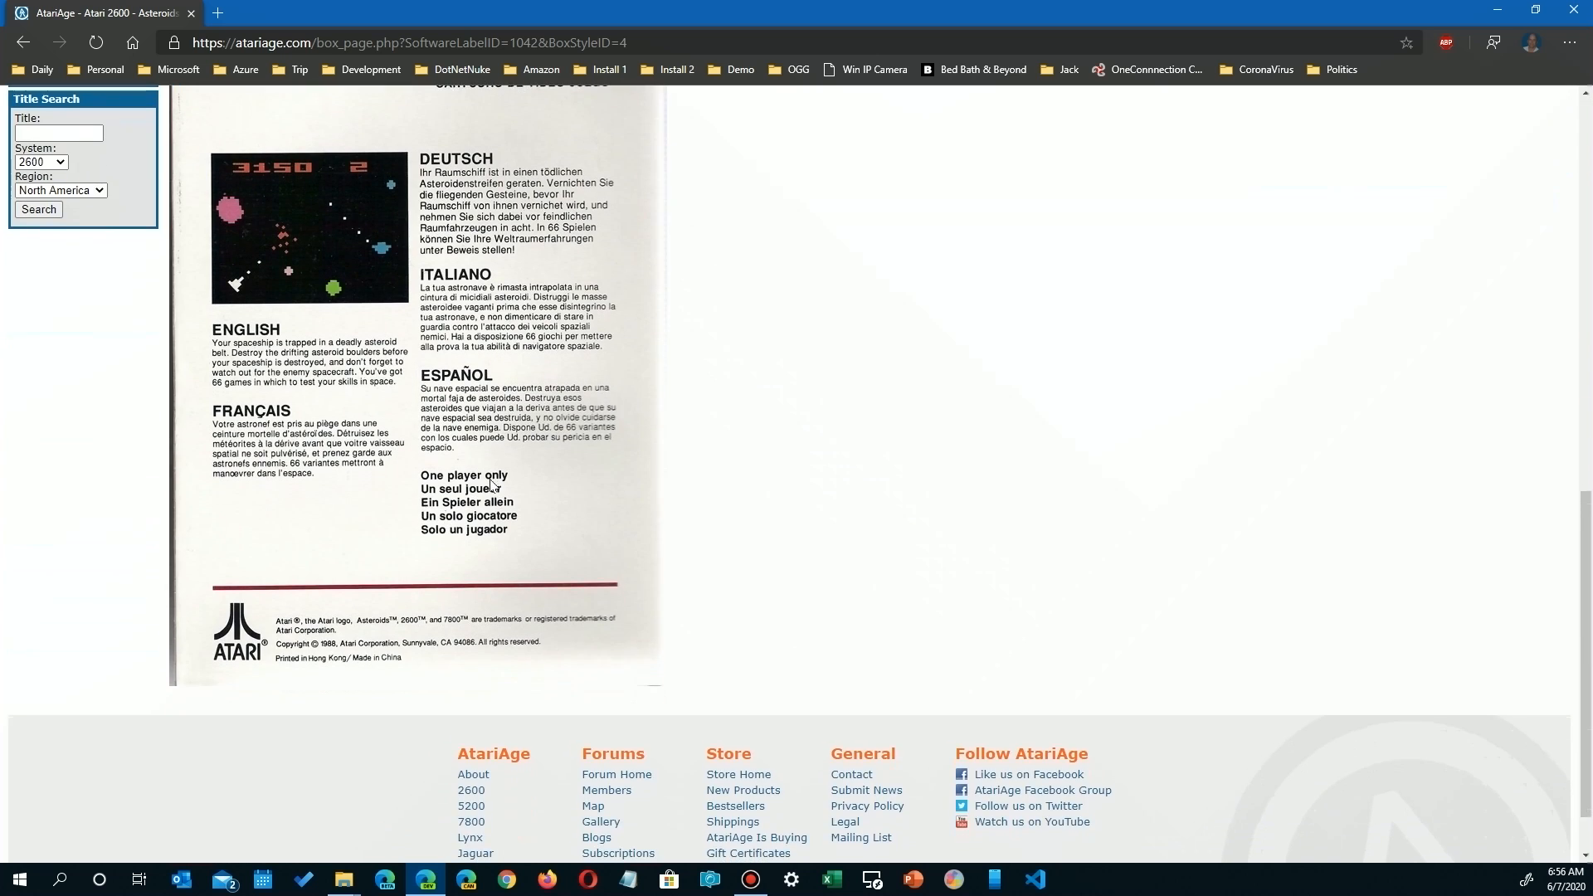
pyautogui.scroll(3)
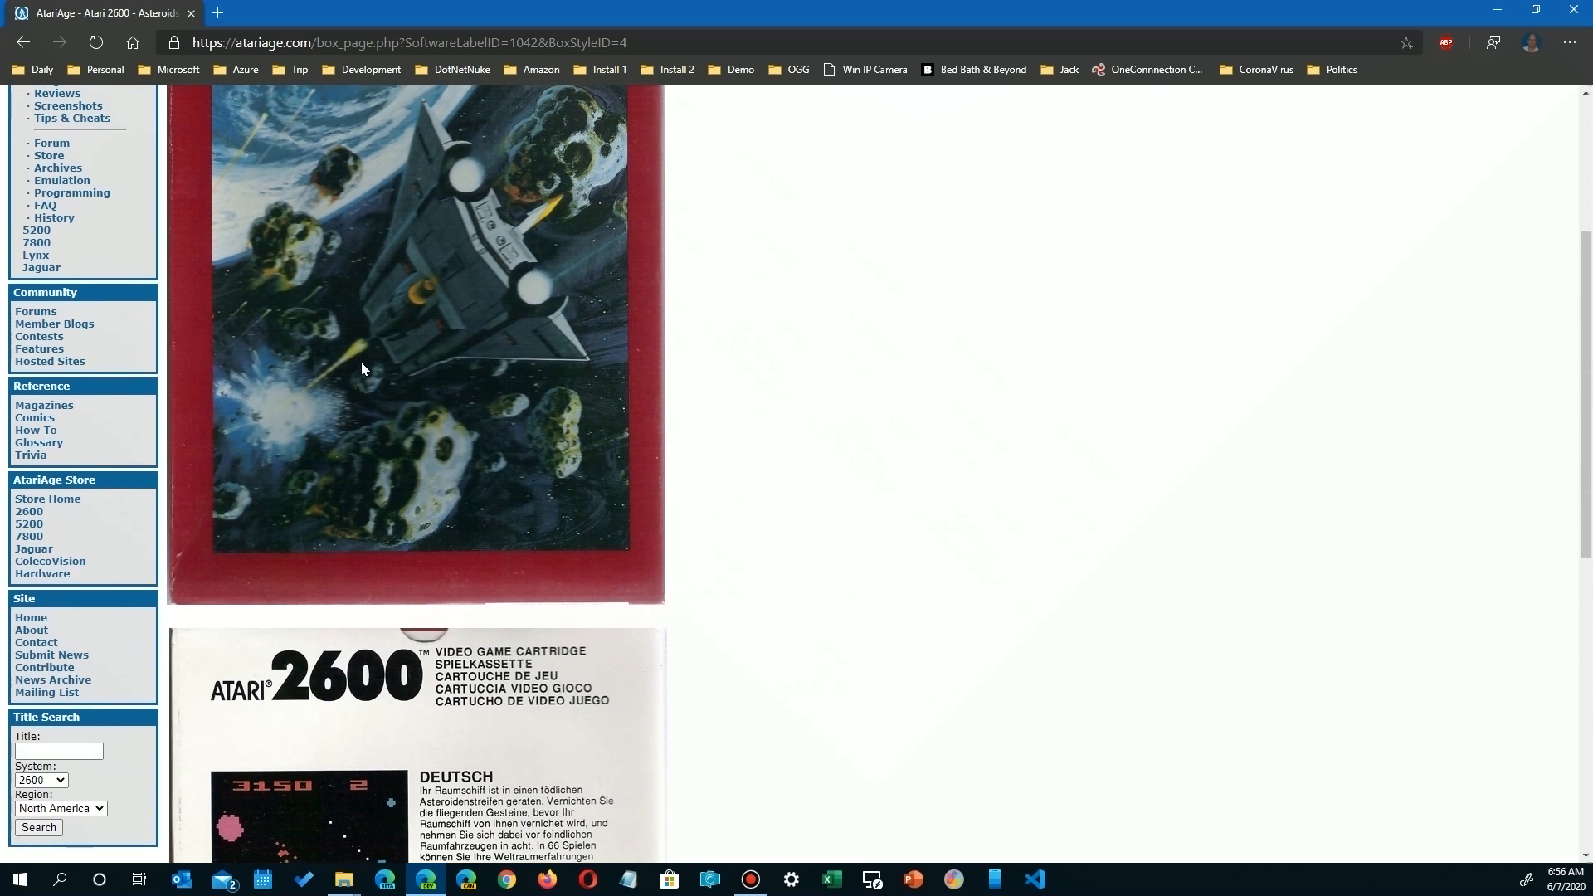
pyautogui.scroll(3)
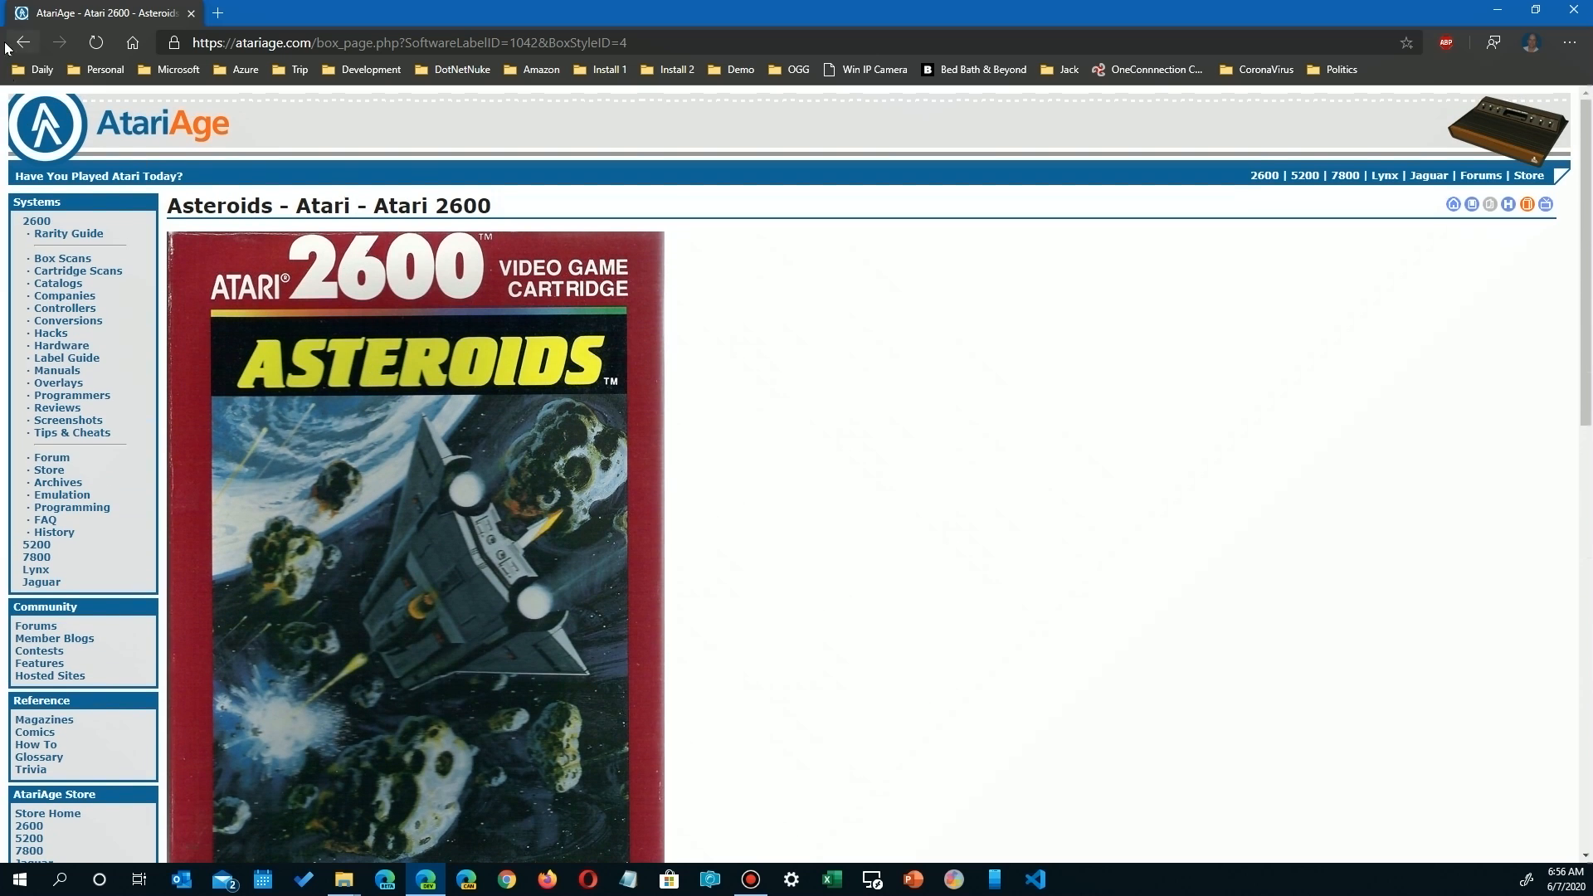
# Download the Asteroids ROM from AtariAge as Asteroids.zip into the Atari\2600\Roms folder
pyautogui.click(68, 234)
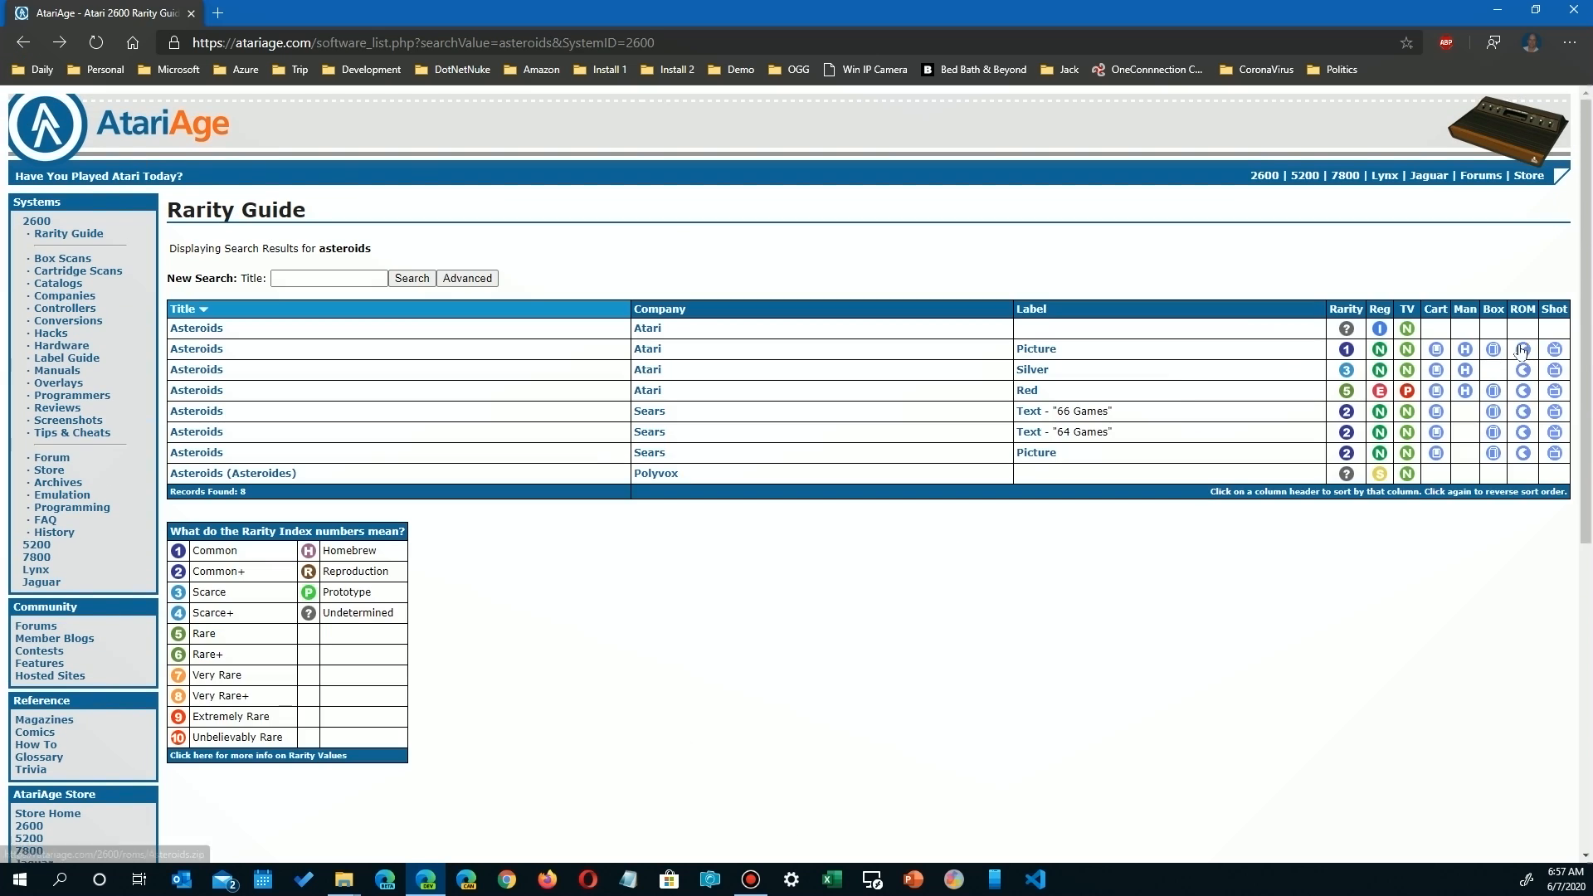
pyautogui.click(1521, 348)
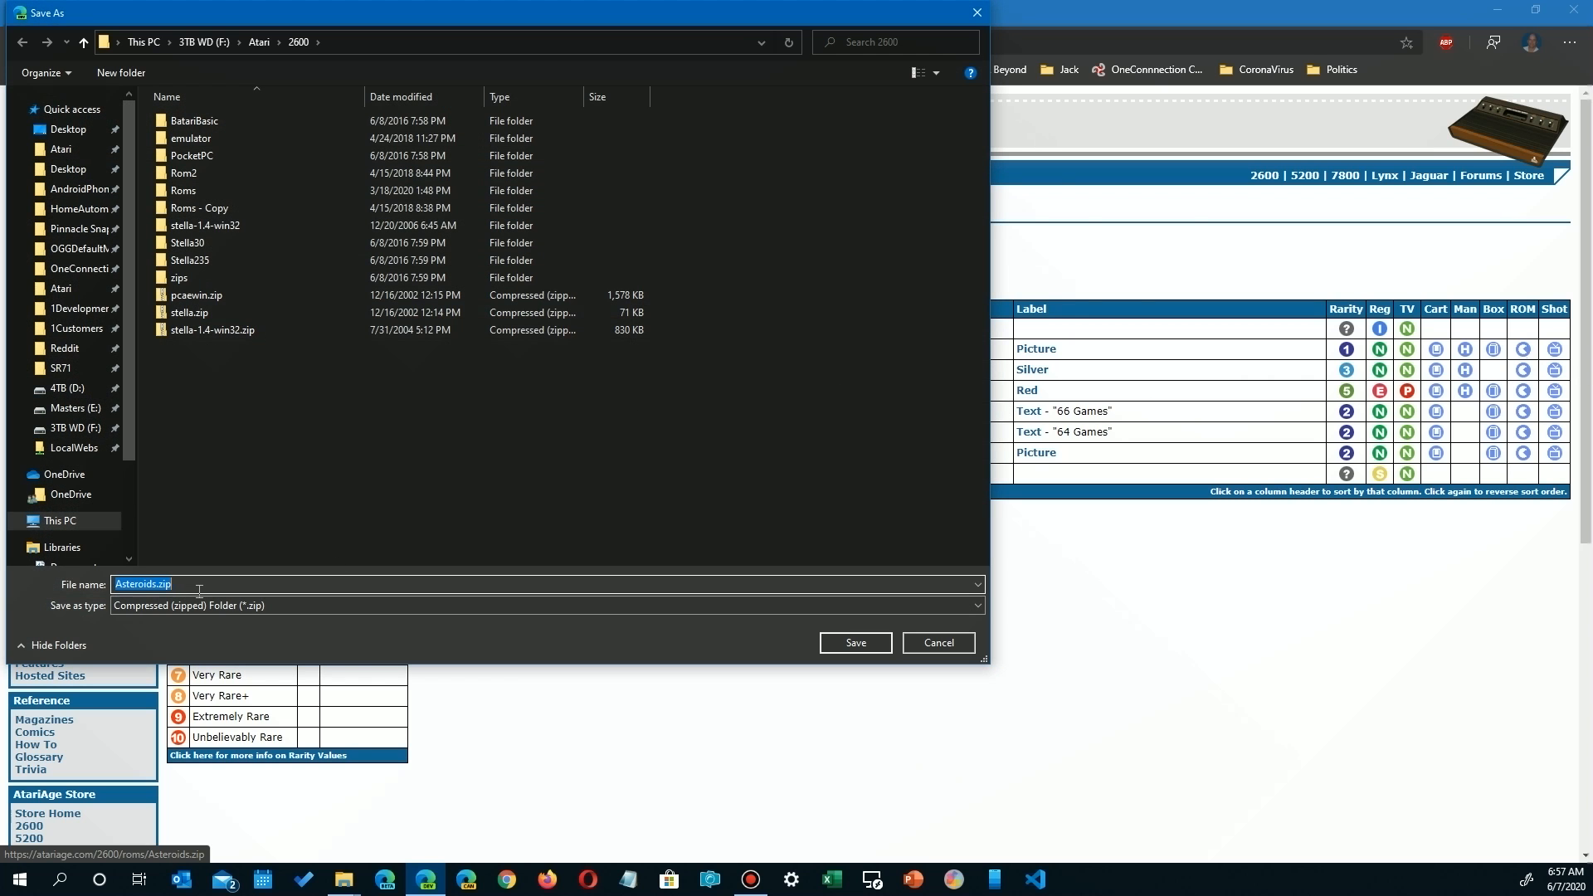
pyautogui.click(185, 190)
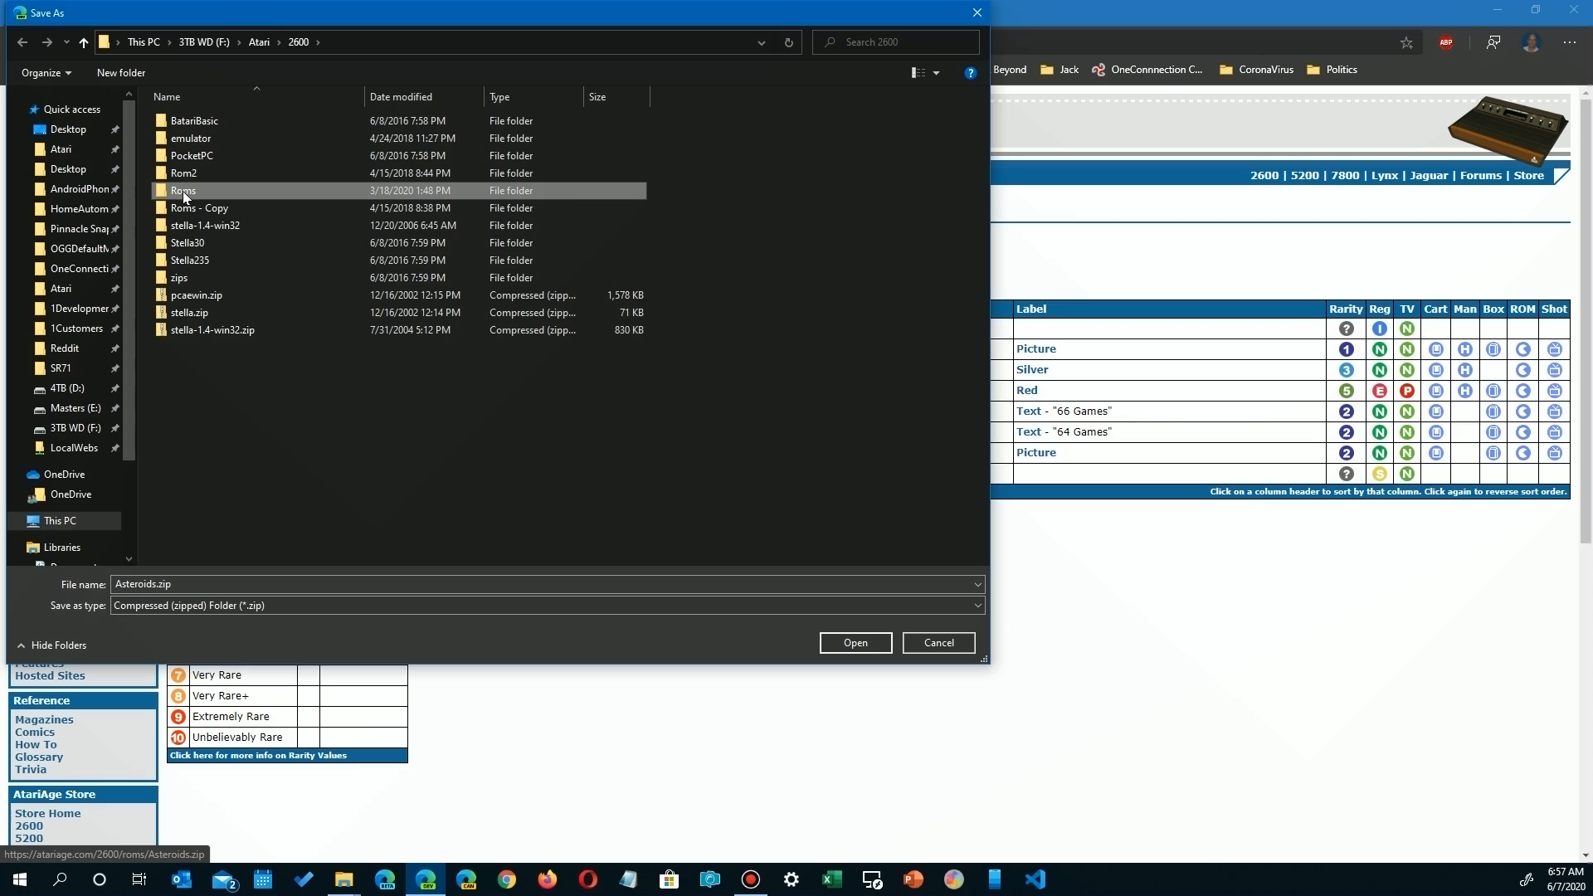
pyautogui.moveTo(204, 191)
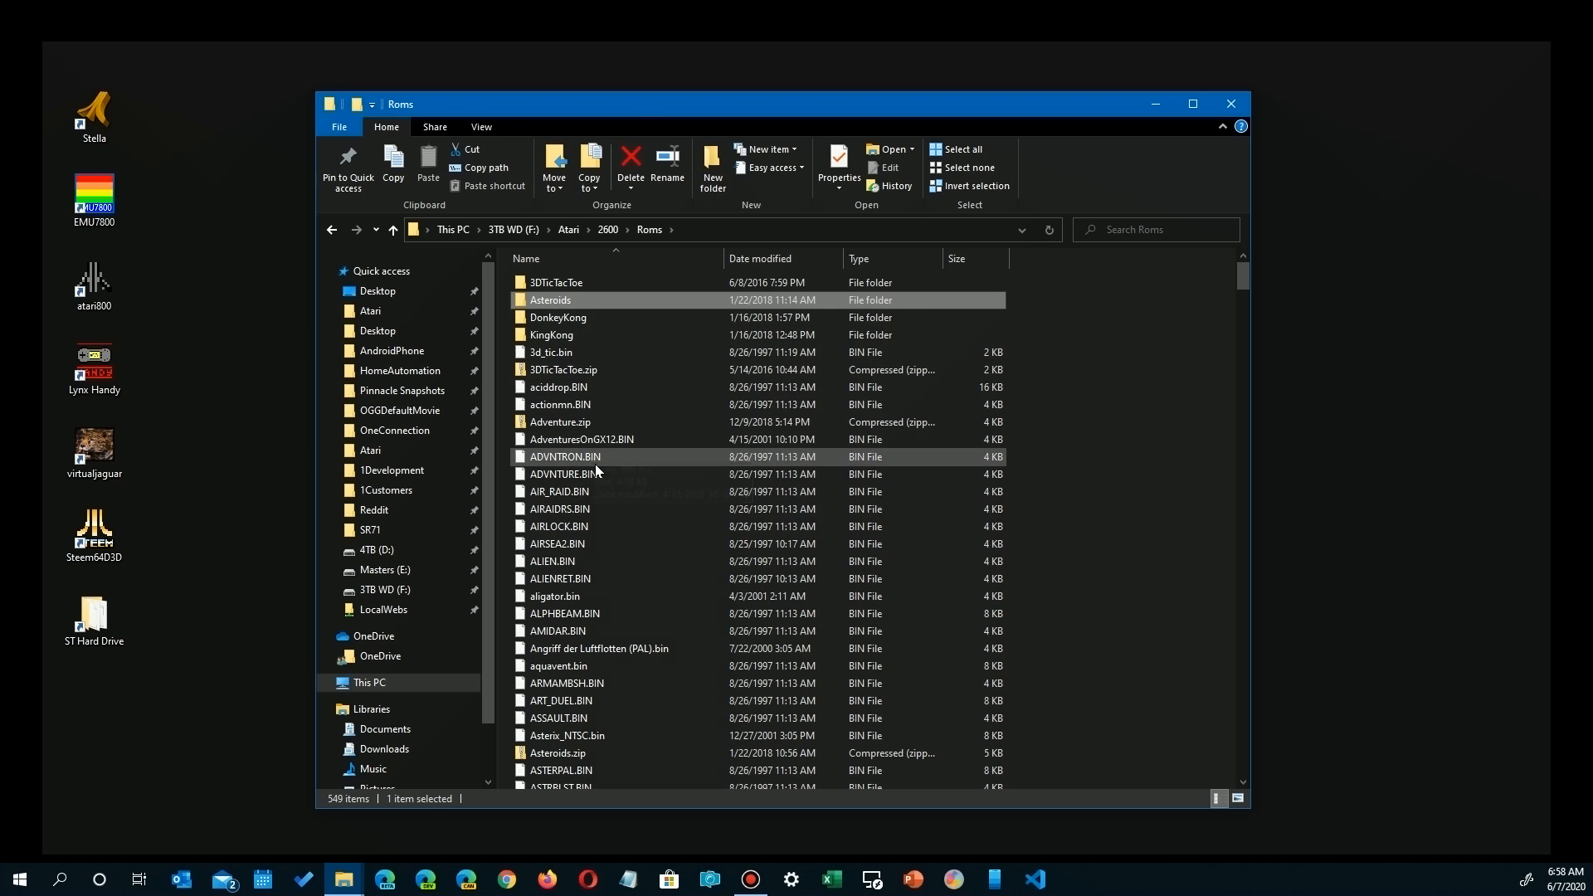
# Select Asteroids.zip in File Explorer's F:\Atari\2600\Roms folder
pyautogui.click(557, 752)
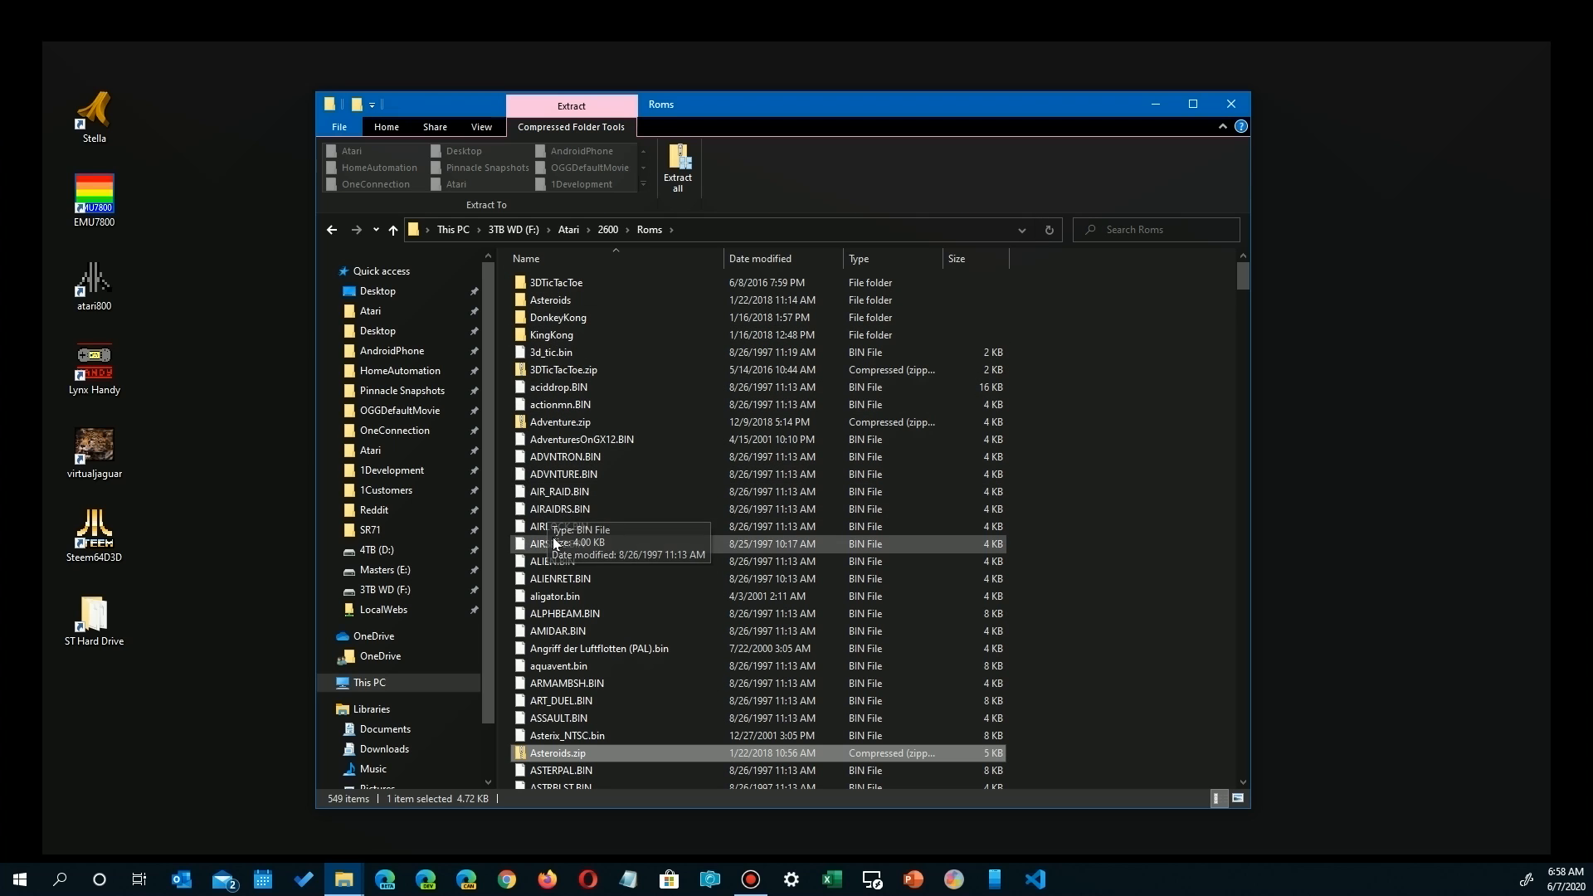
pyautogui.moveTo(678, 682)
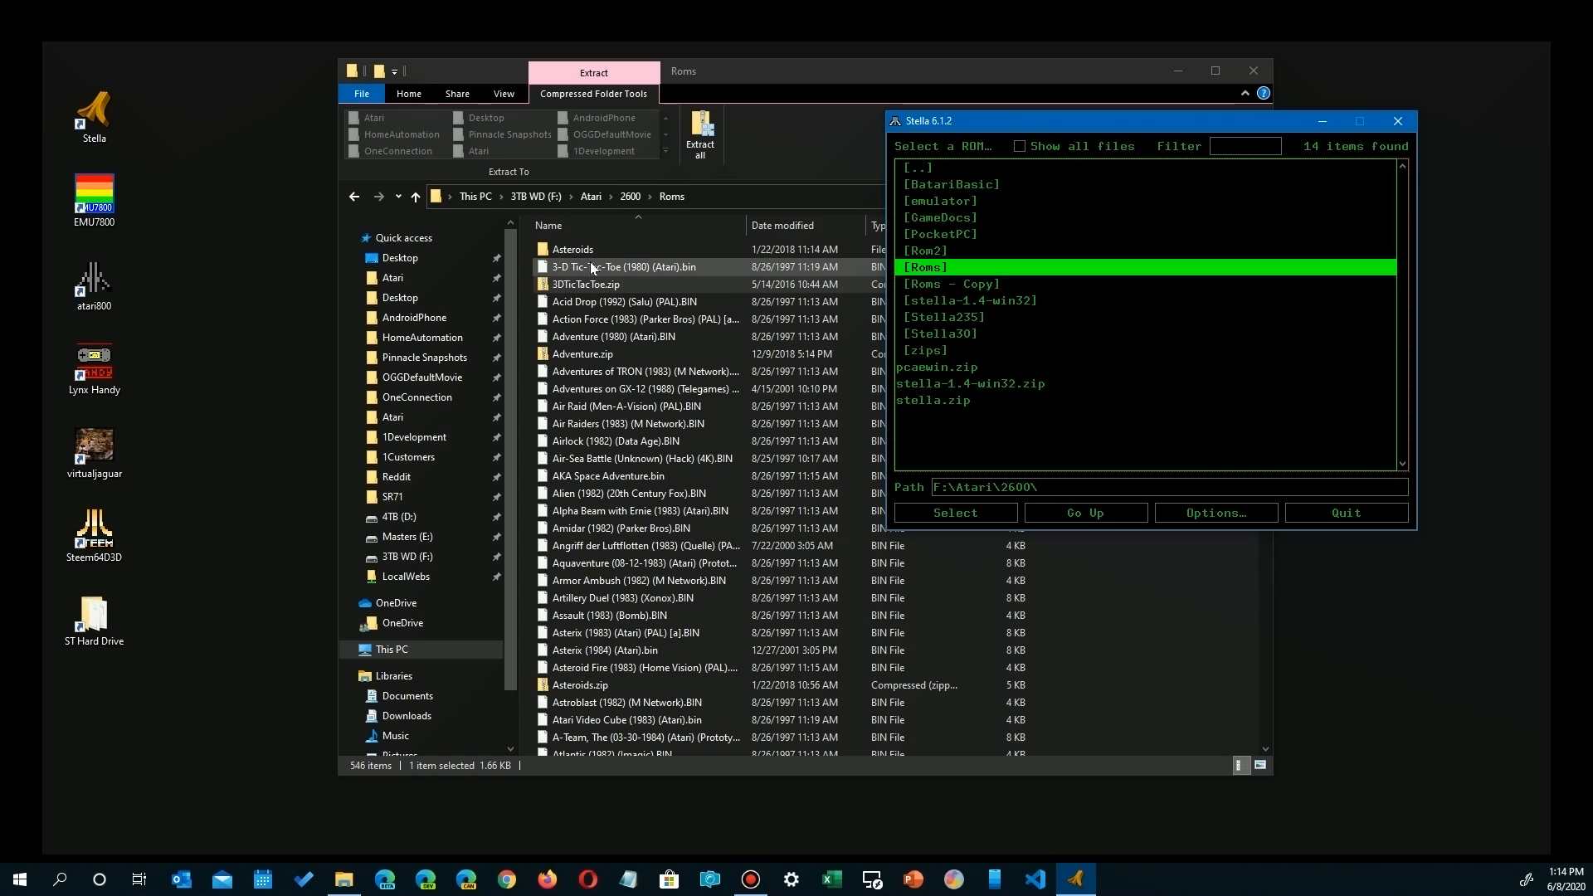
pyautogui.click(587, 284)
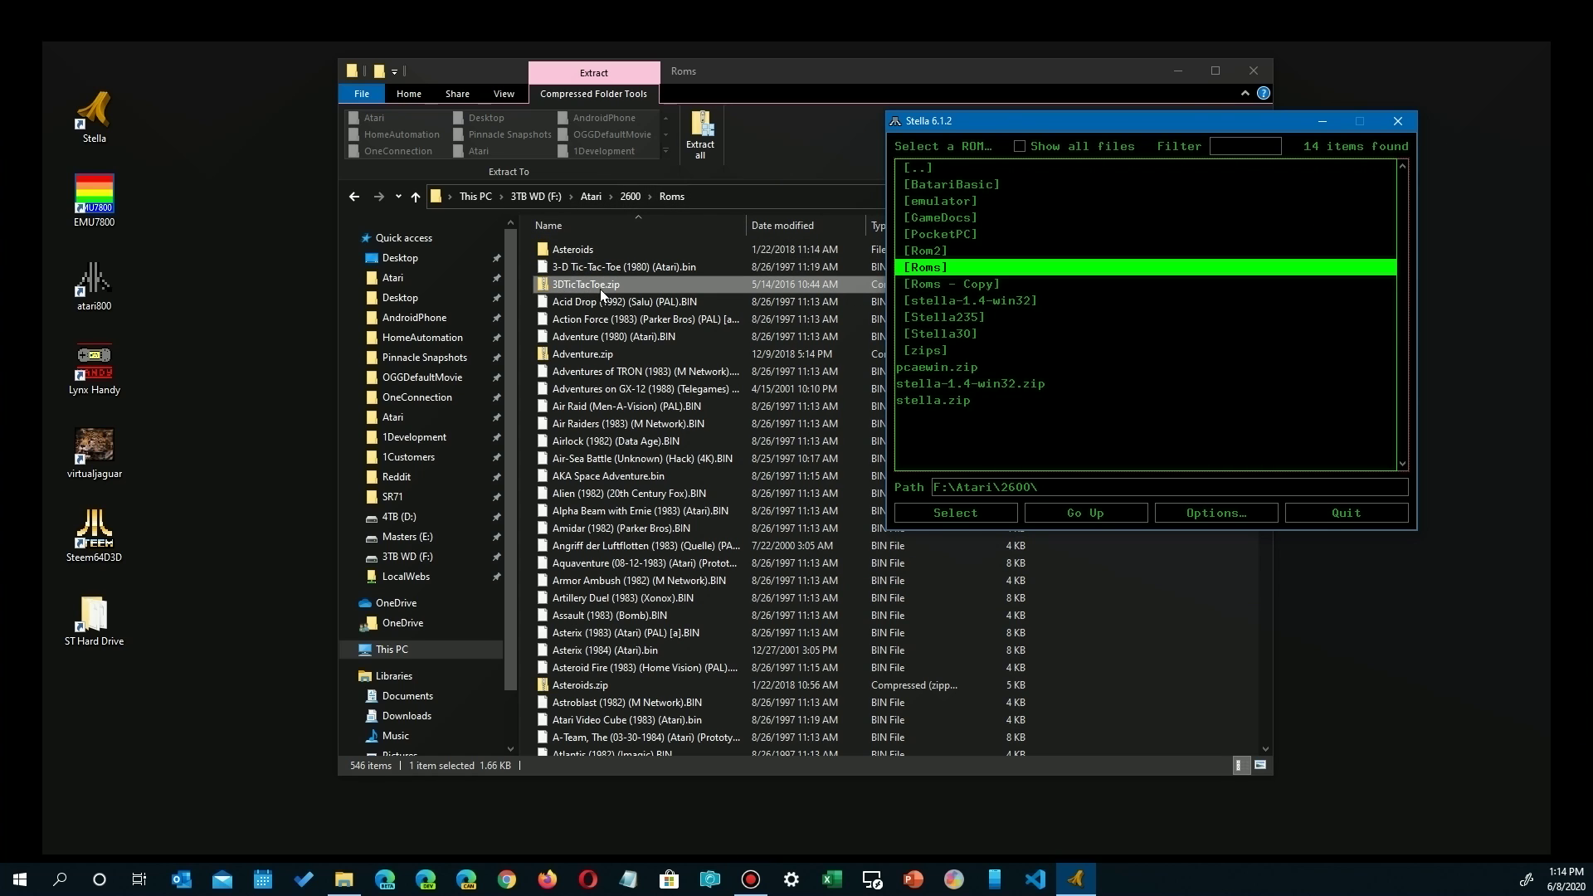
pyautogui.click(624, 266)
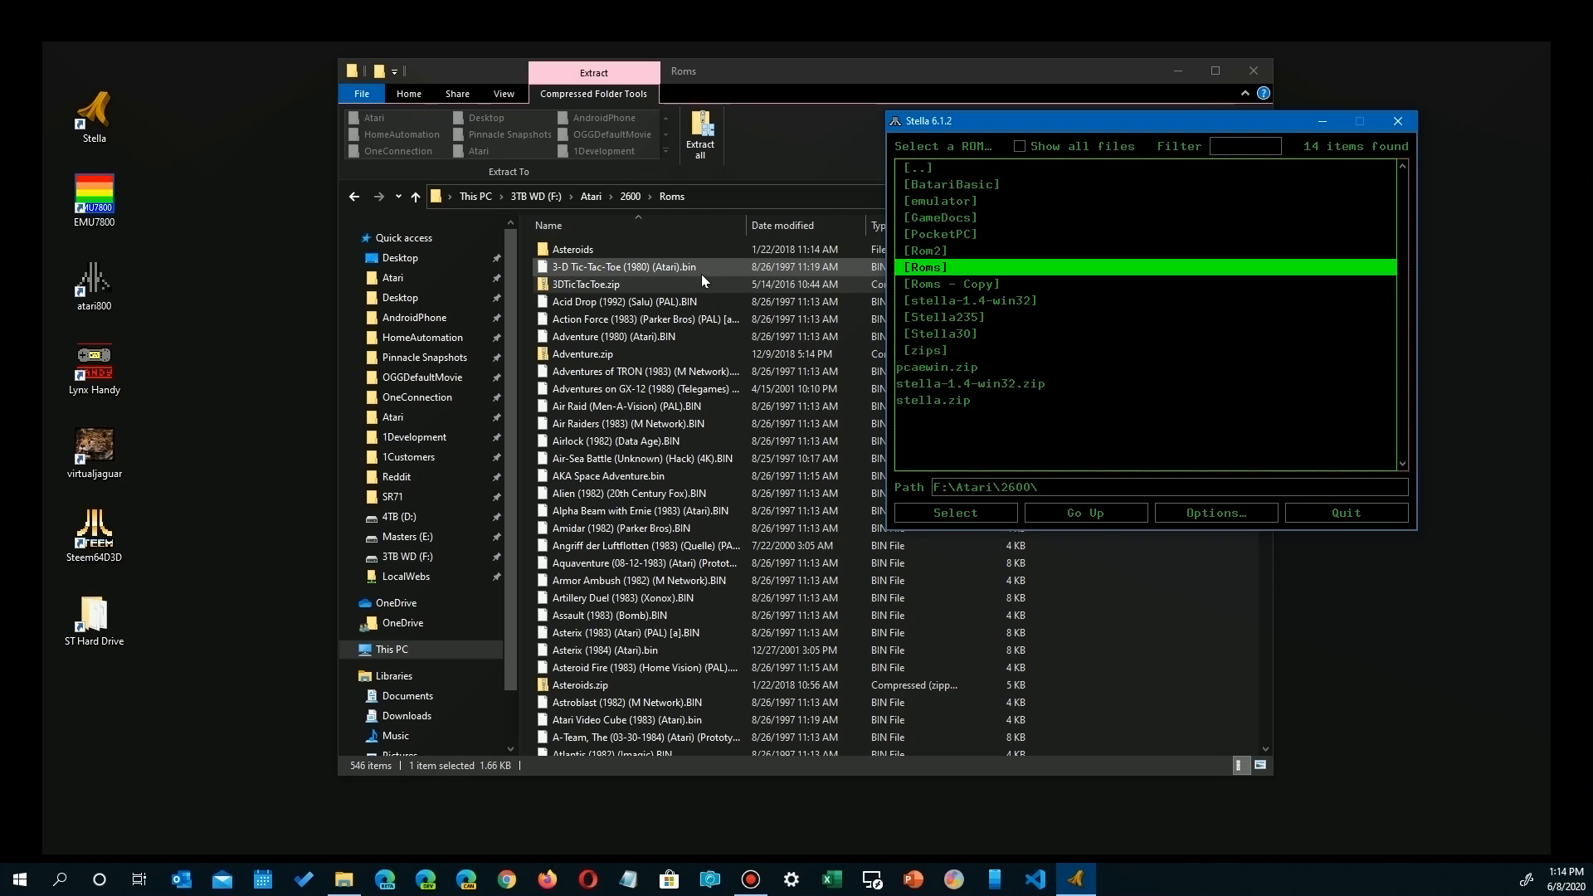
pyautogui.click(589, 284)
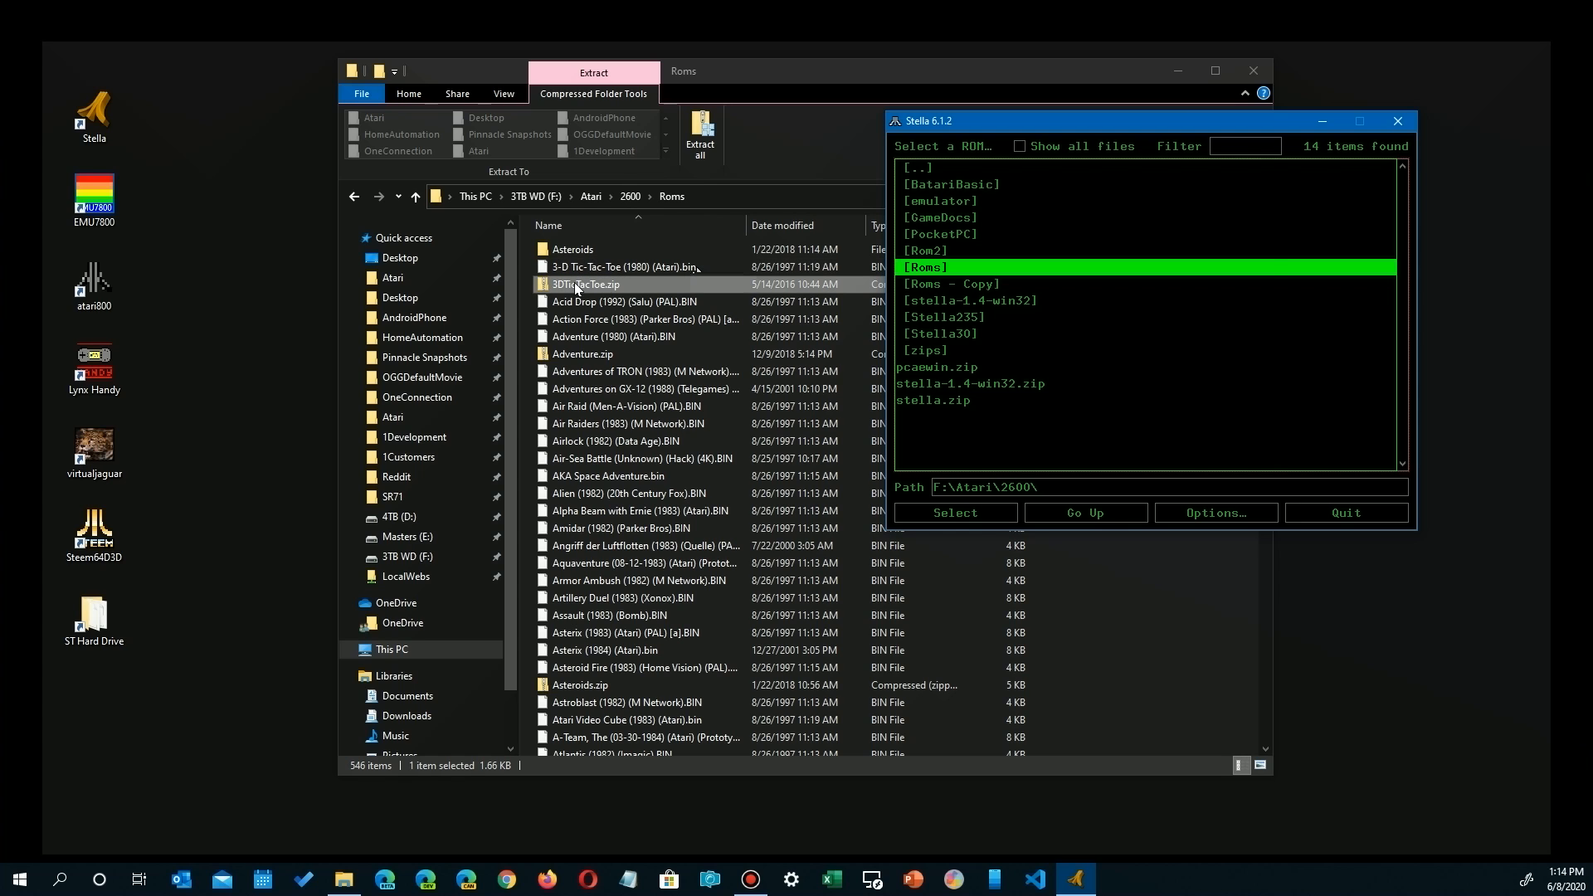
pyautogui.doubleClick(587, 284)
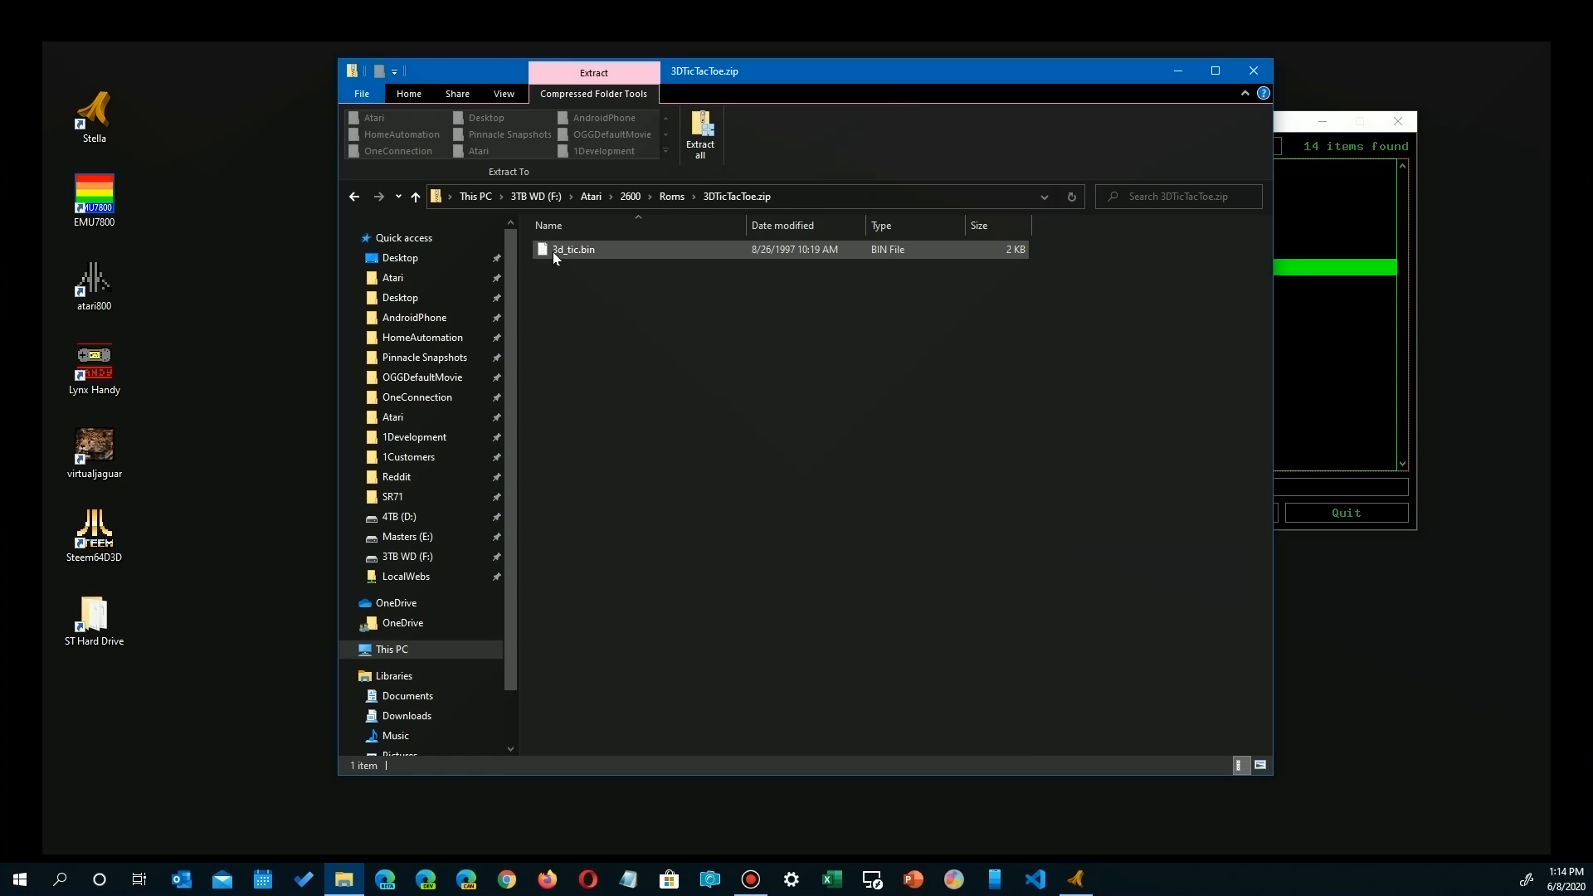
pyautogui.moveTo(610, 254)
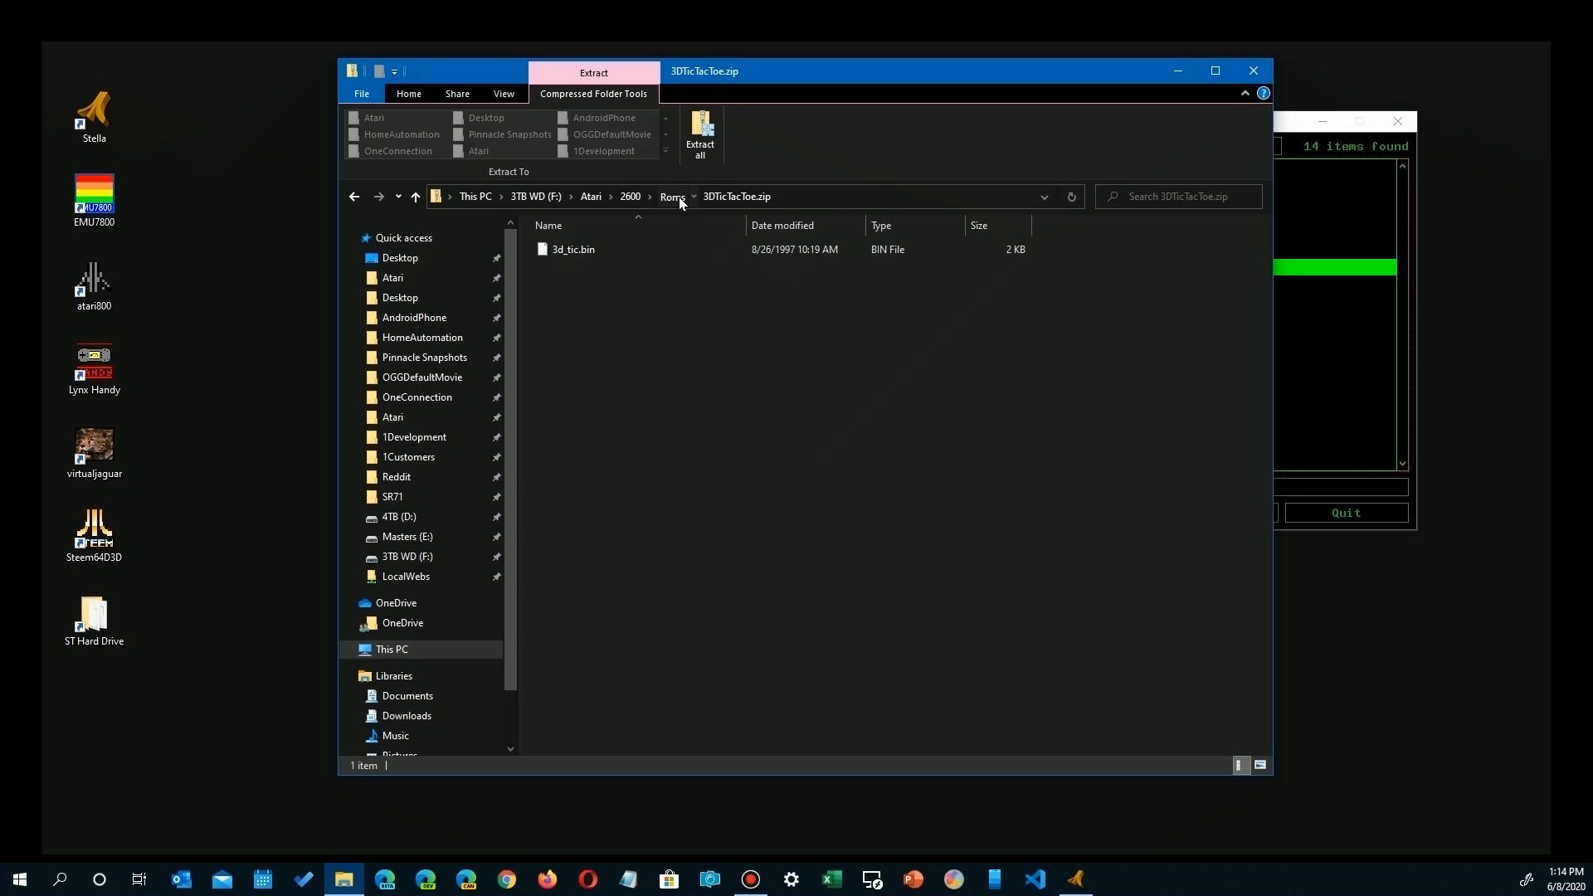
pyautogui.click(671, 196)
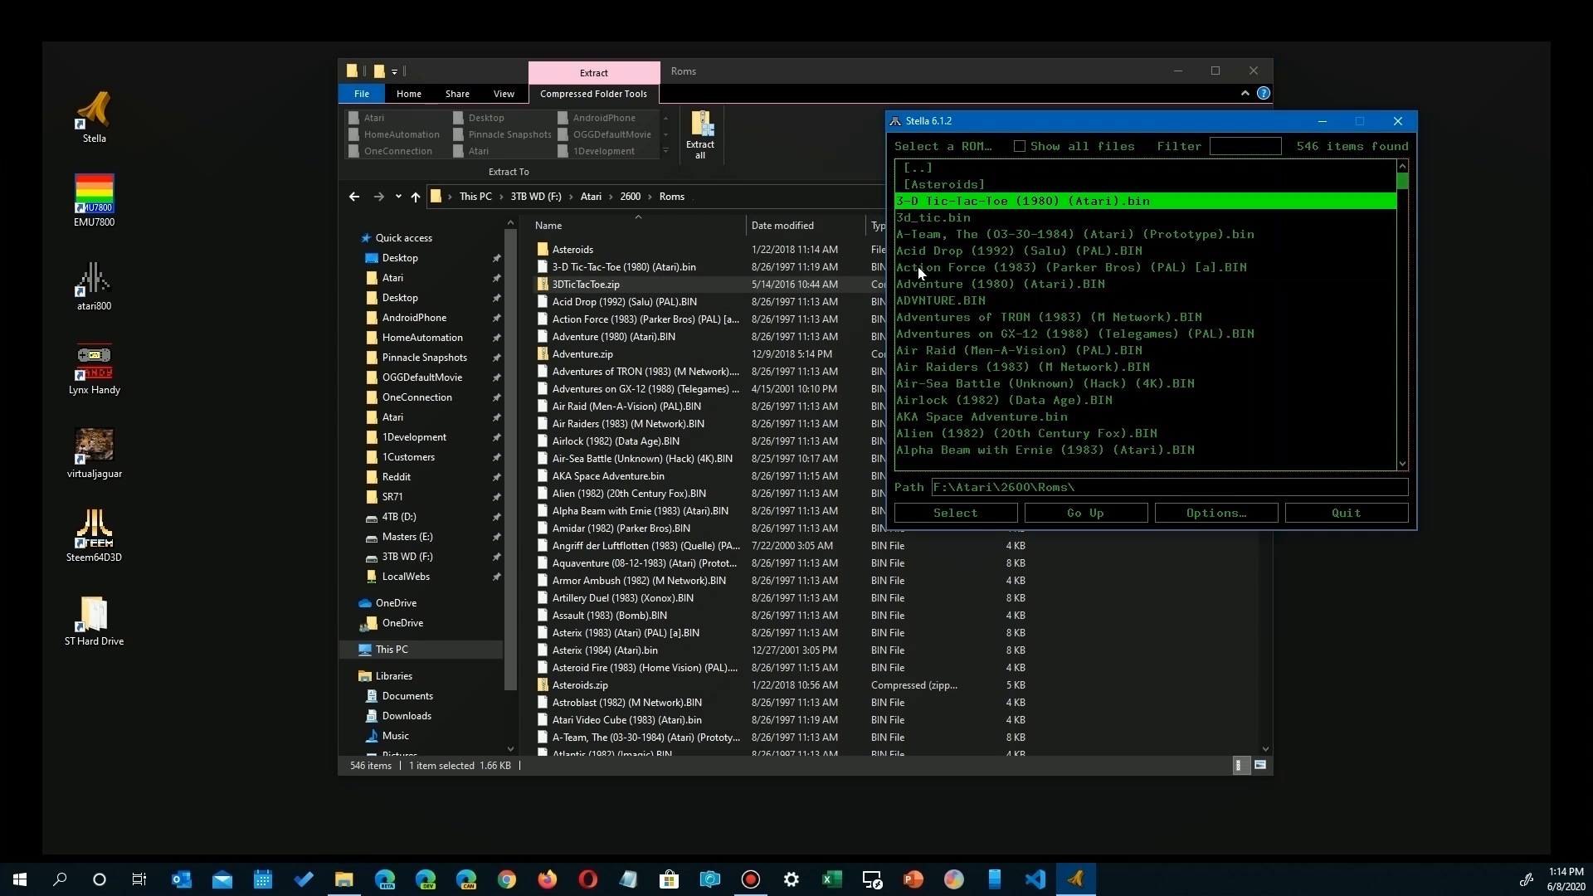
pyautogui.moveTo(1135, 208)
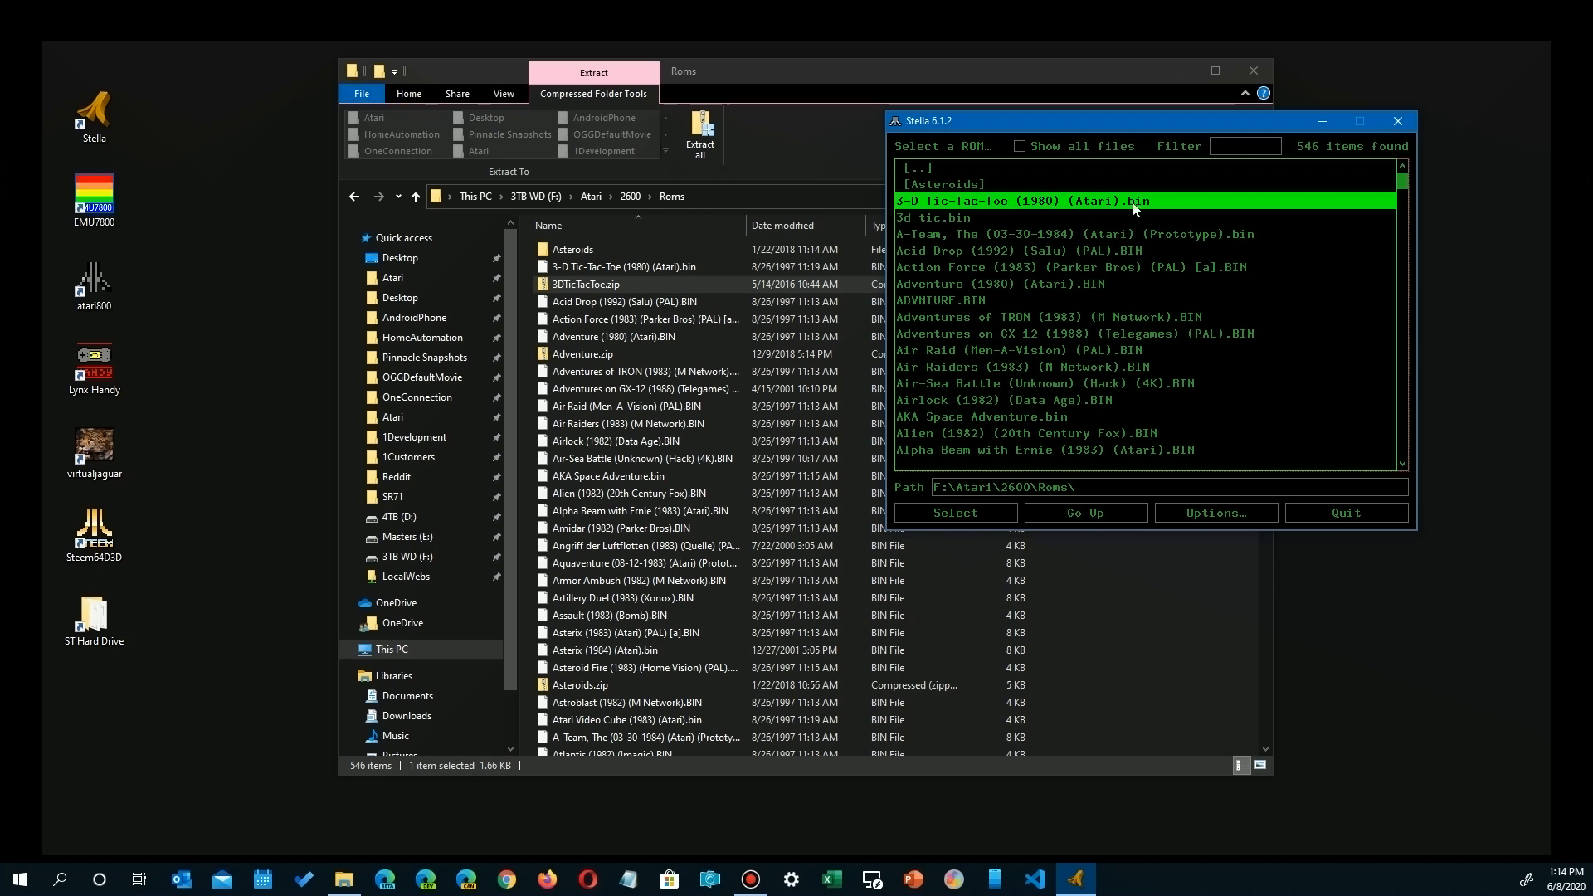
# Enter the [Roms] folder in Stella's launcher to list its 546 ROM files
pyautogui.click(625, 267)
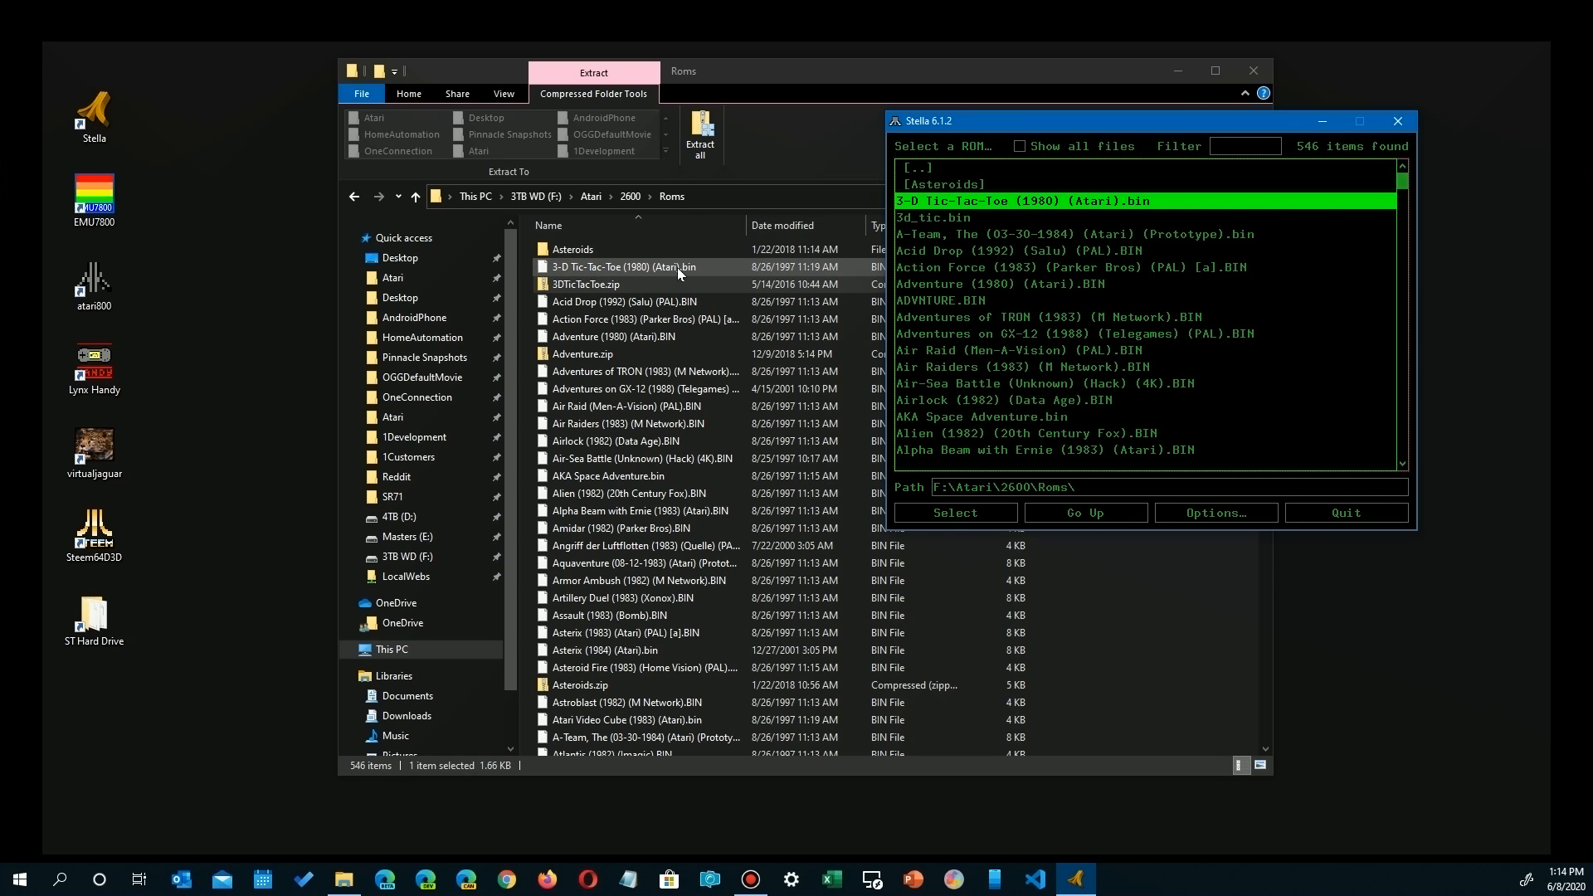
pyautogui.moveTo(619, 249)
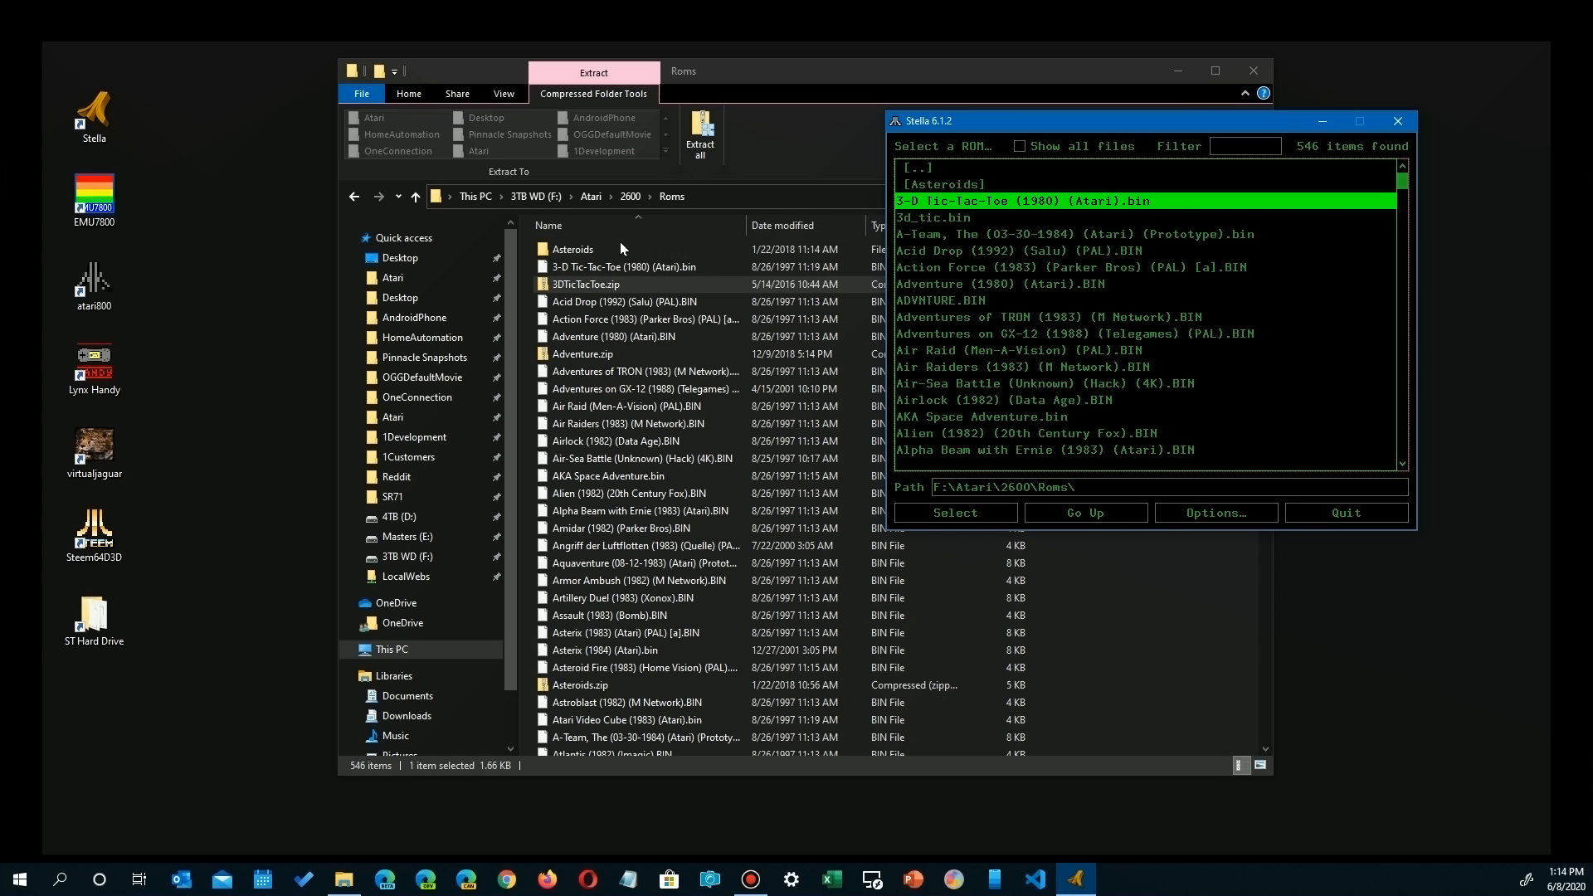
pyautogui.doubleClick(584, 284)
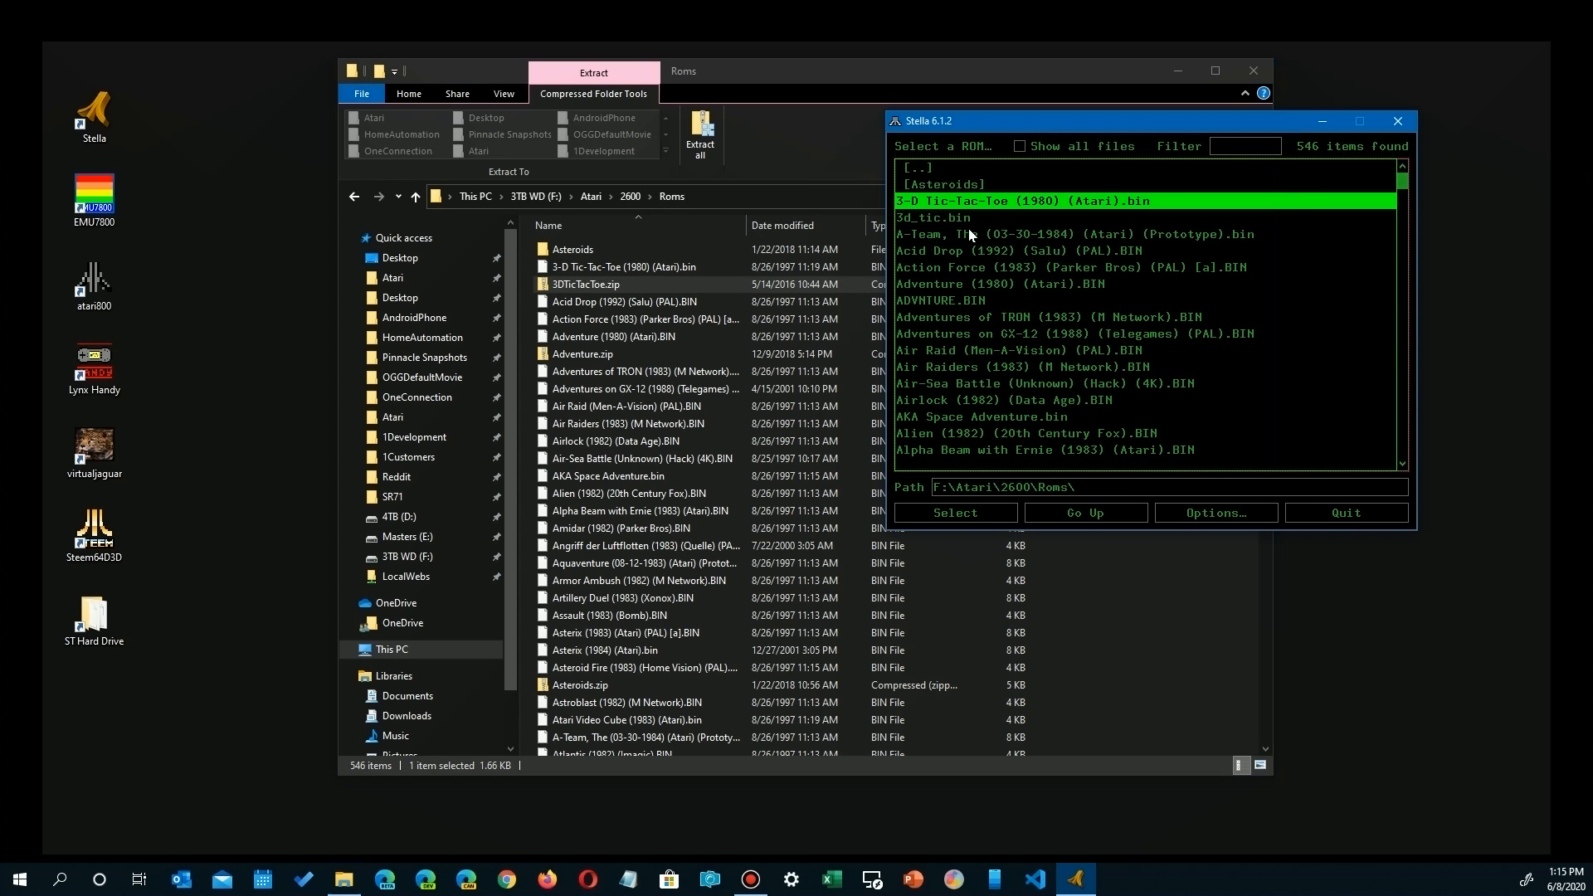
pyautogui.moveTo(947, 253)
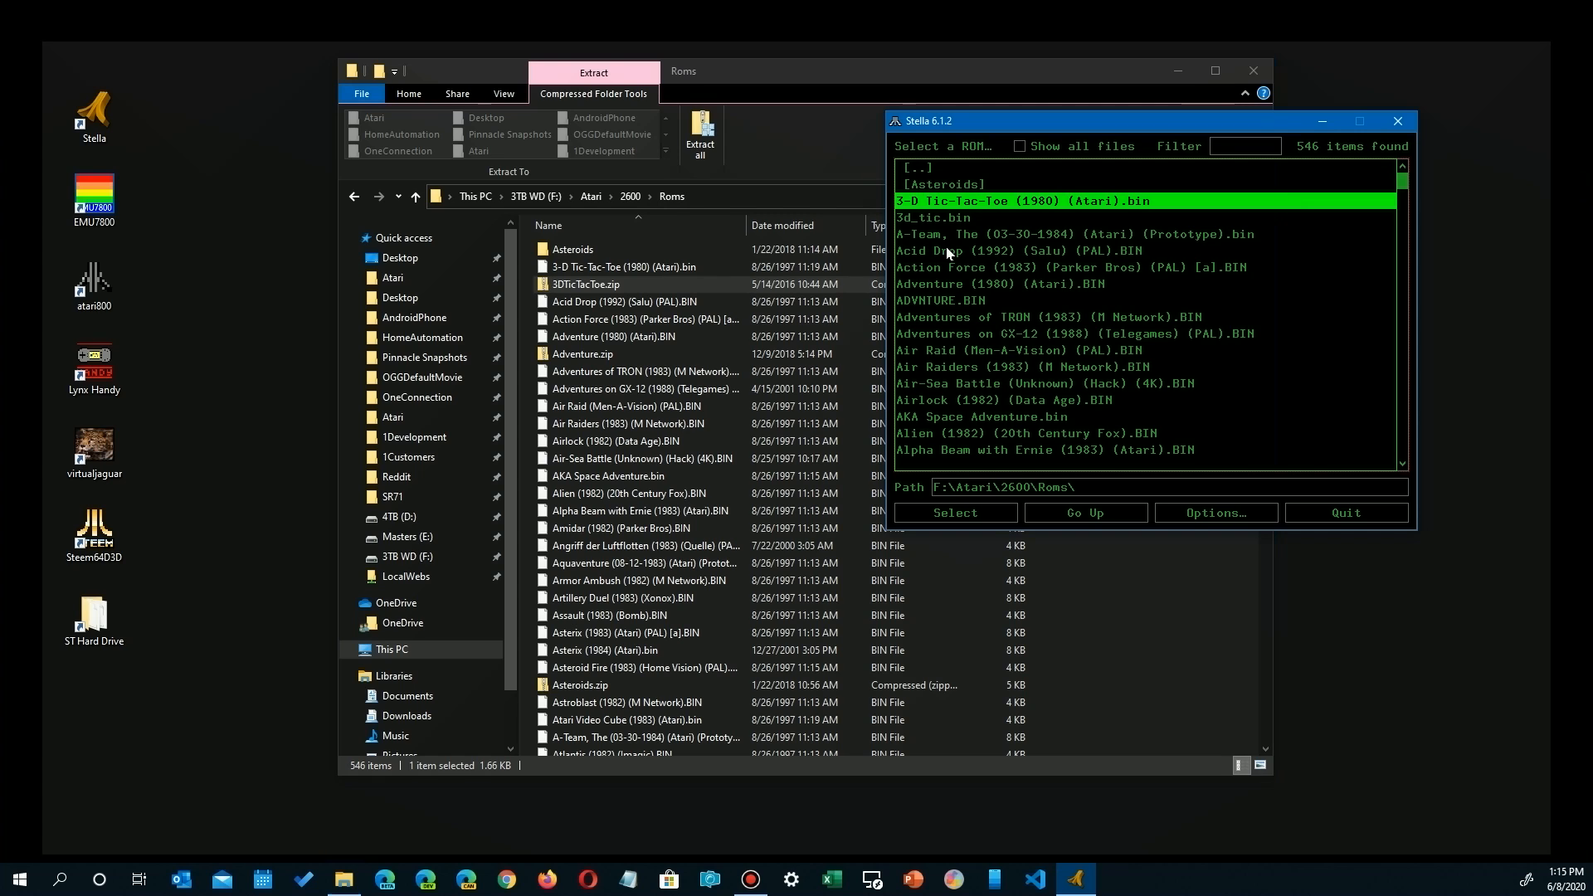
pyautogui.moveTo(947, 259)
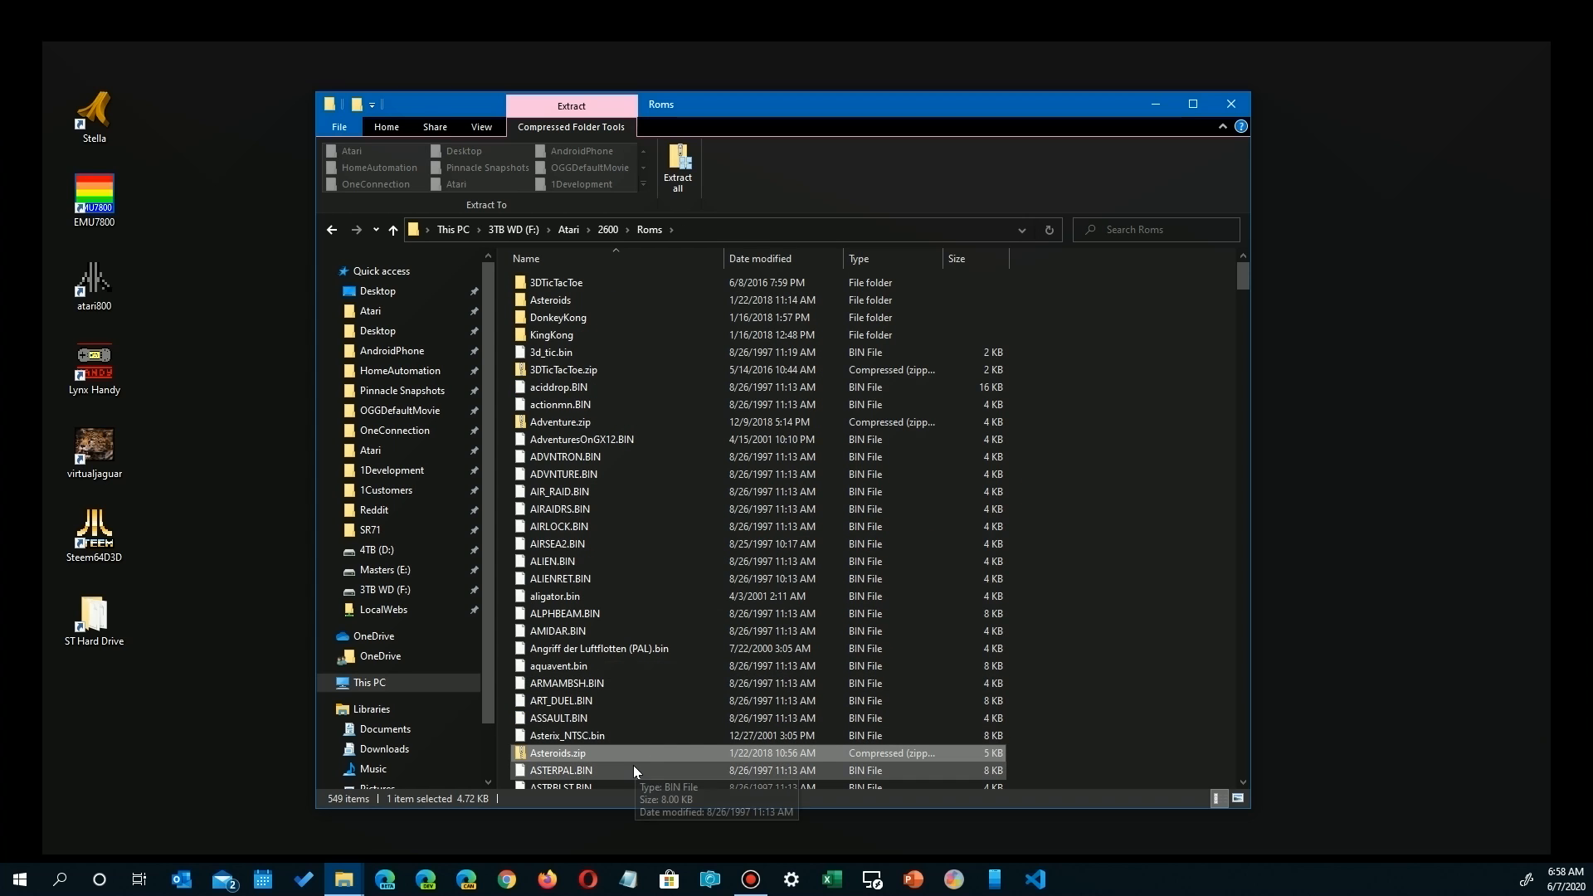
pyautogui.moveTo(612, 780)
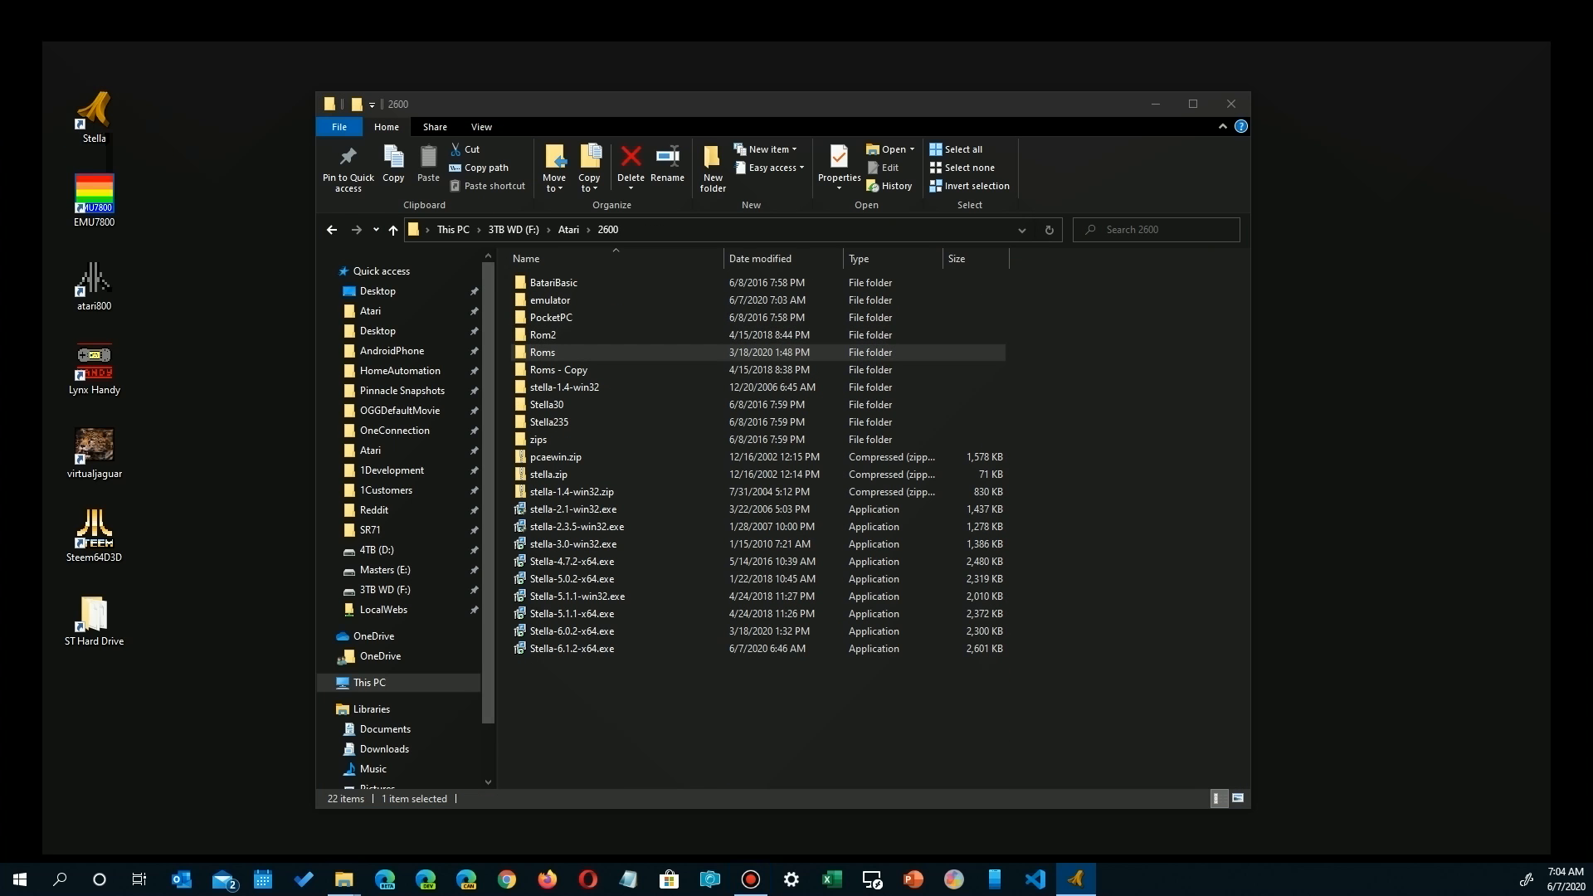
# Launch Stella from its desktop icon and bring up the Options menu
pyautogui.doubleClick(572, 648)
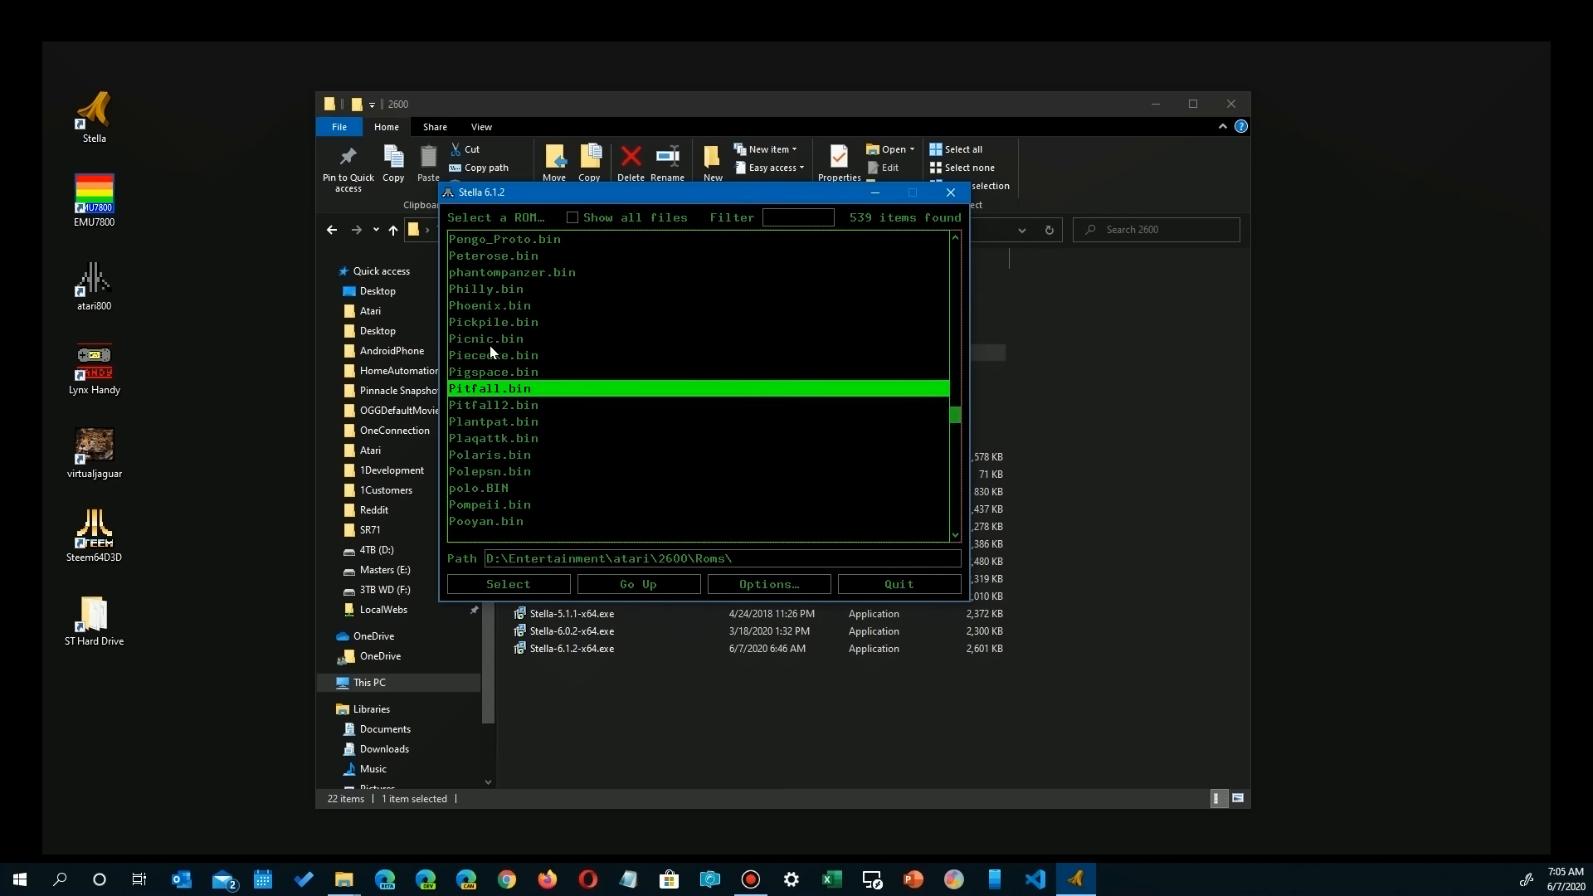
pyautogui.moveTo(709, 568)
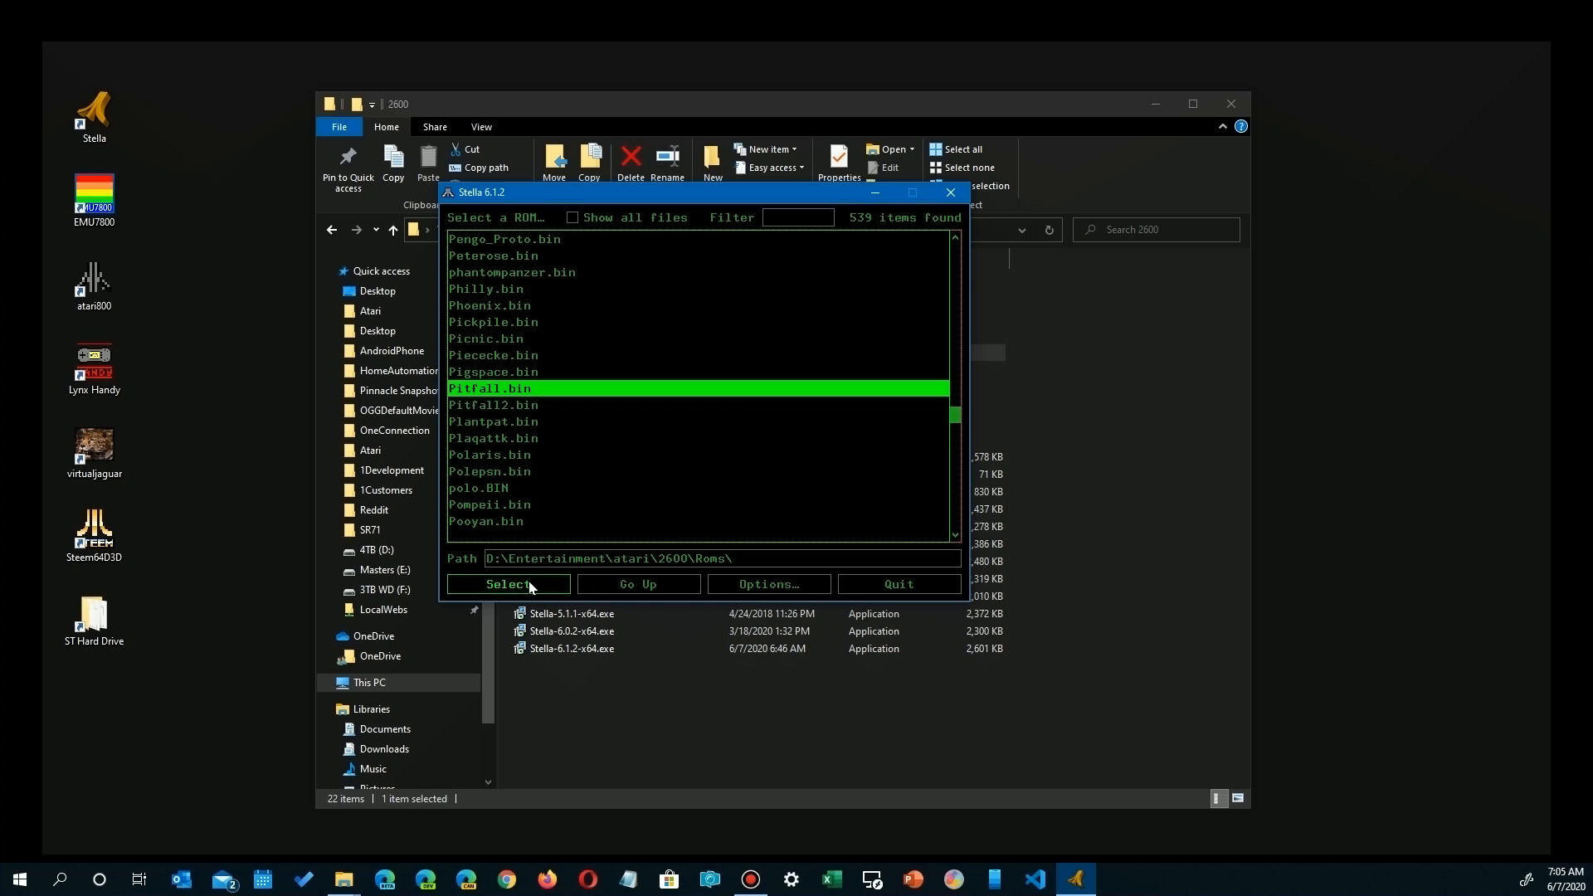
pyautogui.moveTo(638, 583)
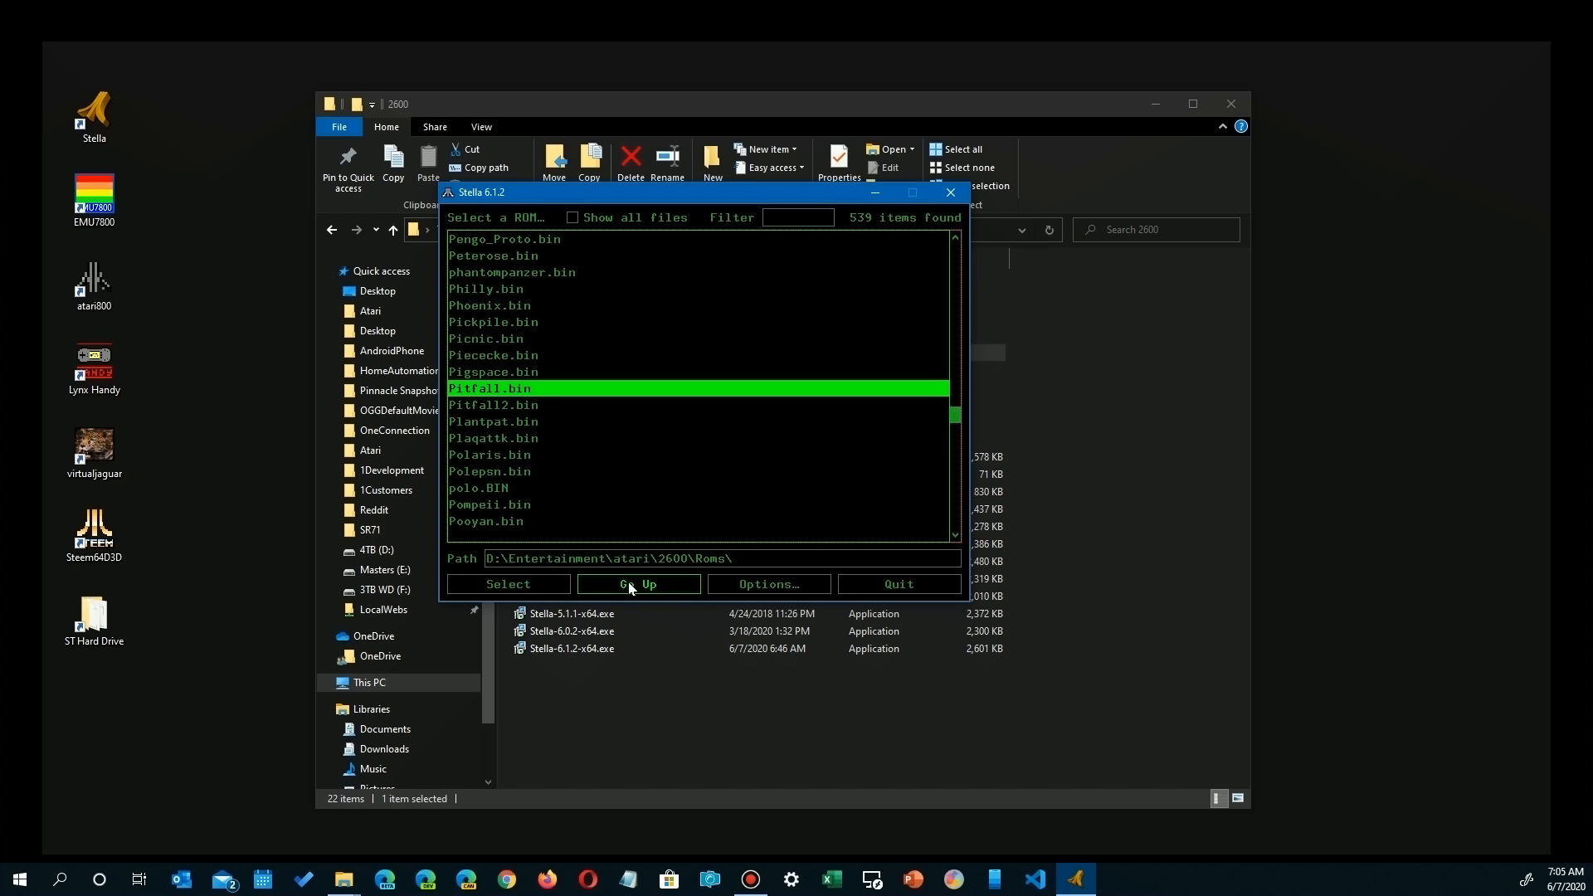
pyautogui.click(768, 583)
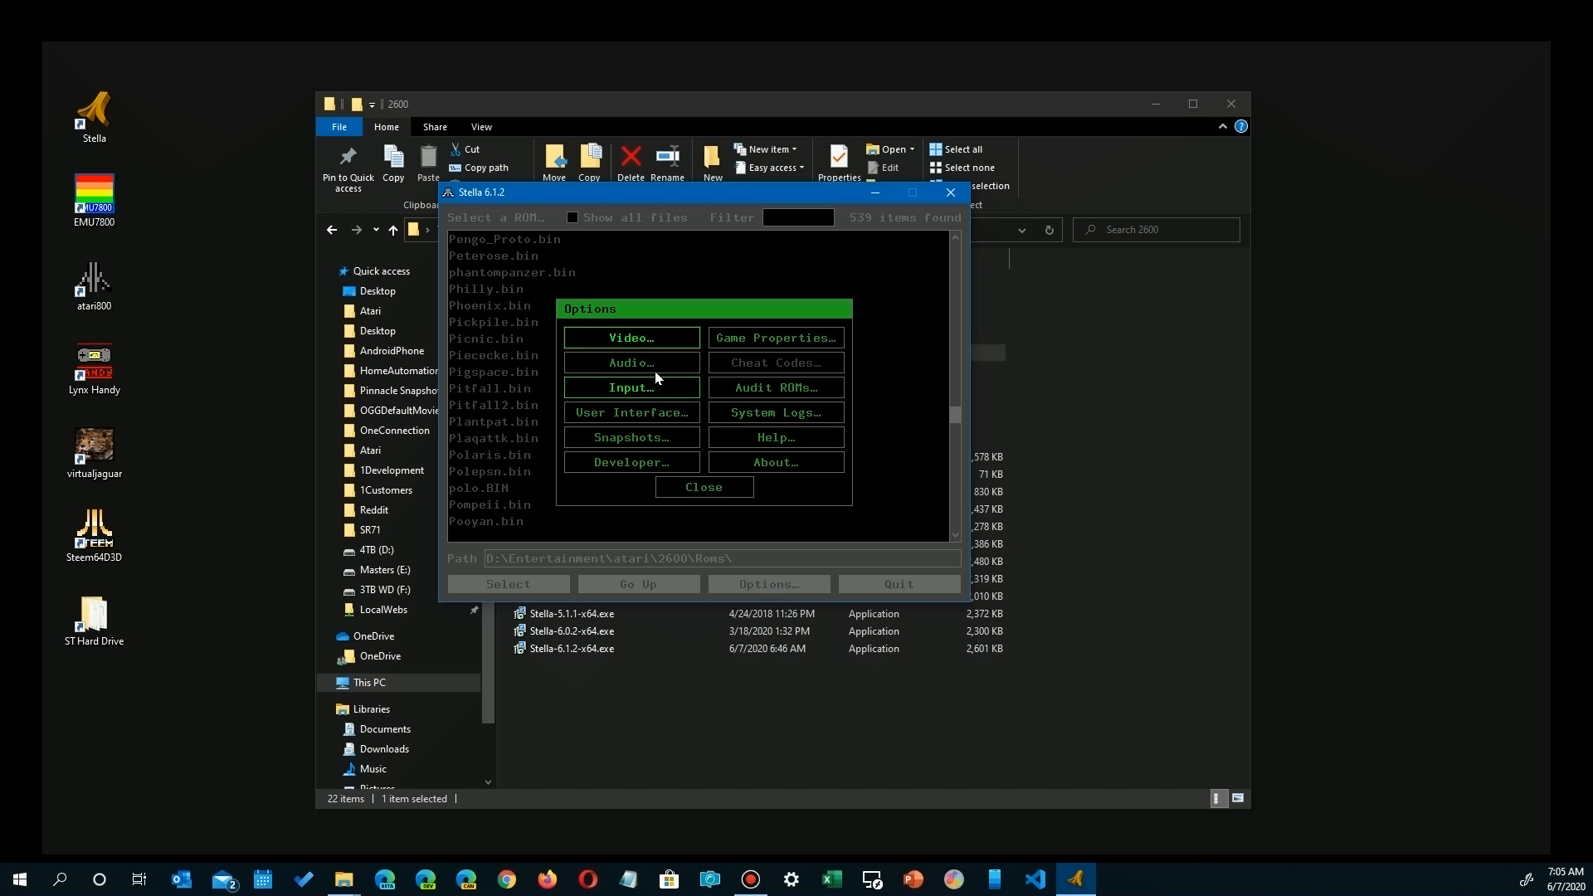
pyautogui.moveTo(627, 348)
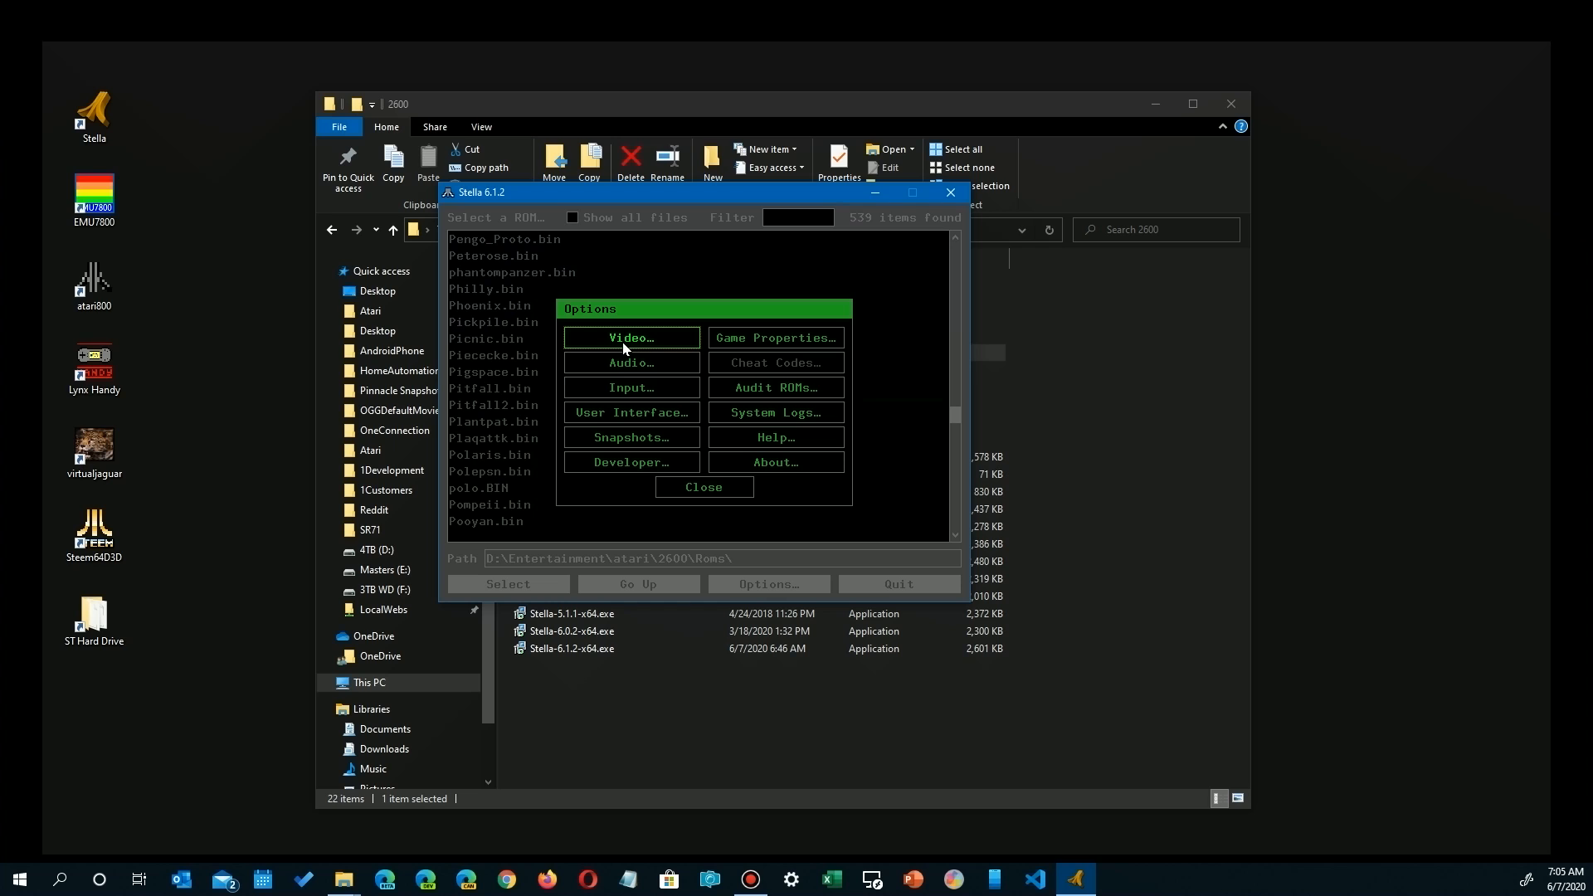
# Keep the Direct3D renderer with a centered window, then bring up Game Properties
pyautogui.click(630, 338)
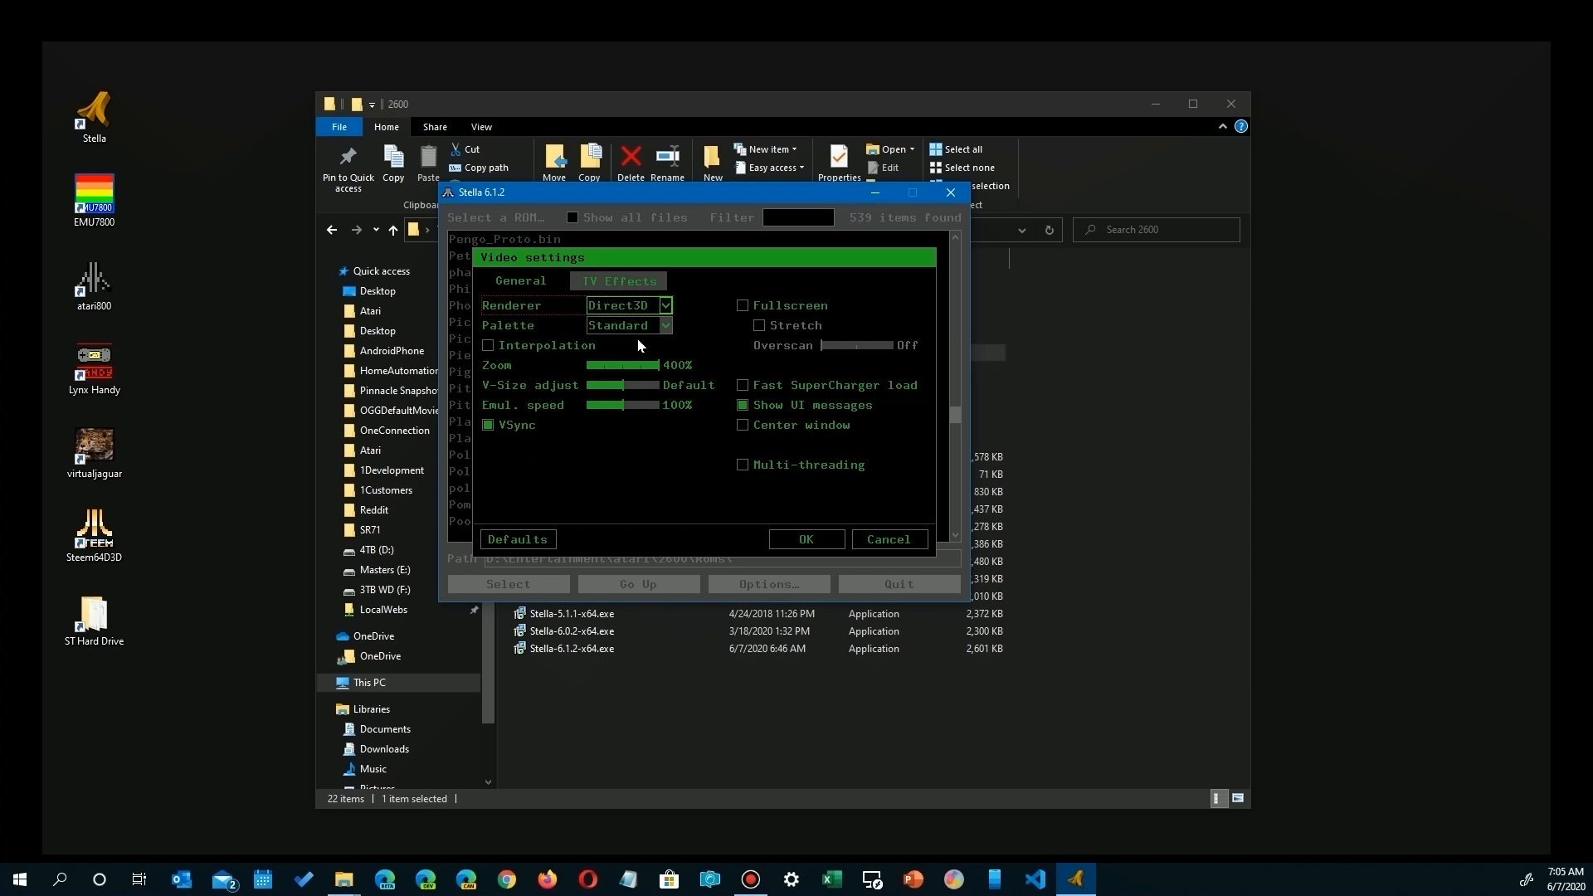
pyautogui.moveTo(658, 312)
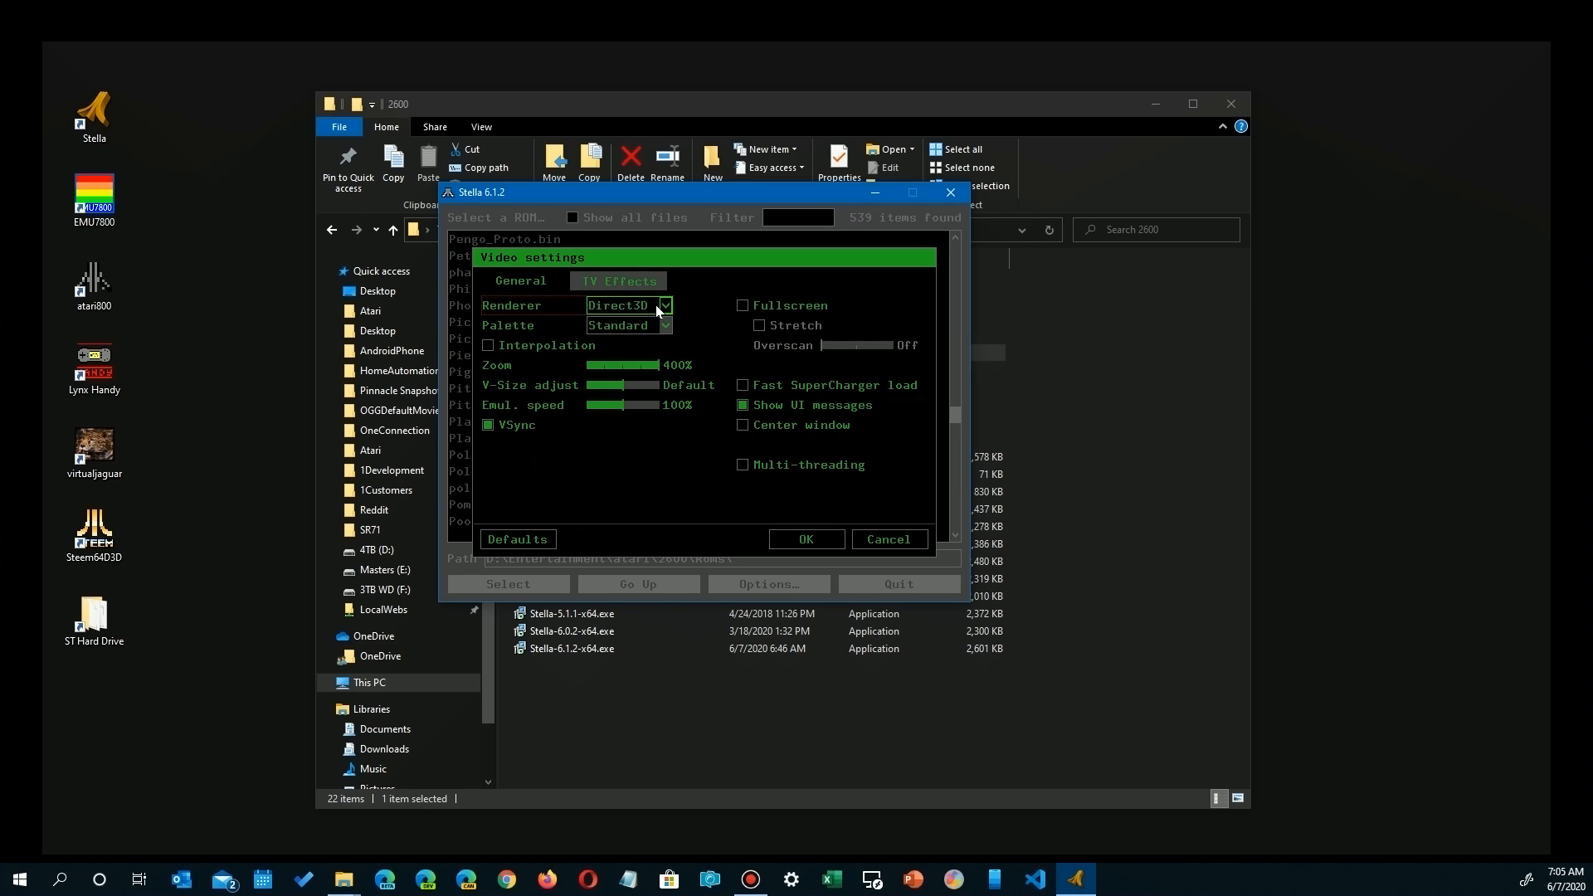
pyautogui.click(628, 304)
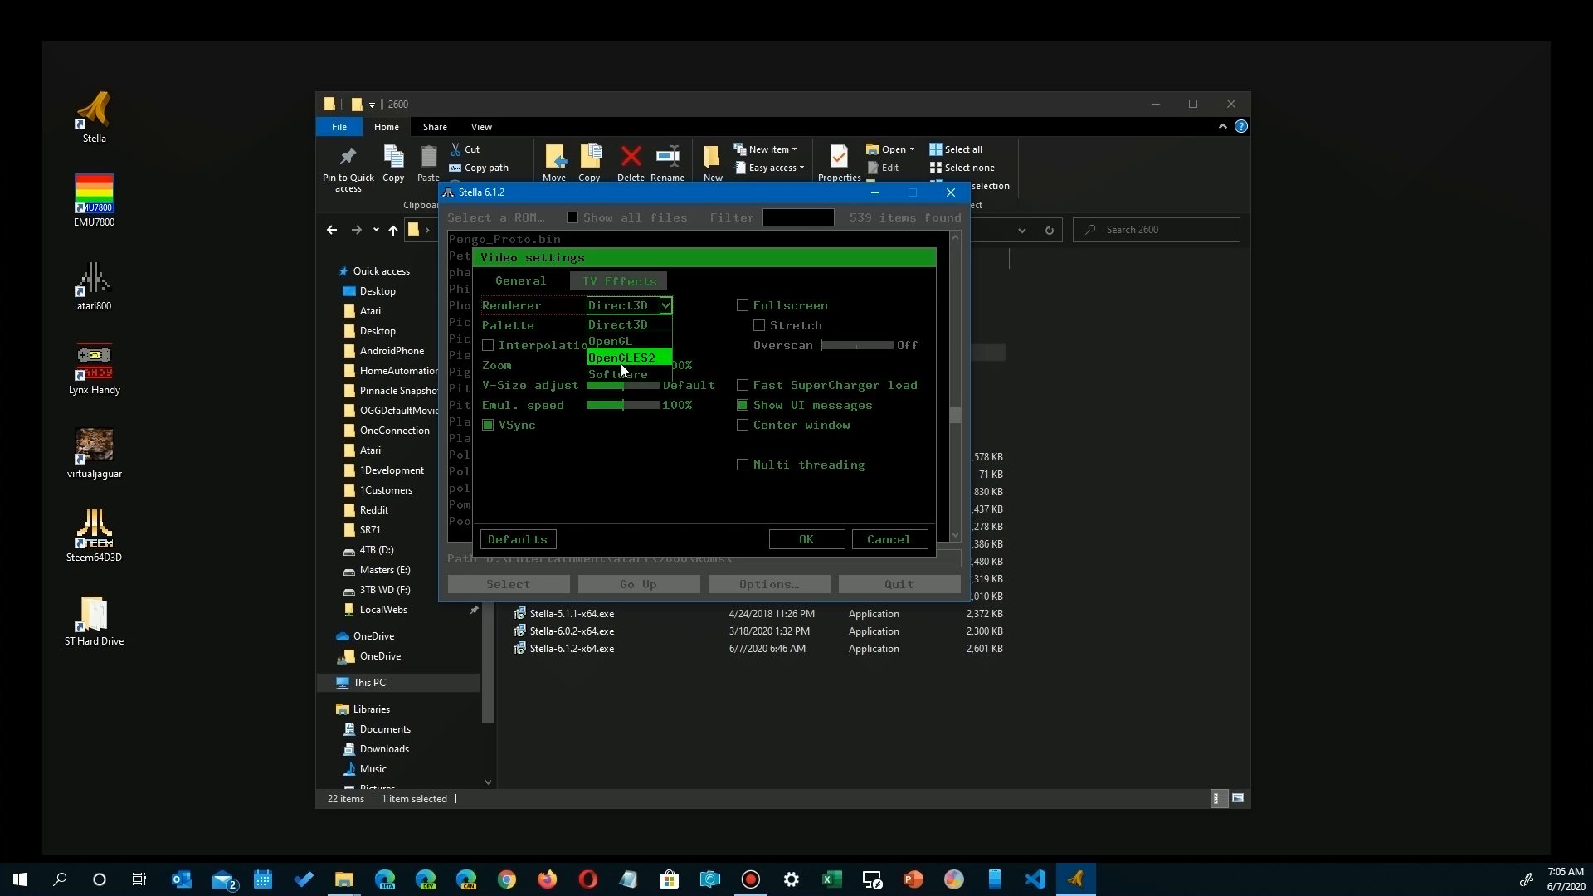
pyautogui.moveTo(617, 374)
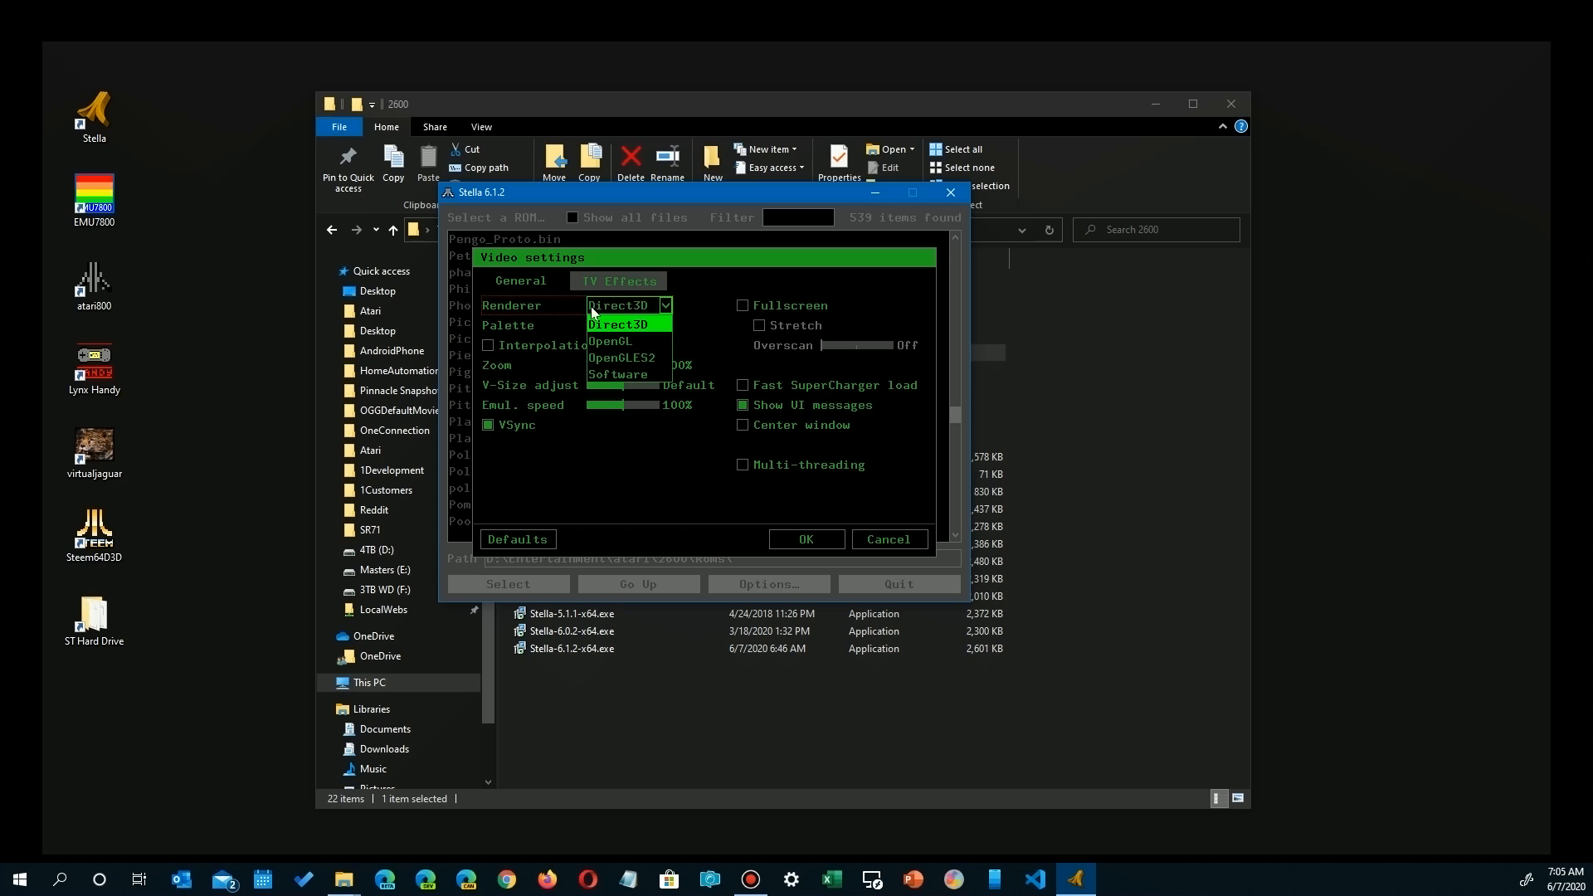
pyautogui.click(619, 324)
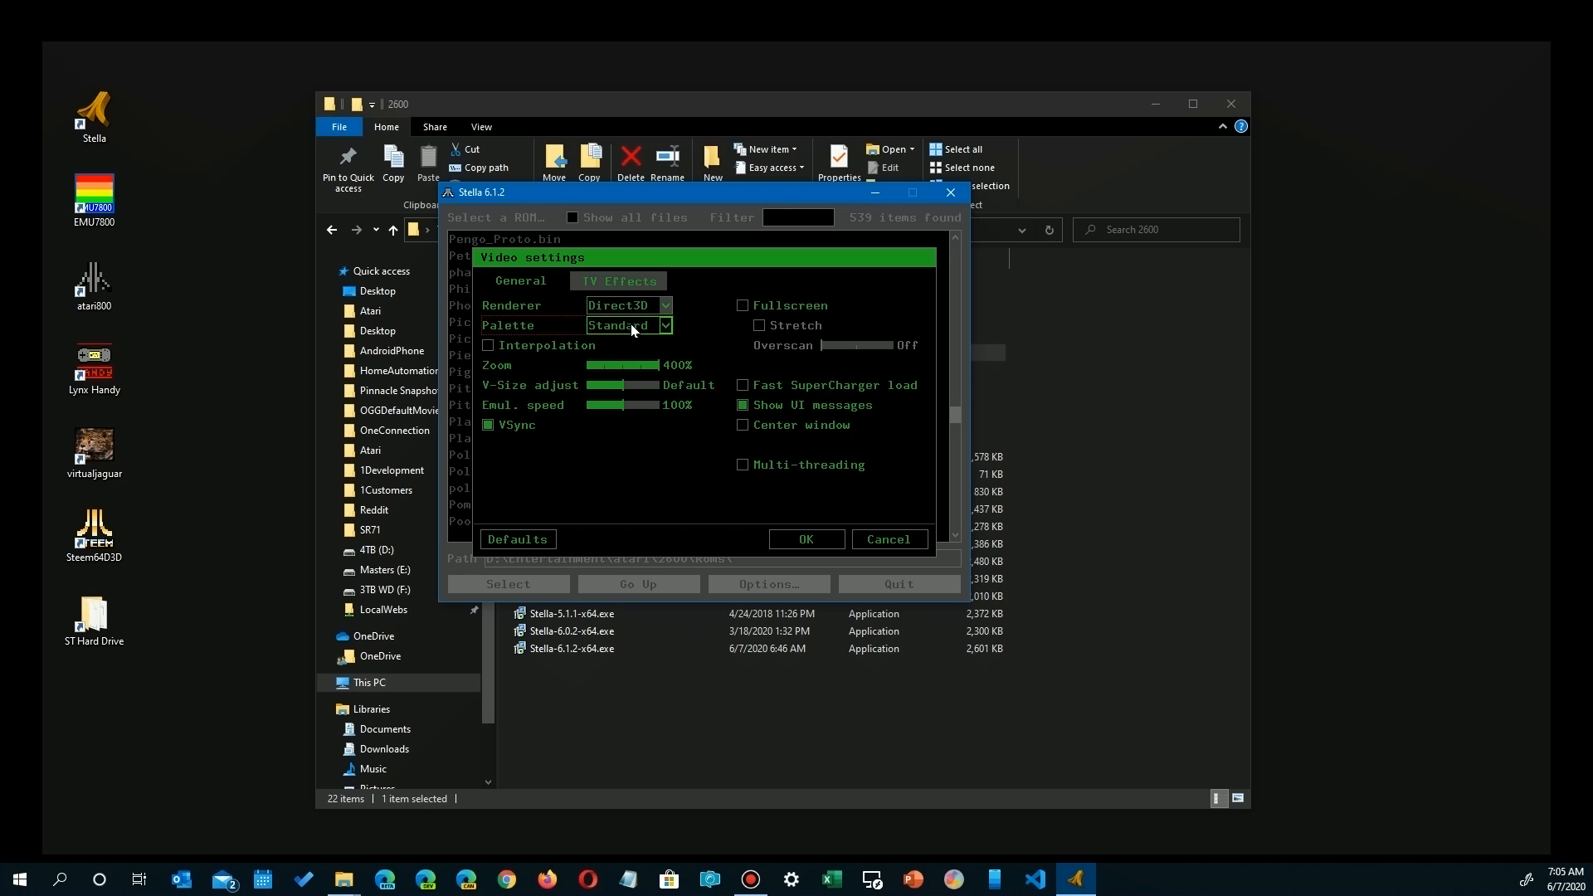
pyautogui.moveTo(741, 305)
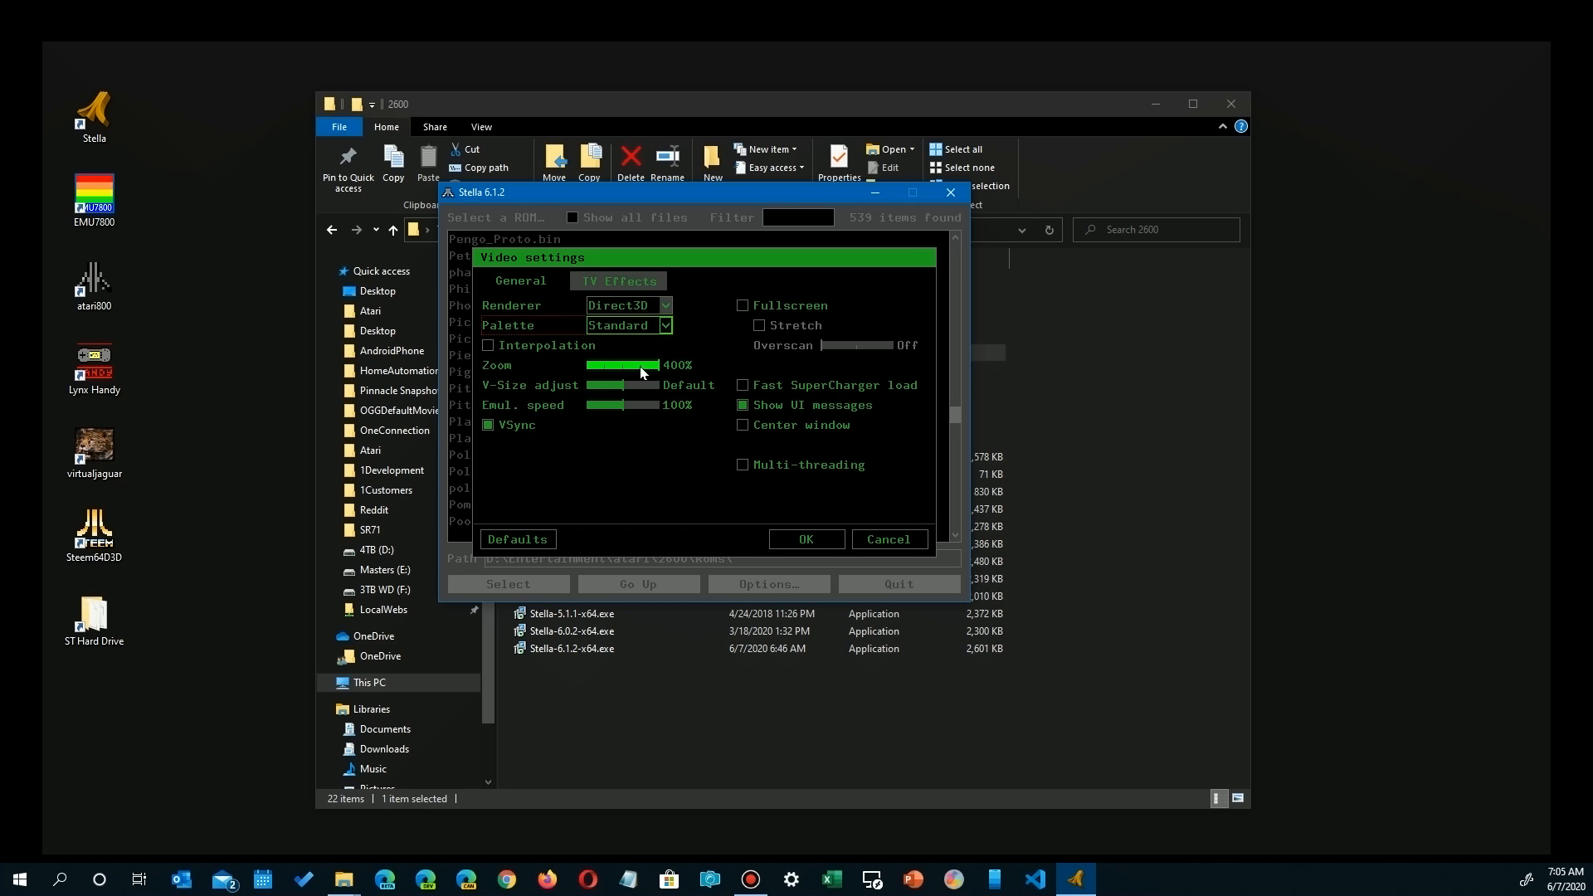
pyautogui.moveTo(680, 372)
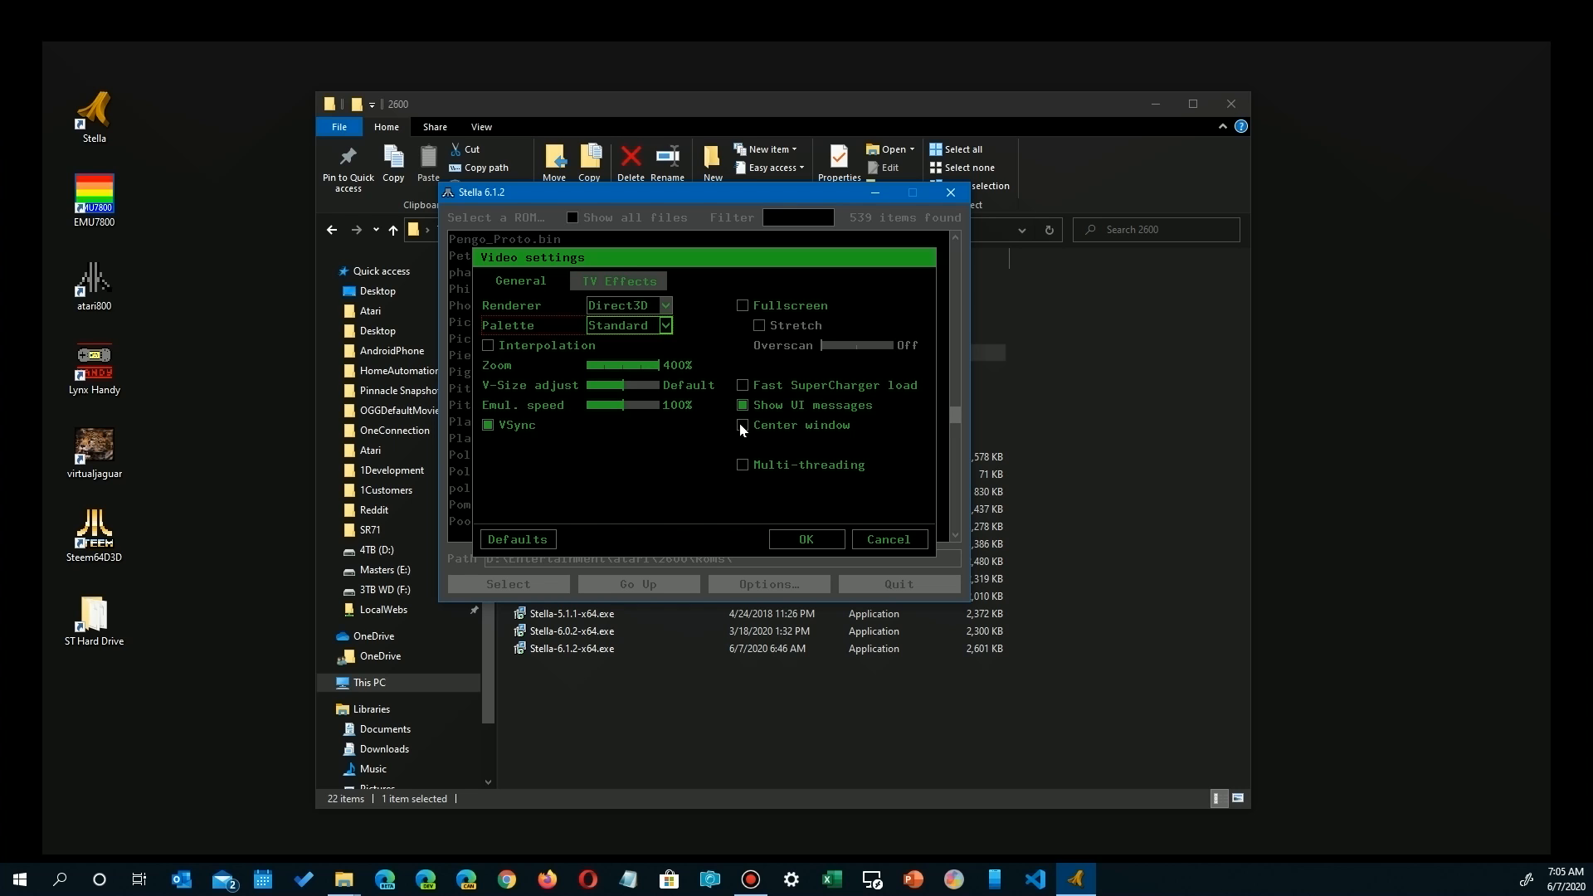
pyautogui.click(887, 538)
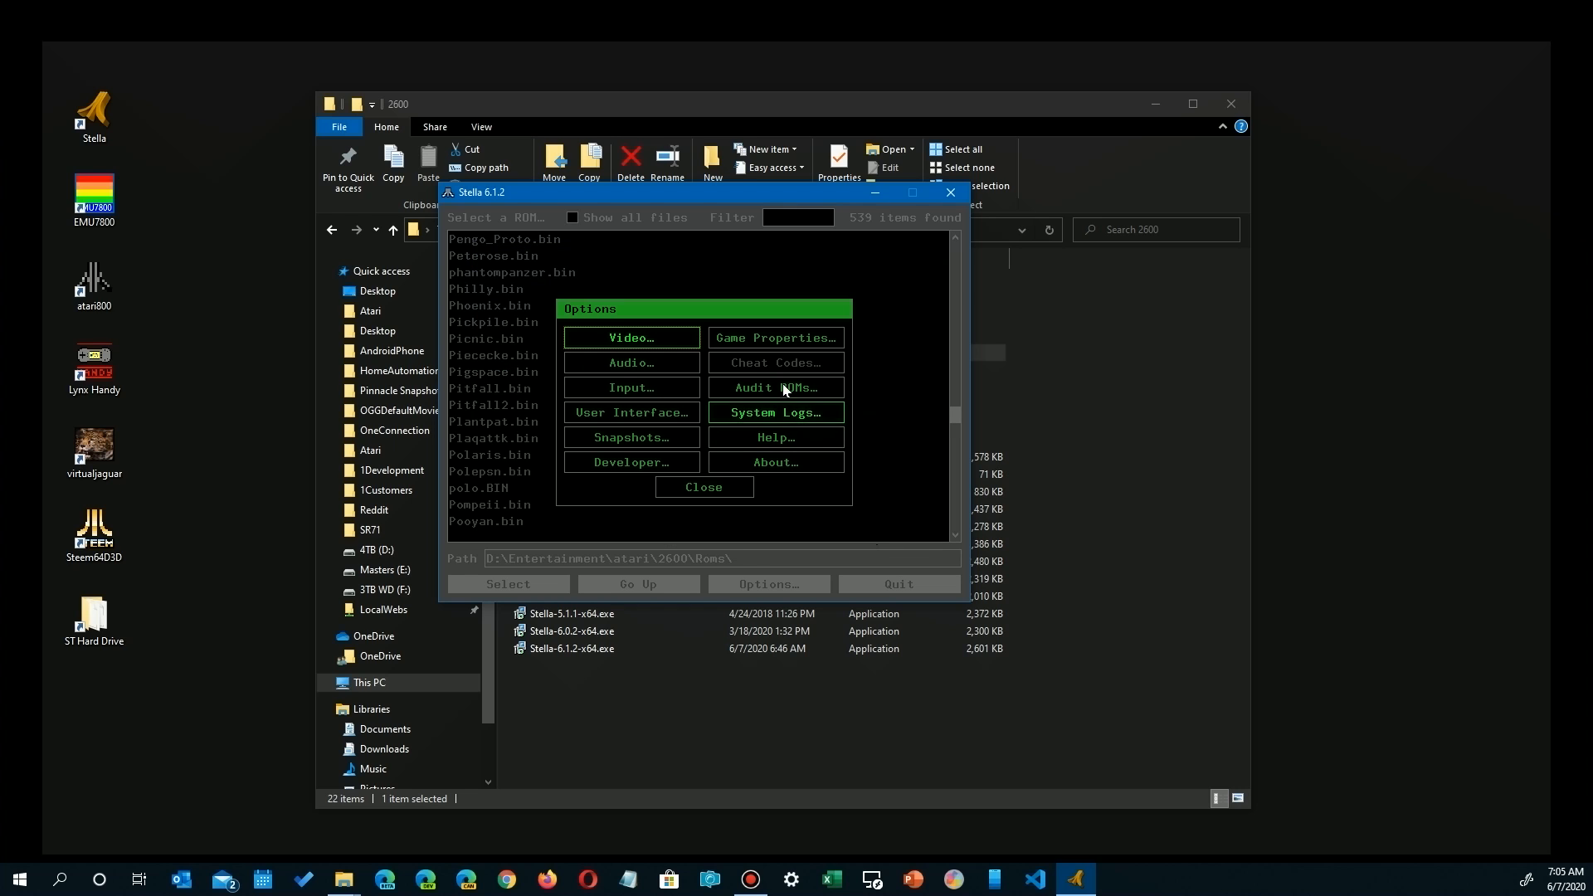
pyautogui.click(774, 338)
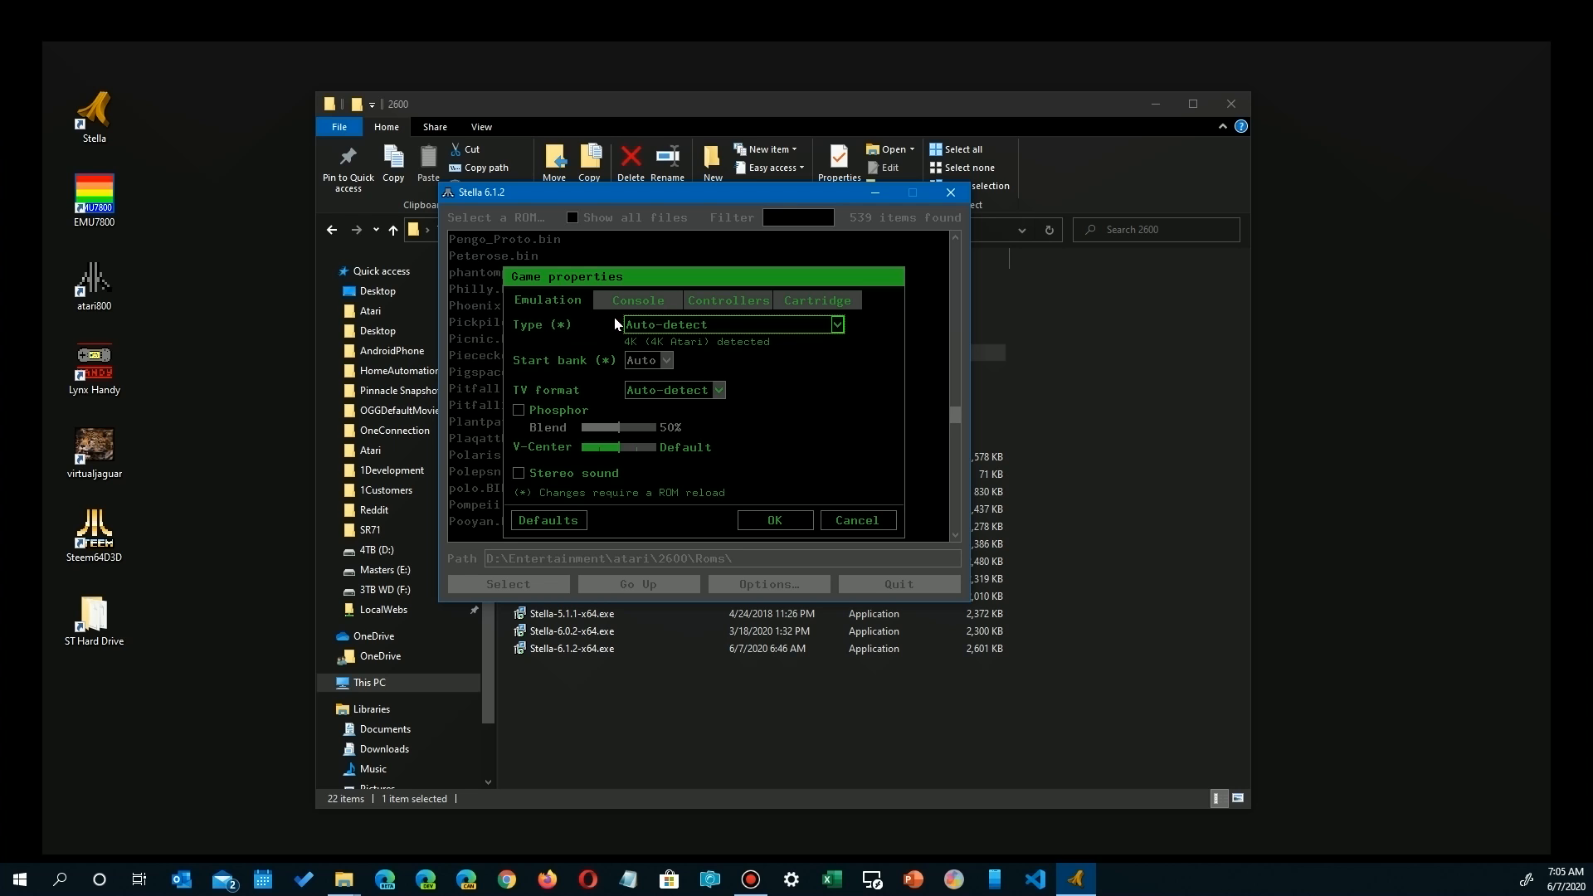
# Leave the cartridge type on Auto-detect and turn on stereo sound
pyautogui.click(836, 324)
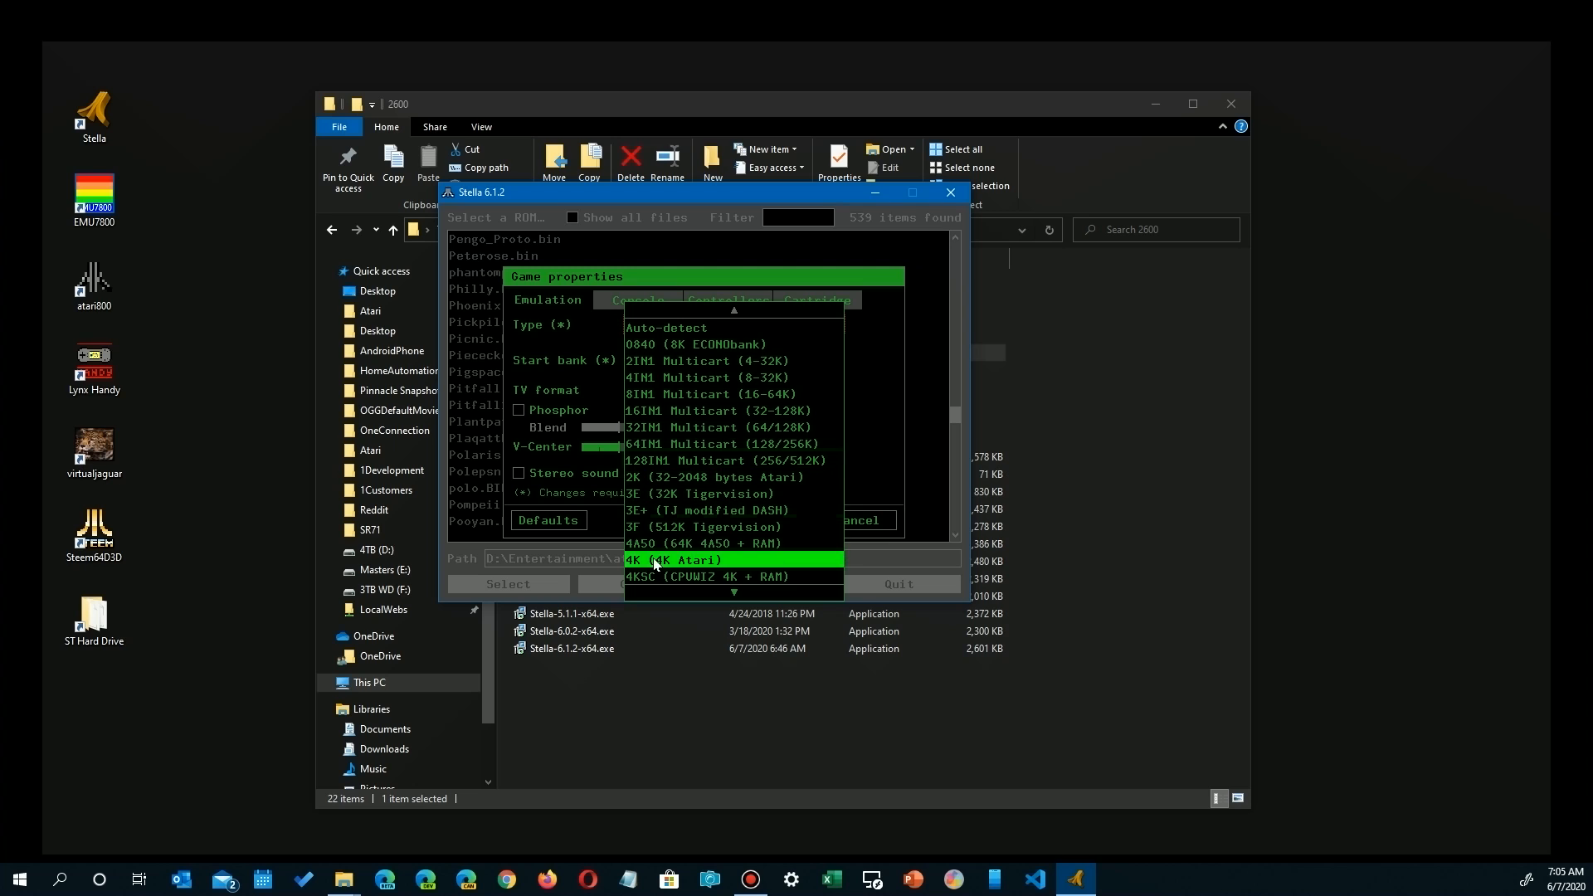
pyautogui.moveTo(711, 551)
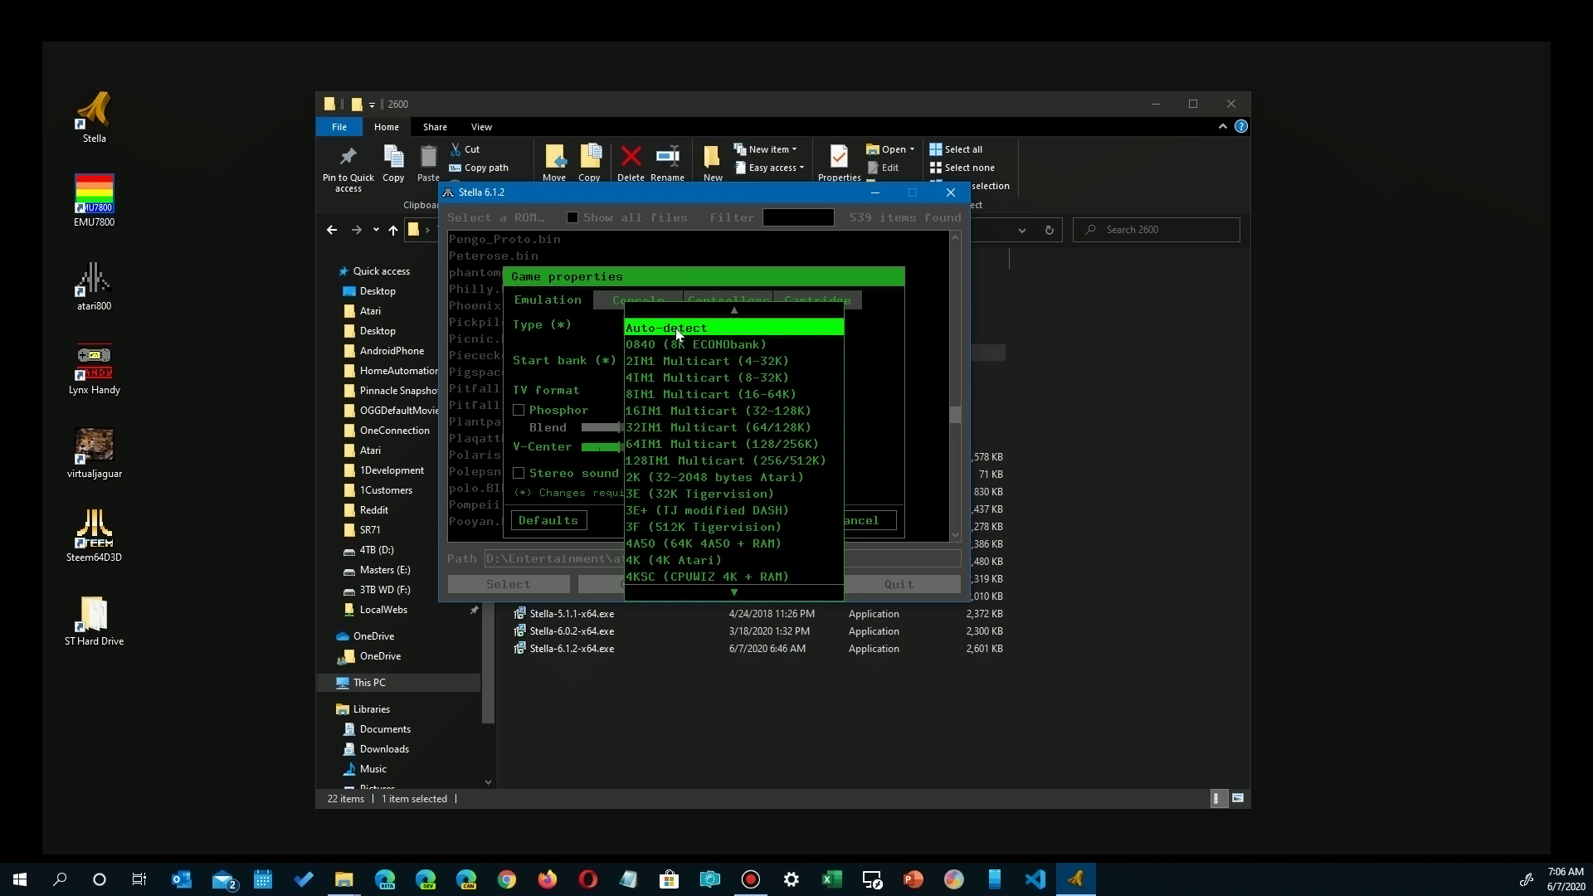
pyautogui.click(663, 326)
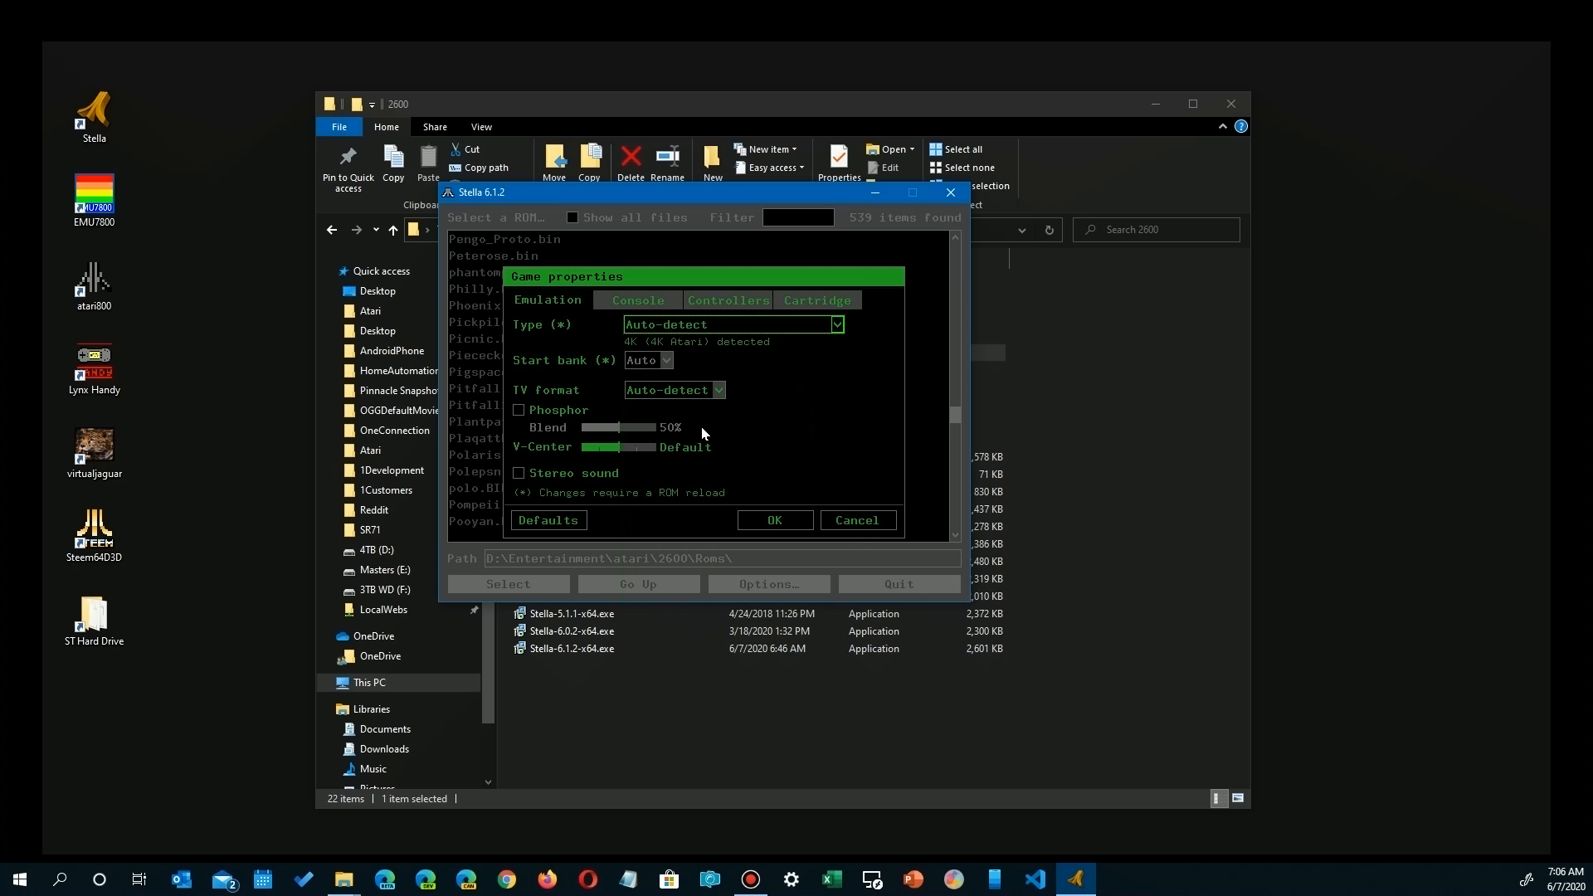
pyautogui.moveTo(691, 357)
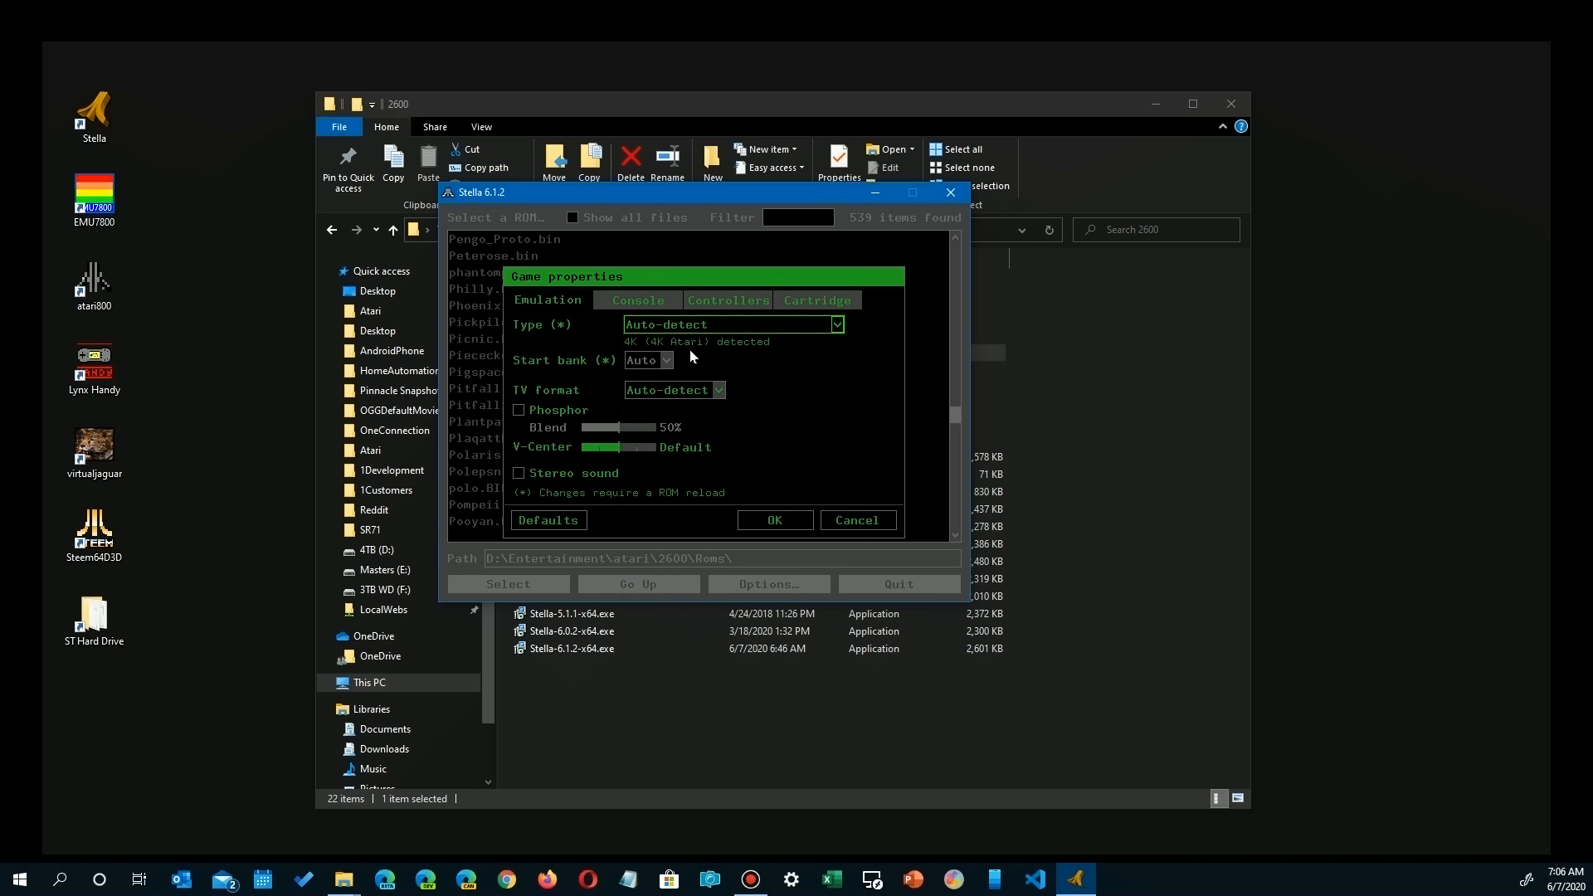
pyautogui.moveTo(670, 365)
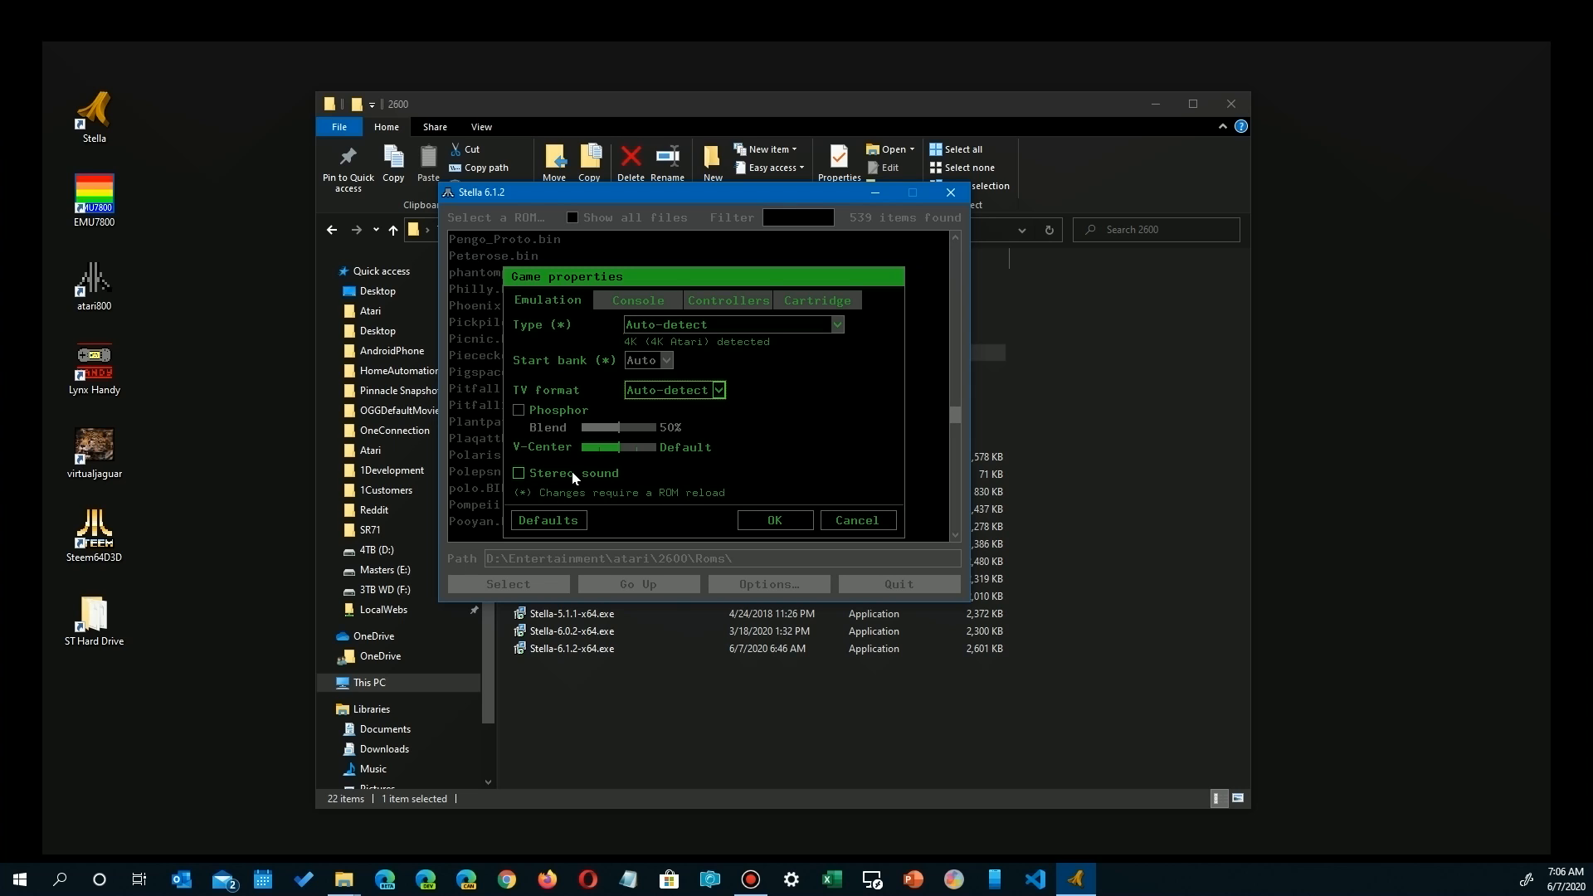
pyautogui.click(518, 472)
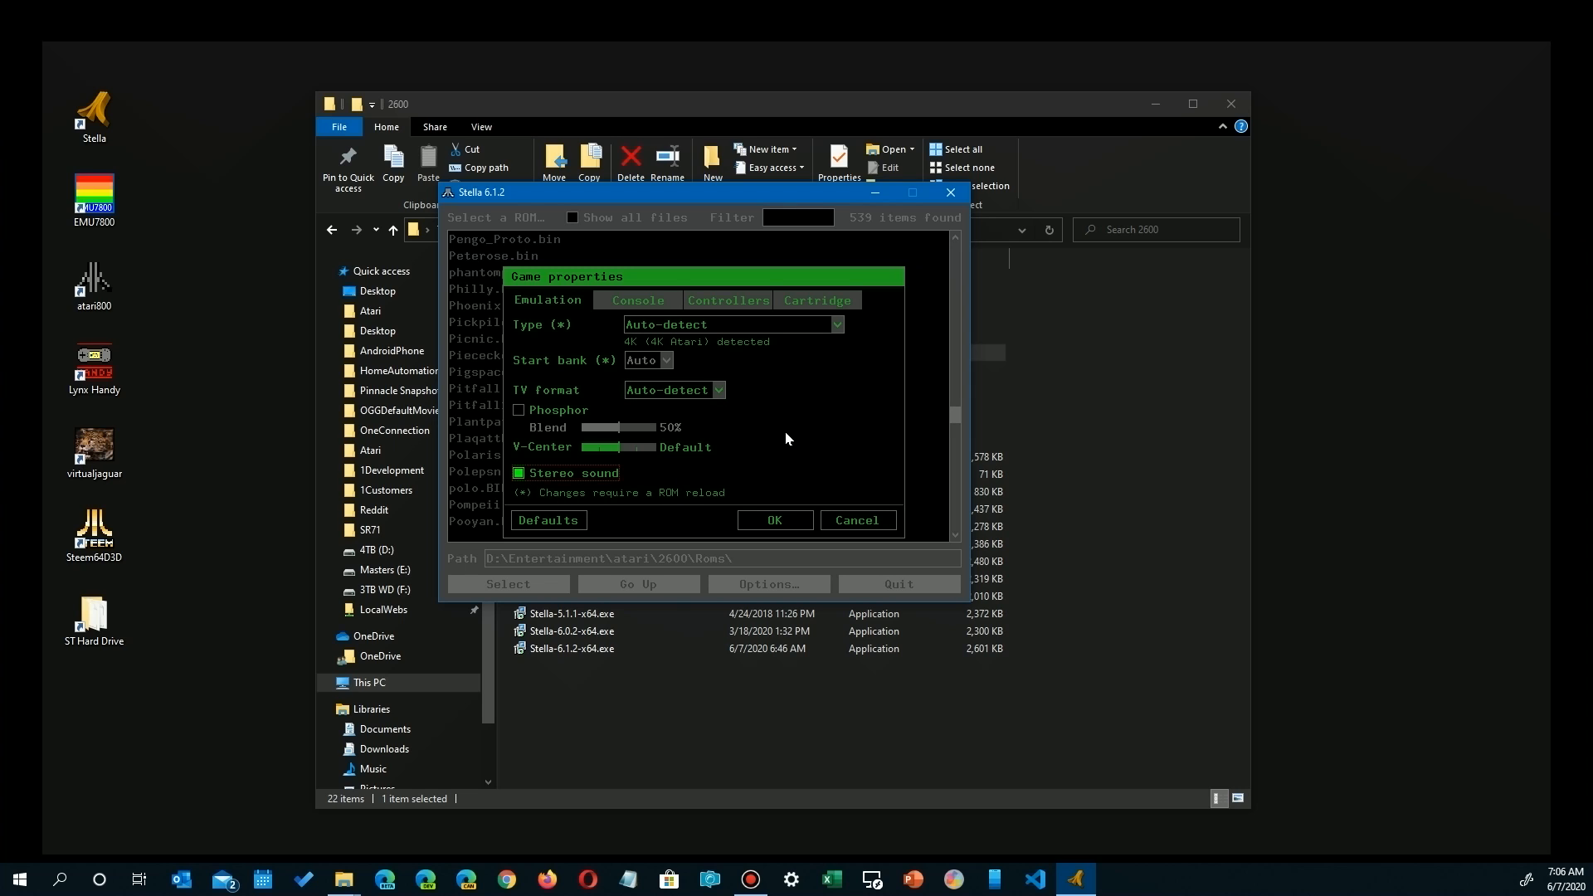
pyautogui.moveTo(640, 308)
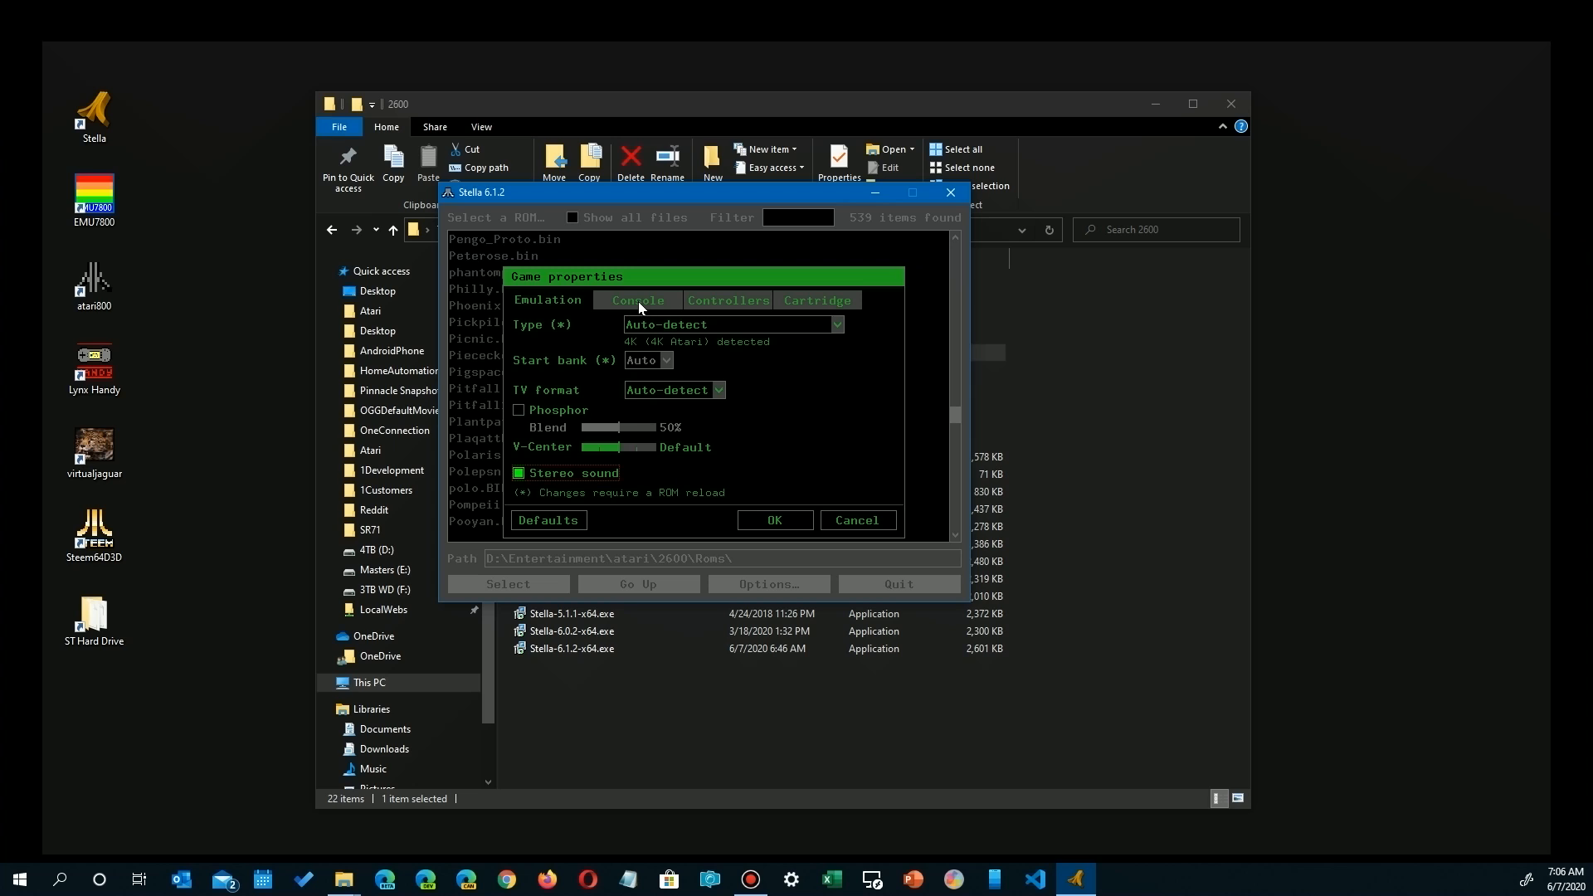
# Review Console settings: Color TV type, both difficulties on B (Novice)
pyautogui.click(638, 300)
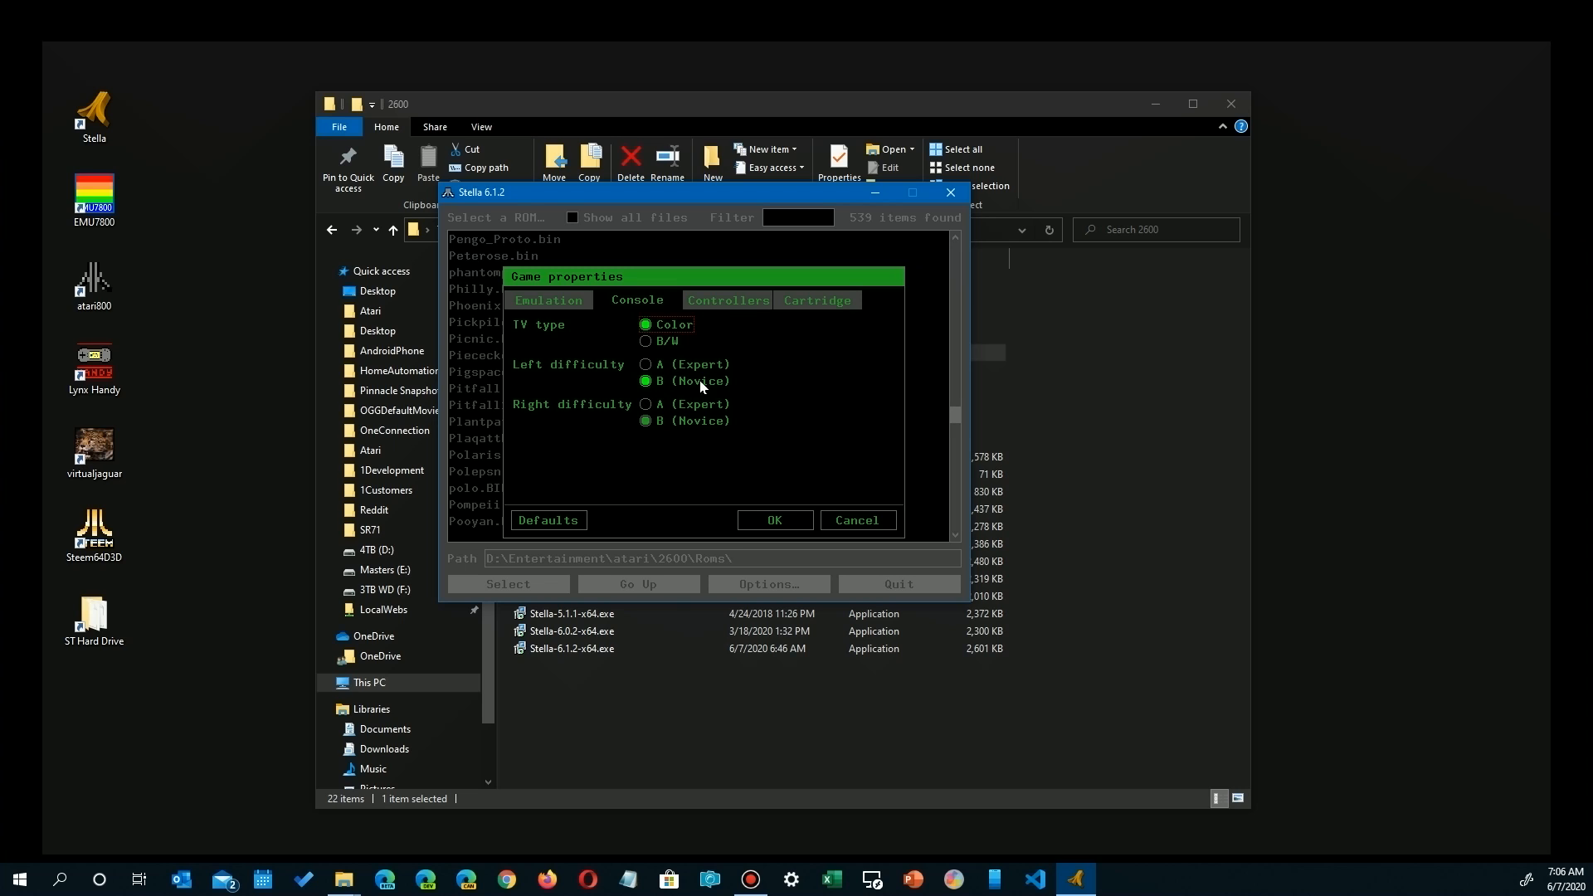
pyautogui.click(646, 421)
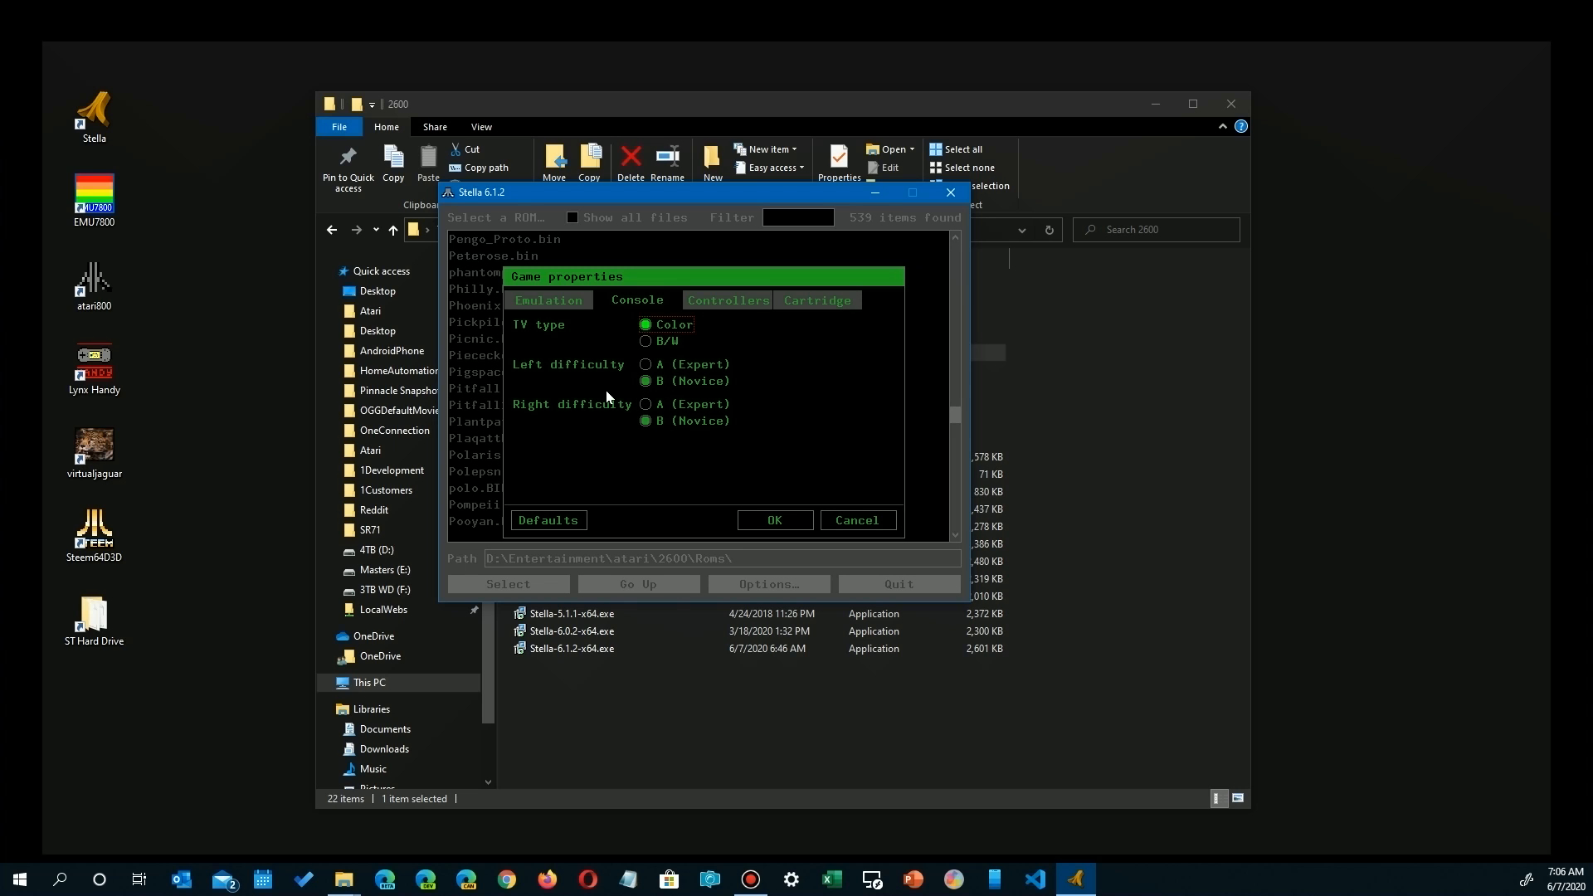
pyautogui.moveTo(571, 439)
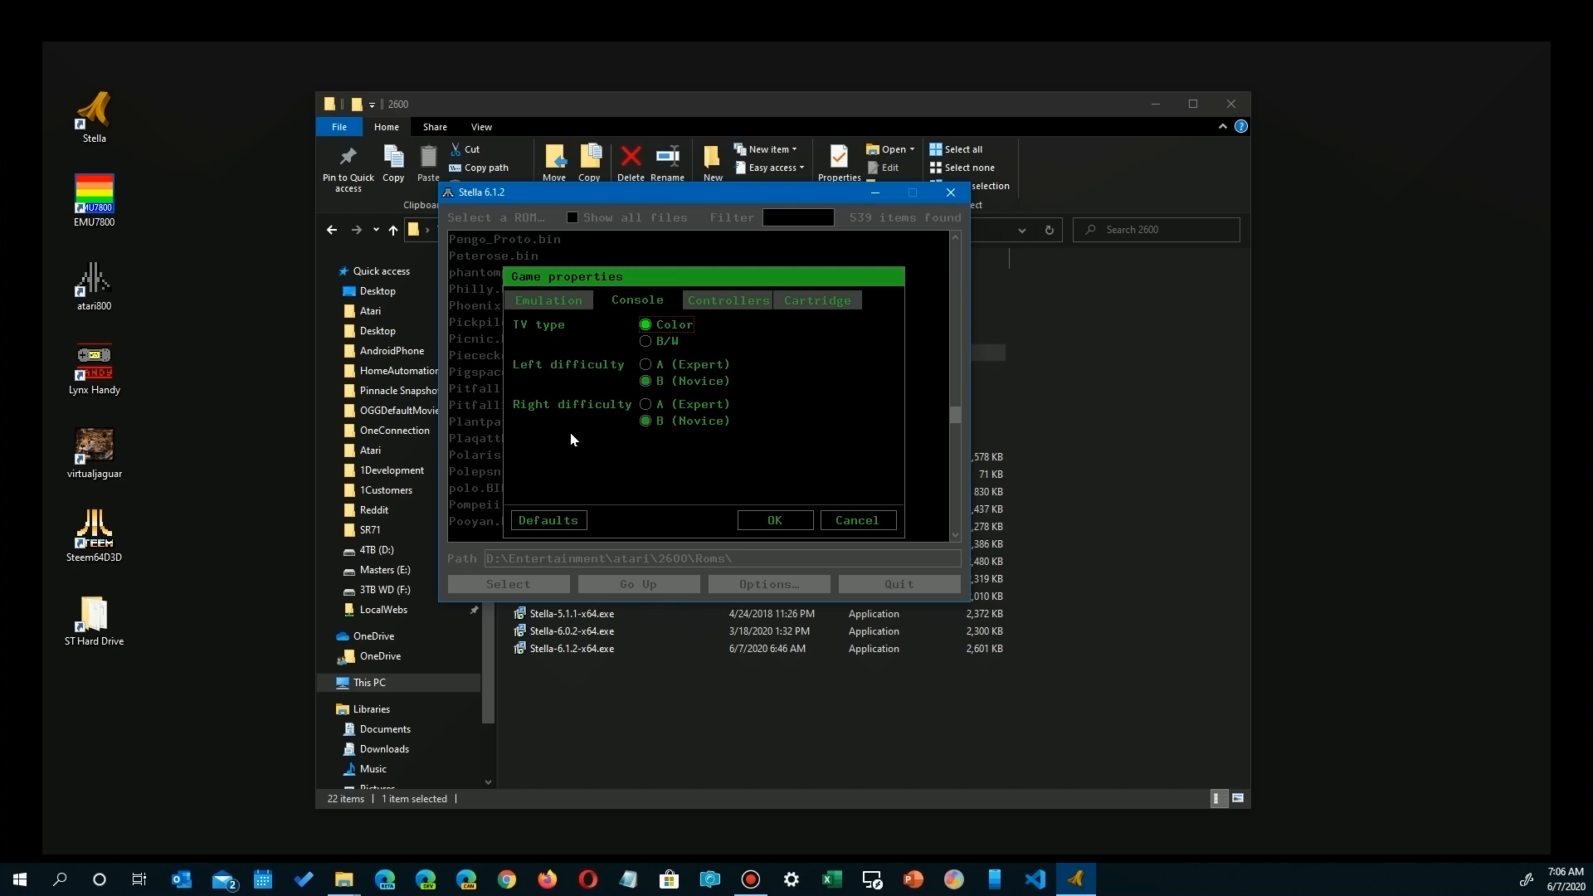
# Review Controllers settings, leaving the left port on Auto-detect
pyautogui.click(728, 299)
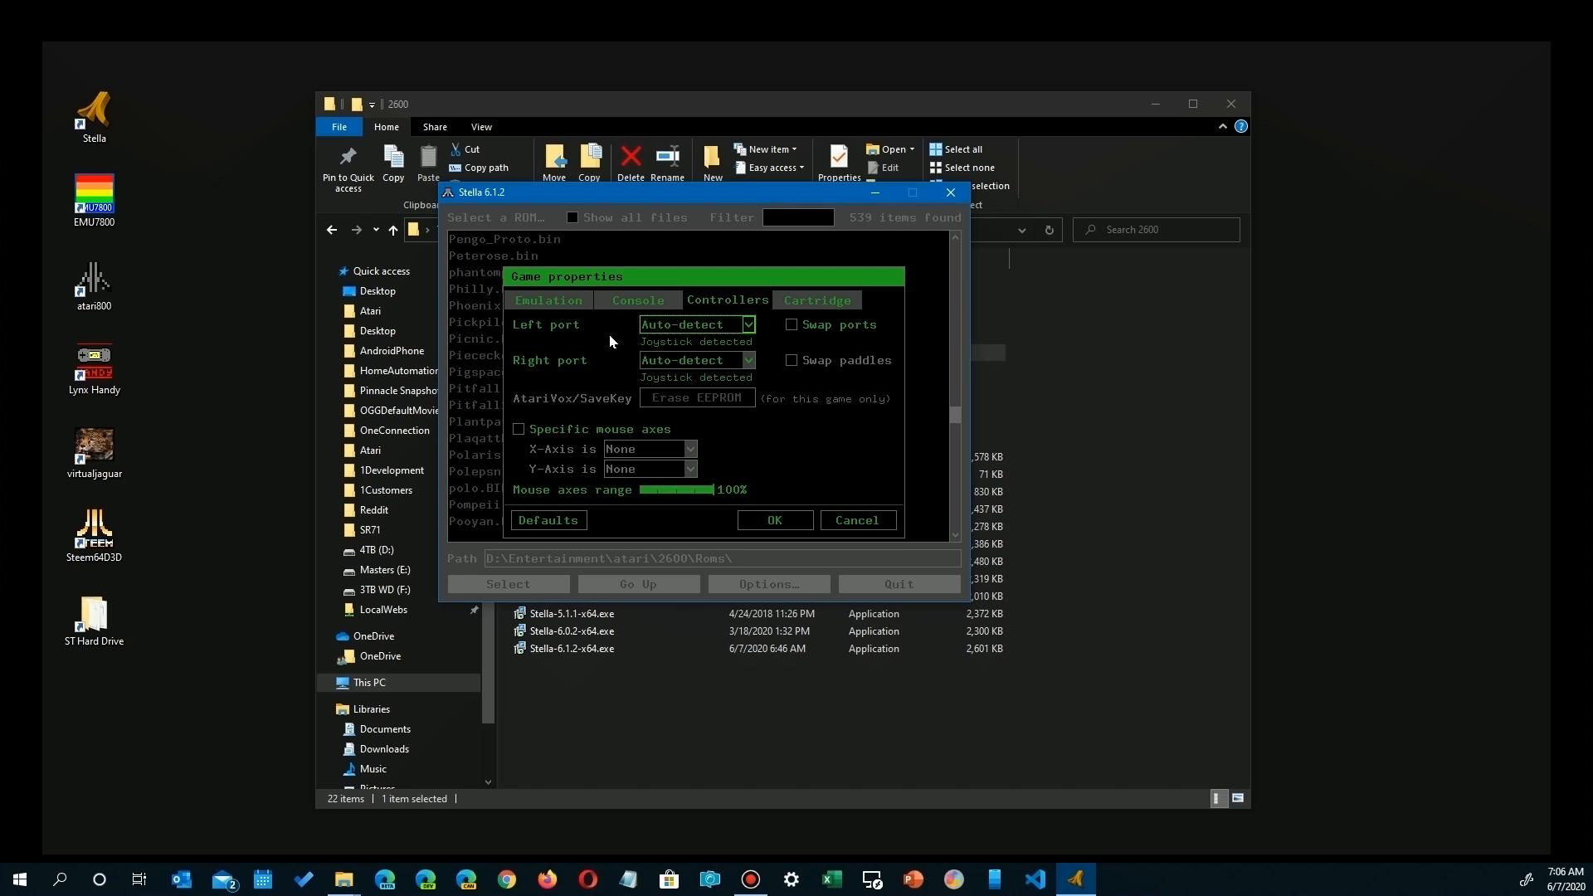
pyautogui.click(748, 324)
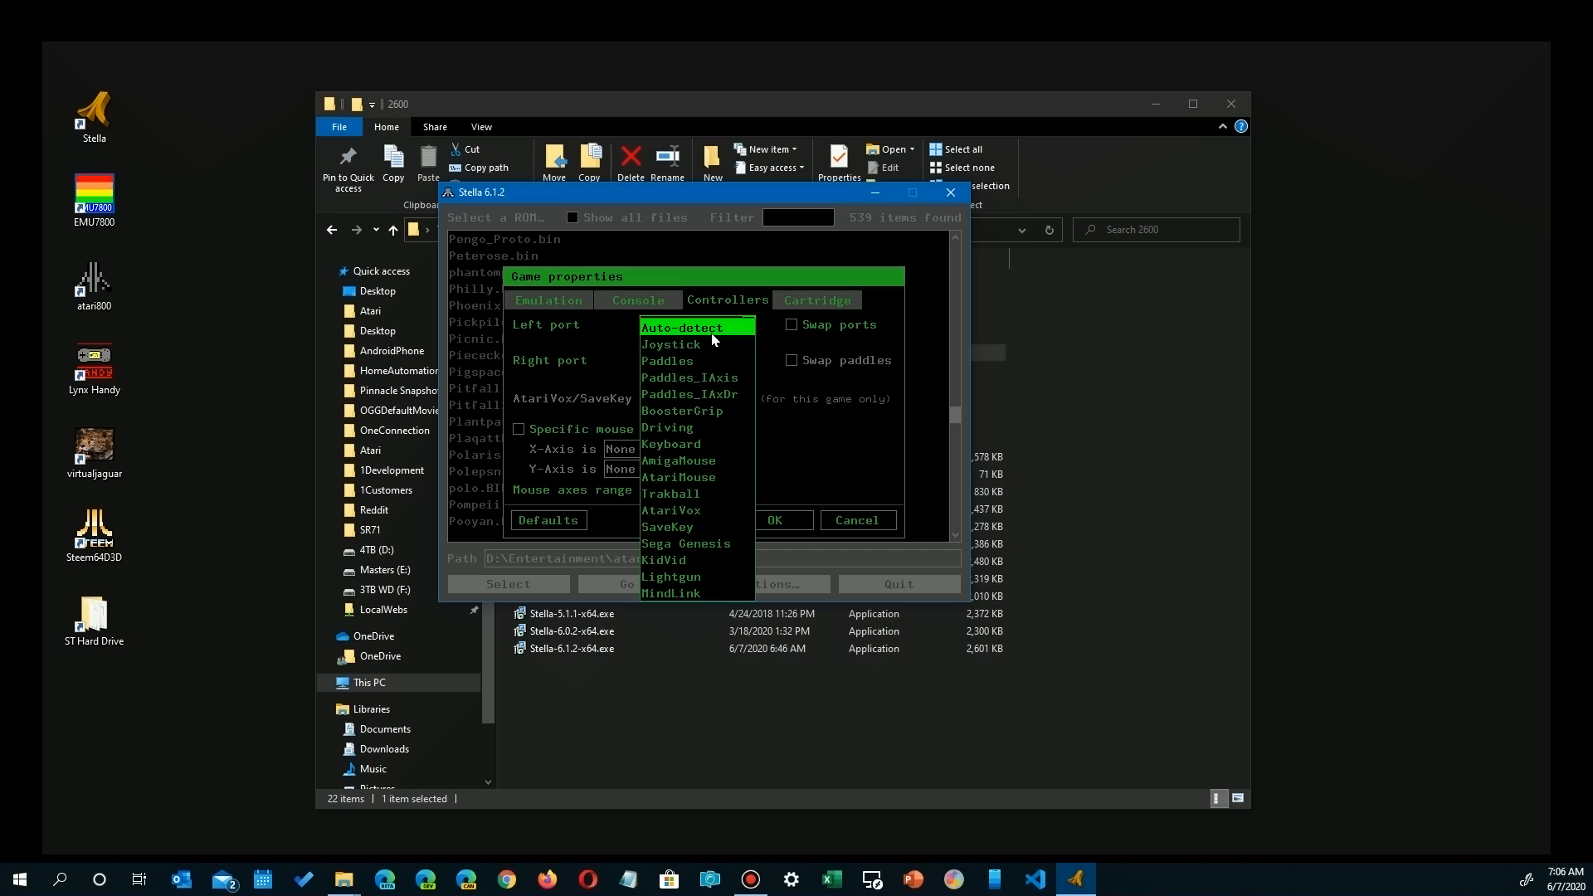
pyautogui.moveTo(673, 593)
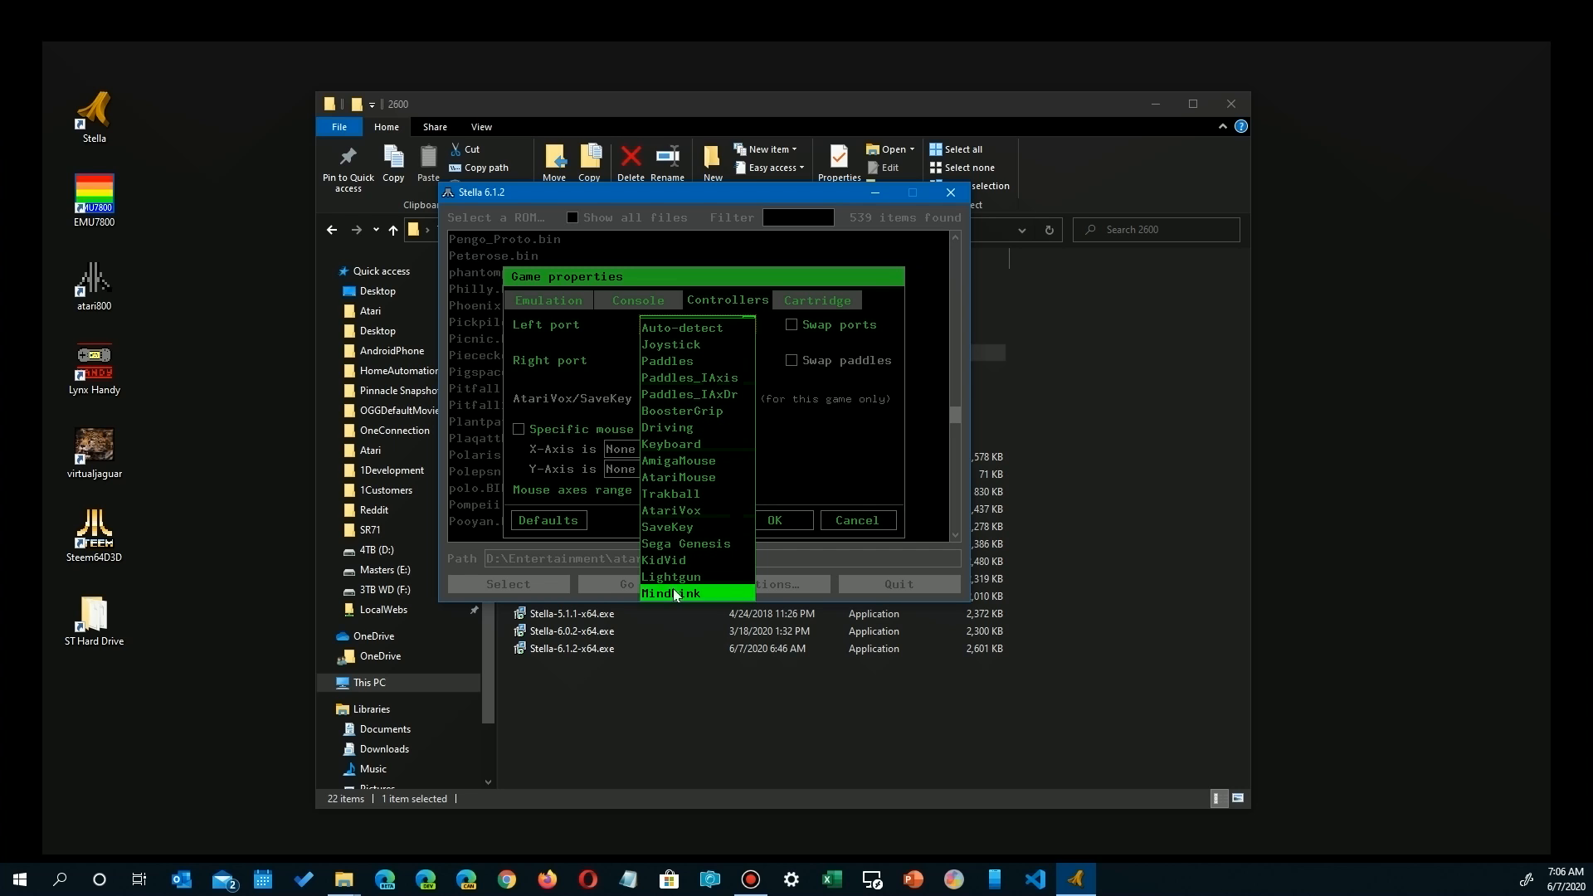
pyautogui.click(682, 327)
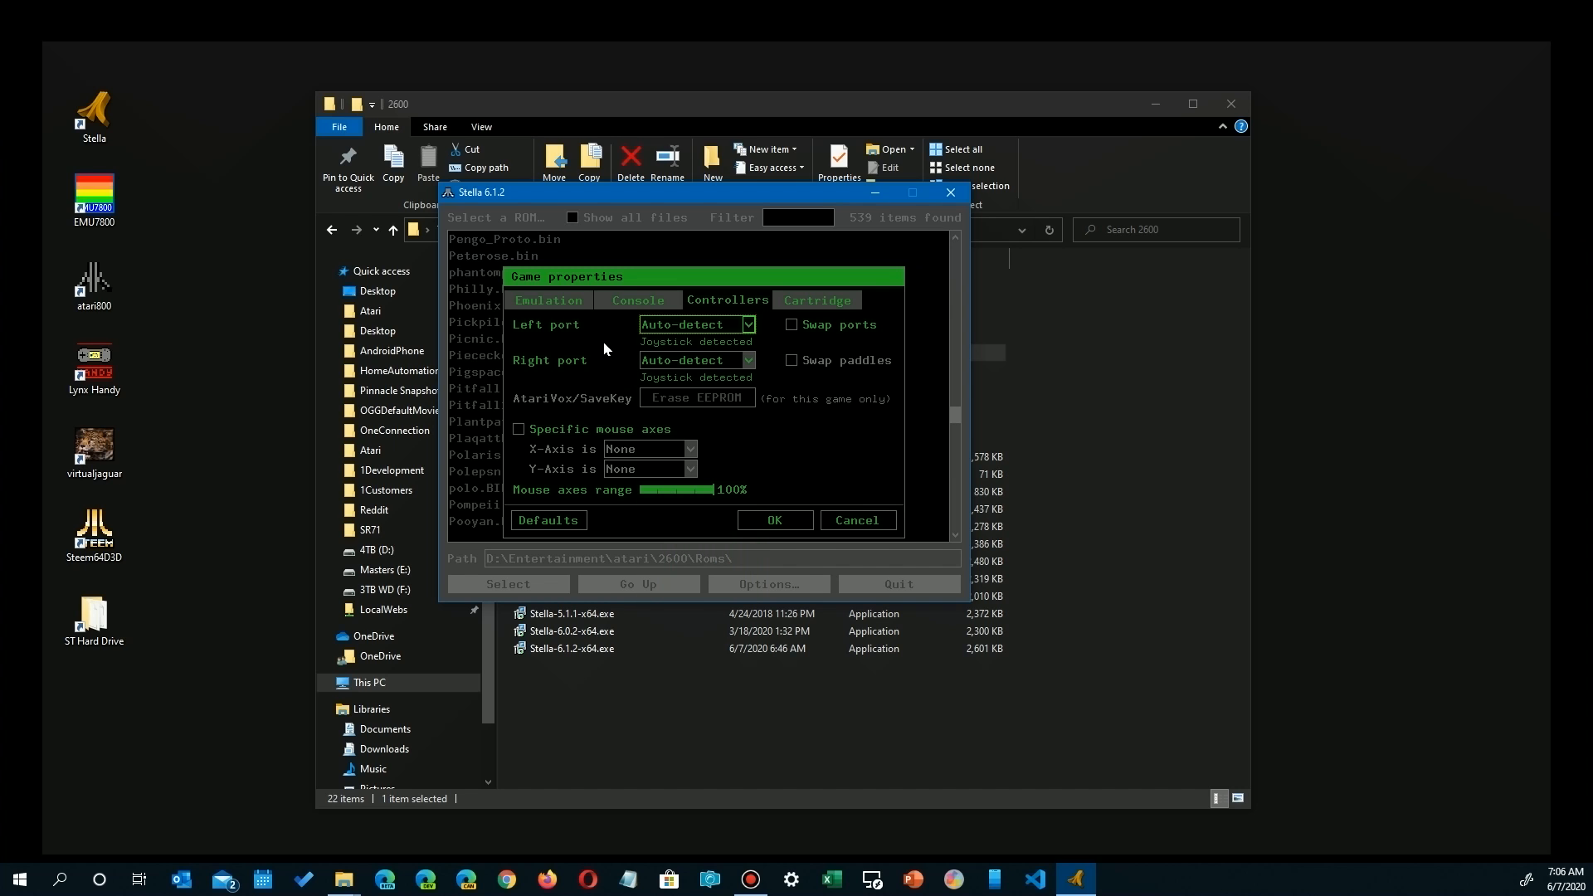
pyautogui.moveTo(748, 352)
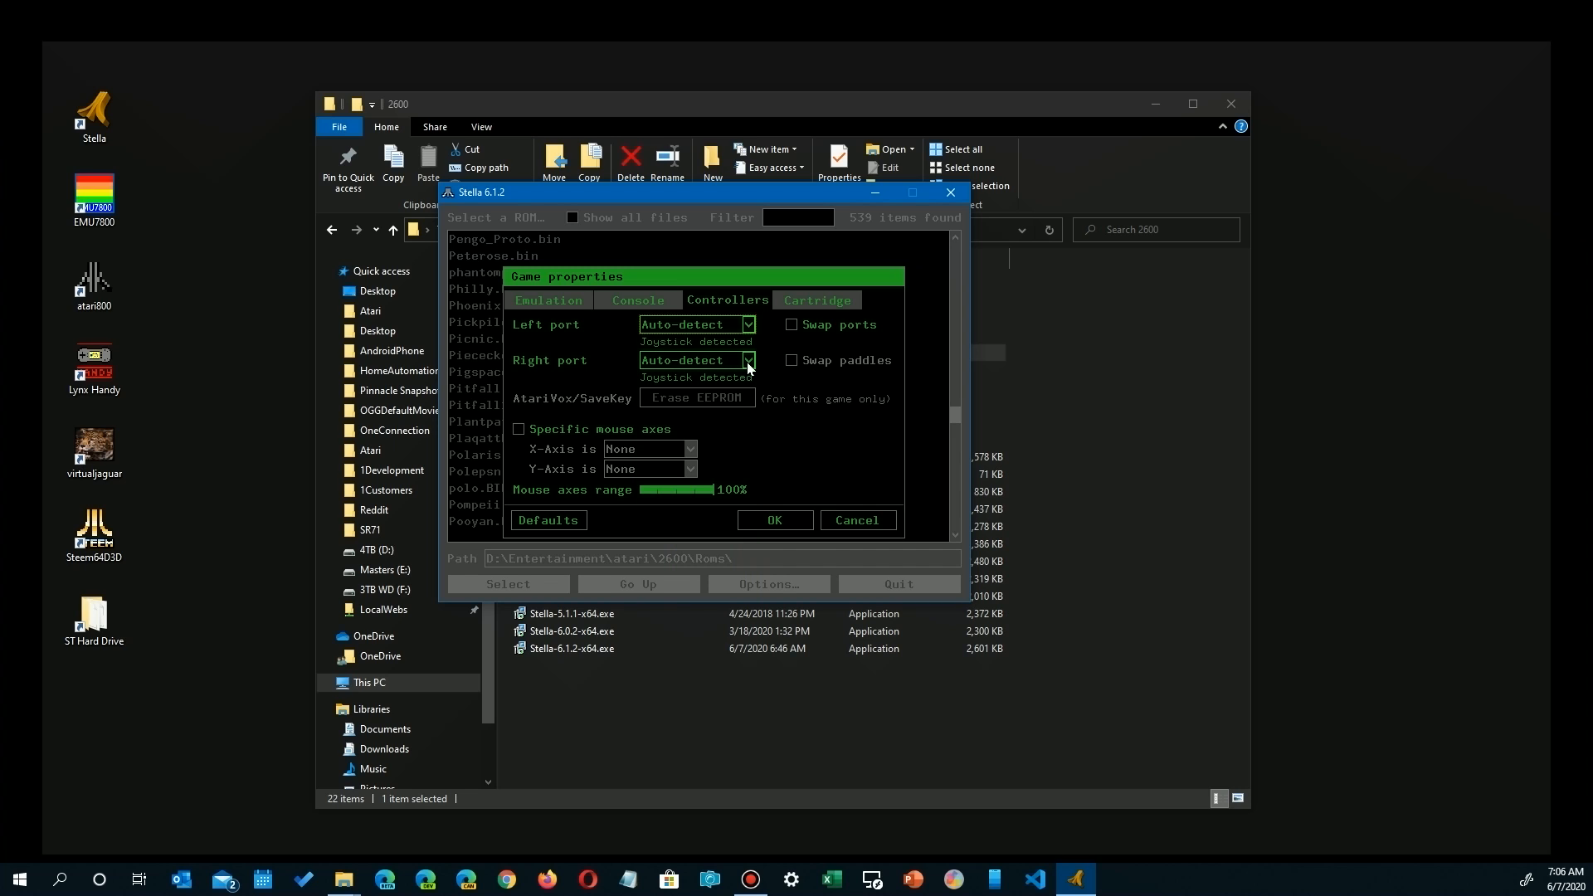
pyautogui.moveTo(711, 397)
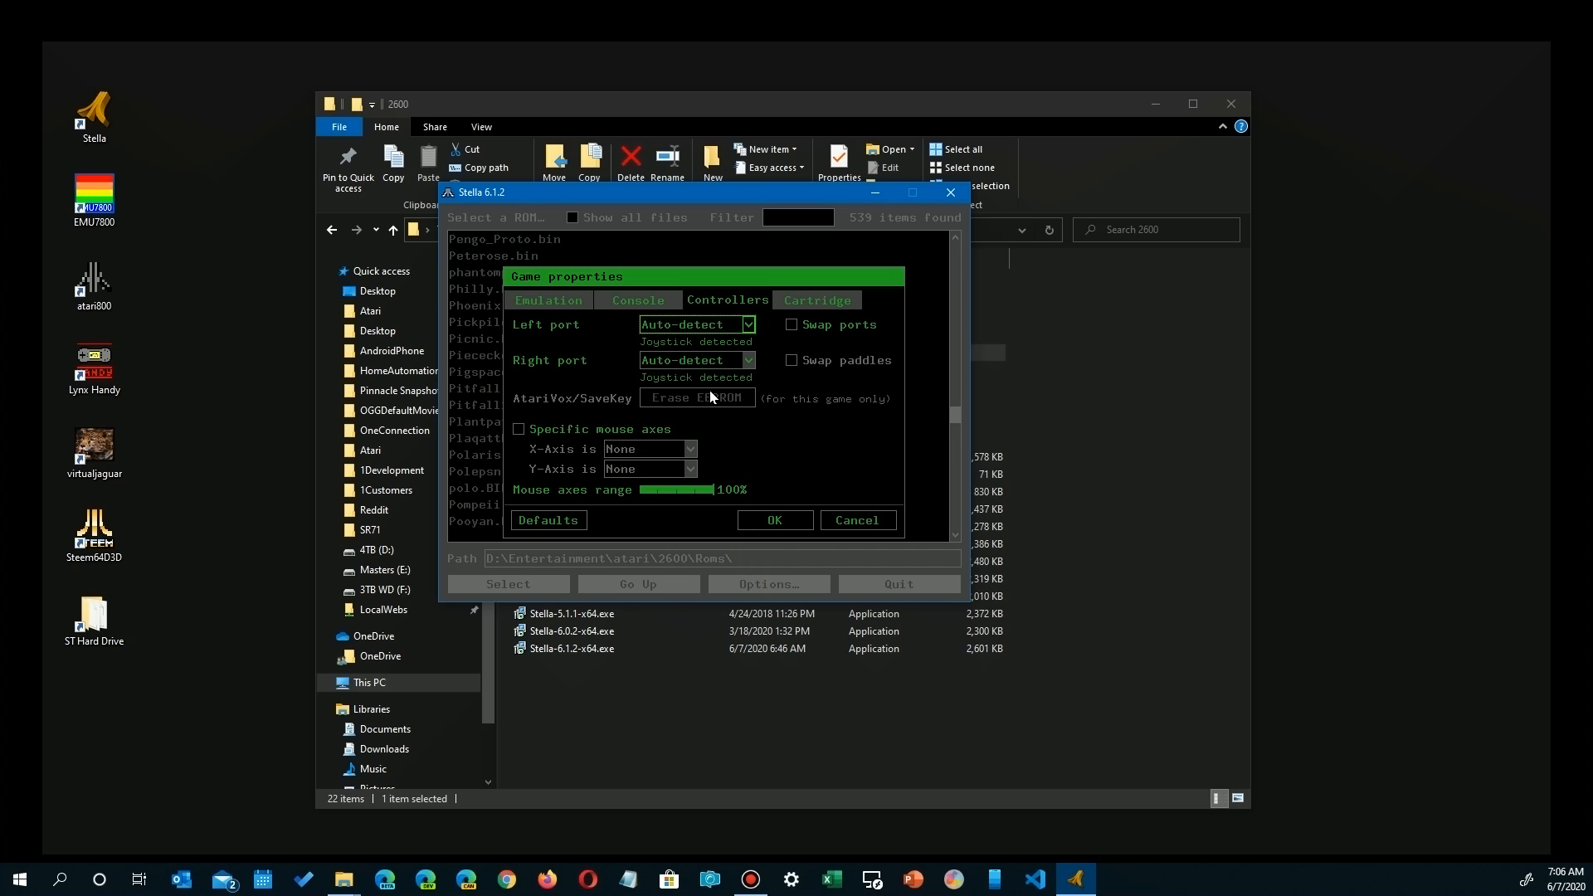
# Review Pitfall!'s Activision 1982 cartridge info and accept the Game Properties
pyautogui.click(814, 300)
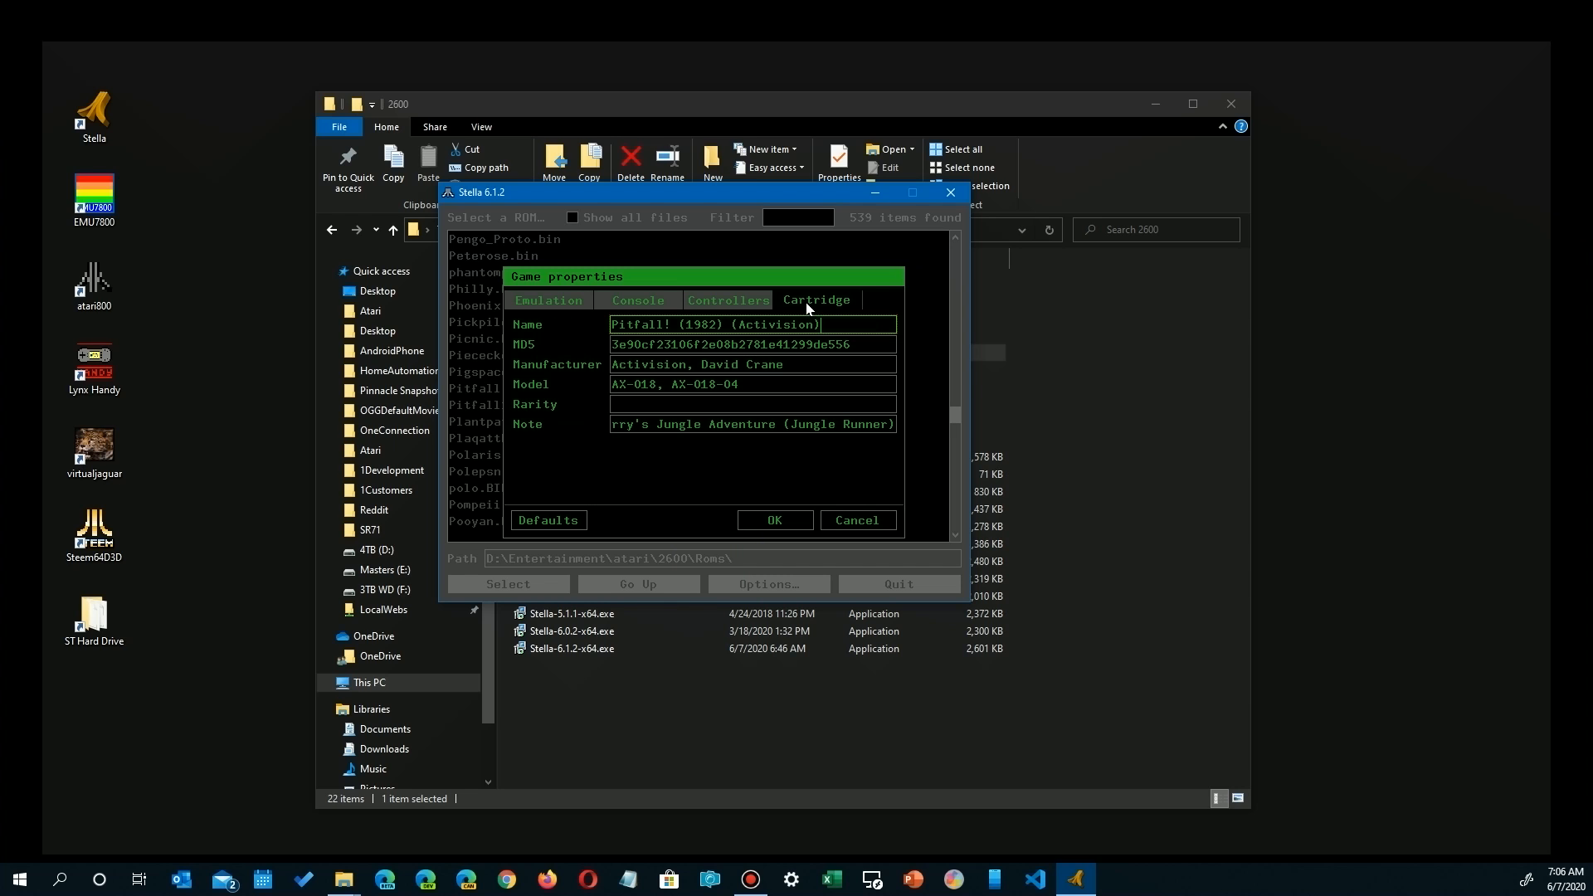
pyautogui.moveTo(783, 346)
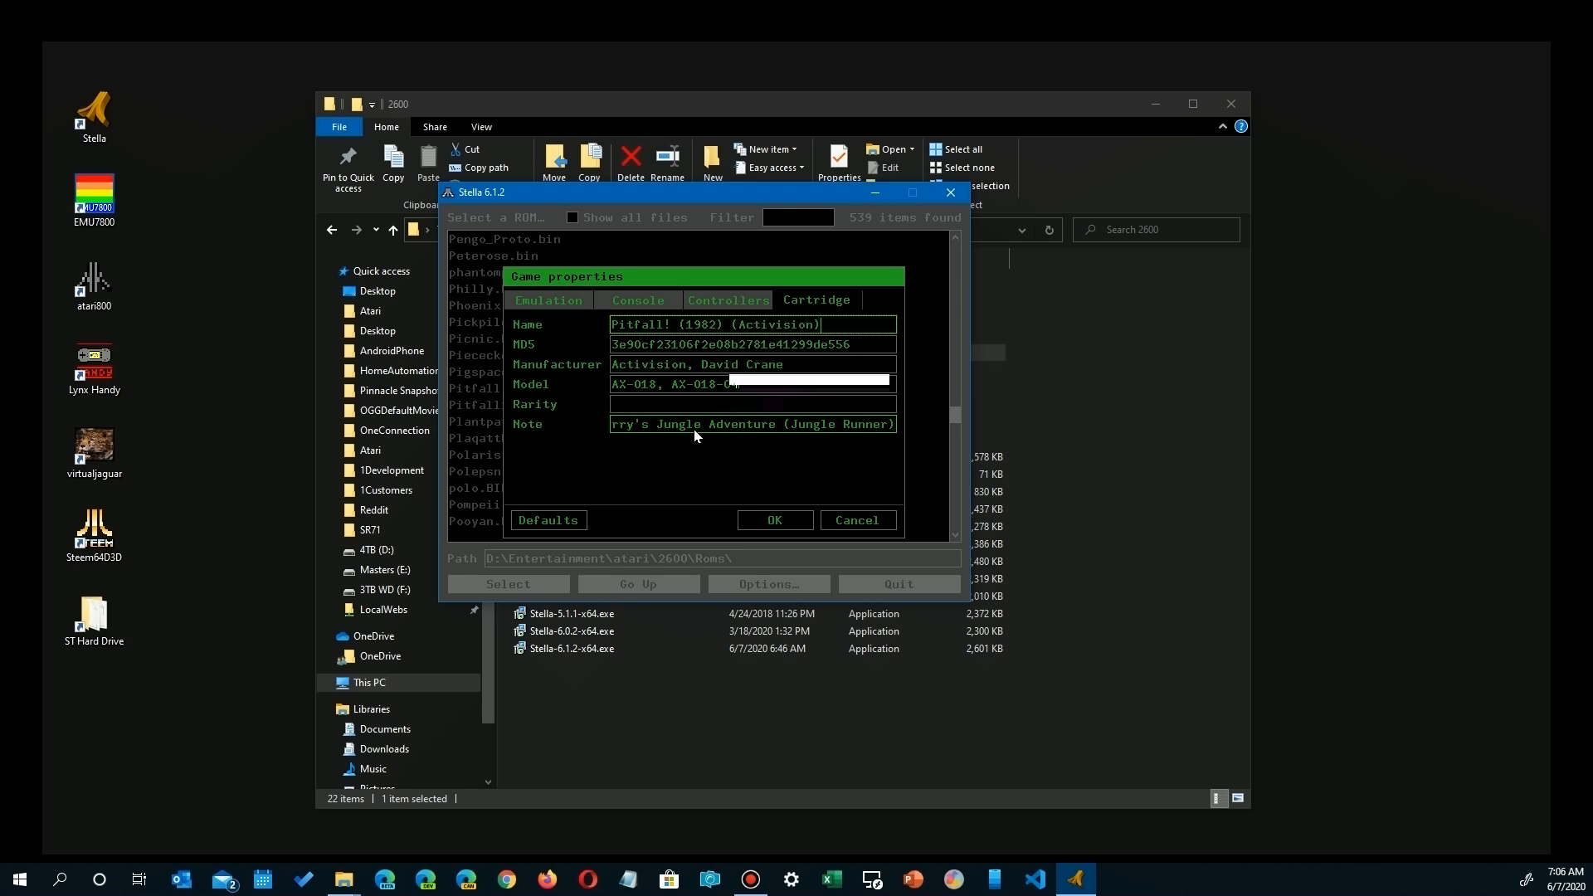
pyautogui.moveTo(704, 435)
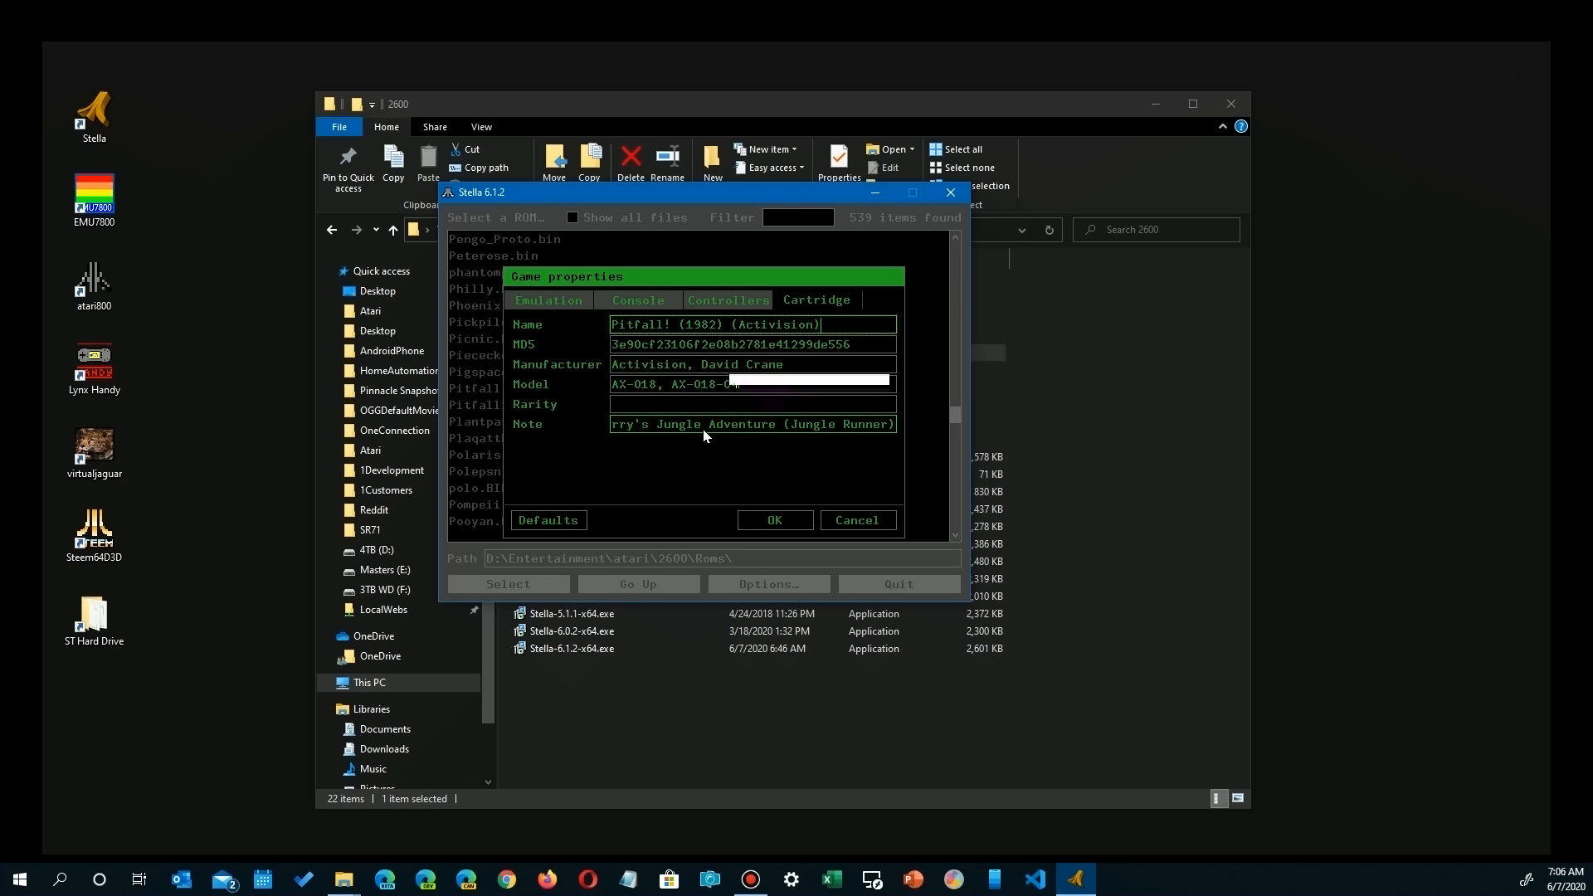
pyautogui.moveTo(774, 520)
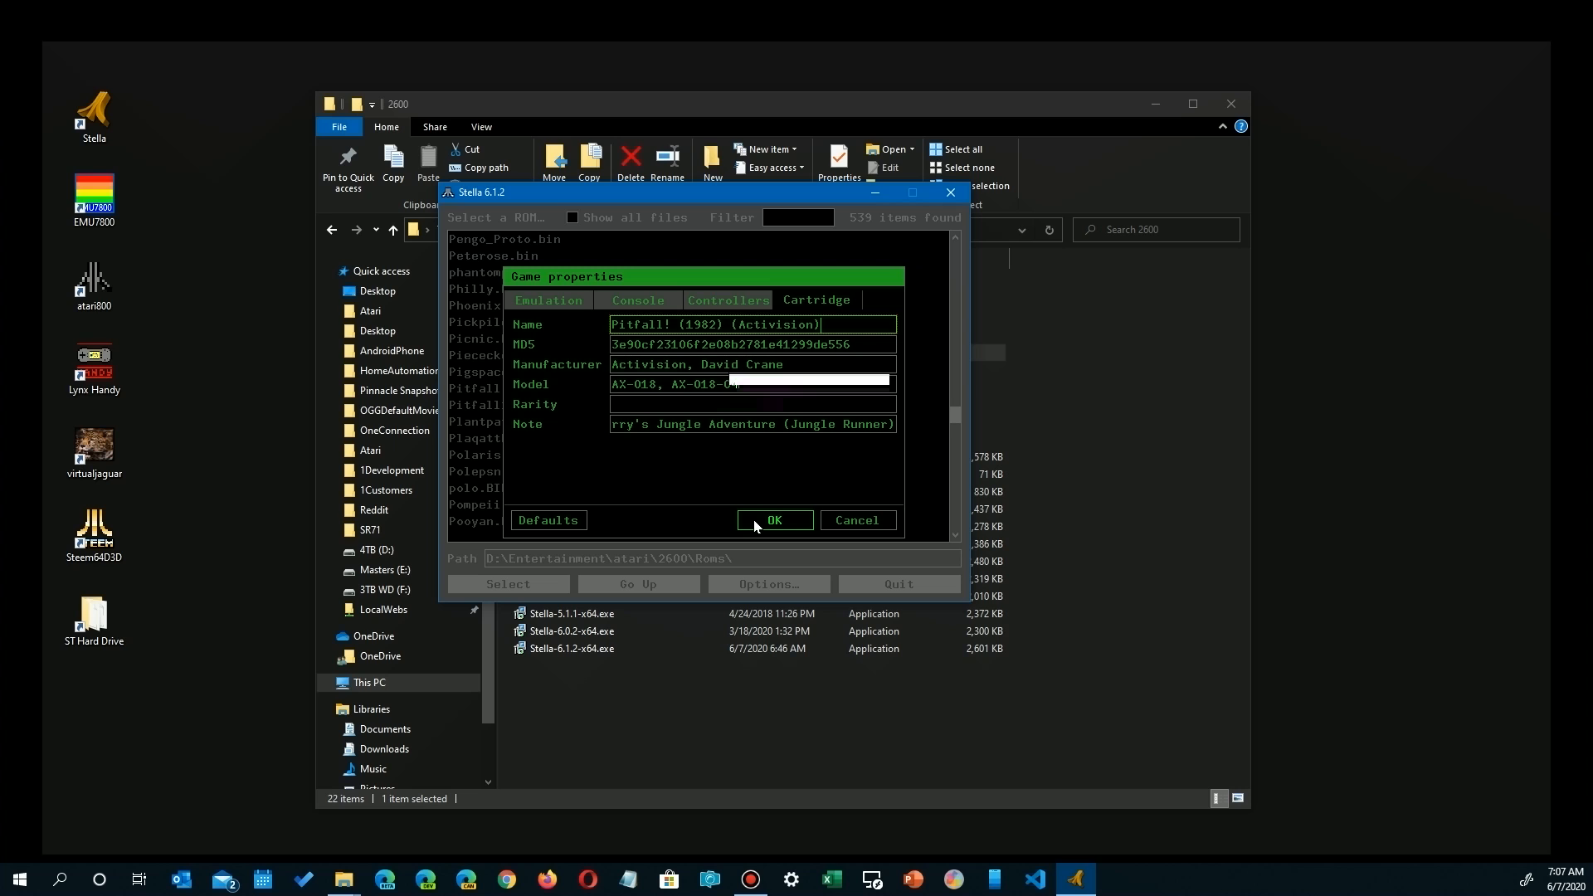
pyautogui.click(773, 519)
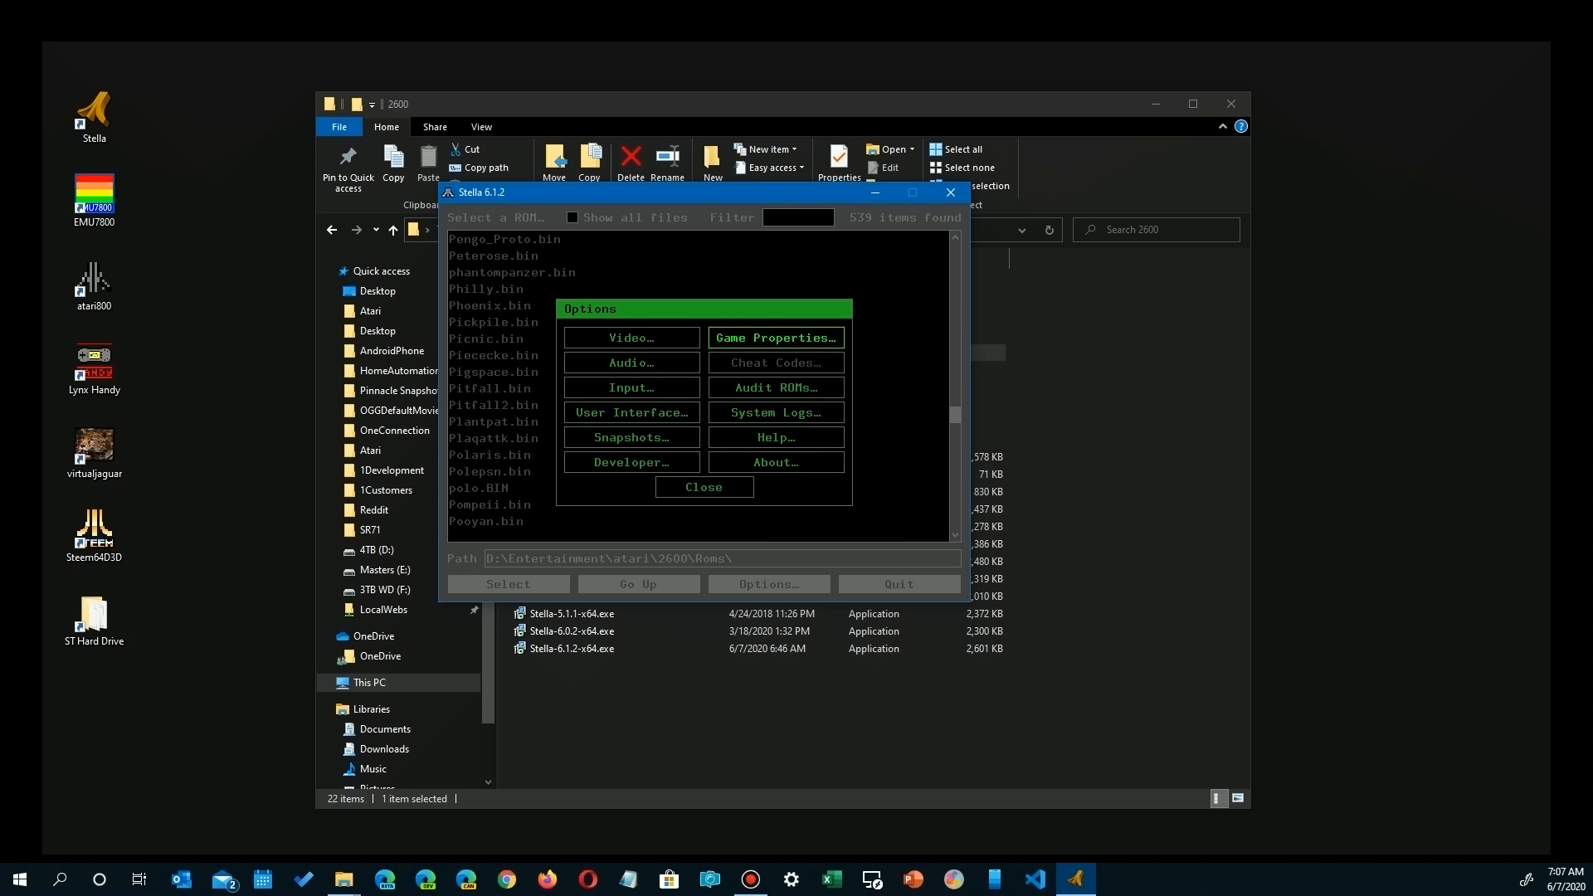
# Open Options and Audit ROMs, browse for an audit path, then cancel
pyautogui.click(702, 487)
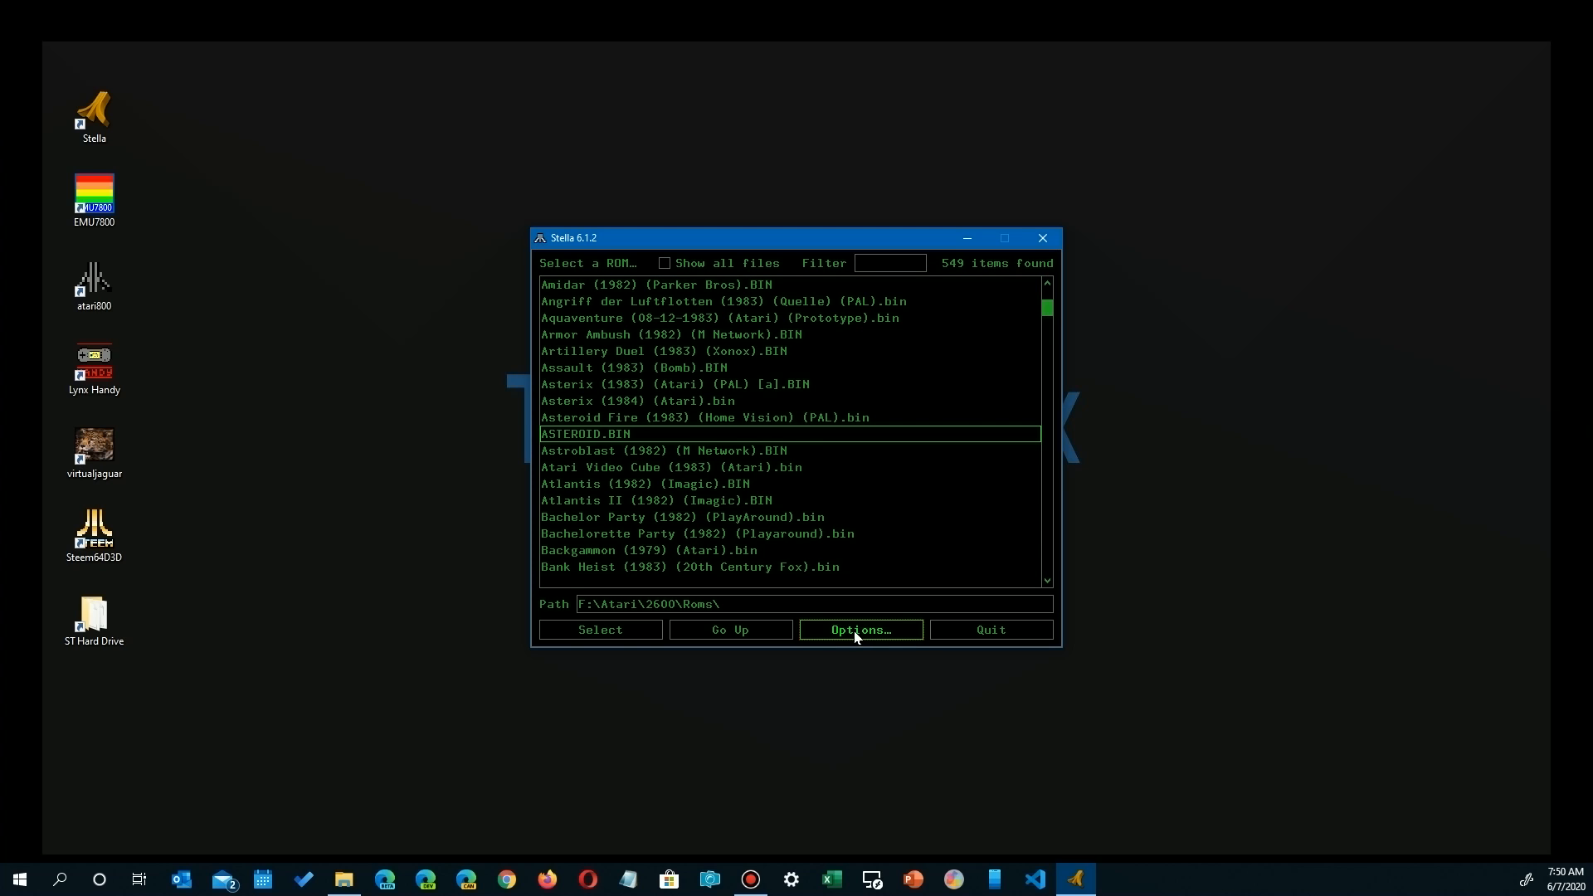
pyautogui.click(860, 629)
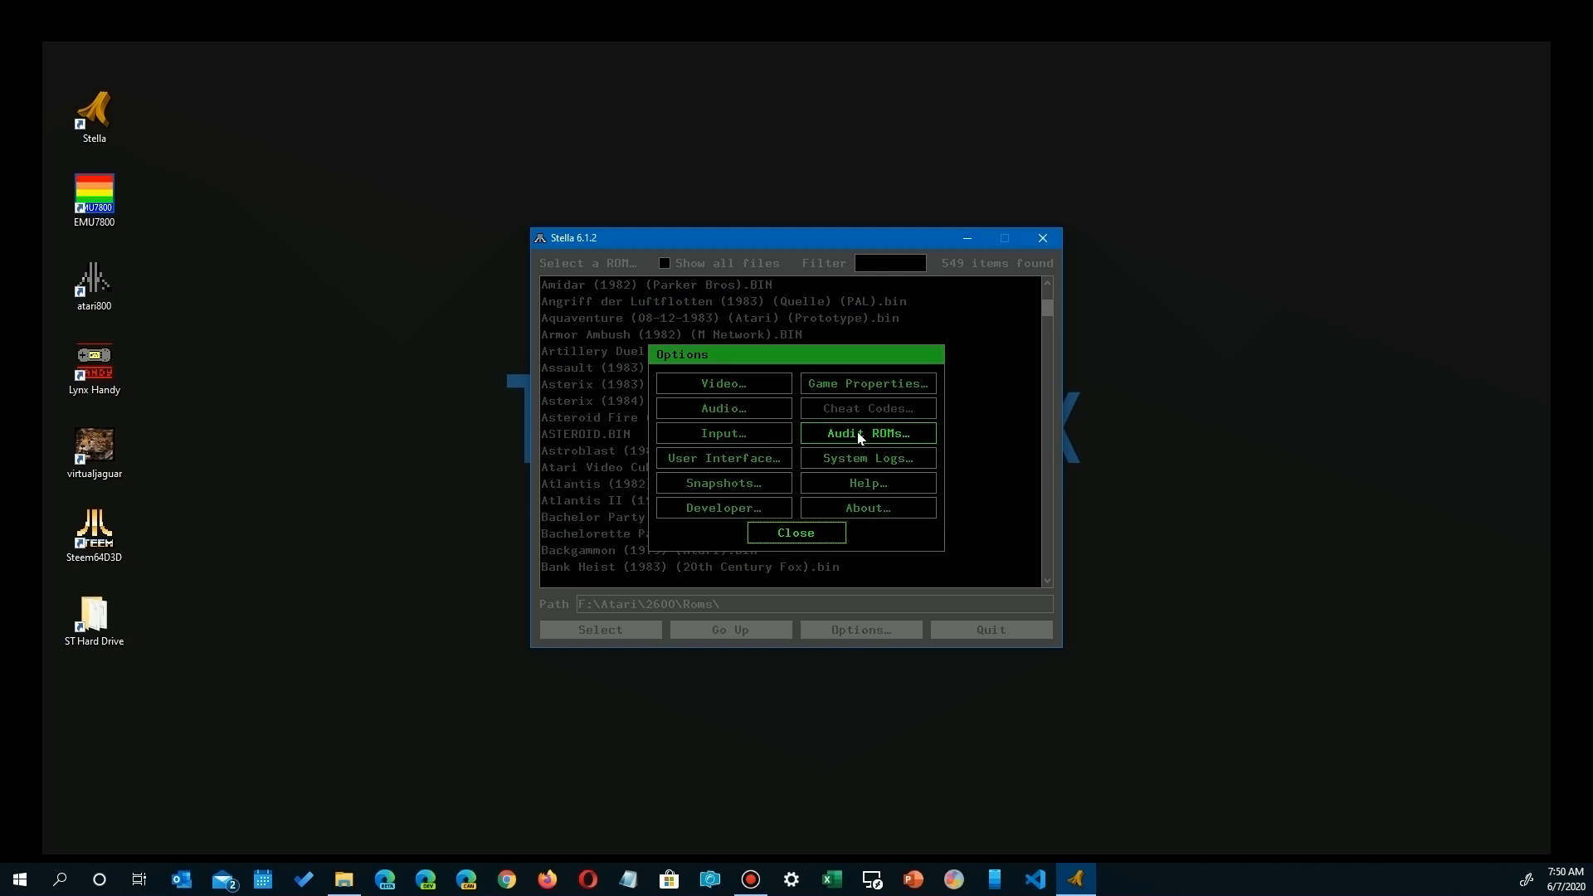
pyautogui.click(866, 433)
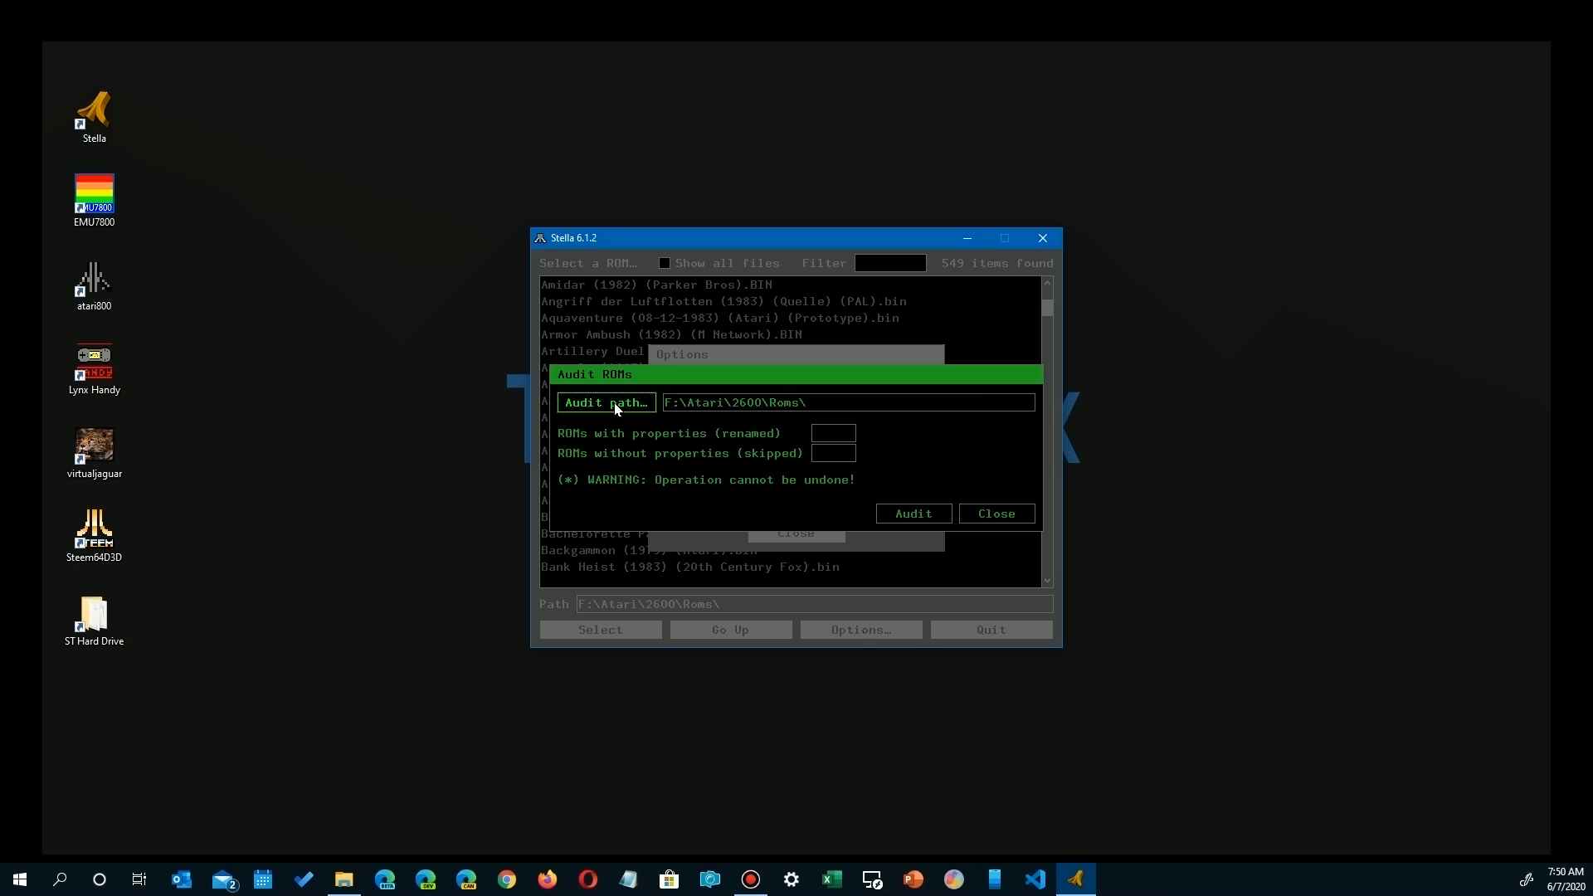
pyautogui.click(606, 403)
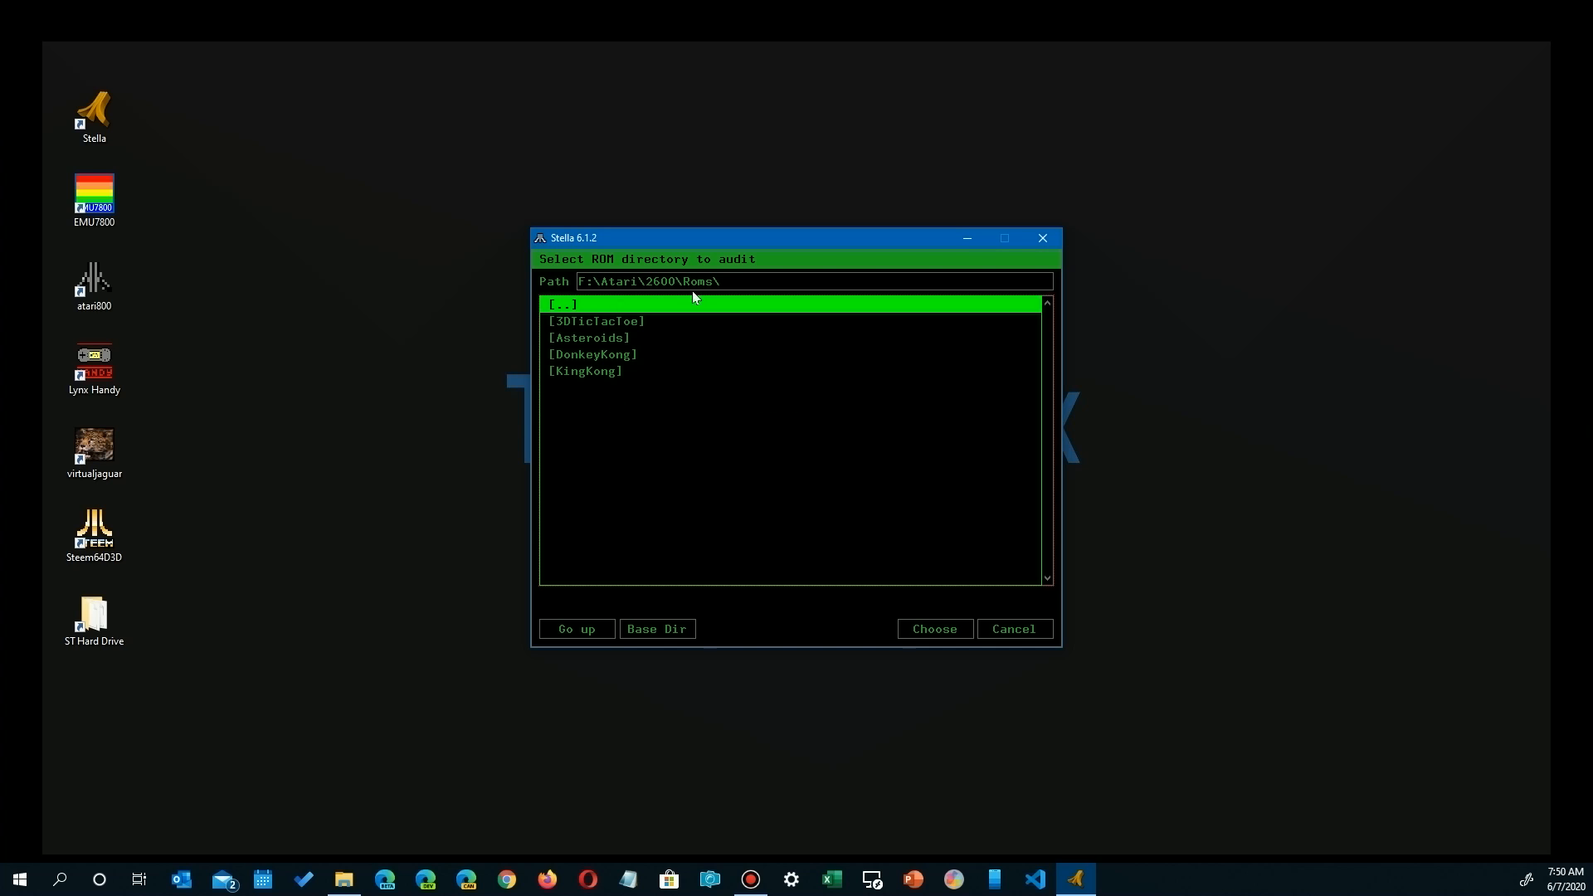
pyautogui.moveTo(1013, 629)
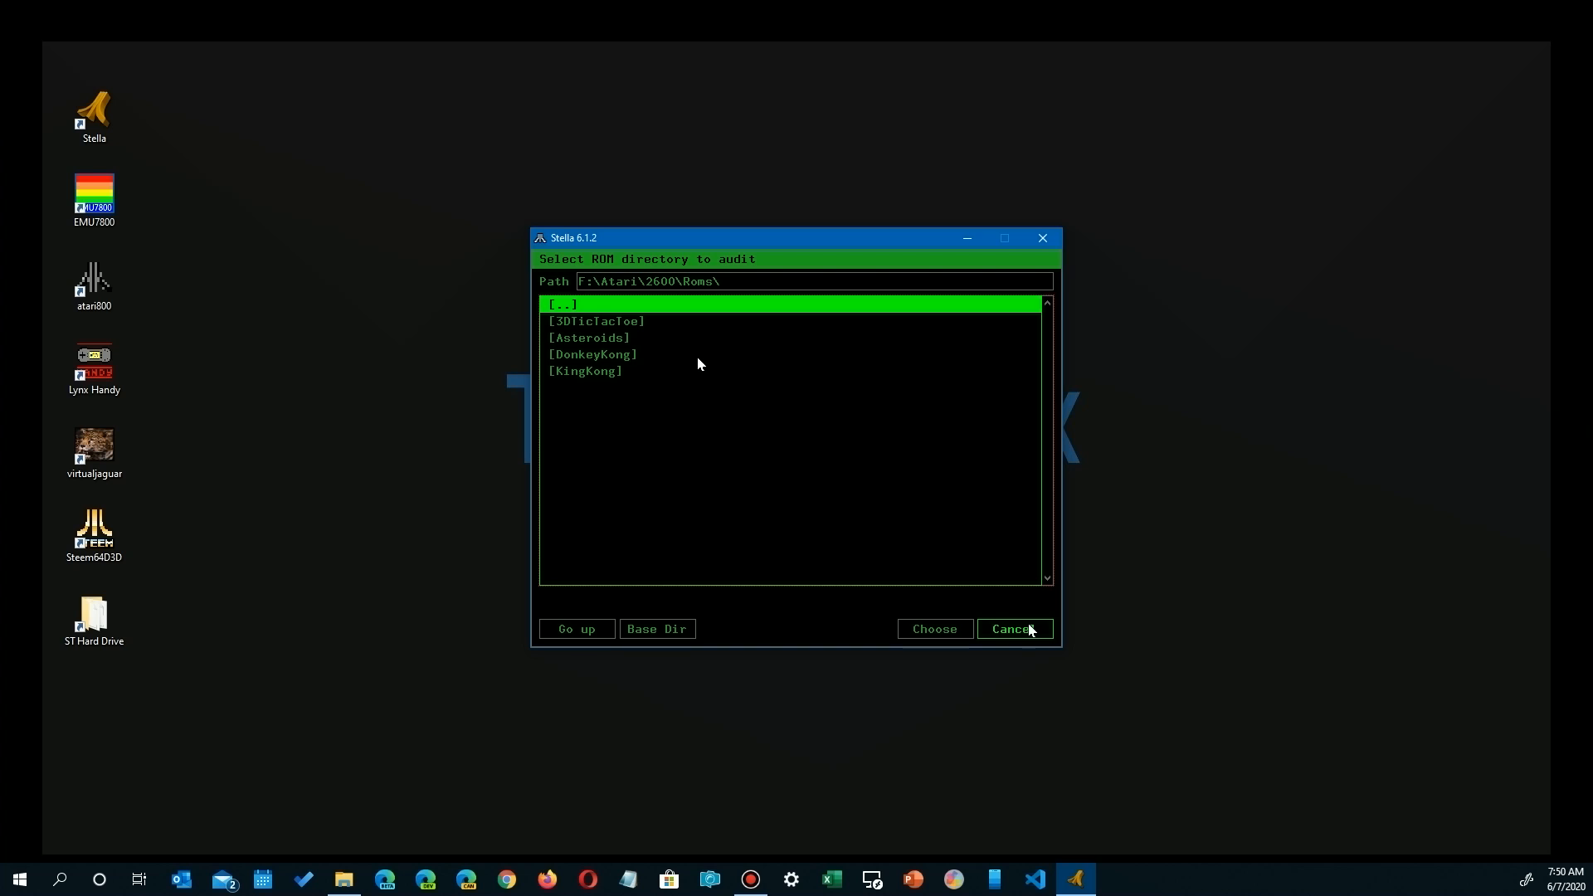
pyautogui.click(1010, 629)
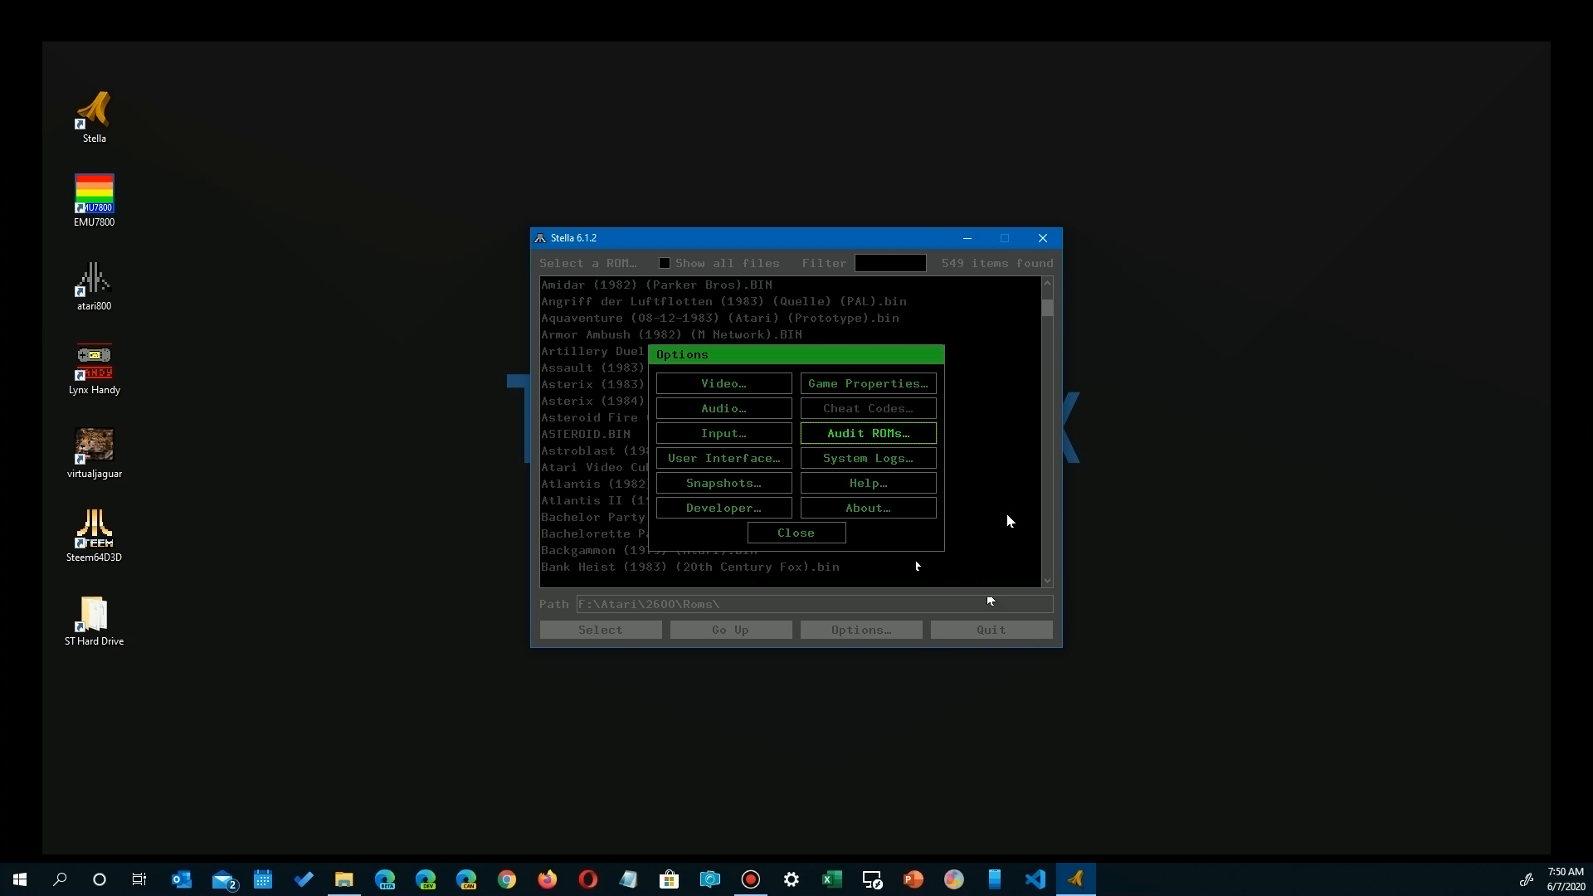
pyautogui.moveTo(723, 458)
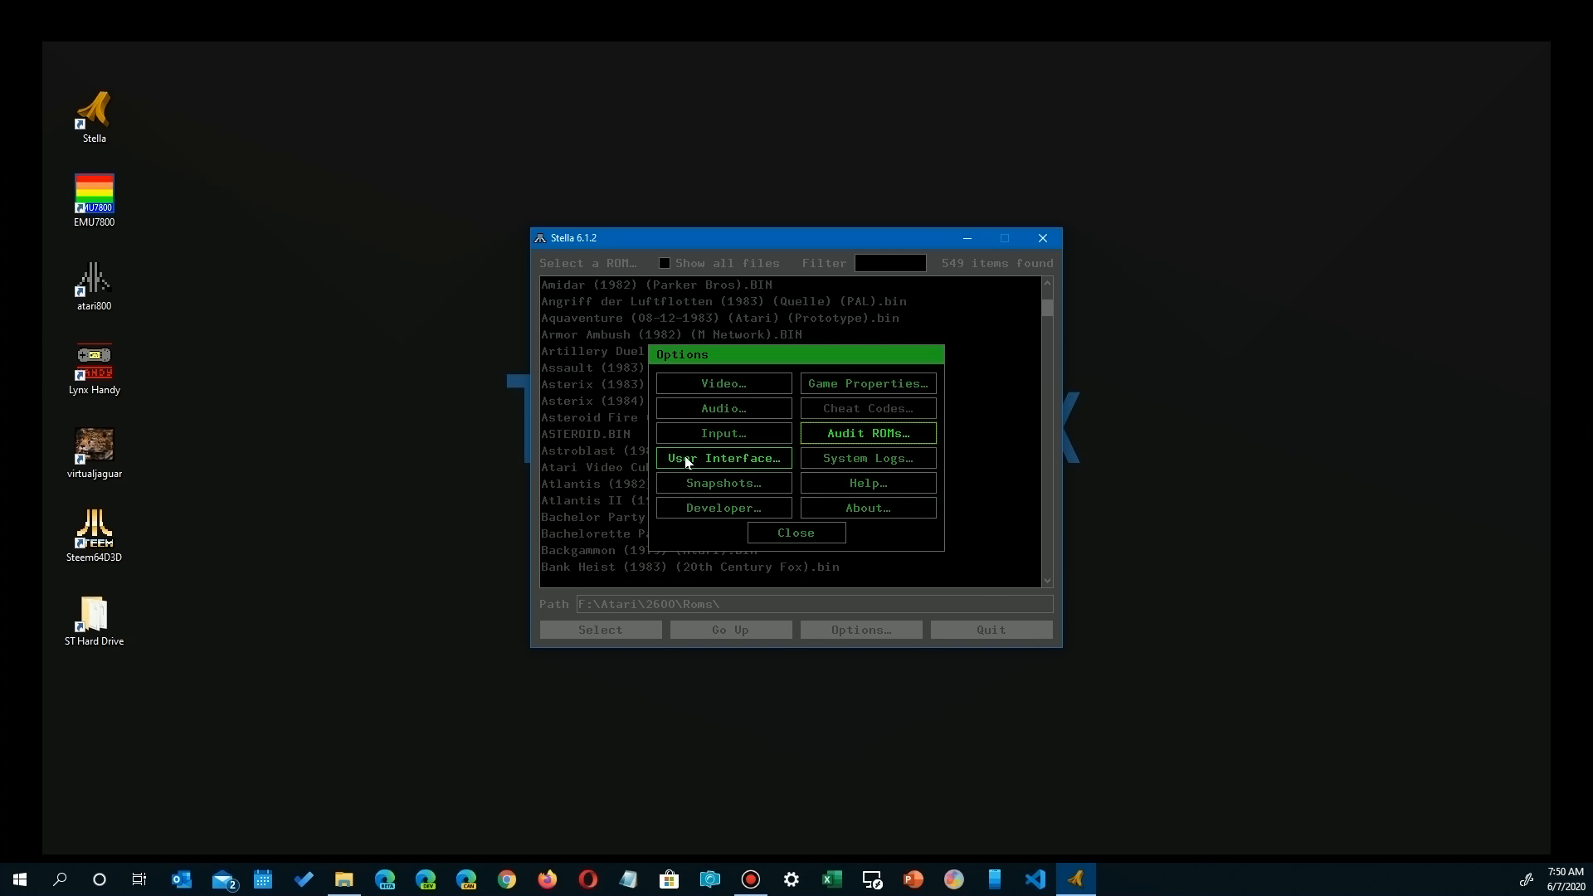
# Set the launcher's ROM path to F:\Atari\2600\Roms in User Interface settings and accept
pyautogui.click(721, 458)
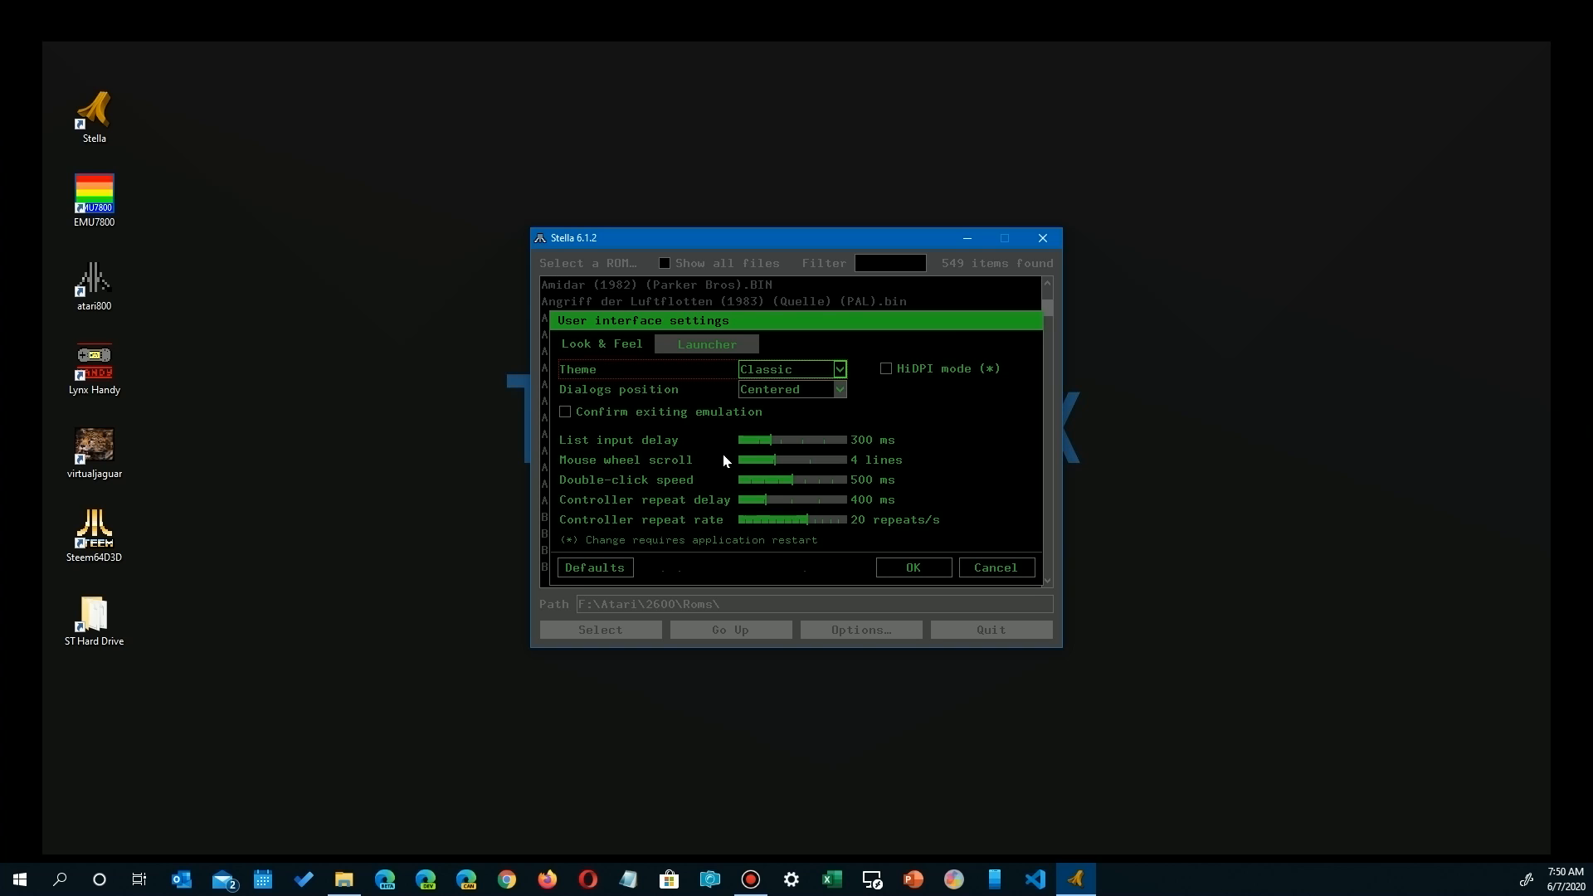
pyautogui.moveTo(681, 348)
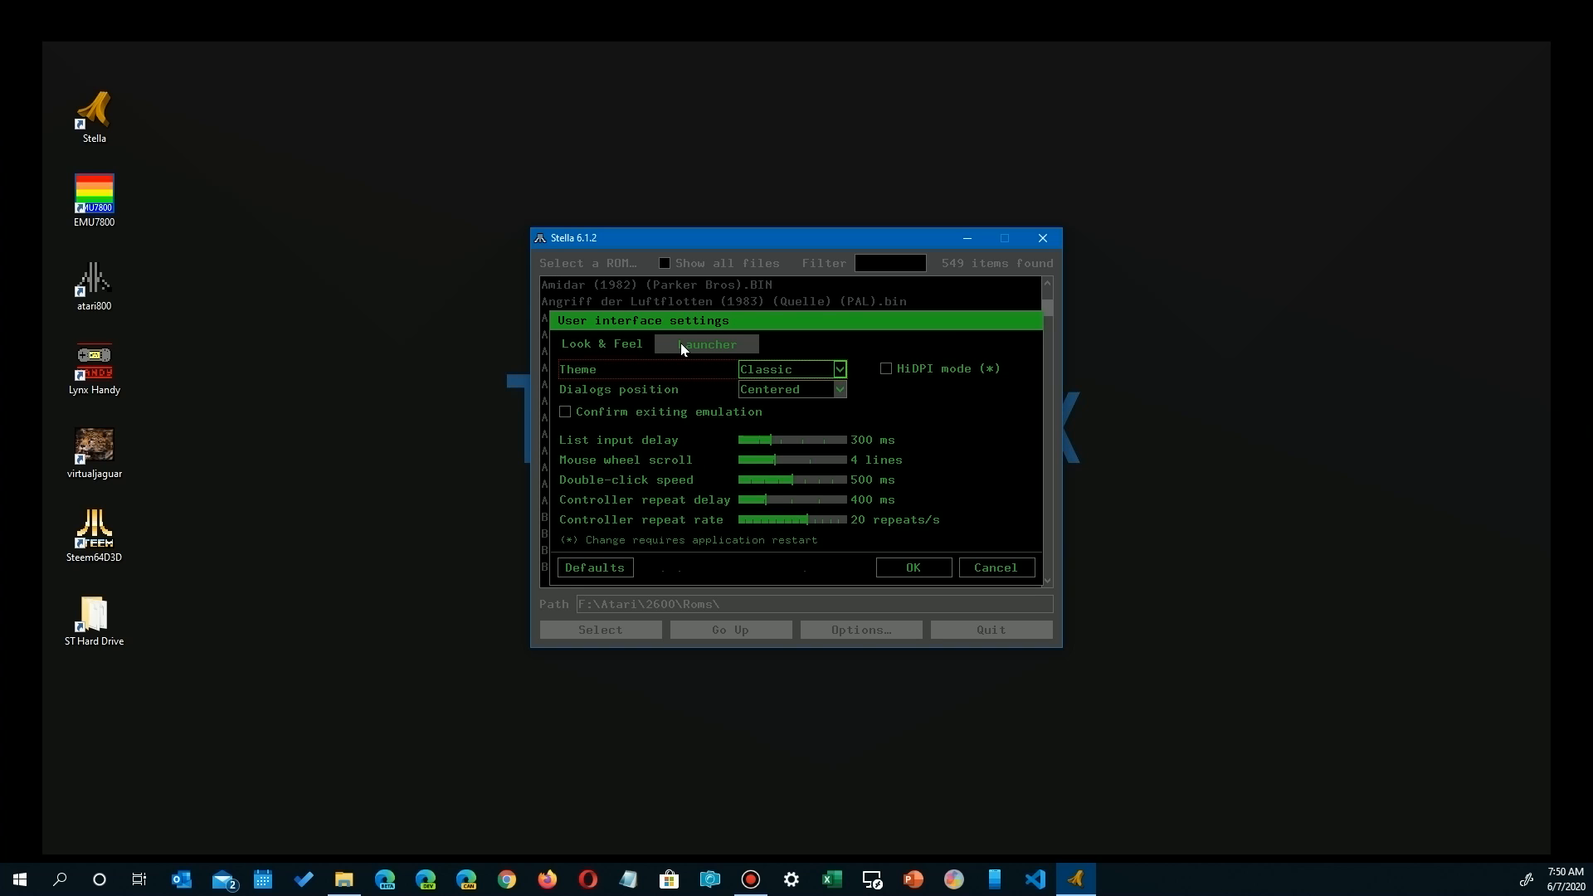
pyautogui.click(706, 343)
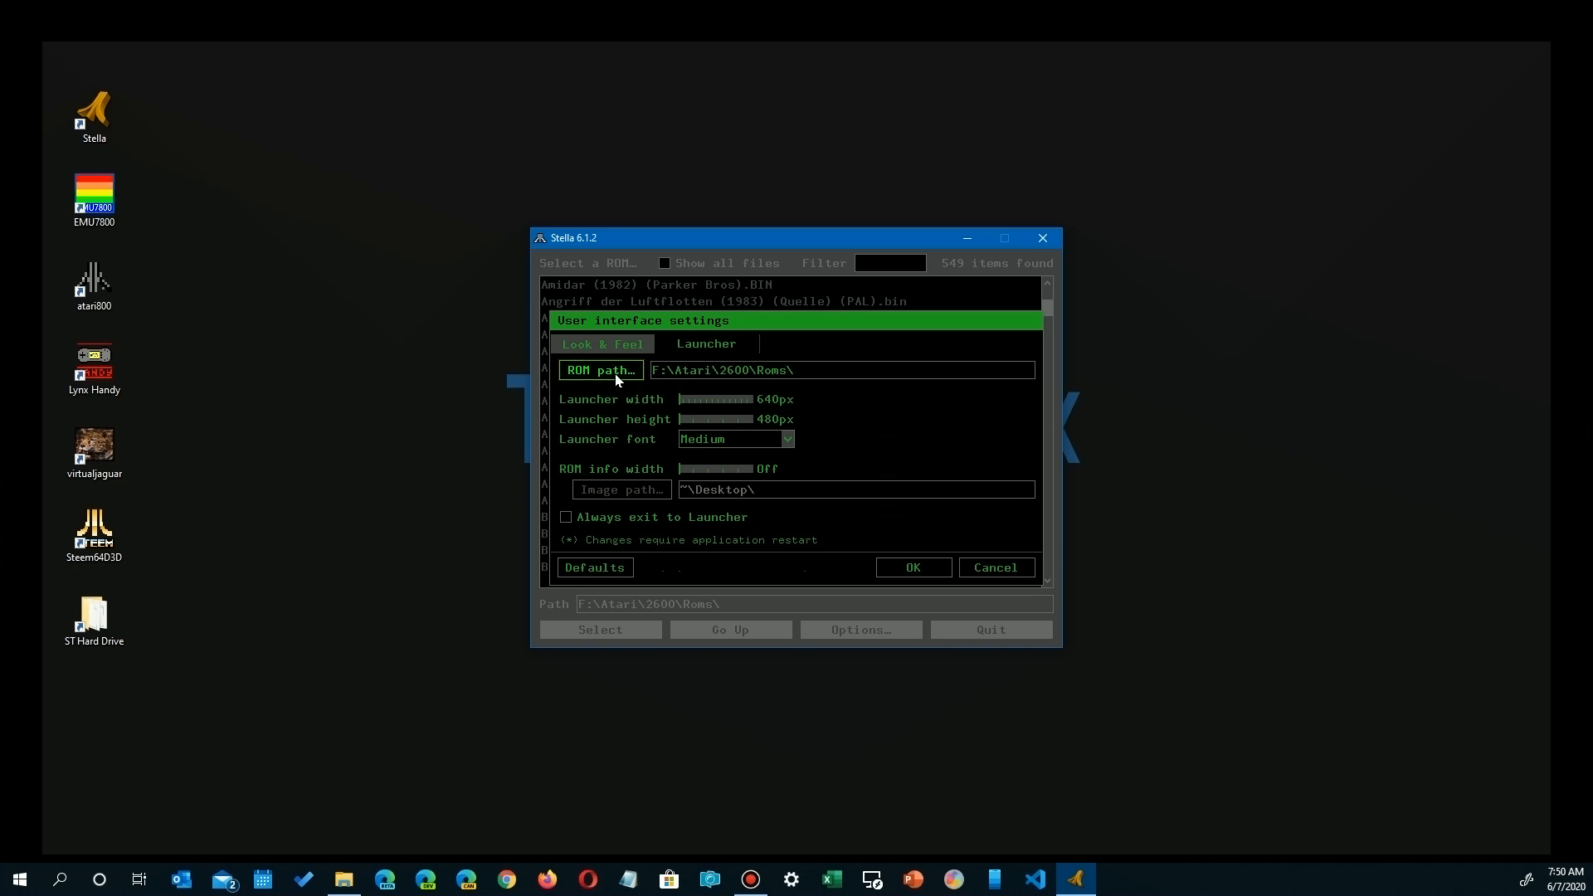
pyautogui.moveTo(603, 378)
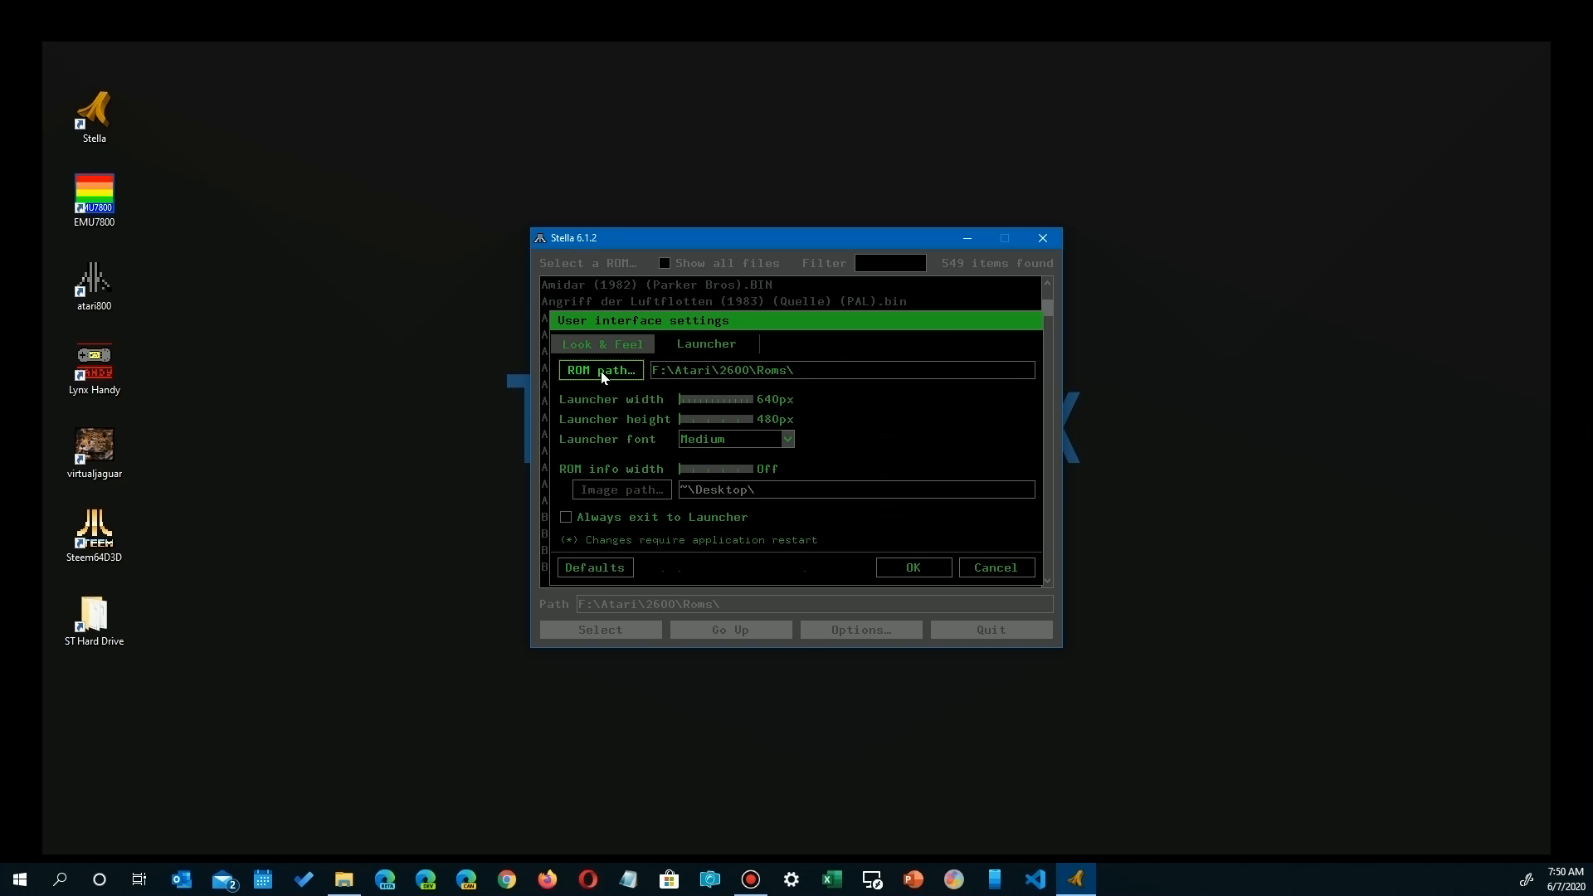
pyautogui.click(599, 369)
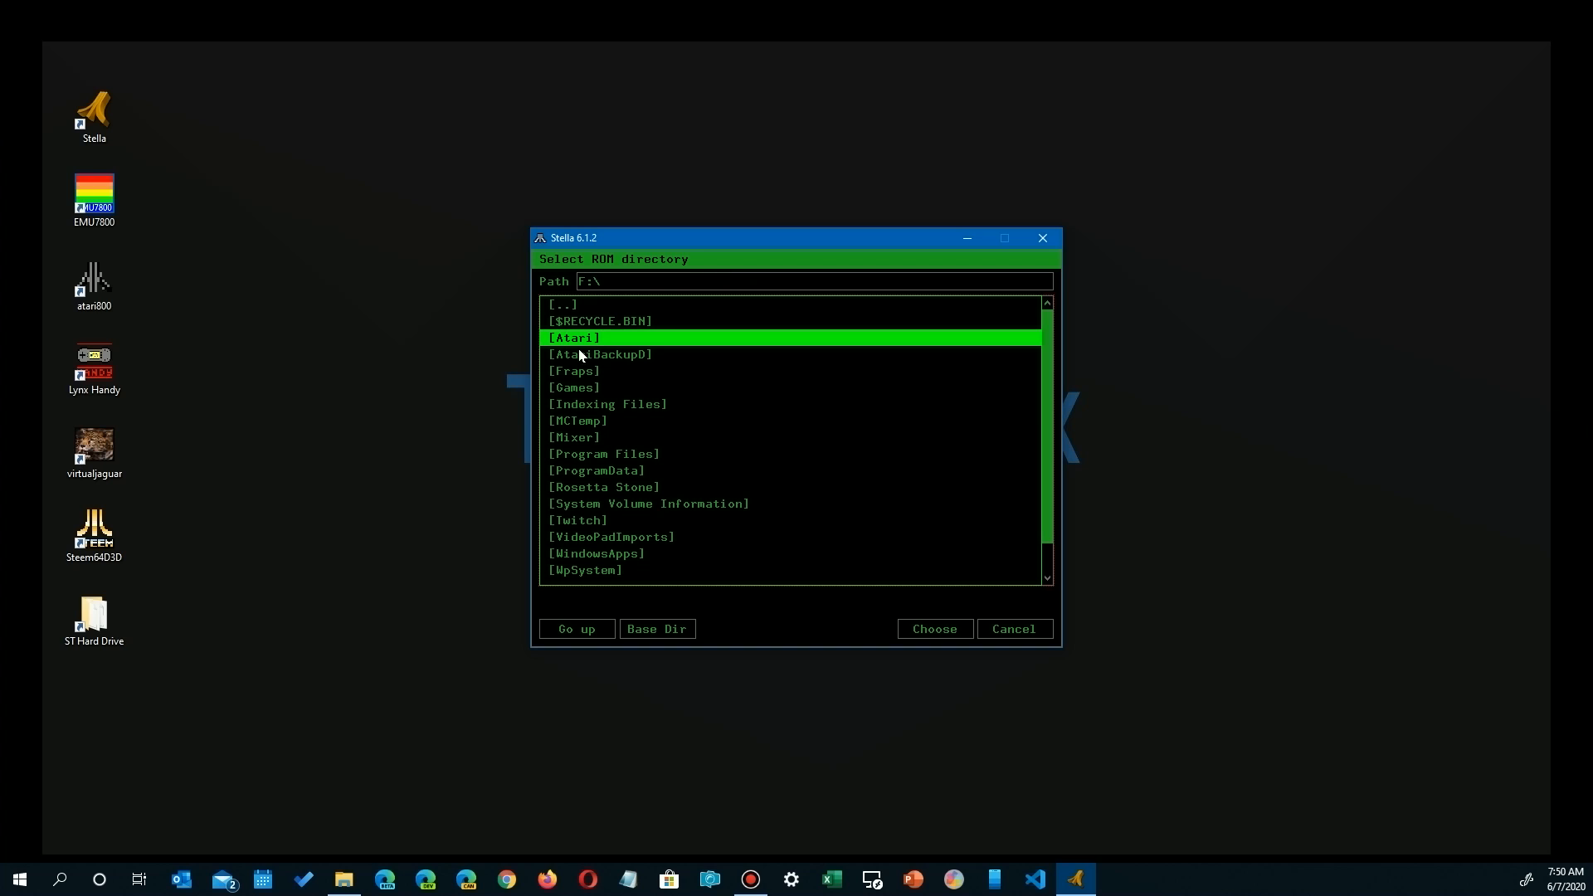
pyautogui.click(575, 628)
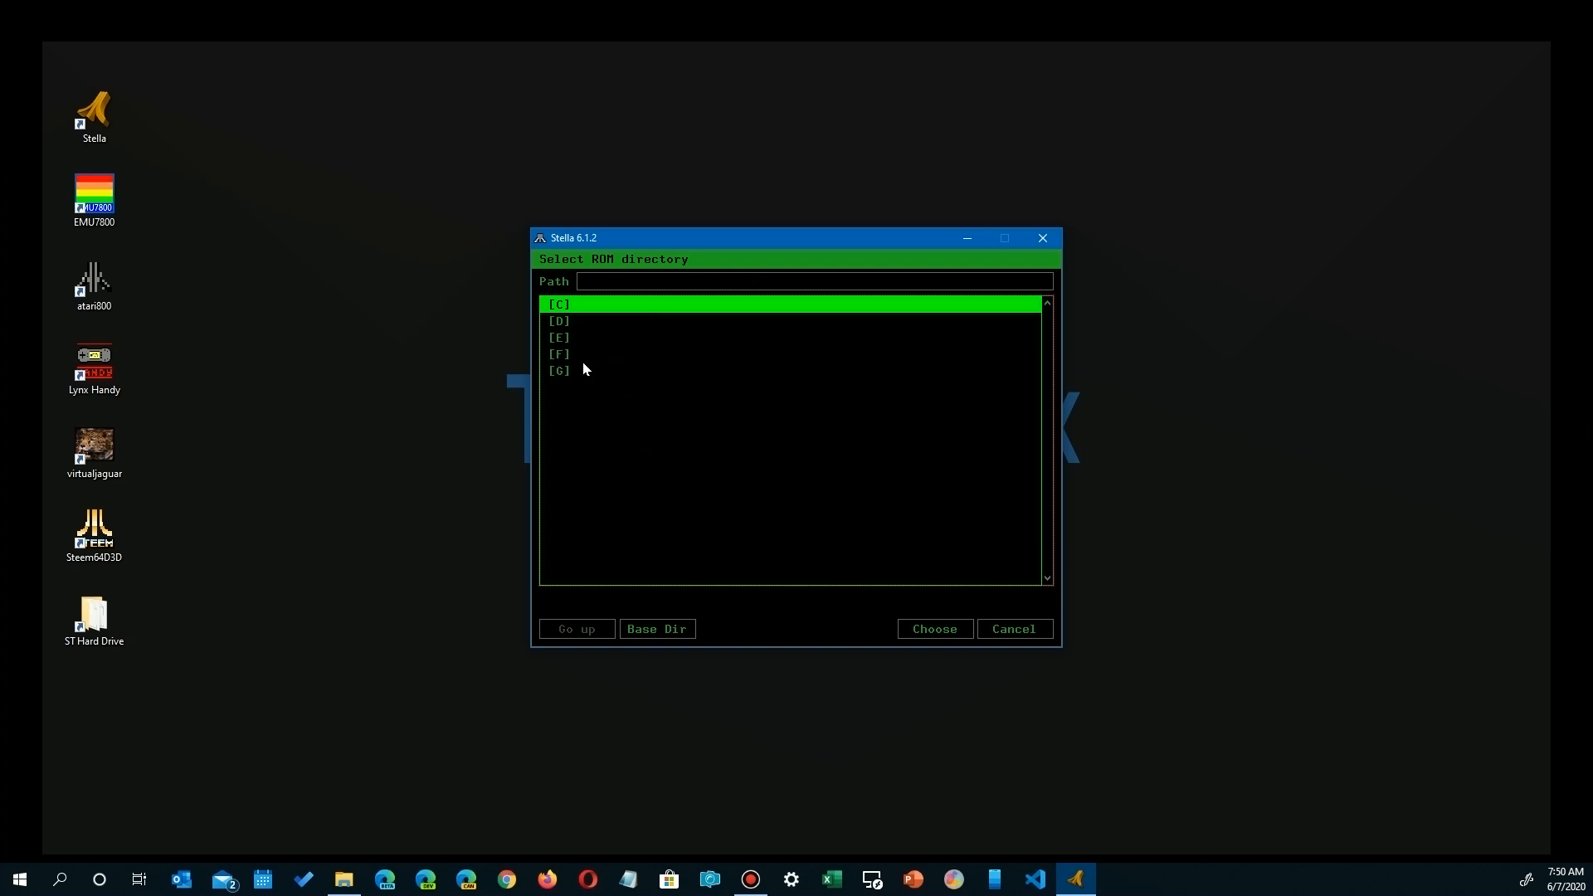
pyautogui.click(558, 354)
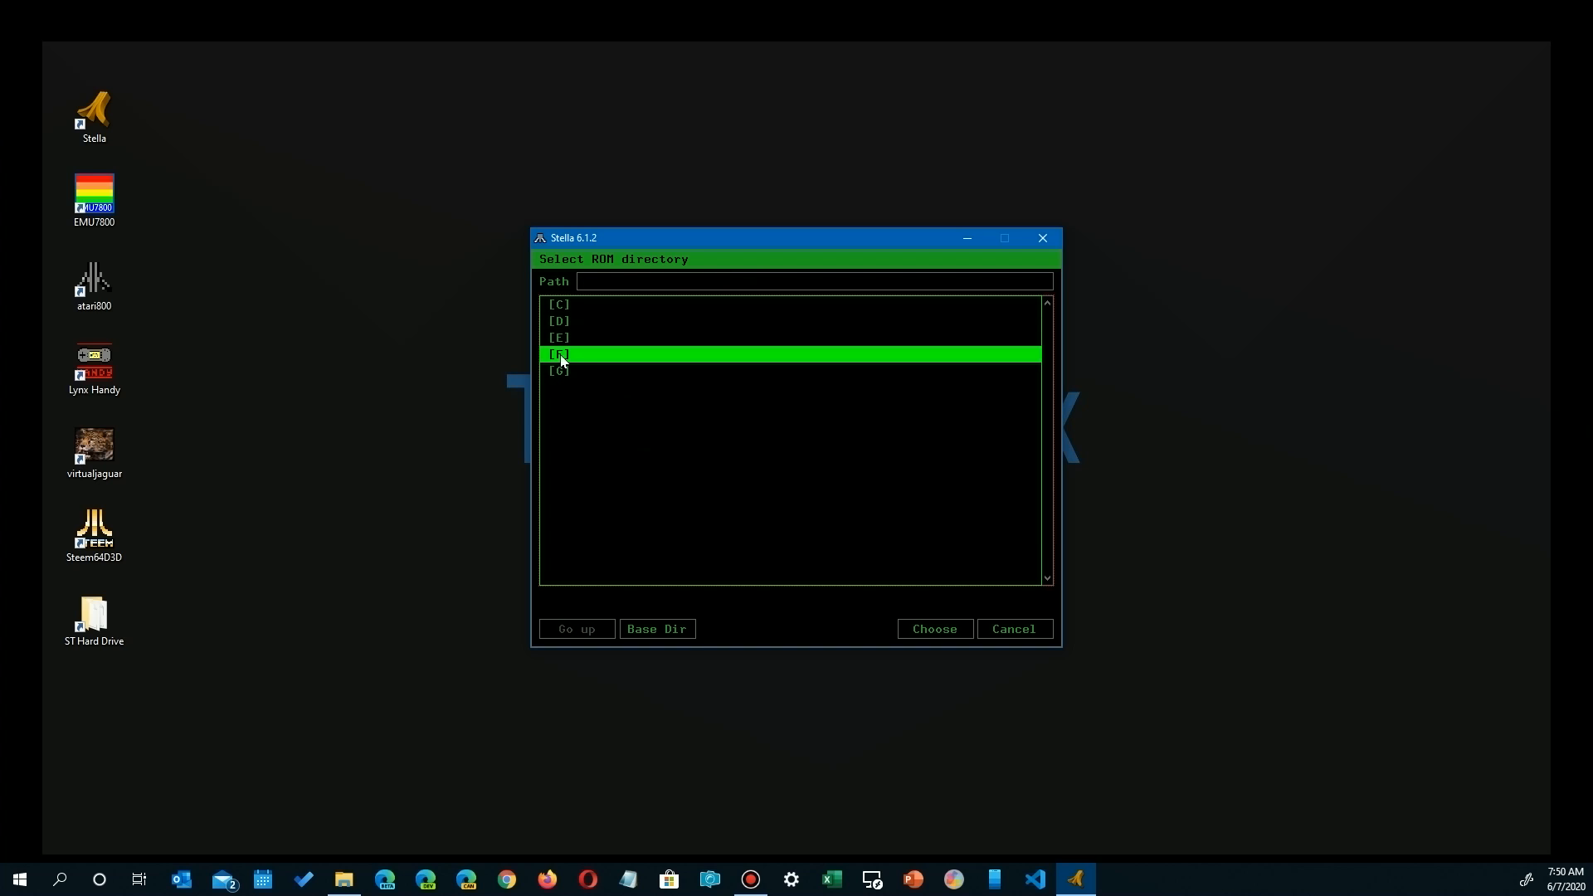
pyautogui.doubleClick(558, 354)
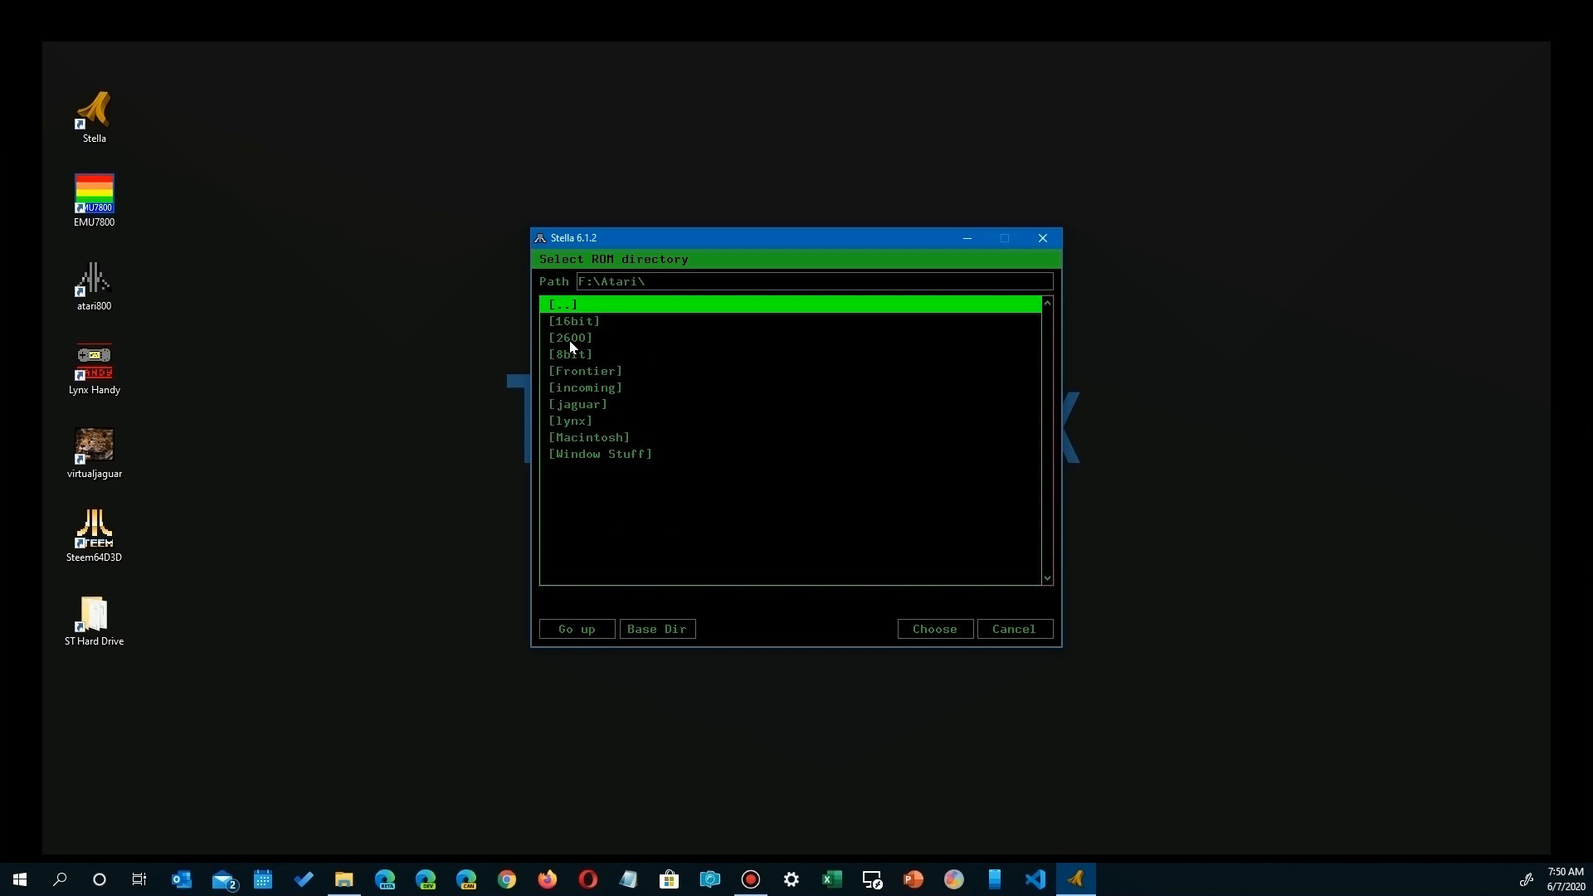
pyautogui.doubleClick(570, 338)
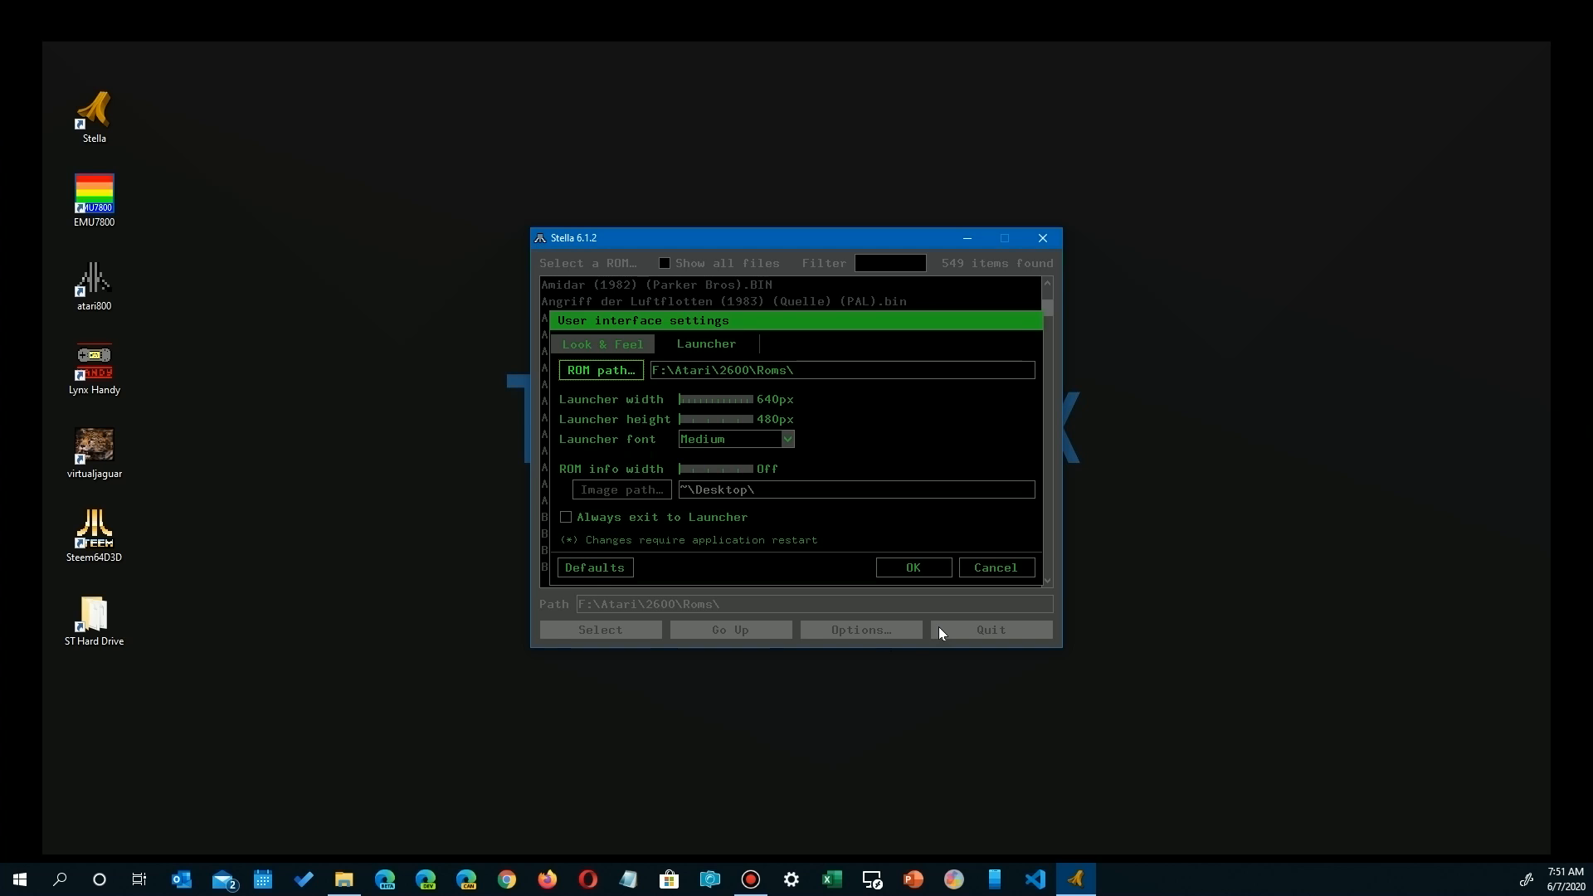
pyautogui.moveTo(911, 567)
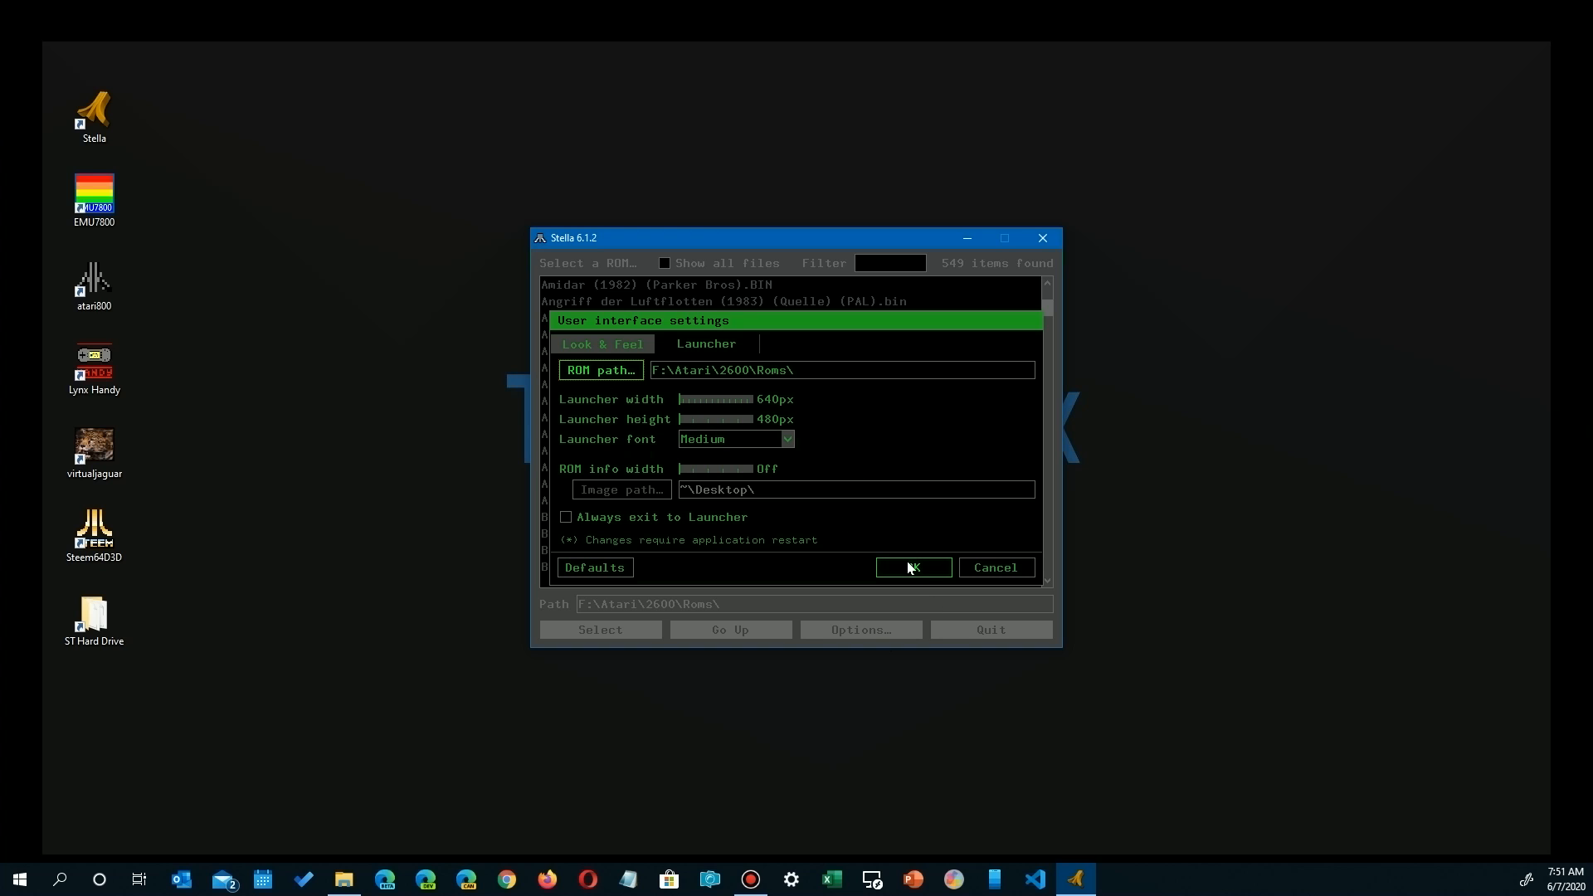
pyautogui.click(911, 567)
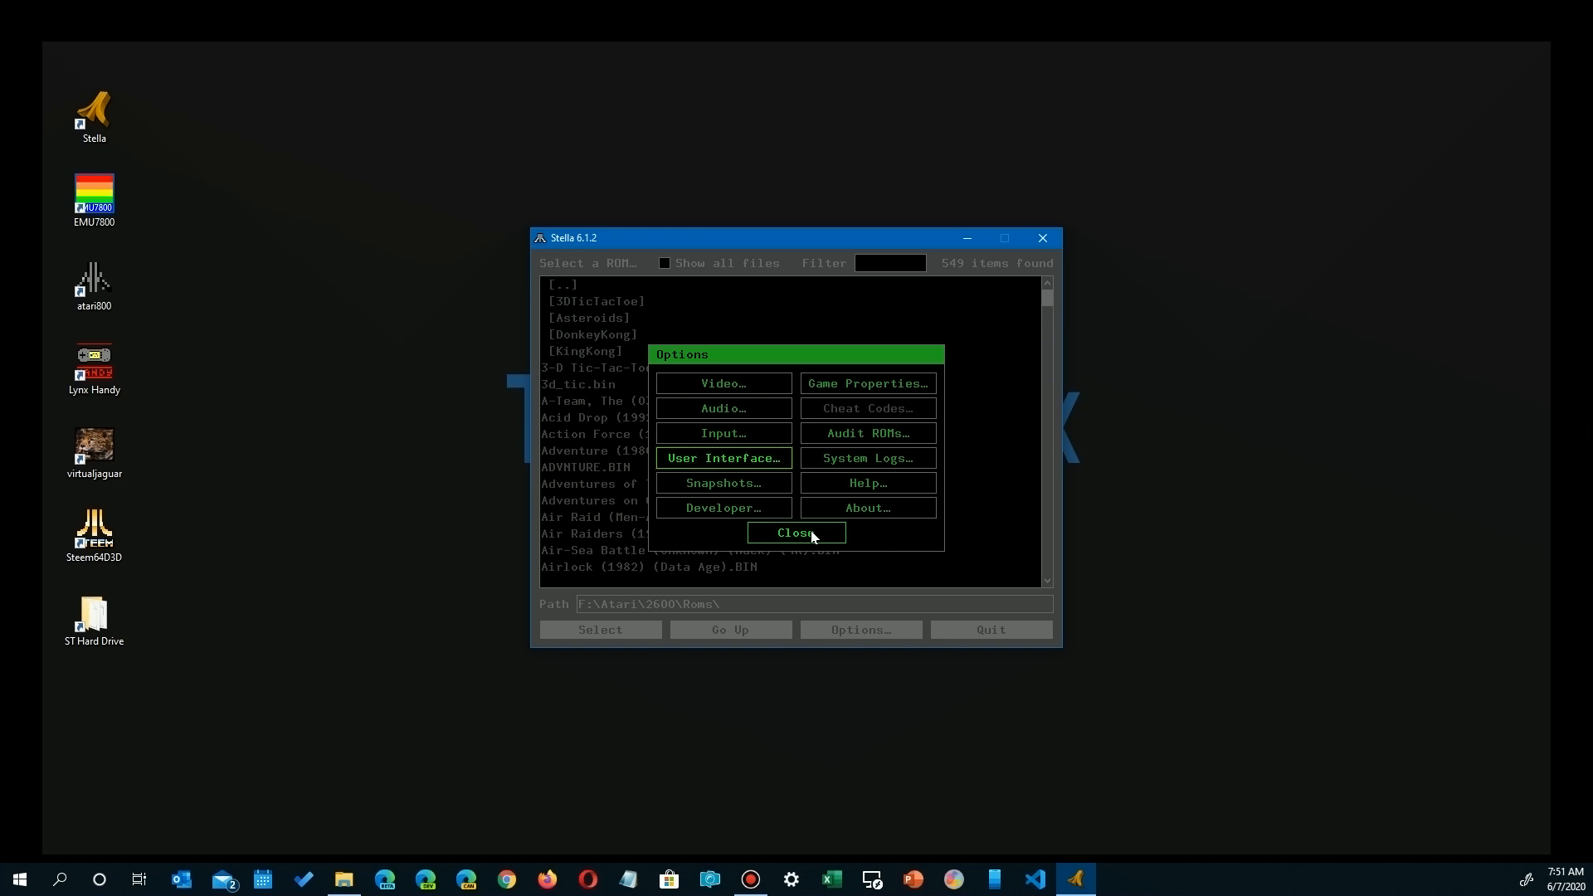
# Close and reopen the Options menu, then bring up the Audio settings
pyautogui.click(796, 532)
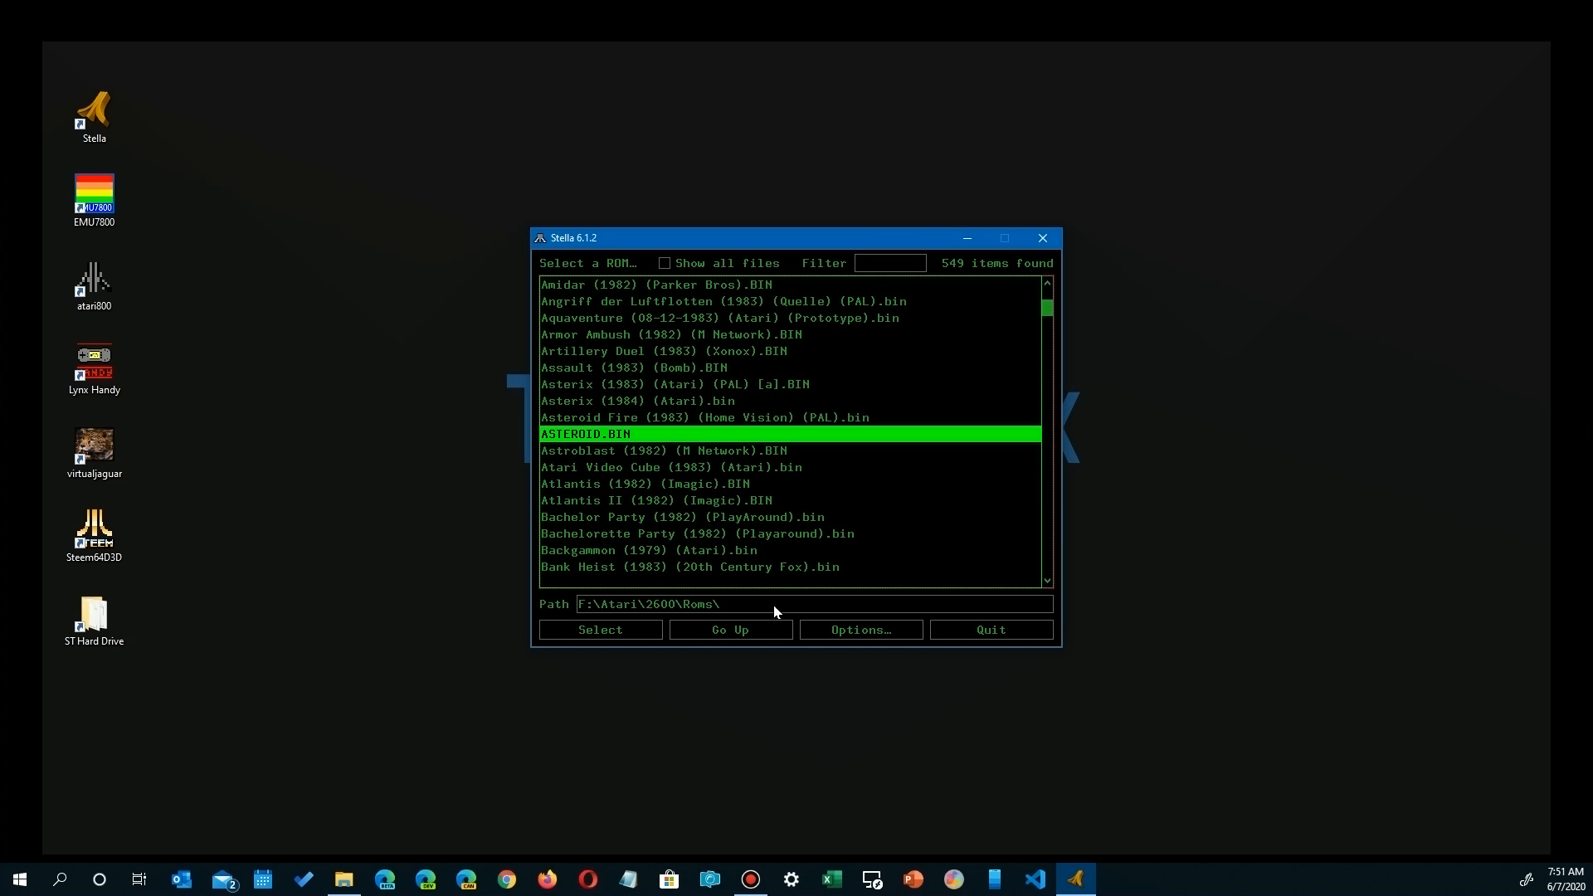
pyautogui.moveTo(632, 598)
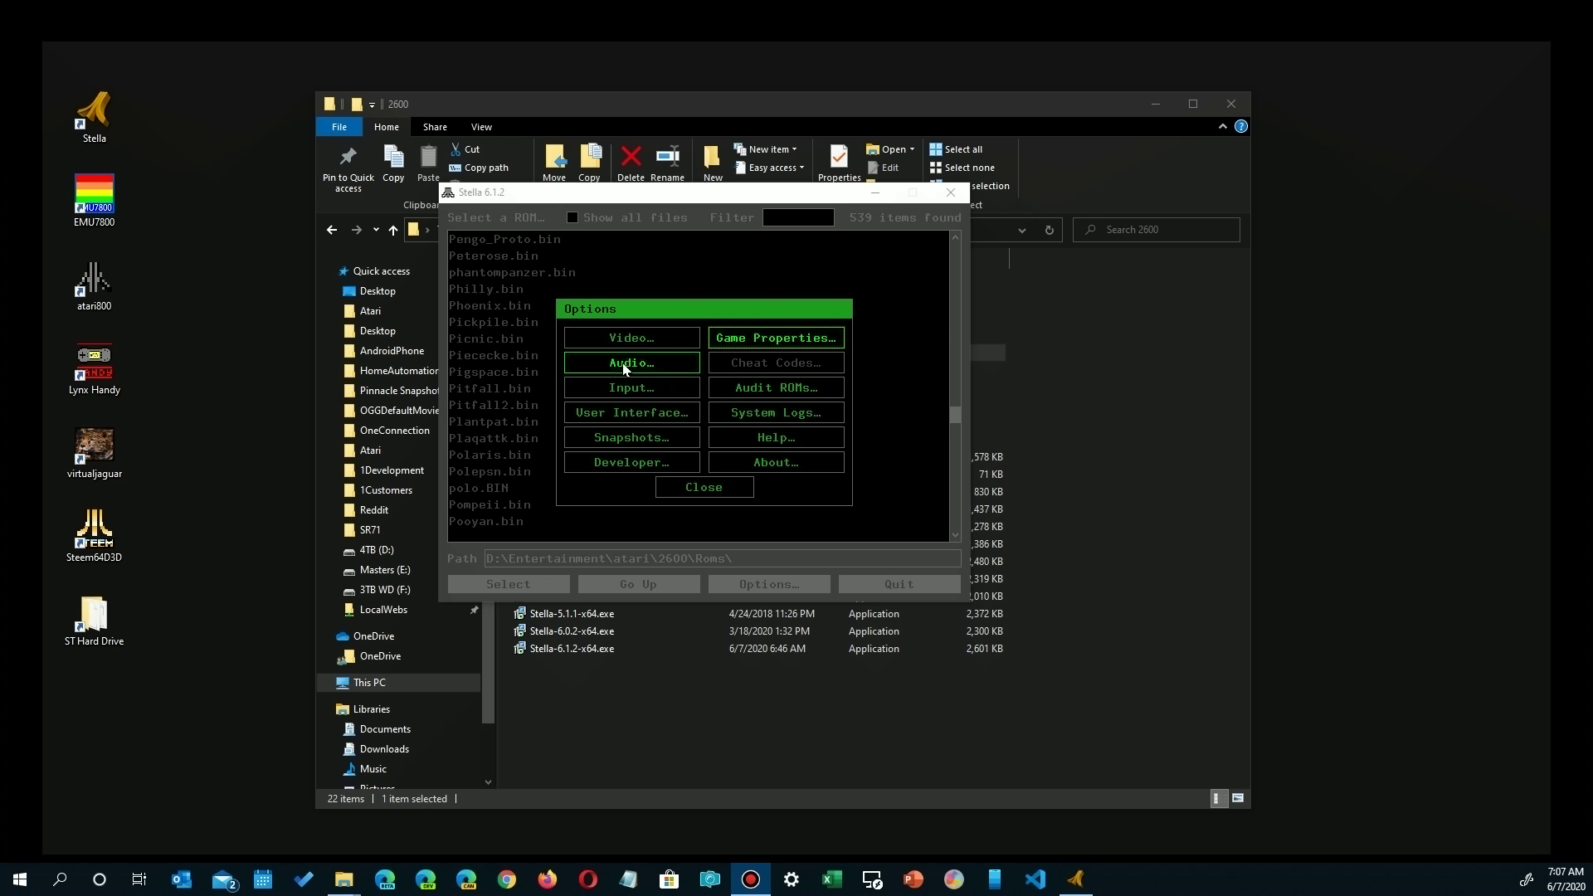
pyautogui.click(629, 363)
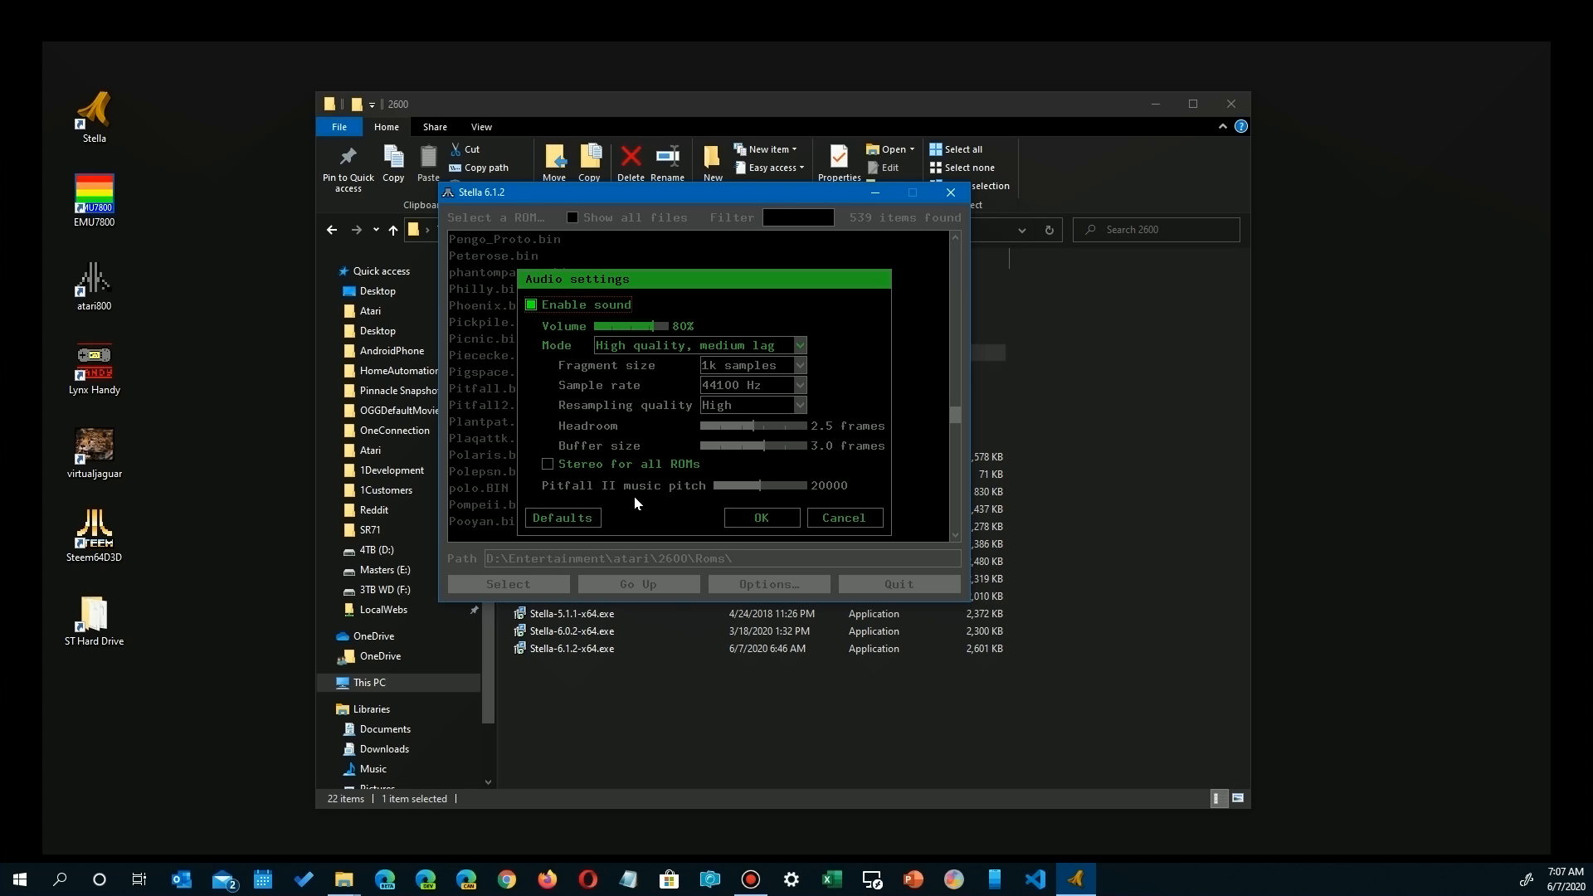
pyautogui.moveTo(729, 502)
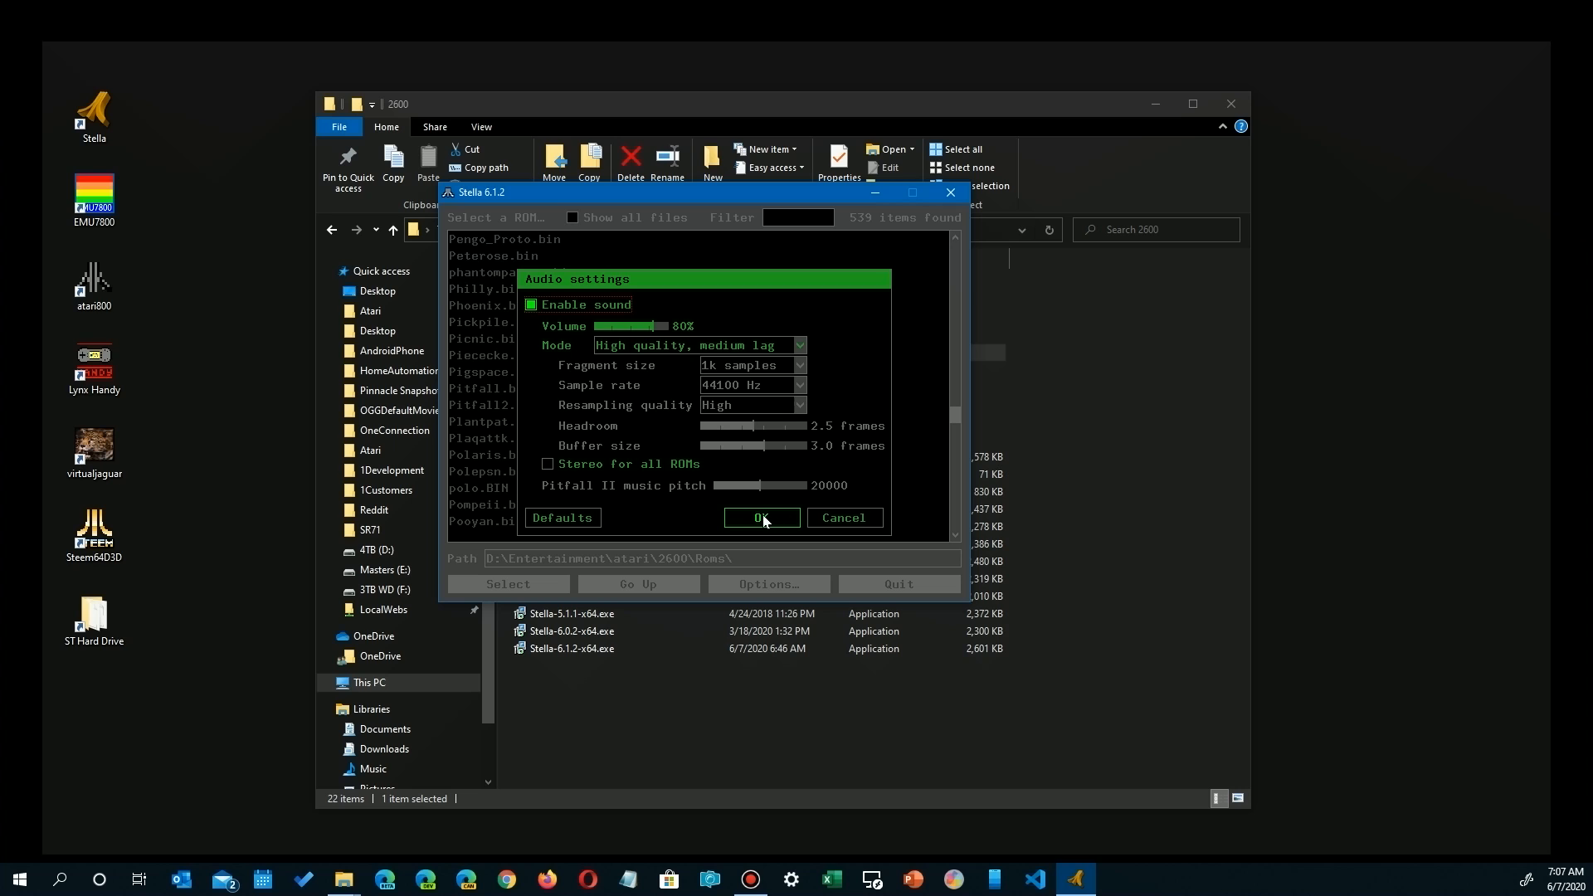
# Accept the Audio settings, review Input settings, and return to the 549-ROM launcher list
pyautogui.click(760, 516)
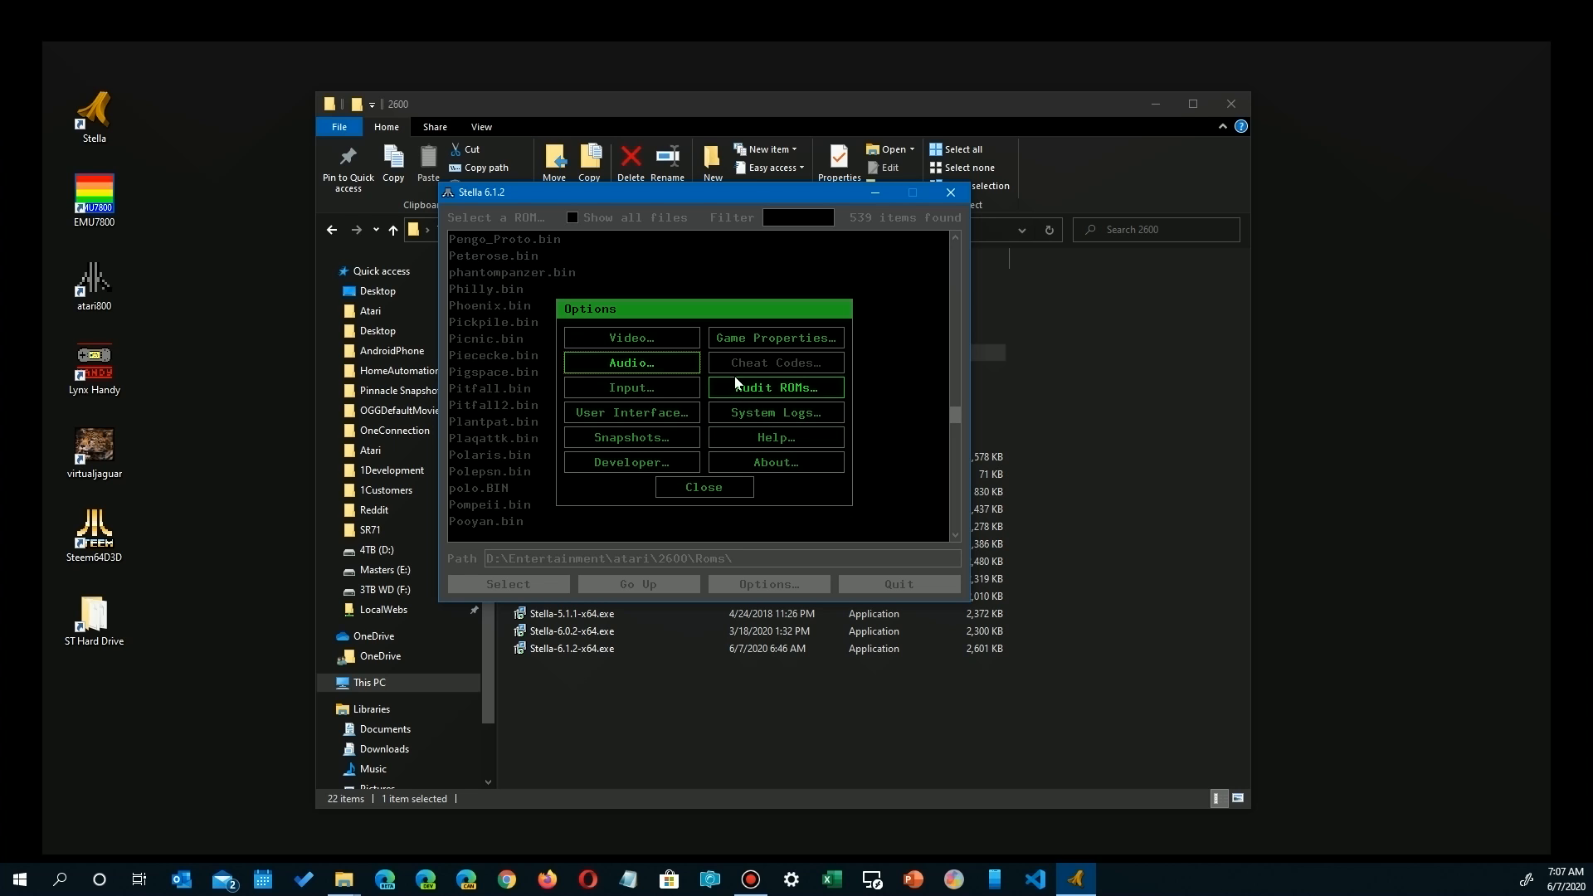
pyautogui.click(630, 387)
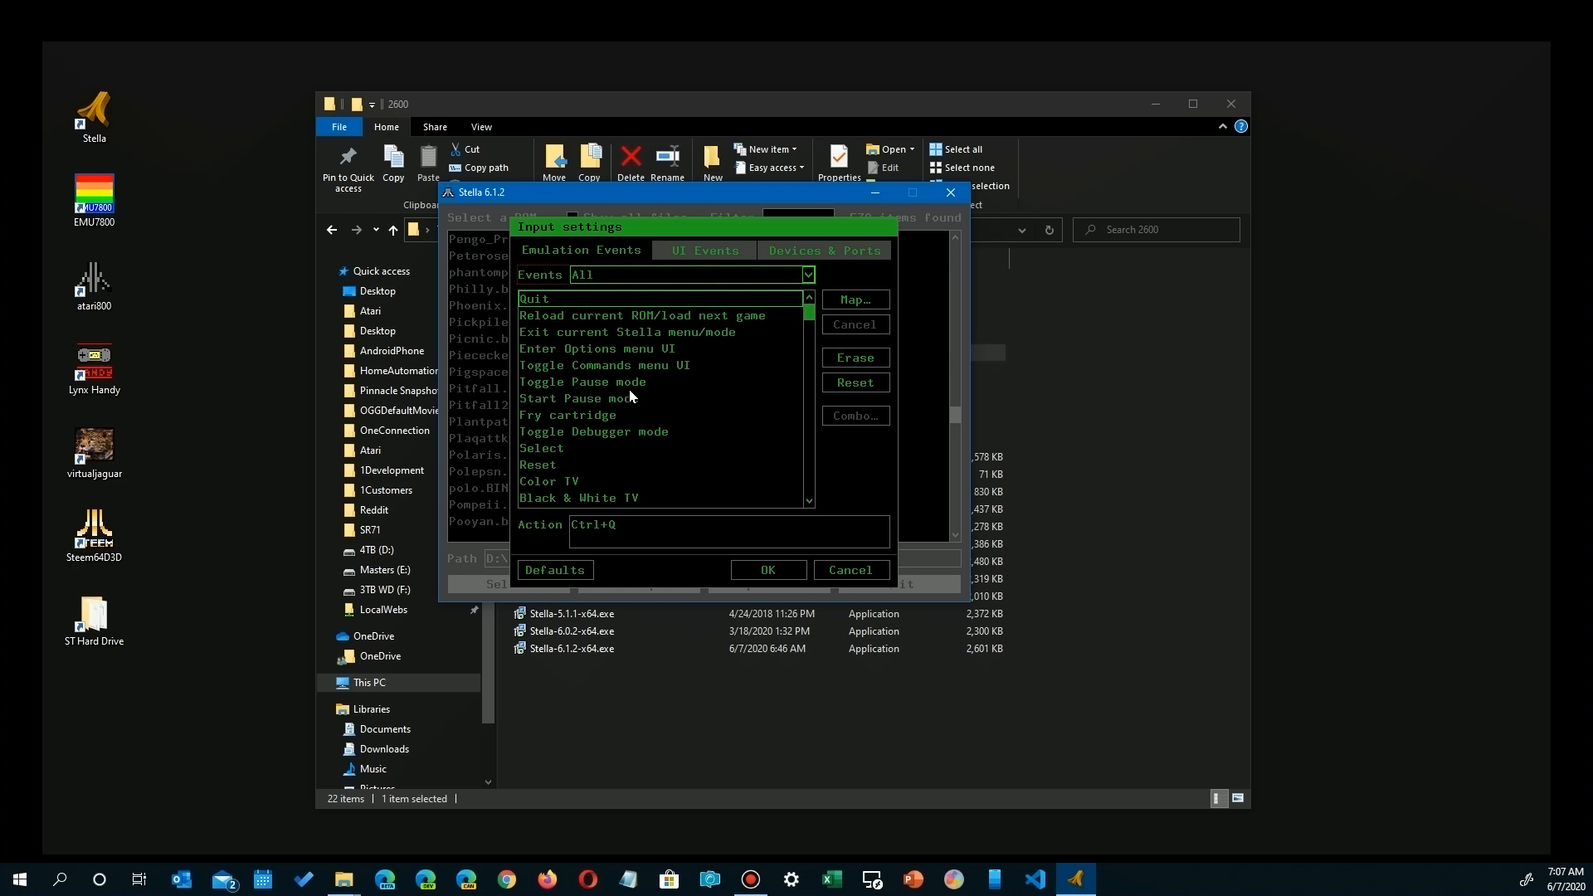
pyautogui.moveTo(630, 353)
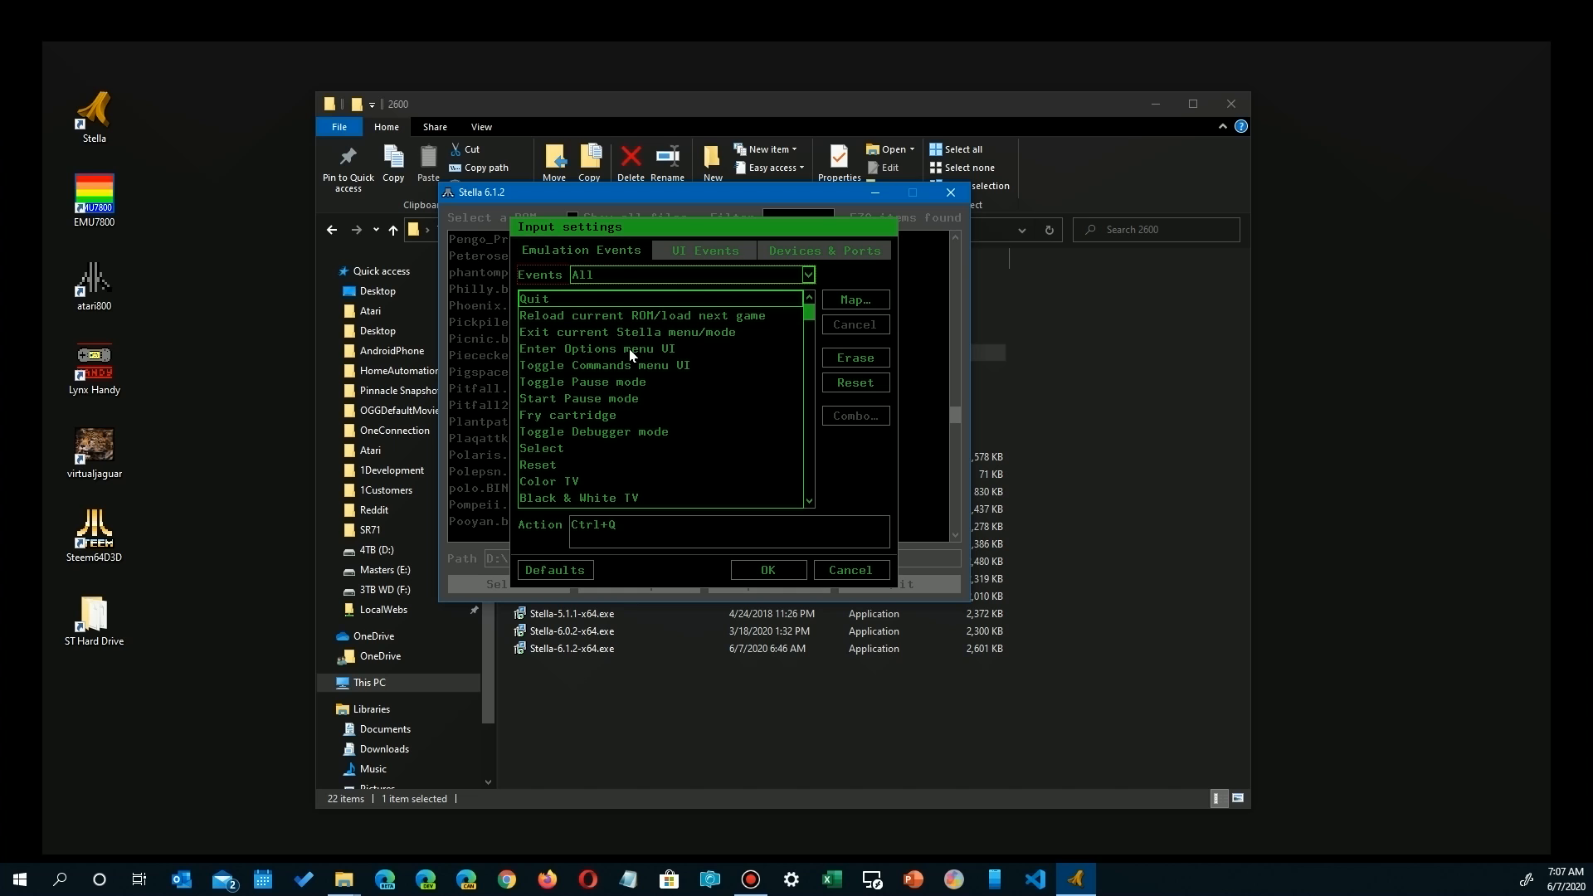
pyautogui.click(766, 569)
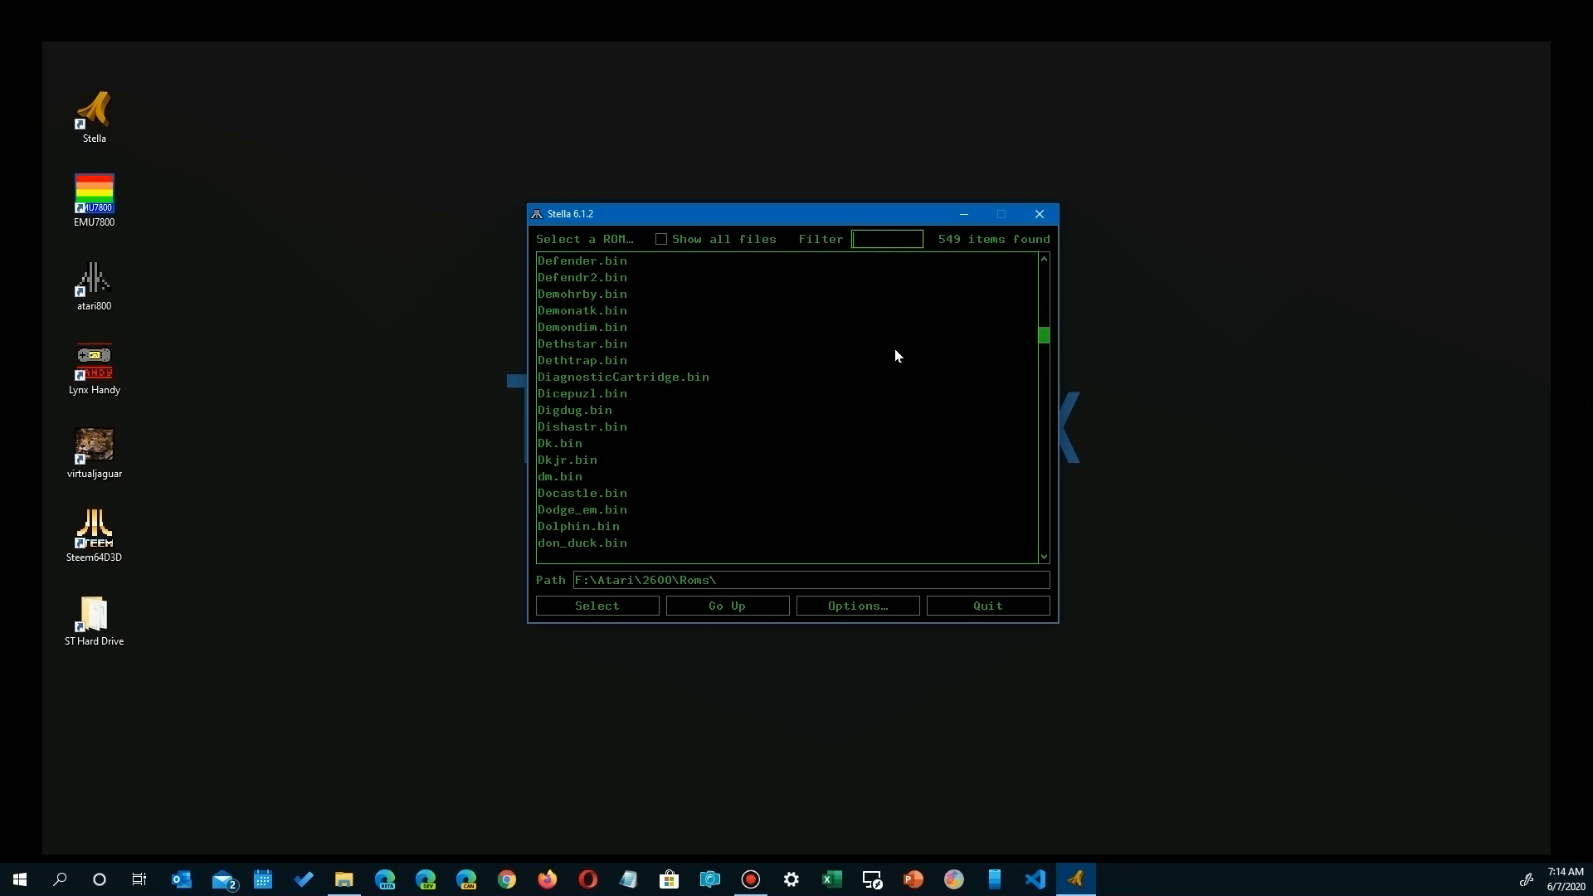
# Filter the ROM list by 'aster' to 9 items and select ASTEROID.BIN
pyautogui.click(1042, 275)
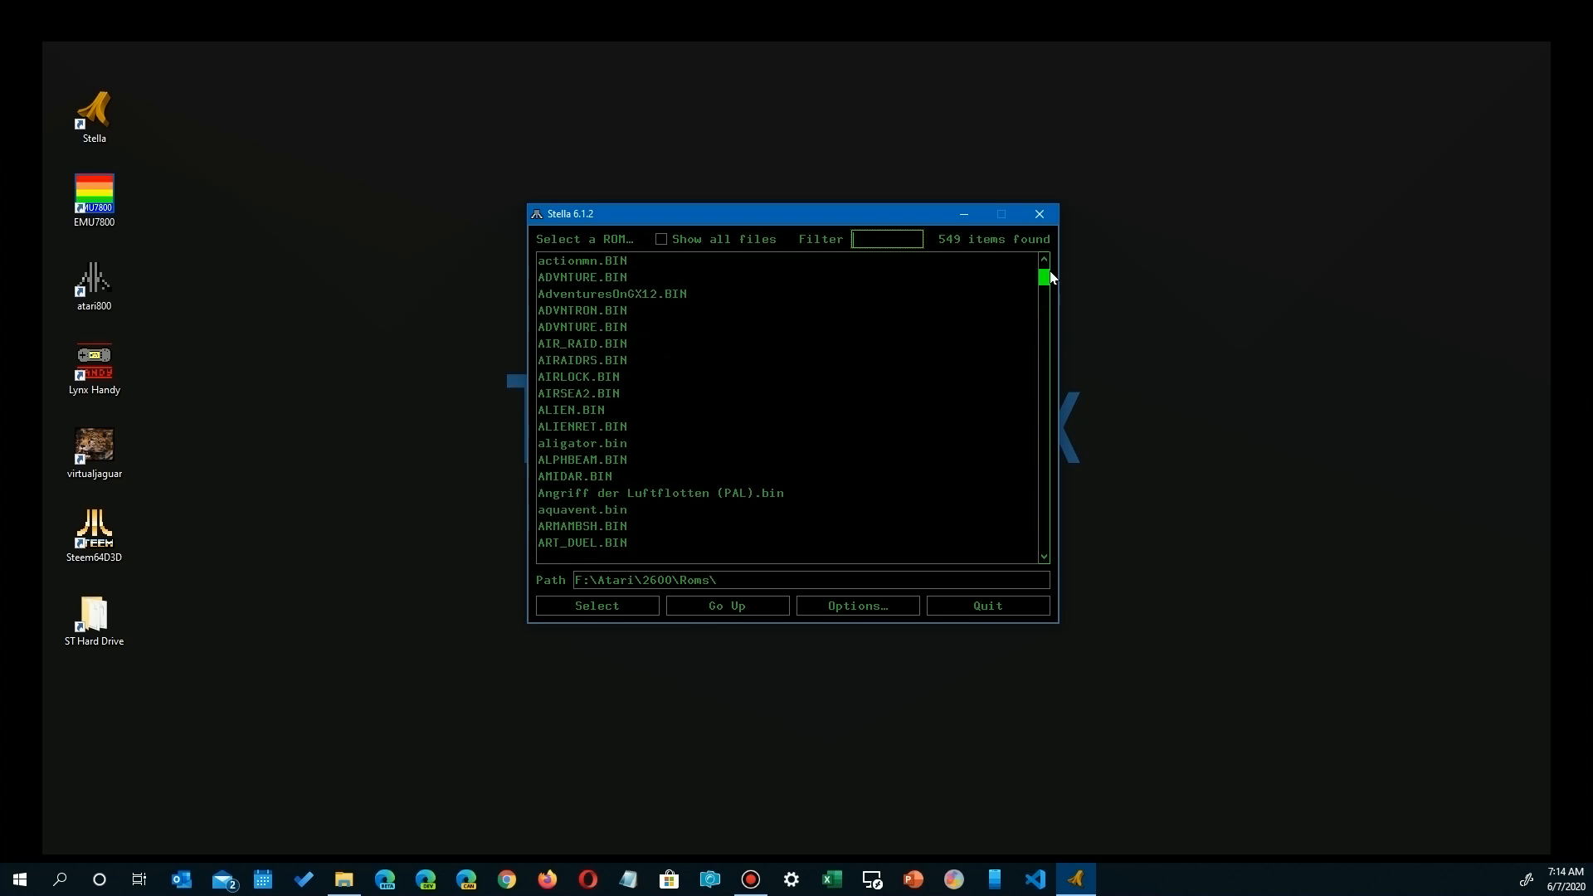
pyautogui.scroll(3)
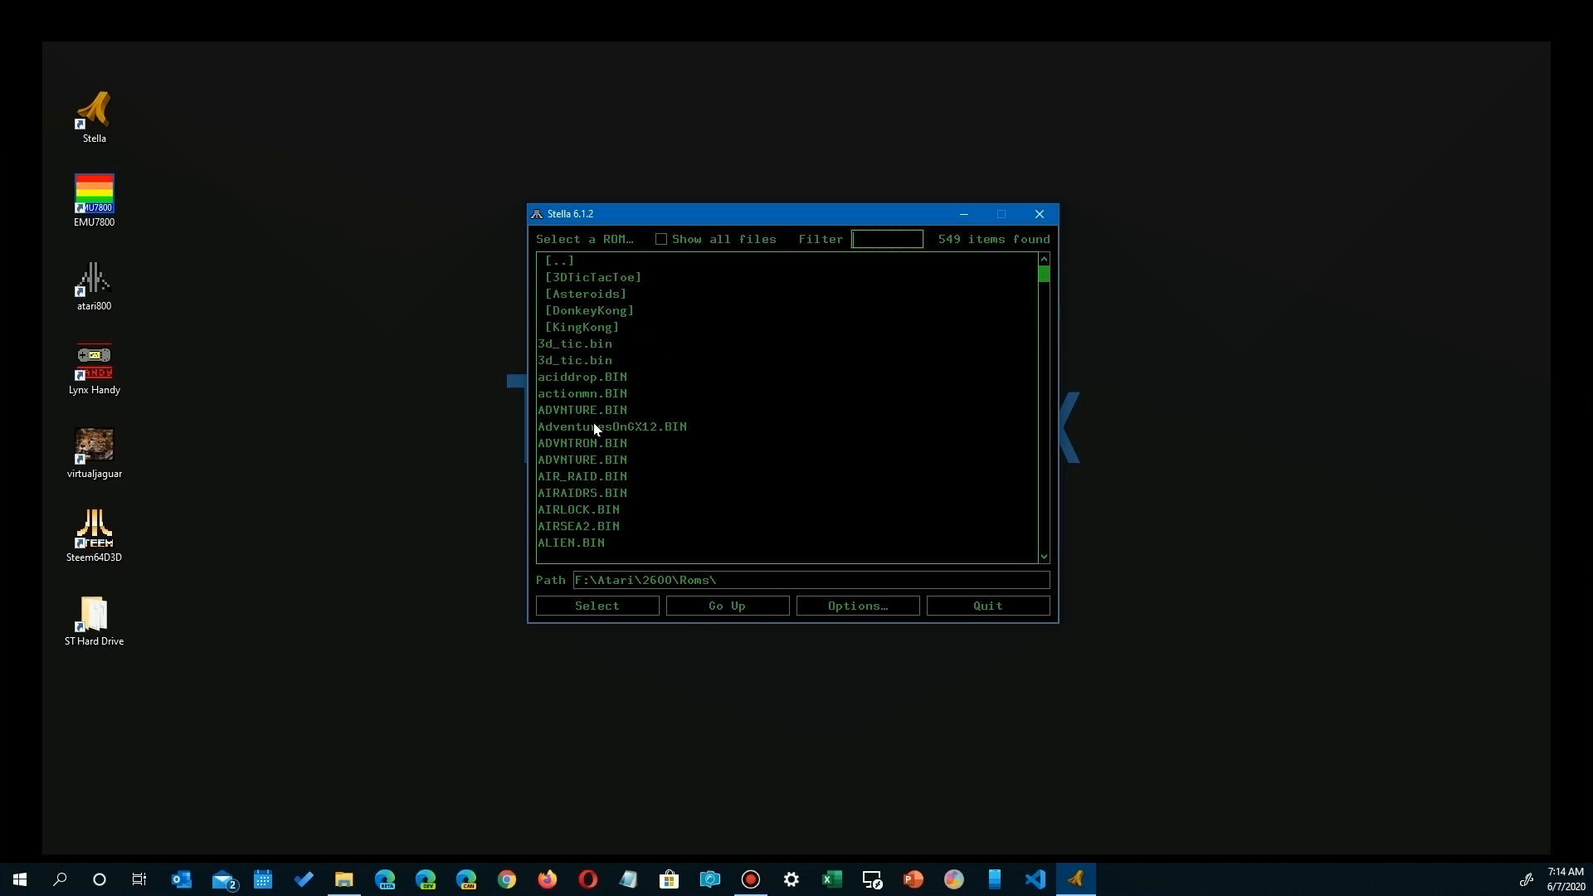
pyautogui.scroll(-3)
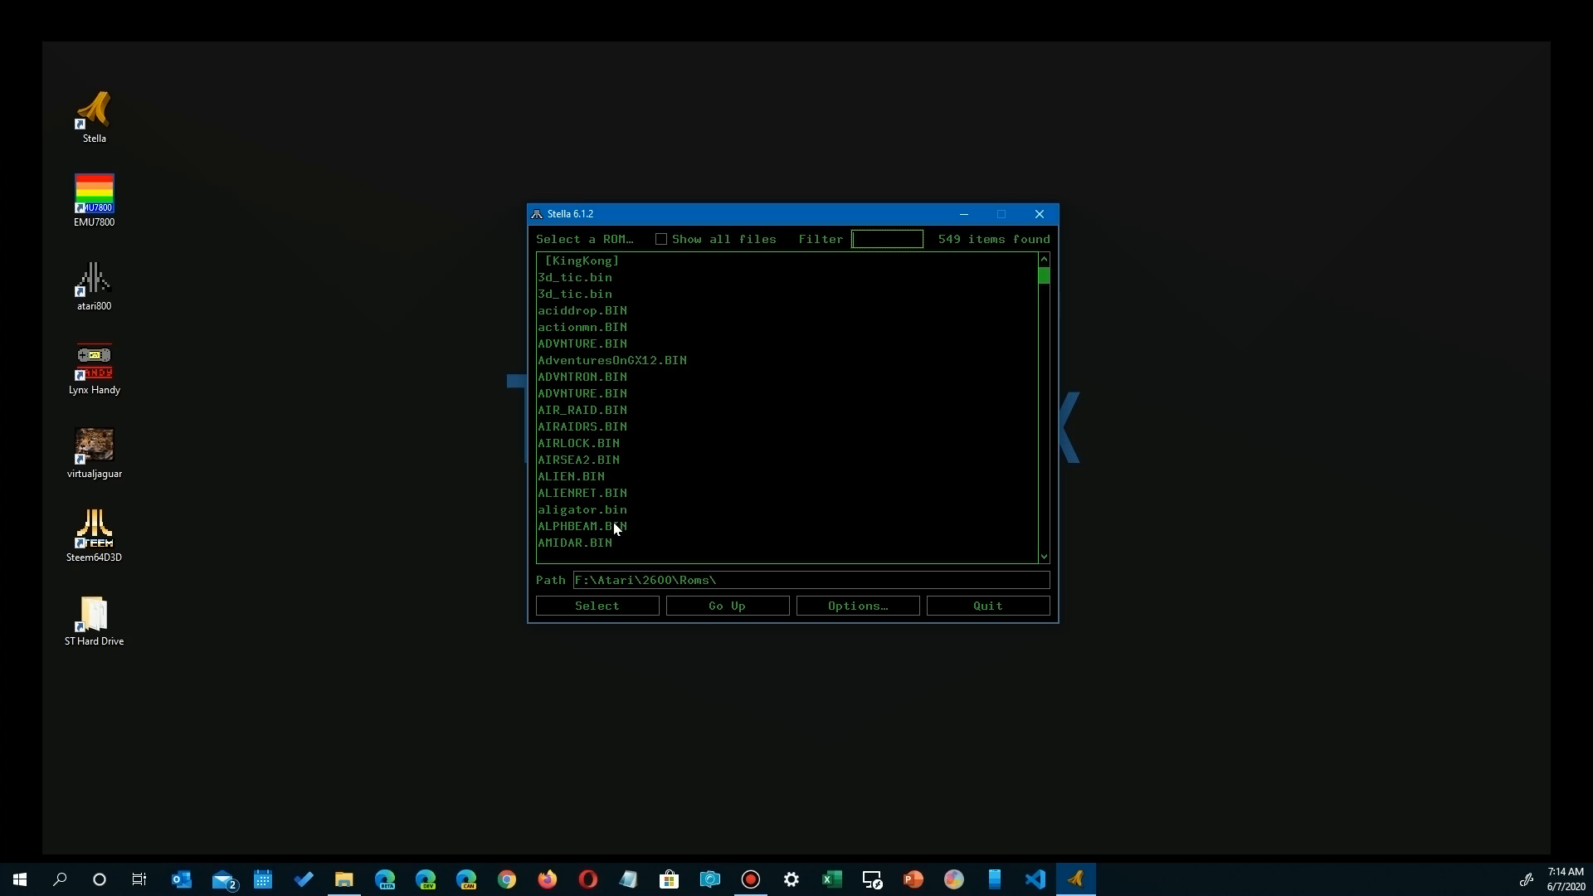
pyautogui.scroll(-3)
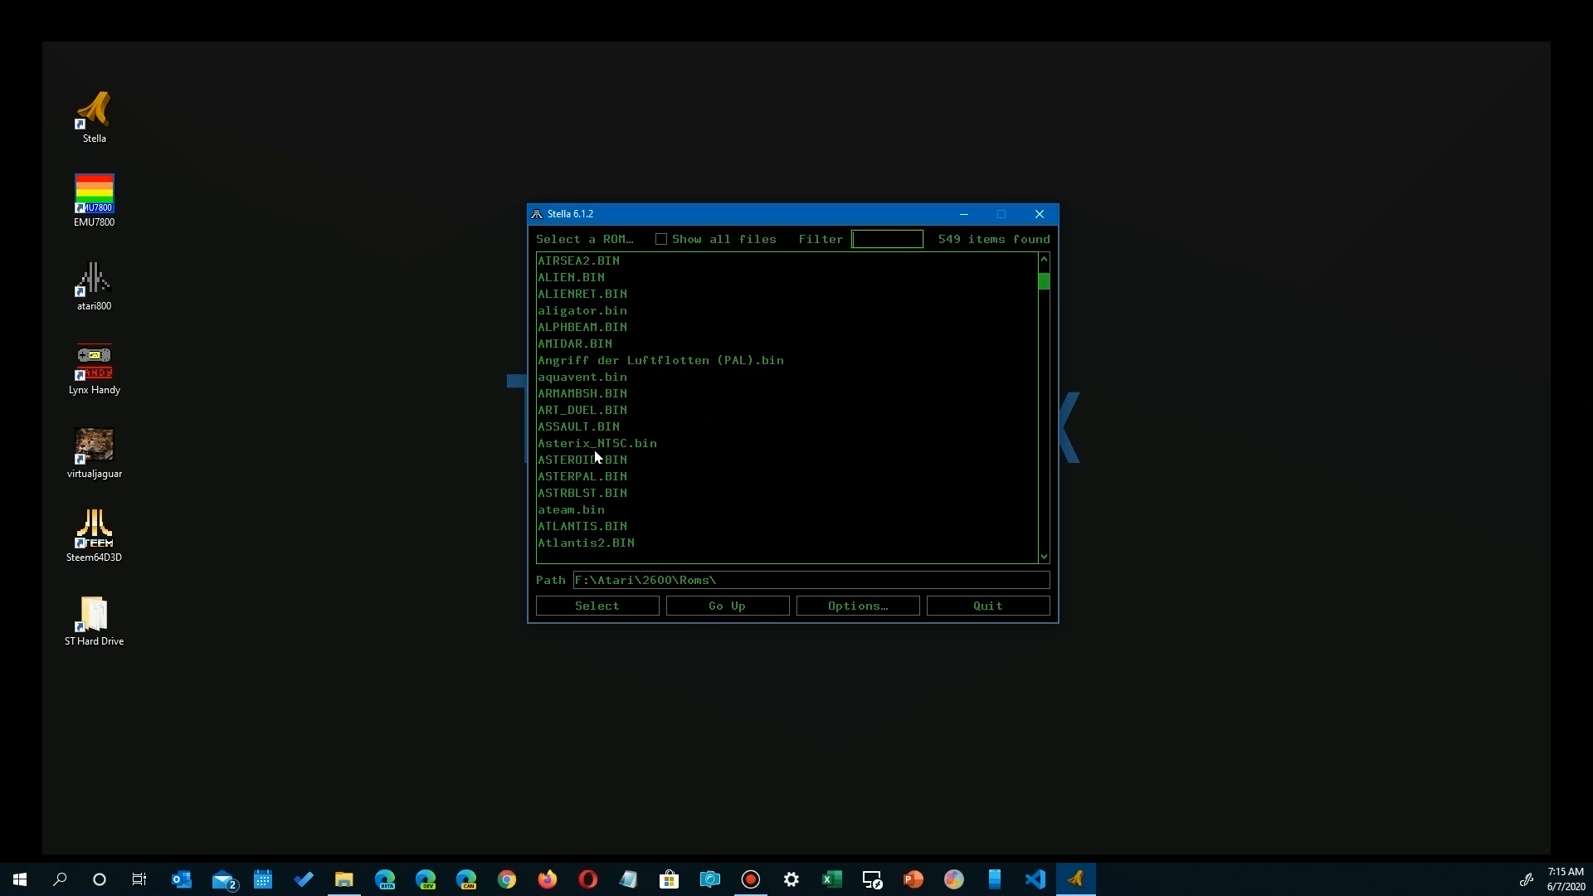
pyautogui.moveTo(728, 393)
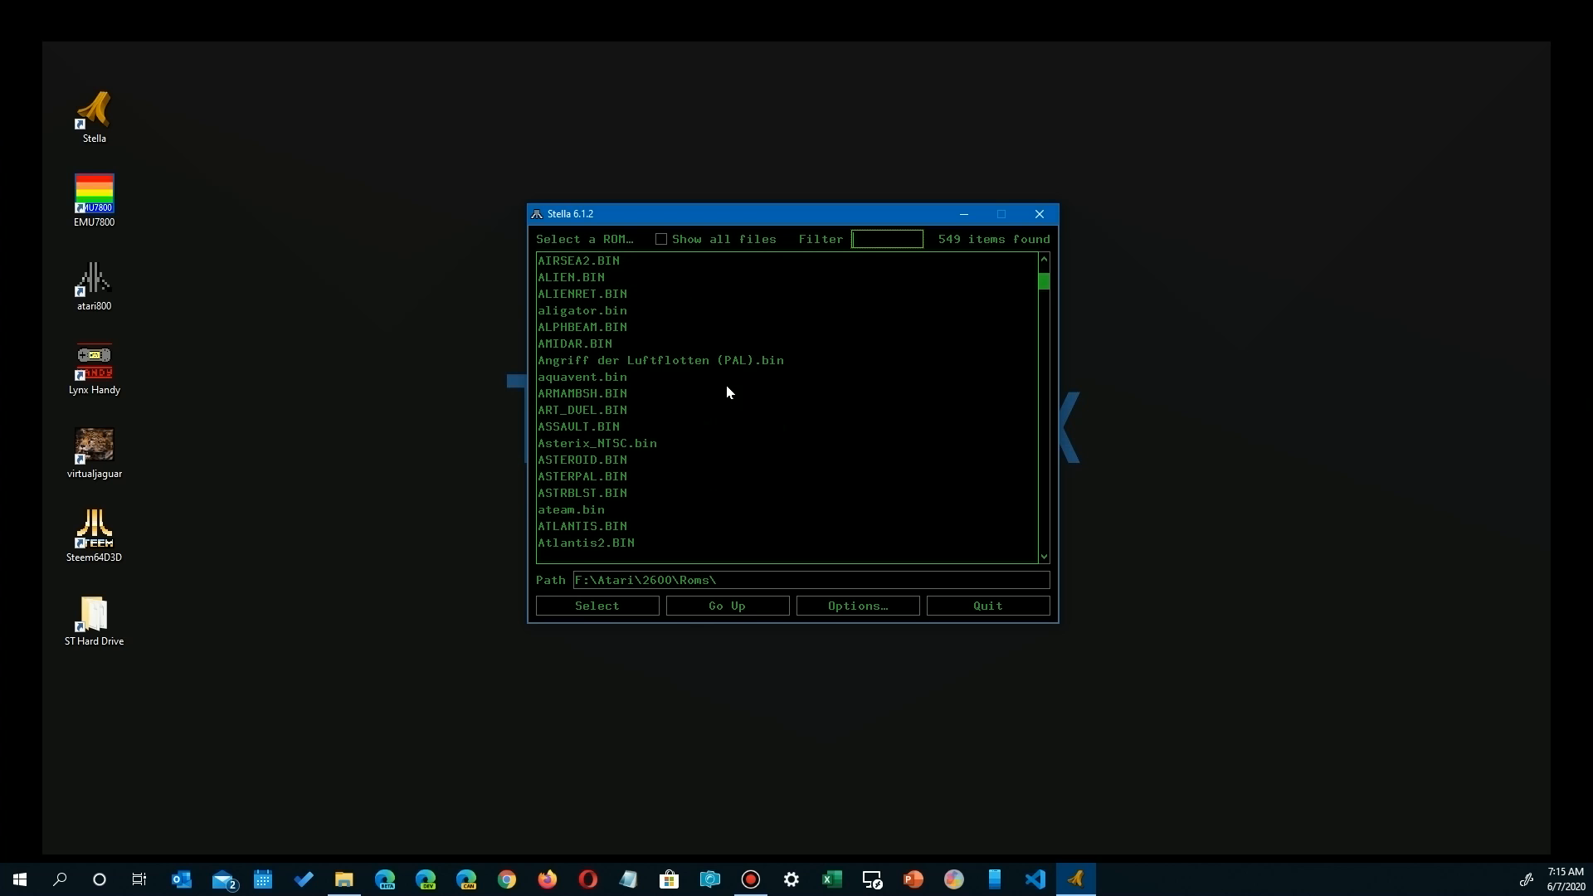
pyautogui.moveTo(873, 244)
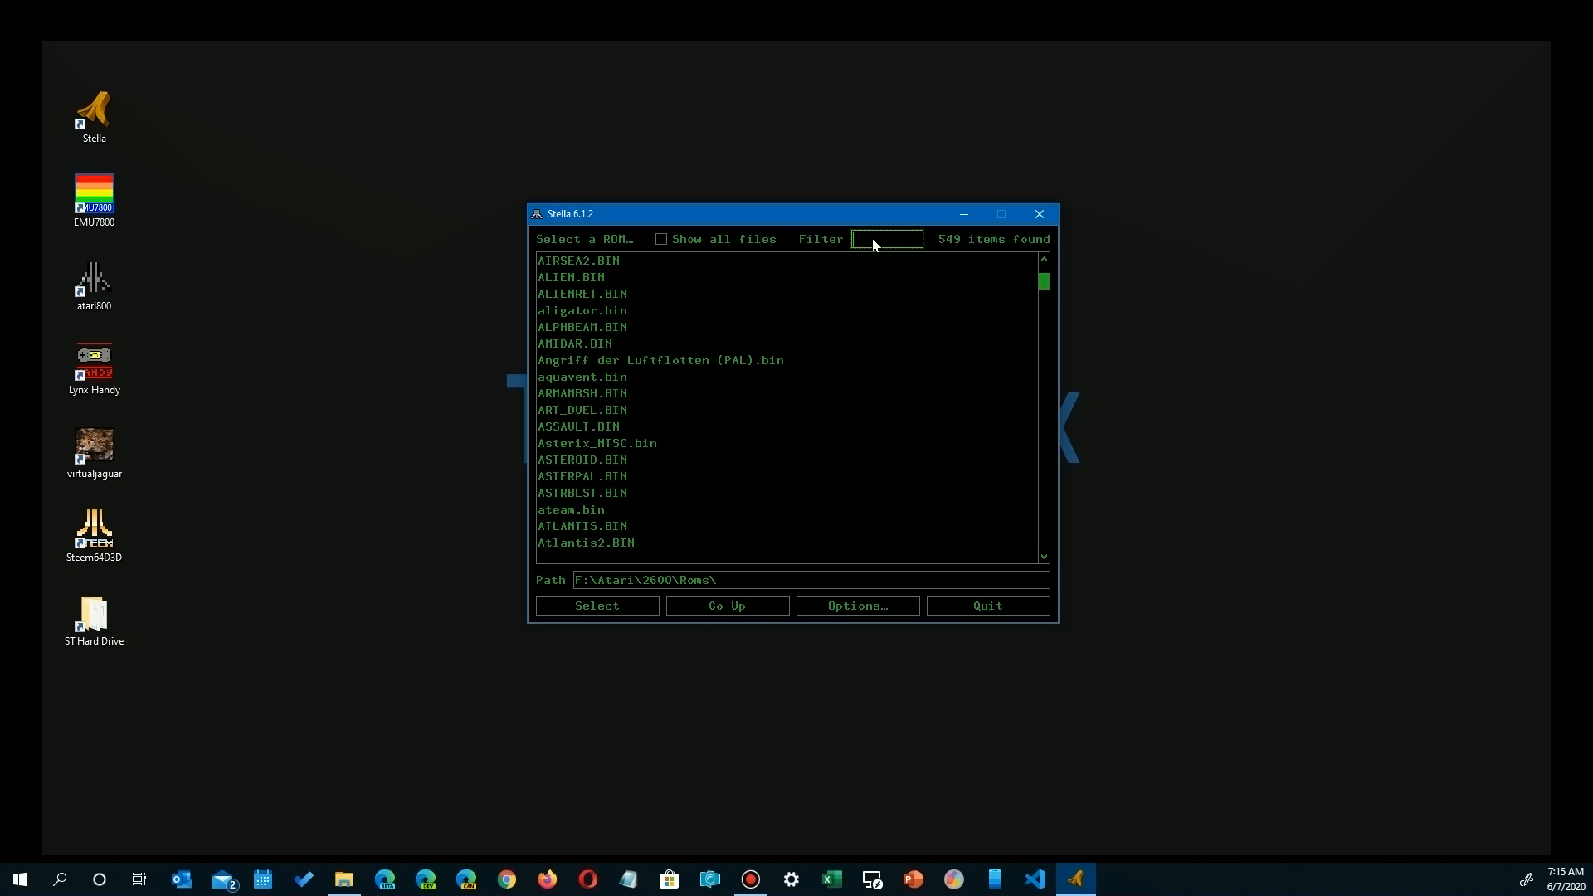
pyautogui.write('aster')
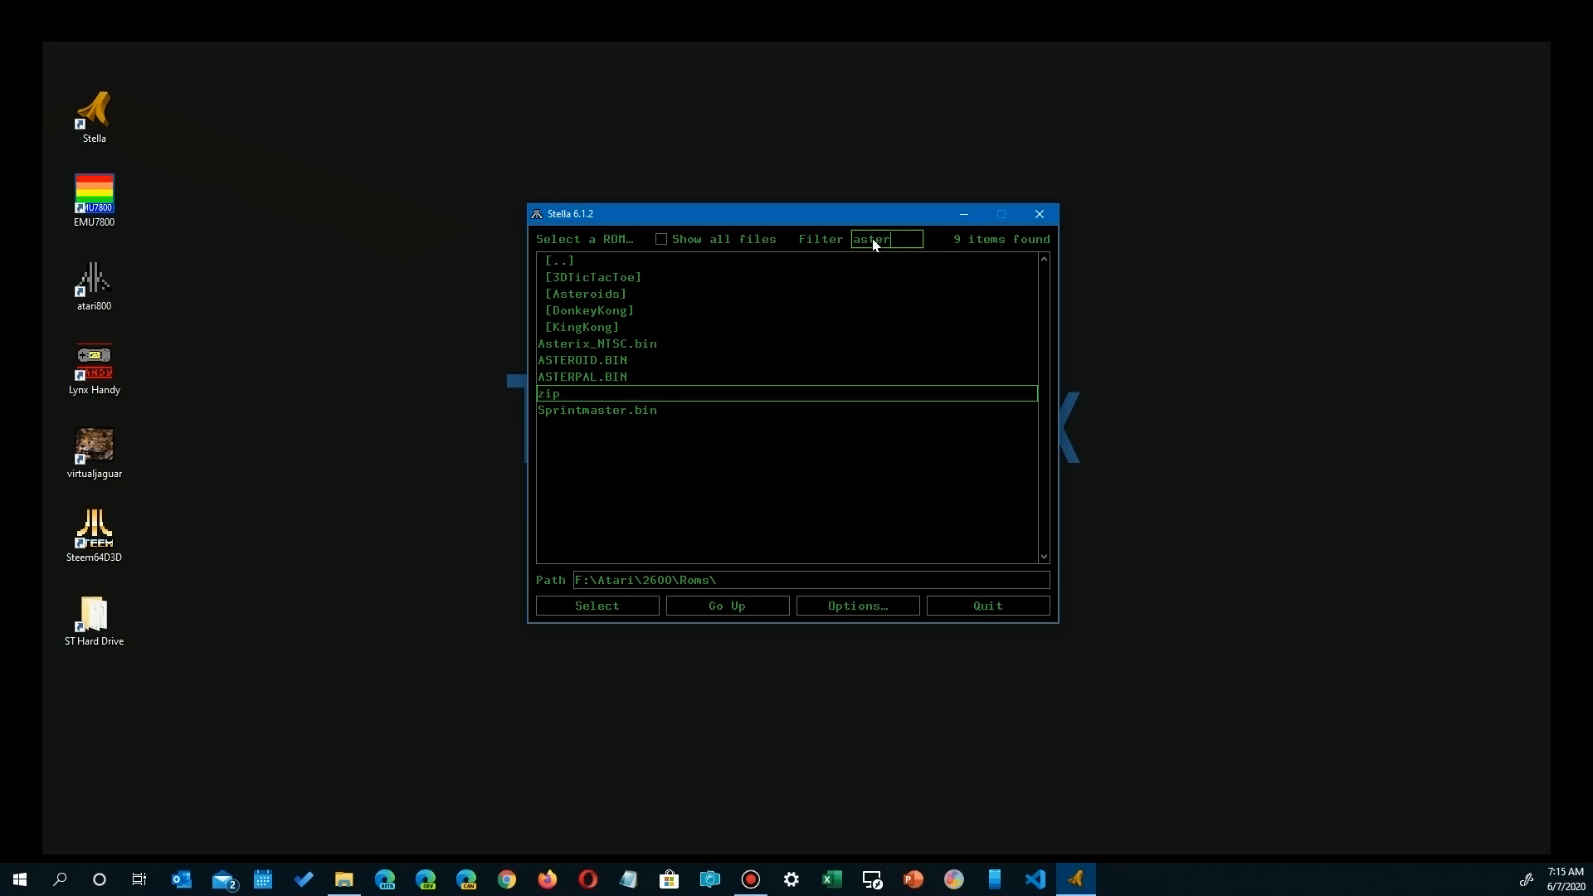
pyautogui.moveTo(584, 368)
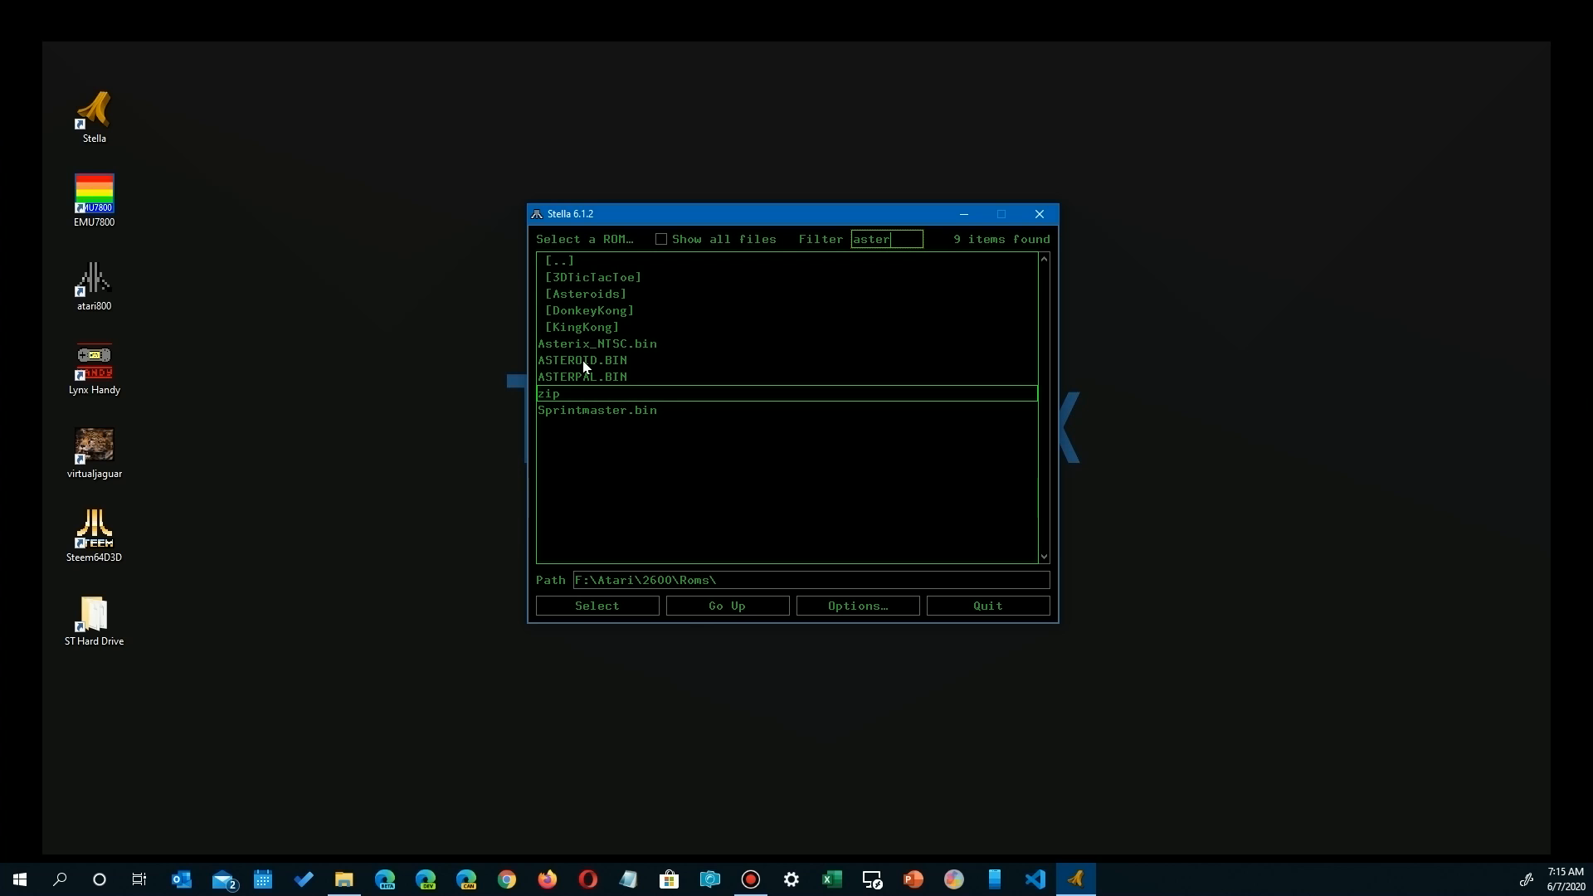
pyautogui.click(581, 360)
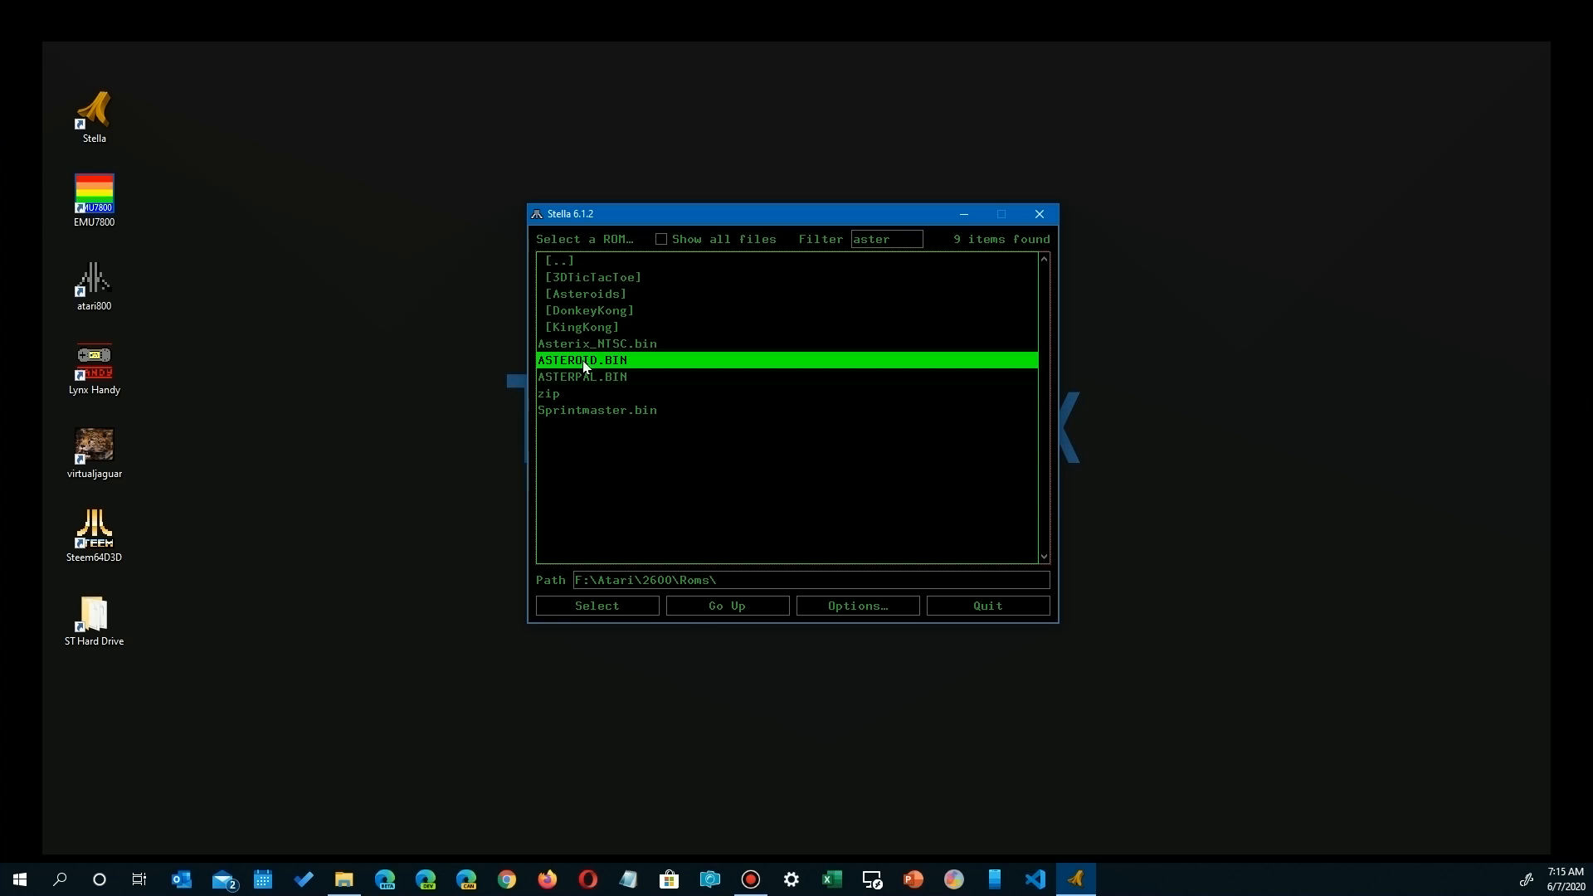
# Play ASTEROID.BIN, then close the Stella emulator window
pyautogui.doubleClick(582, 359)
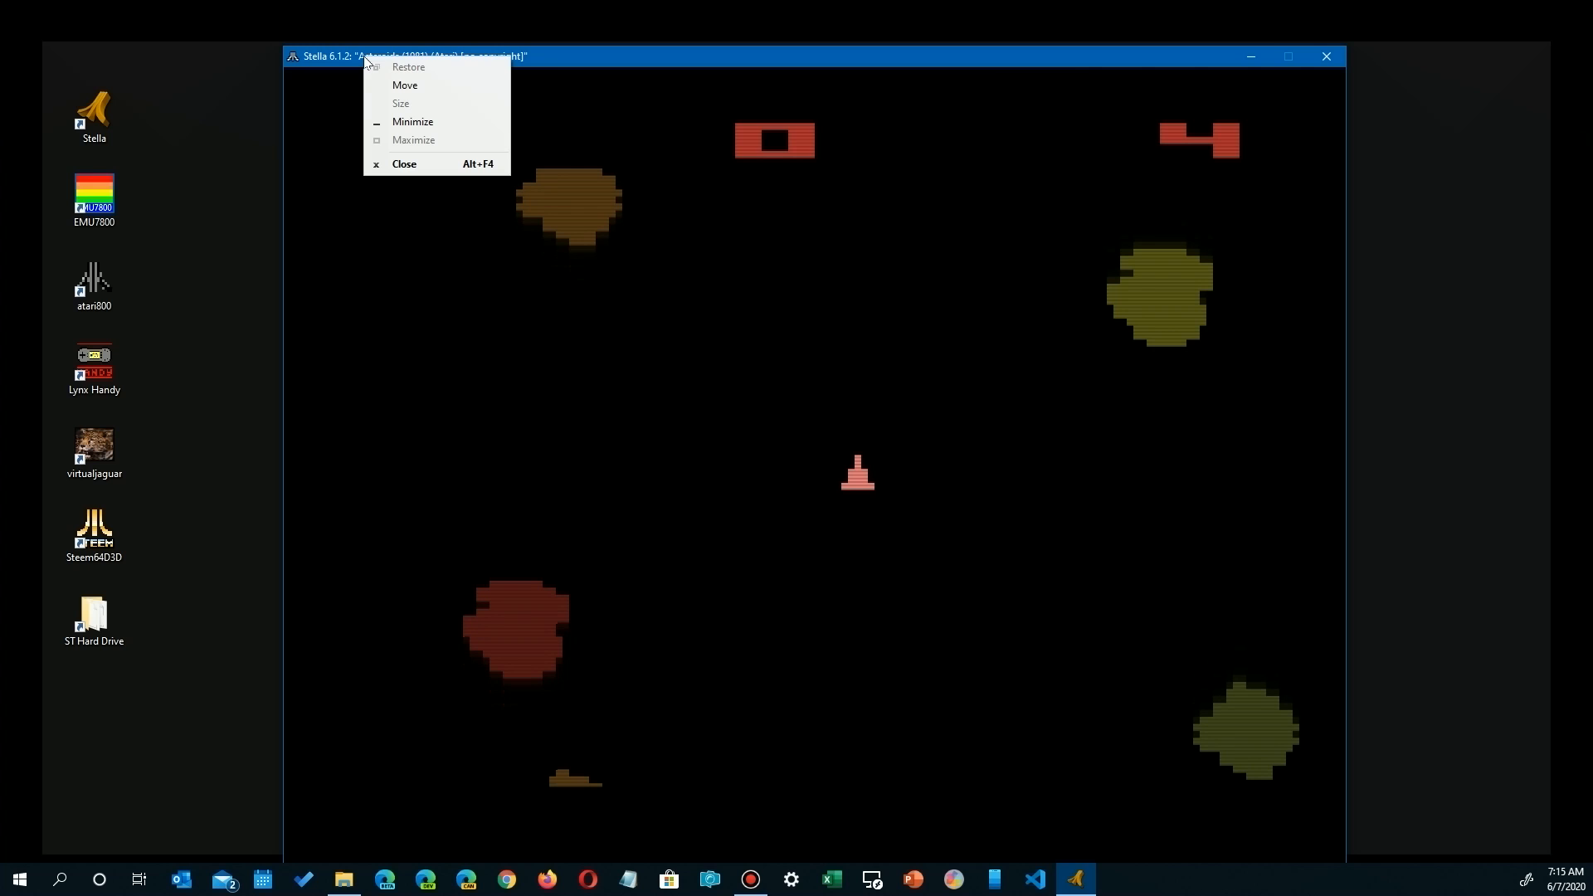
pyautogui.moveTo(1330, 59)
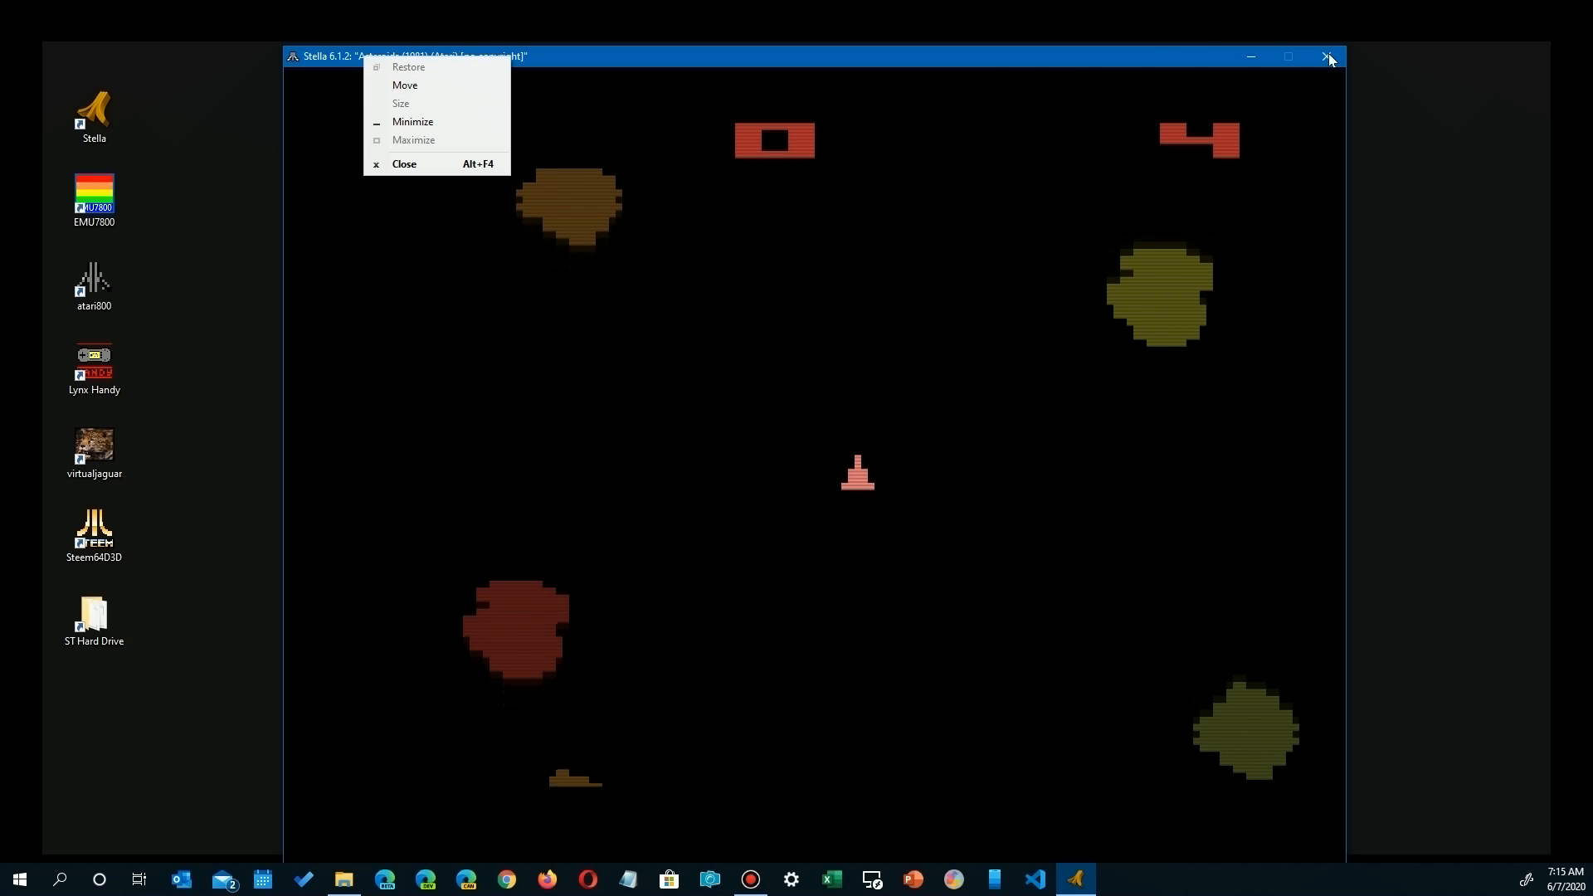
pyautogui.click(404, 164)
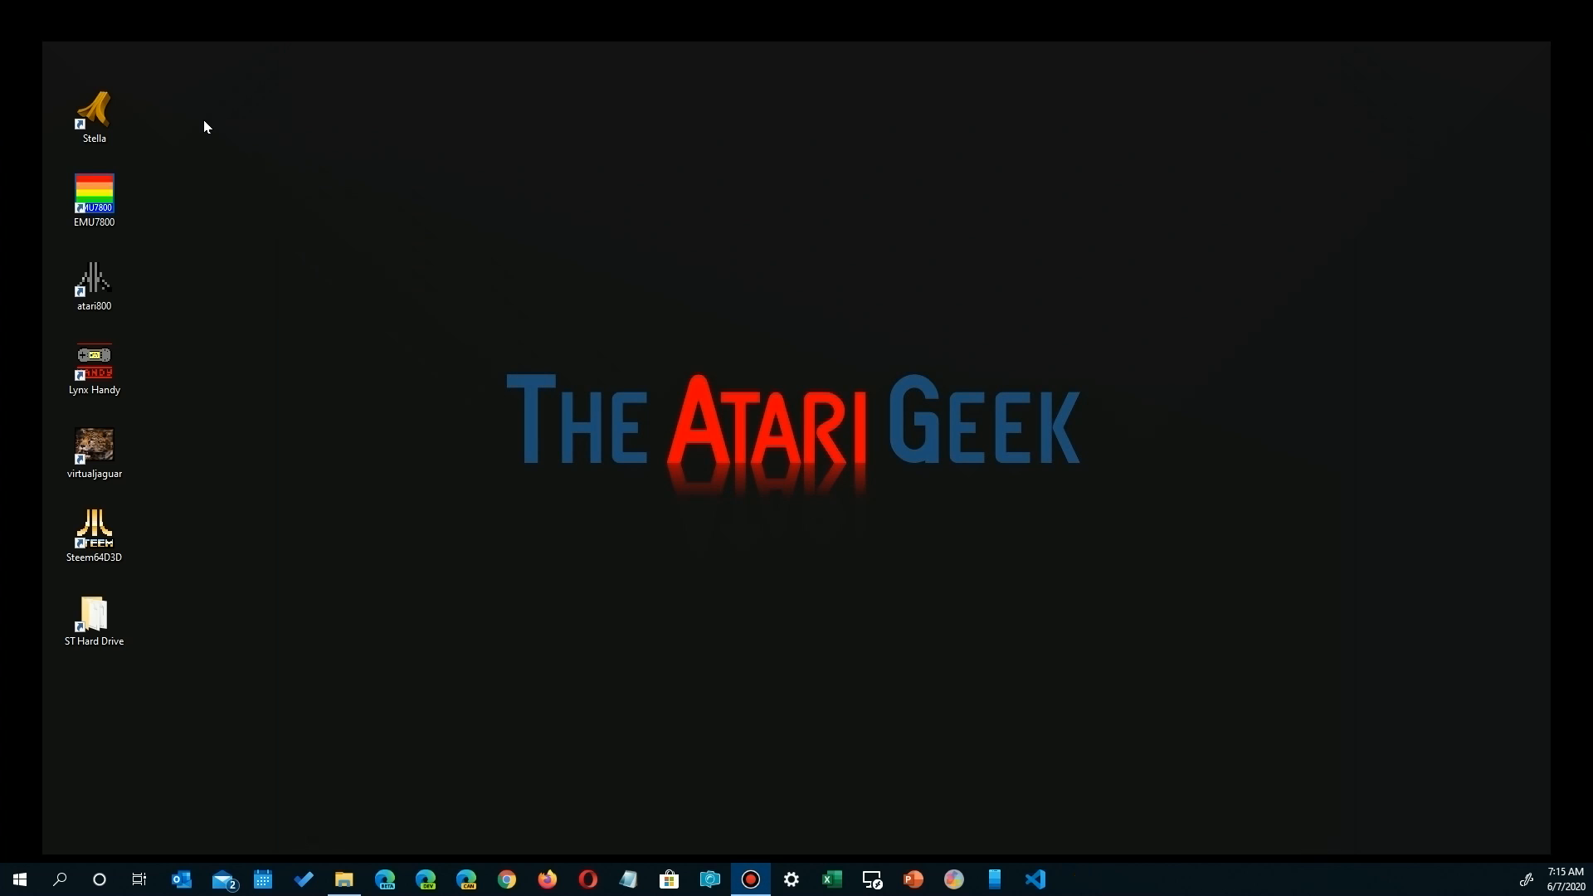
# Relaunch Stella and set the video zoom to 350% in Video settings
pyautogui.doubleClick(93, 114)
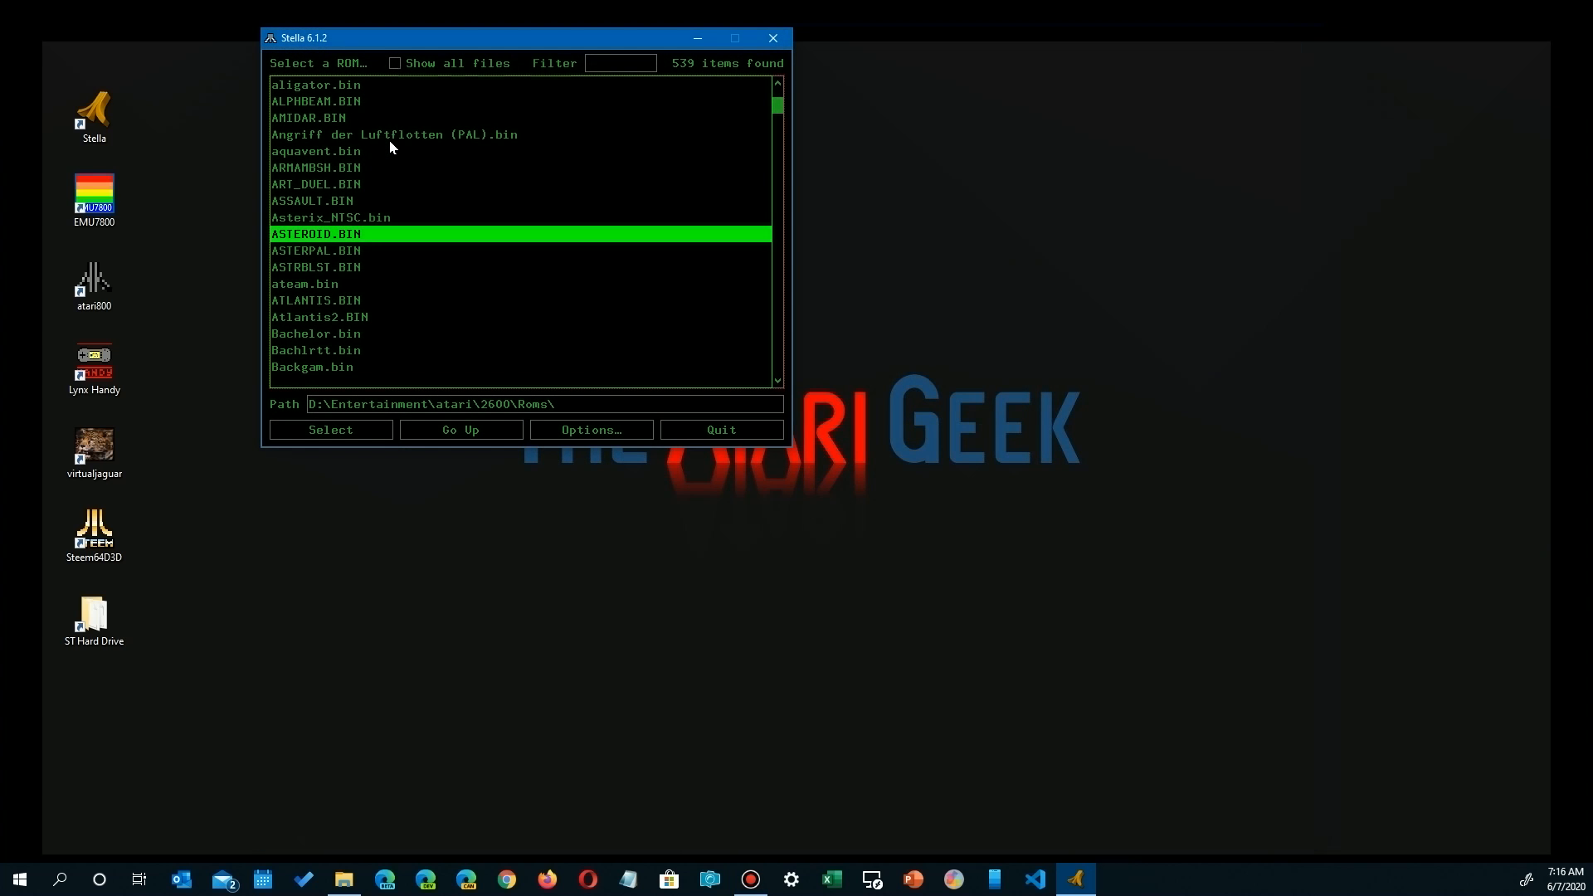
pyautogui.moveTo(492, 164)
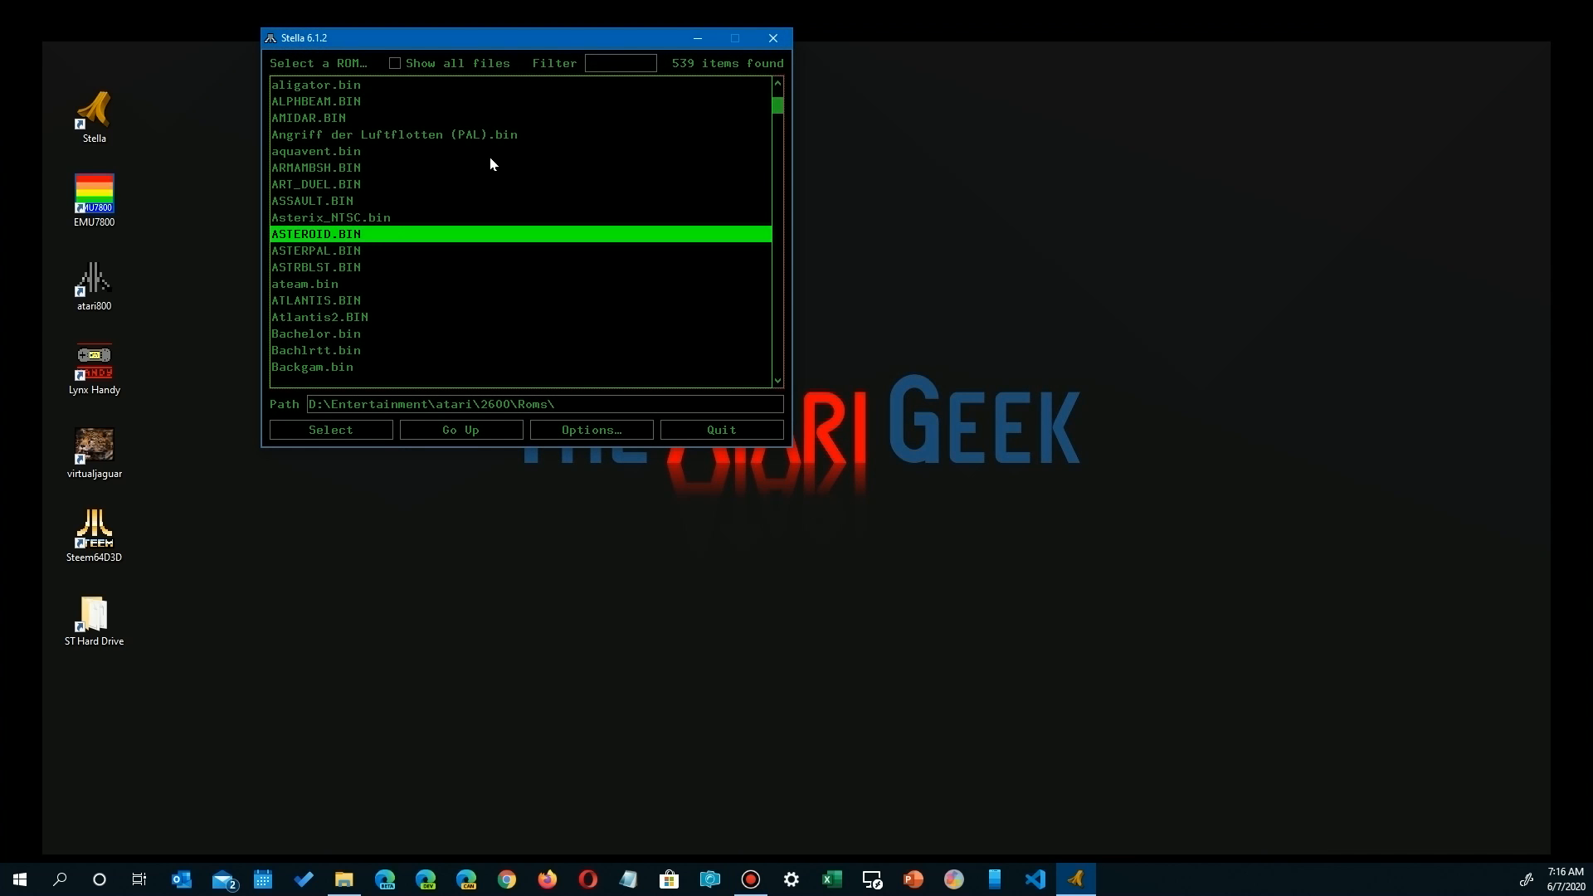
pyautogui.moveTo(330, 429)
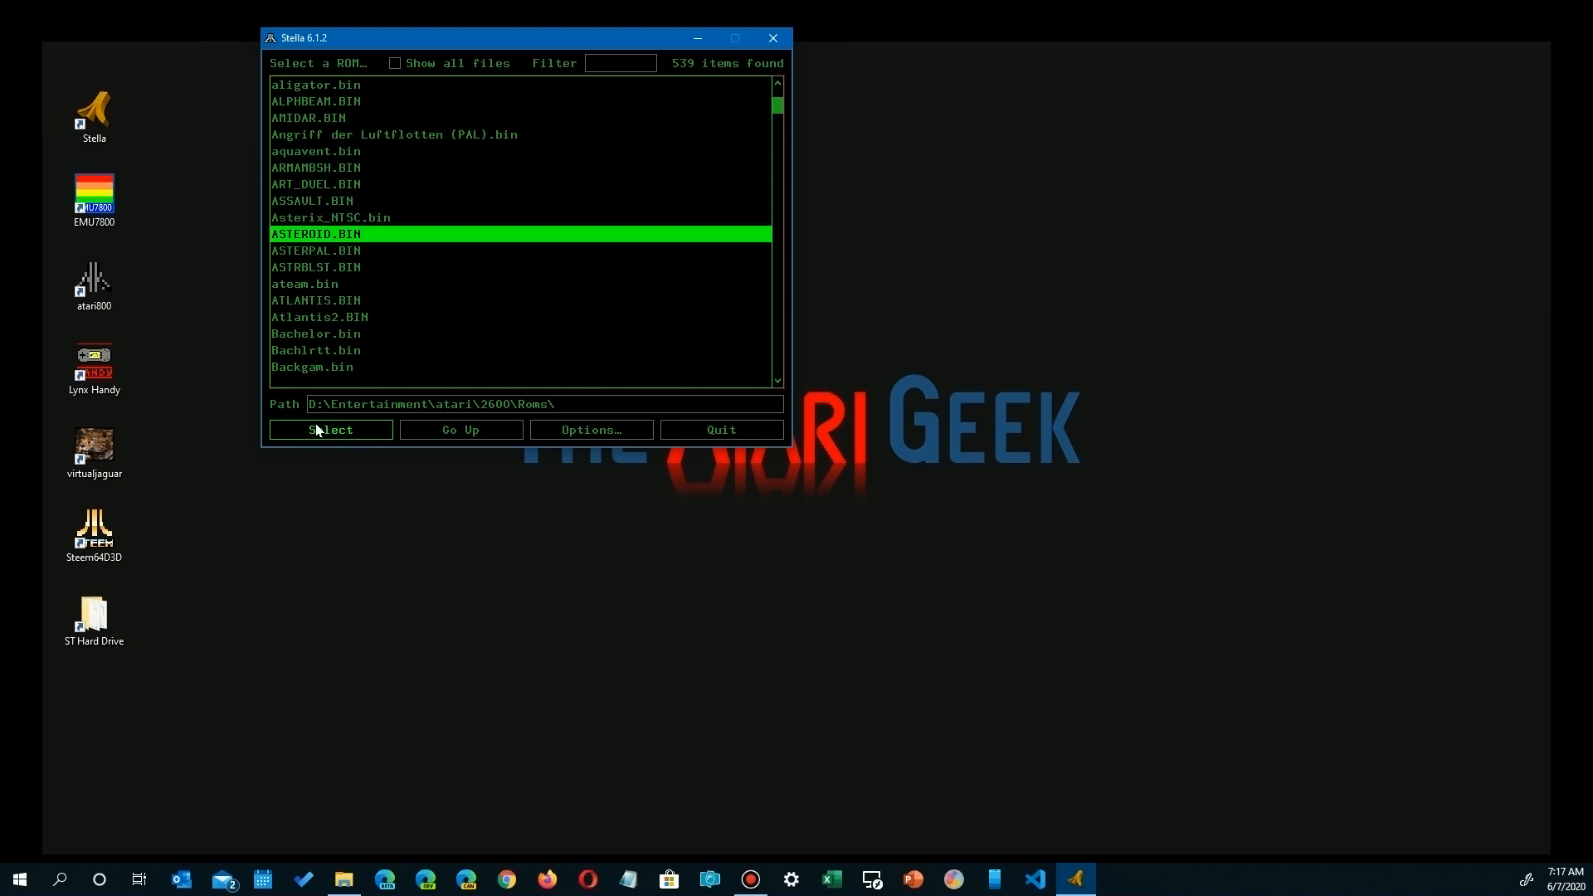
pyautogui.click(590, 429)
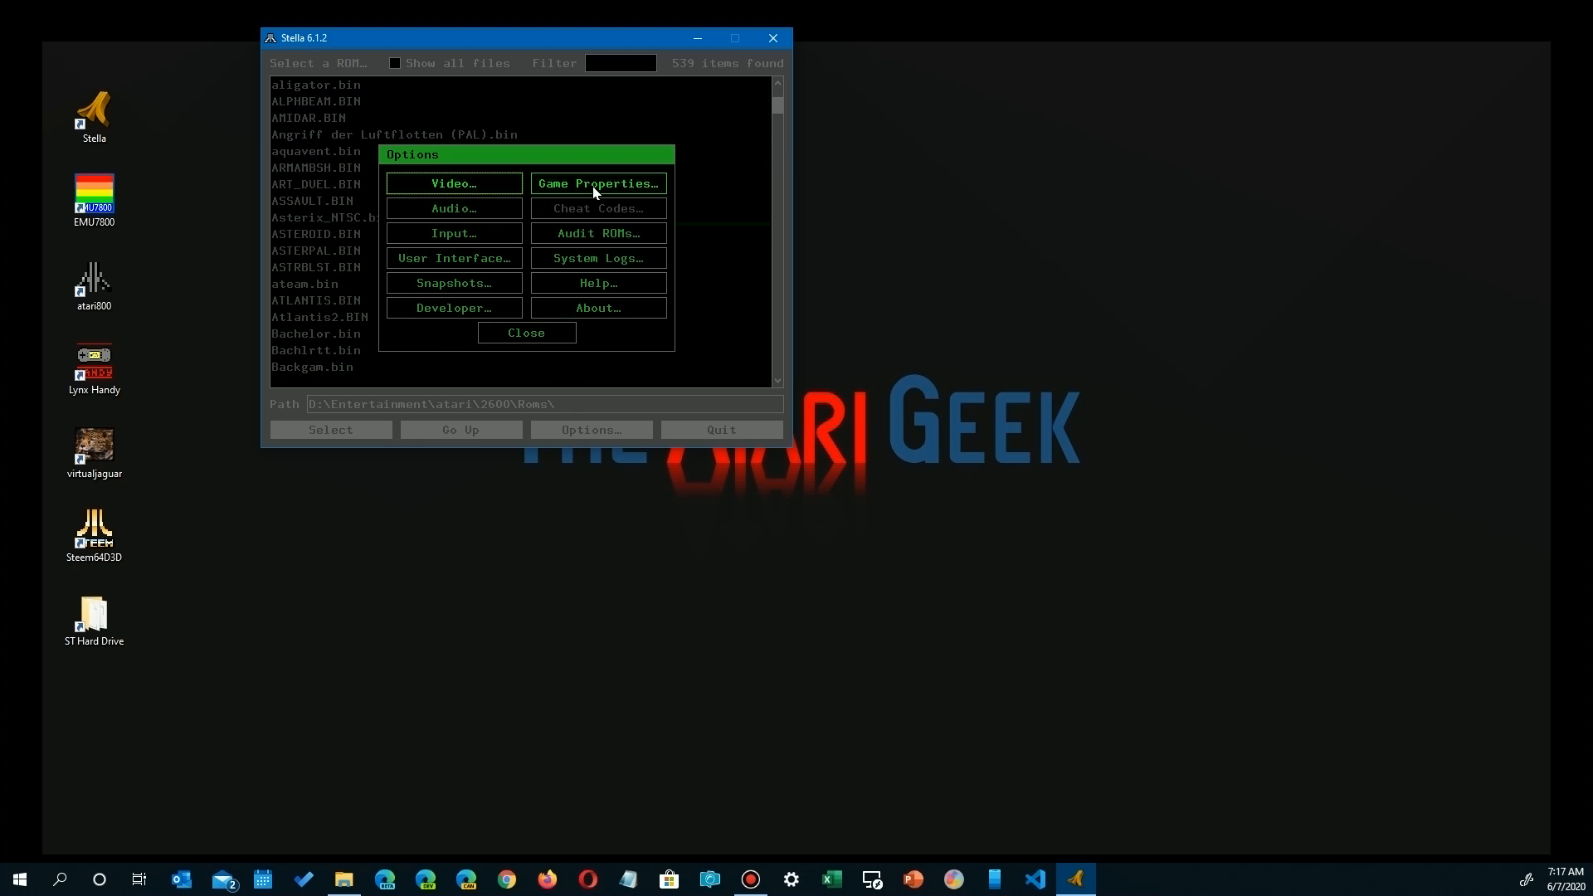
pyautogui.click(453, 185)
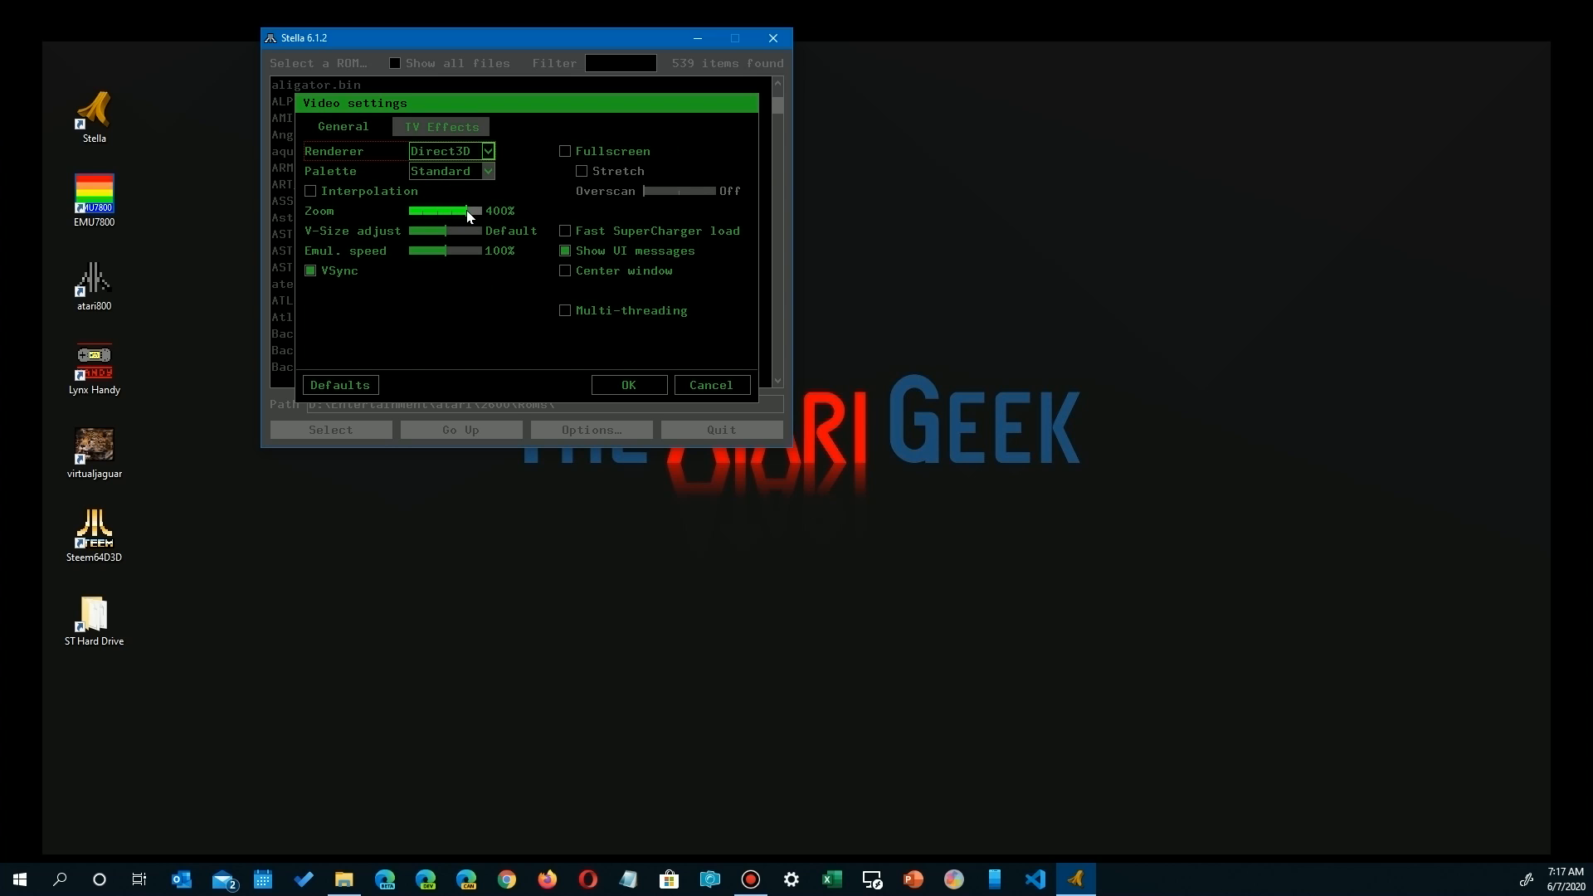
pyautogui.moveTo(468, 209); pyautogui.dragTo(455, 210)
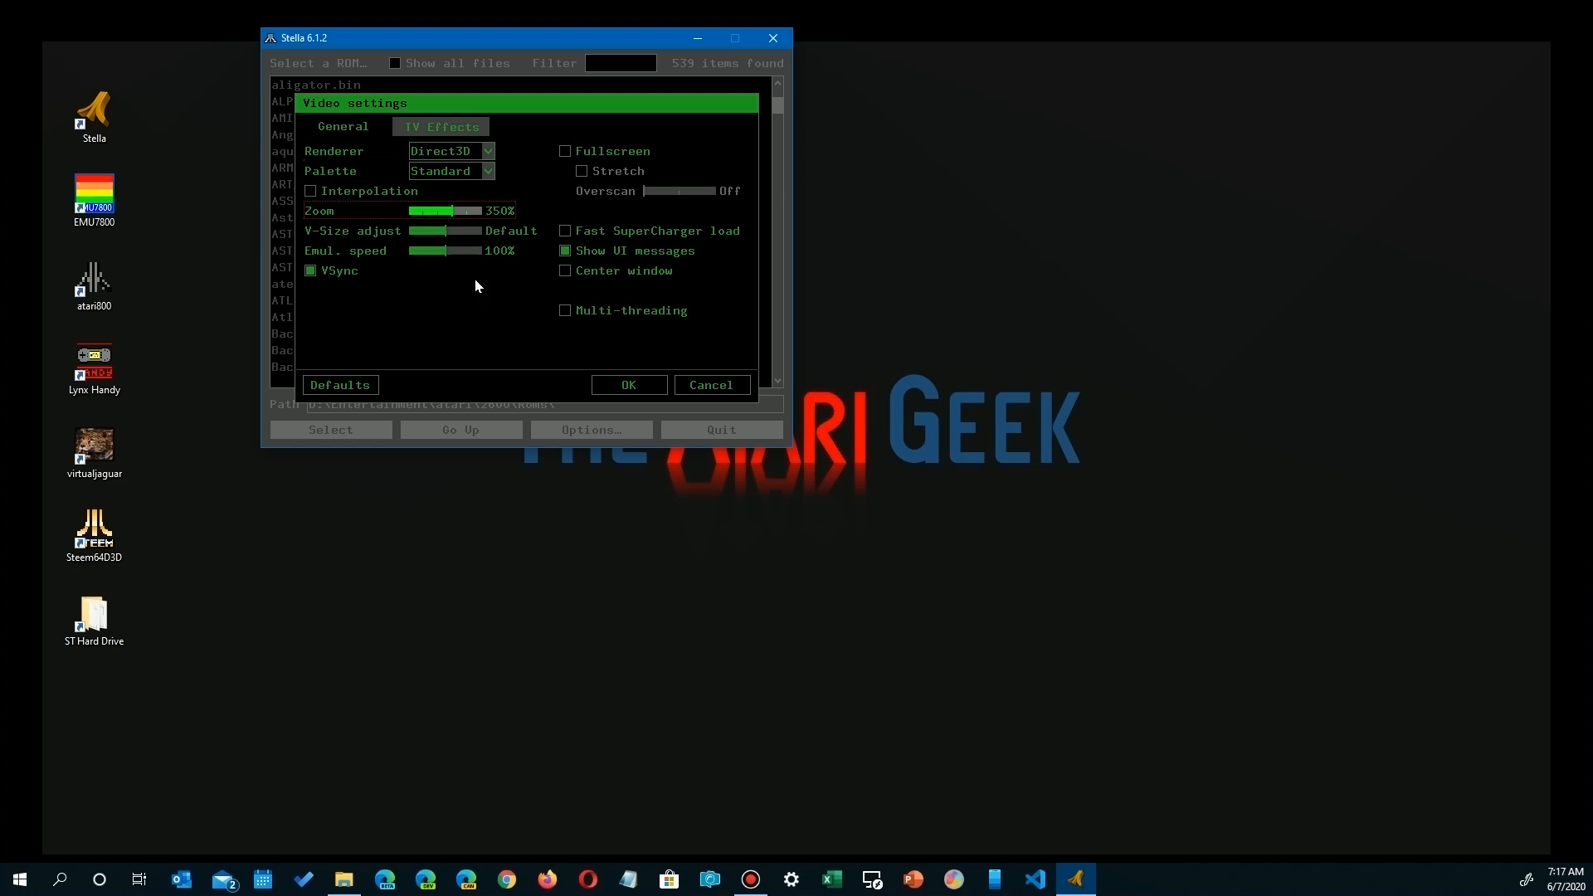
pyautogui.click(710, 385)
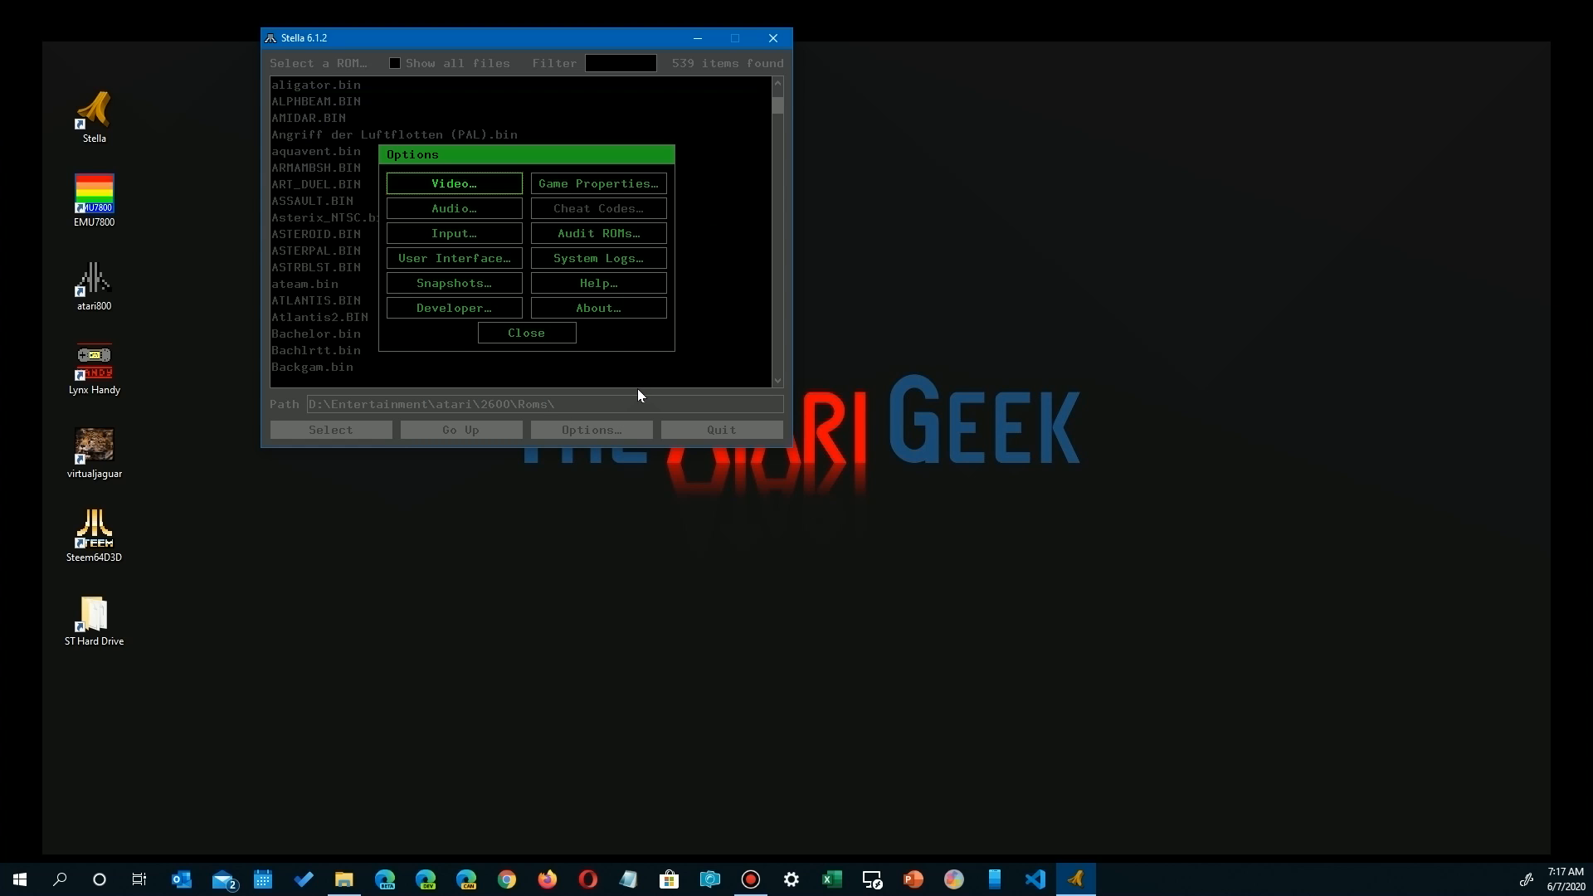
pyautogui.click(526, 332)
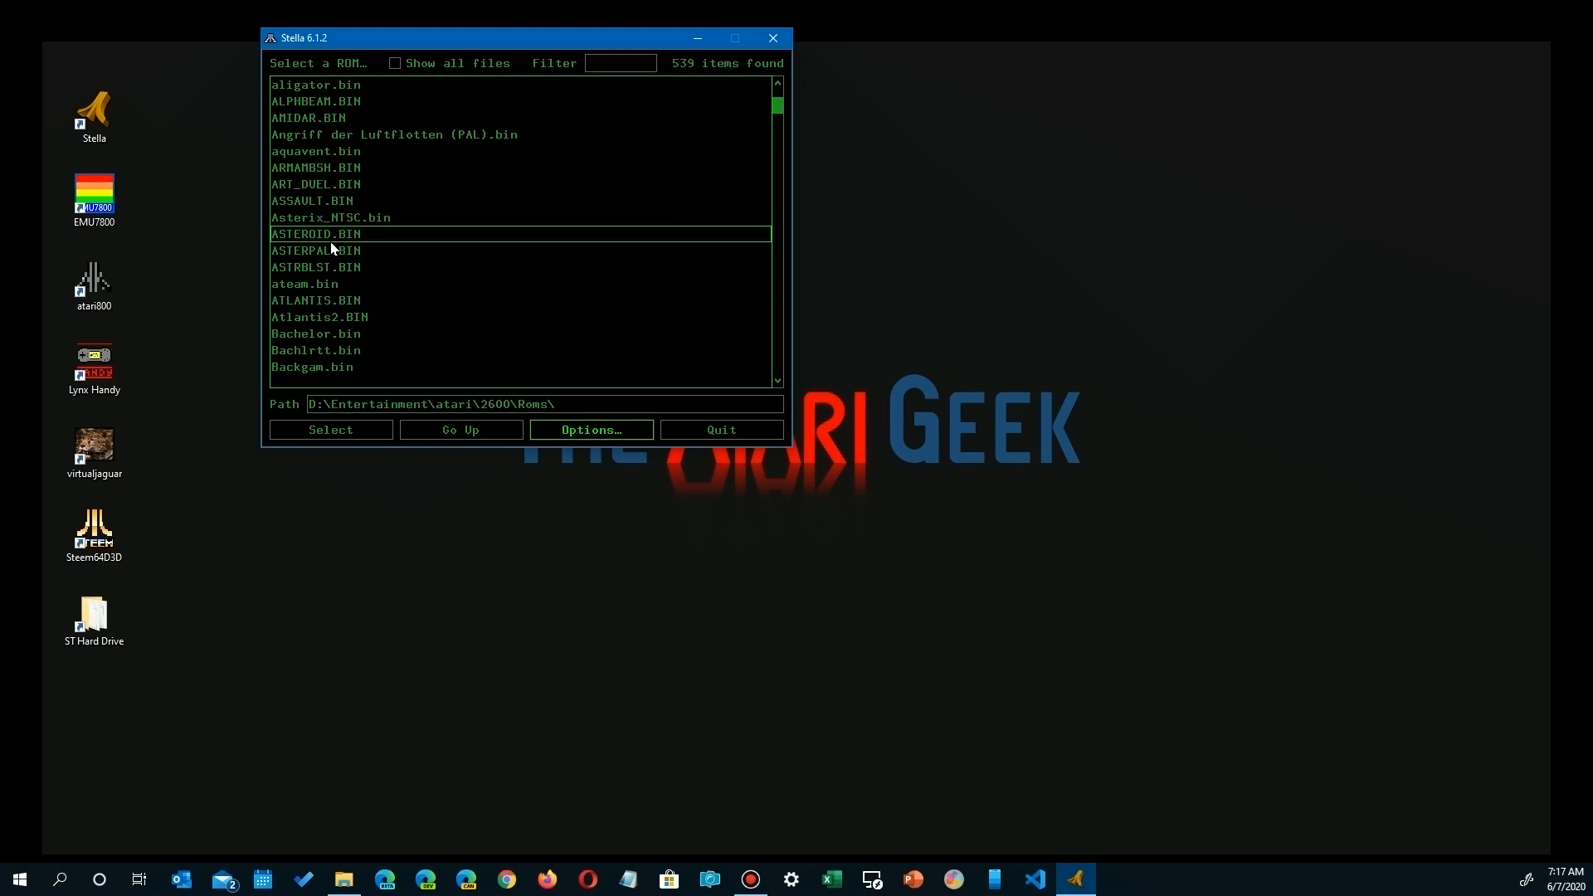
# Enable the Center window option in Video settings and return to the ROM list
pyautogui.doubleClick(315, 234)
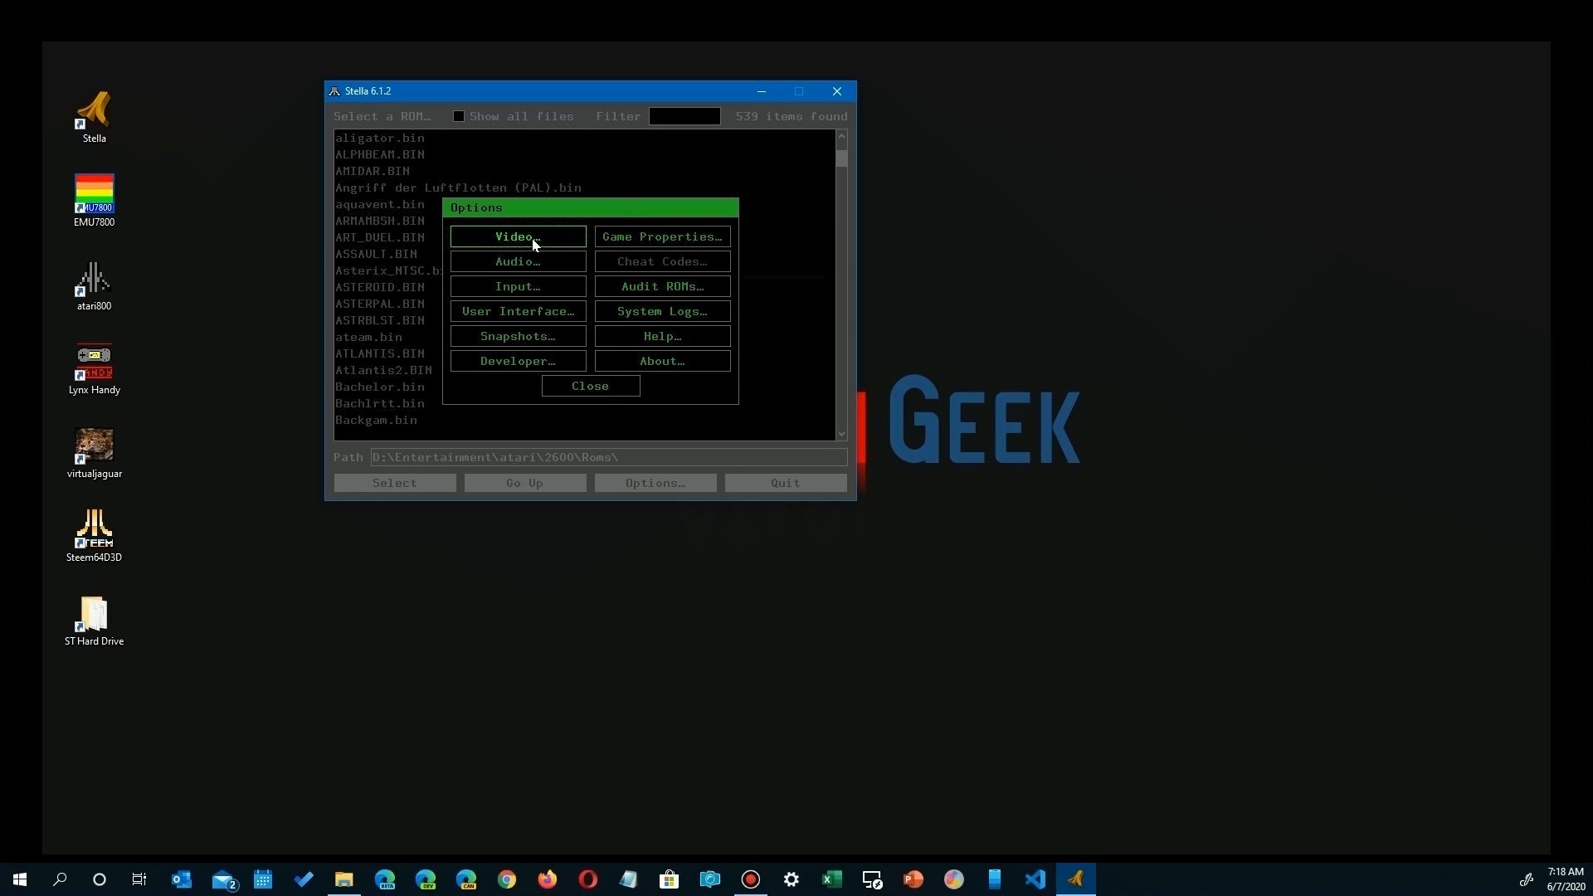
pyautogui.click(516, 235)
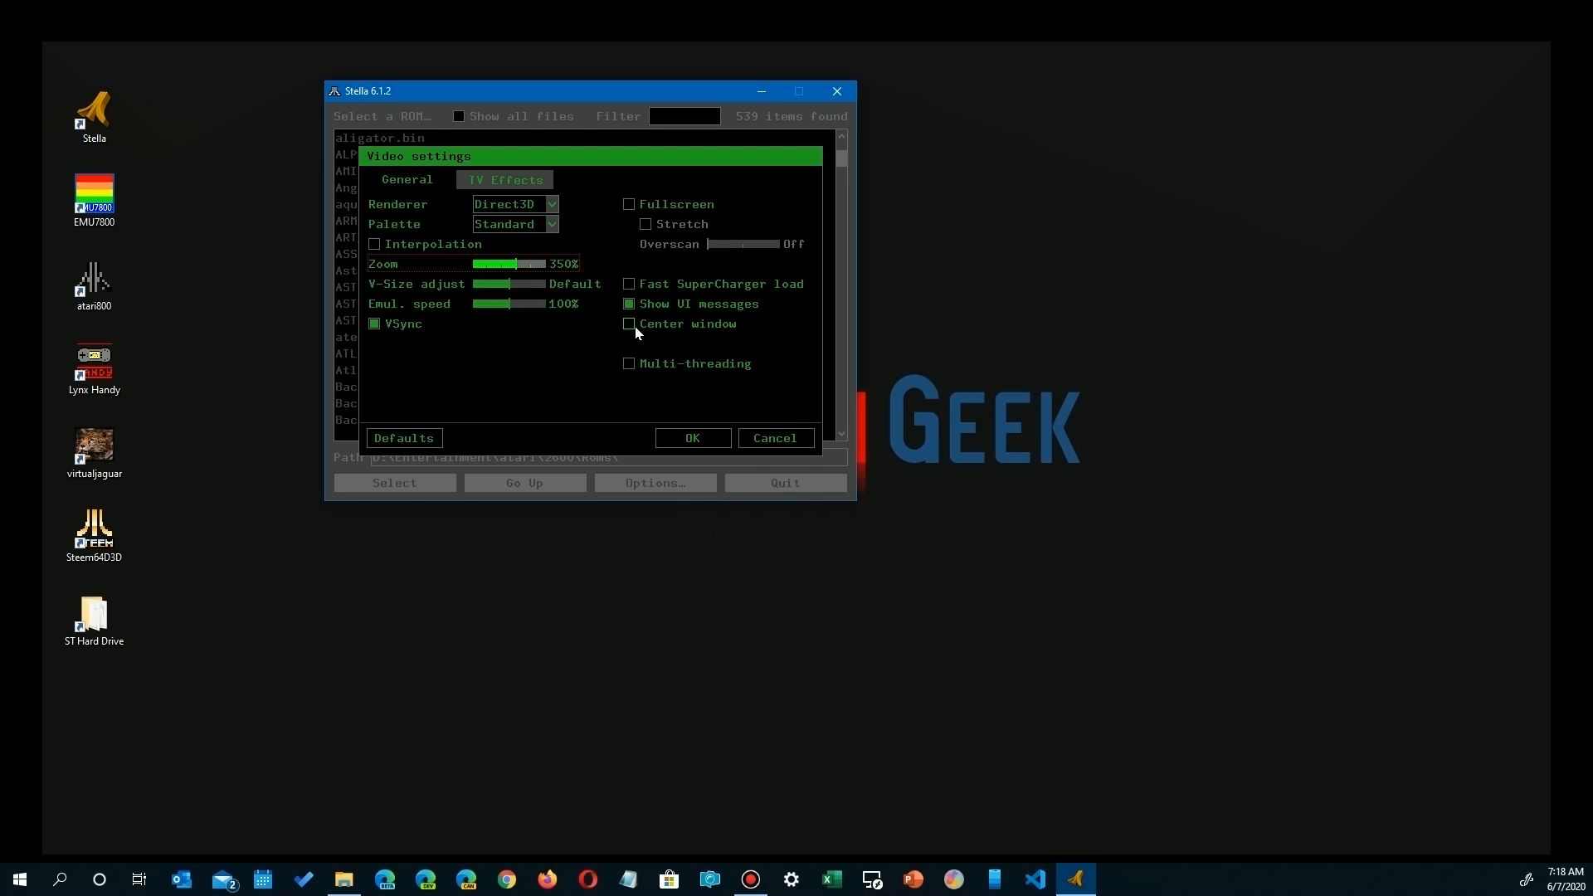
pyautogui.click(628, 323)
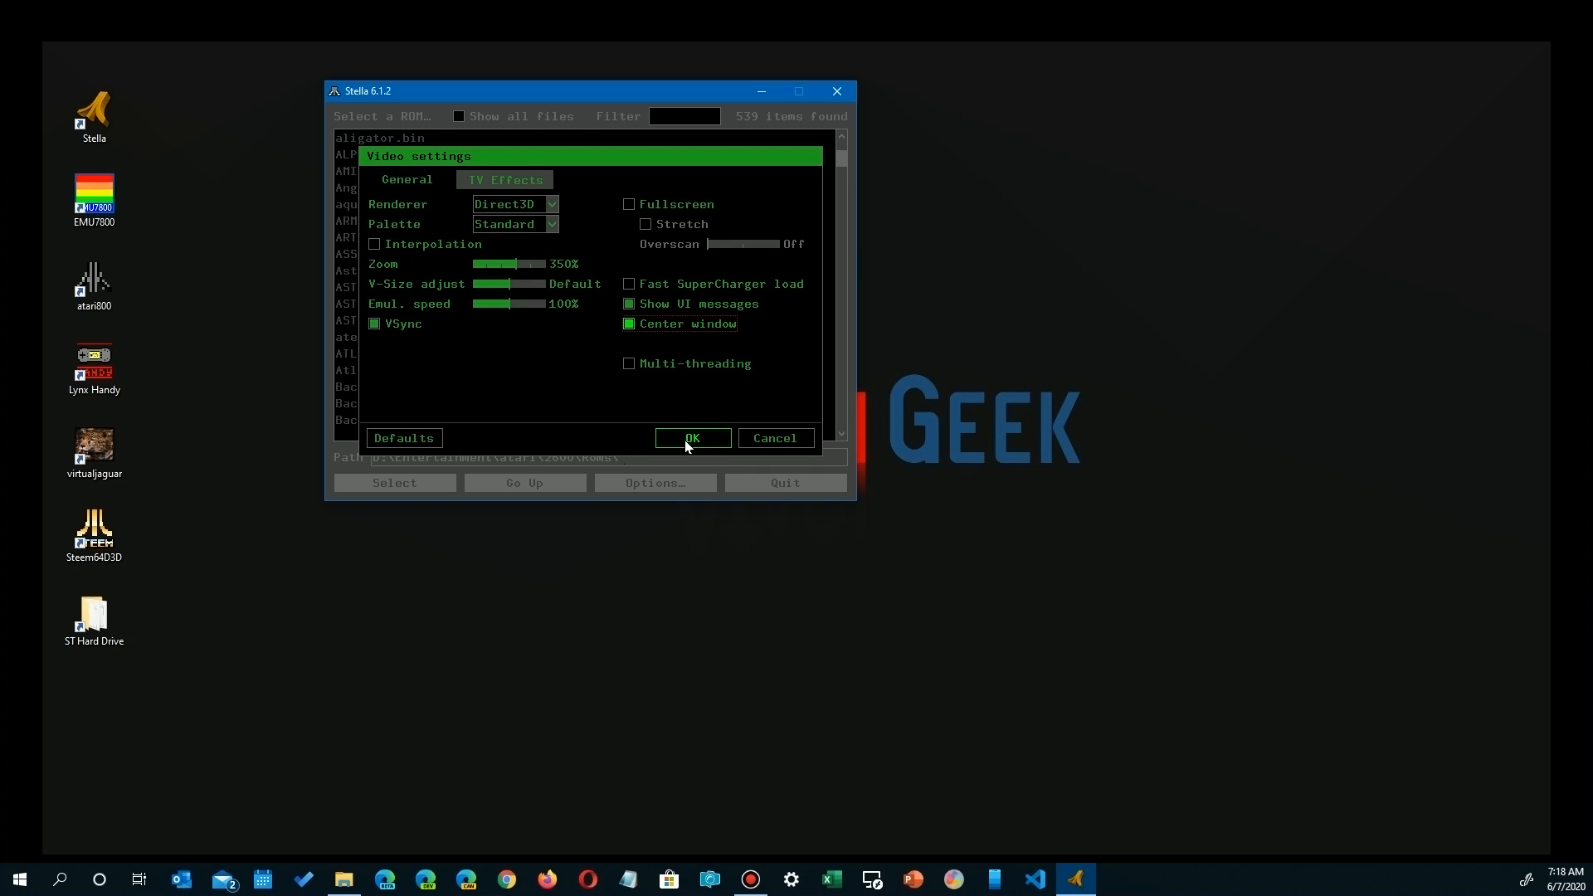
pyautogui.click(692, 438)
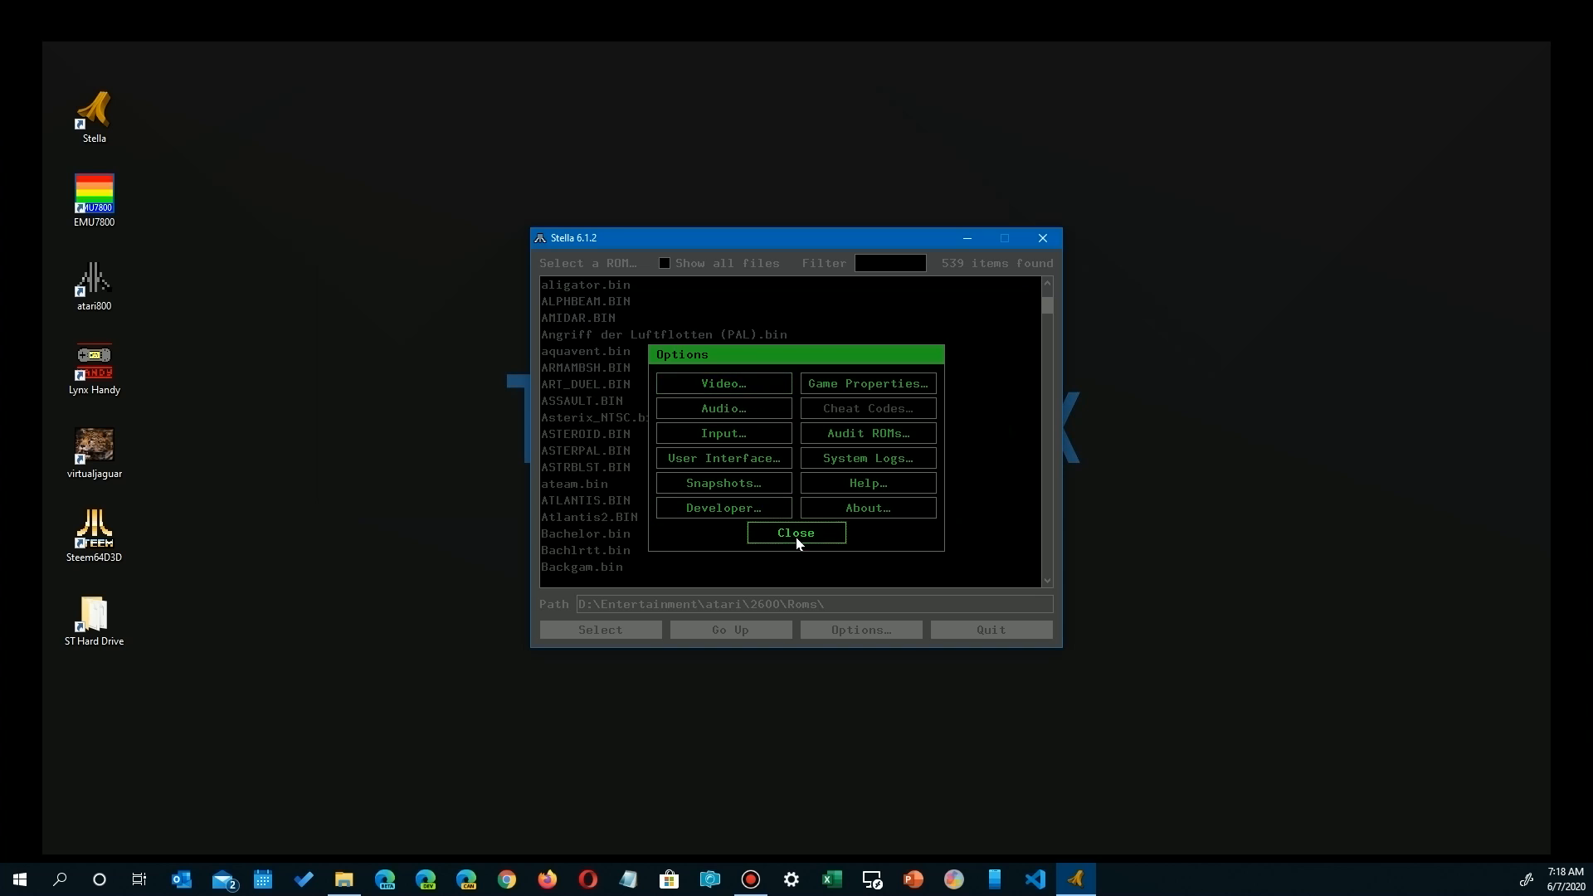
pyautogui.click(796, 533)
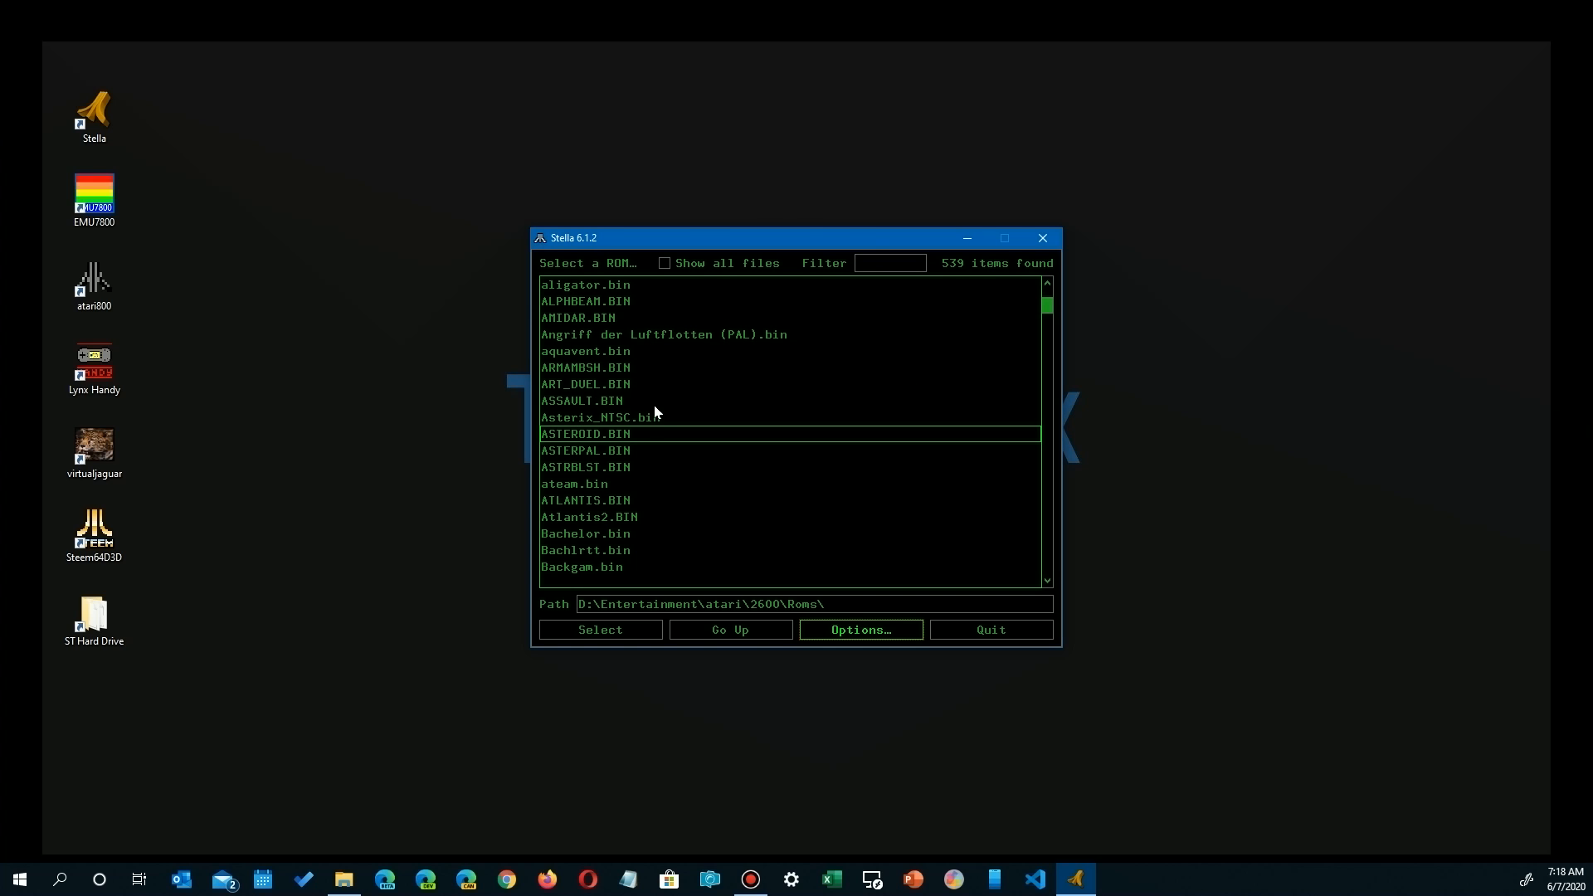
pyautogui.doubleClick(585, 434)
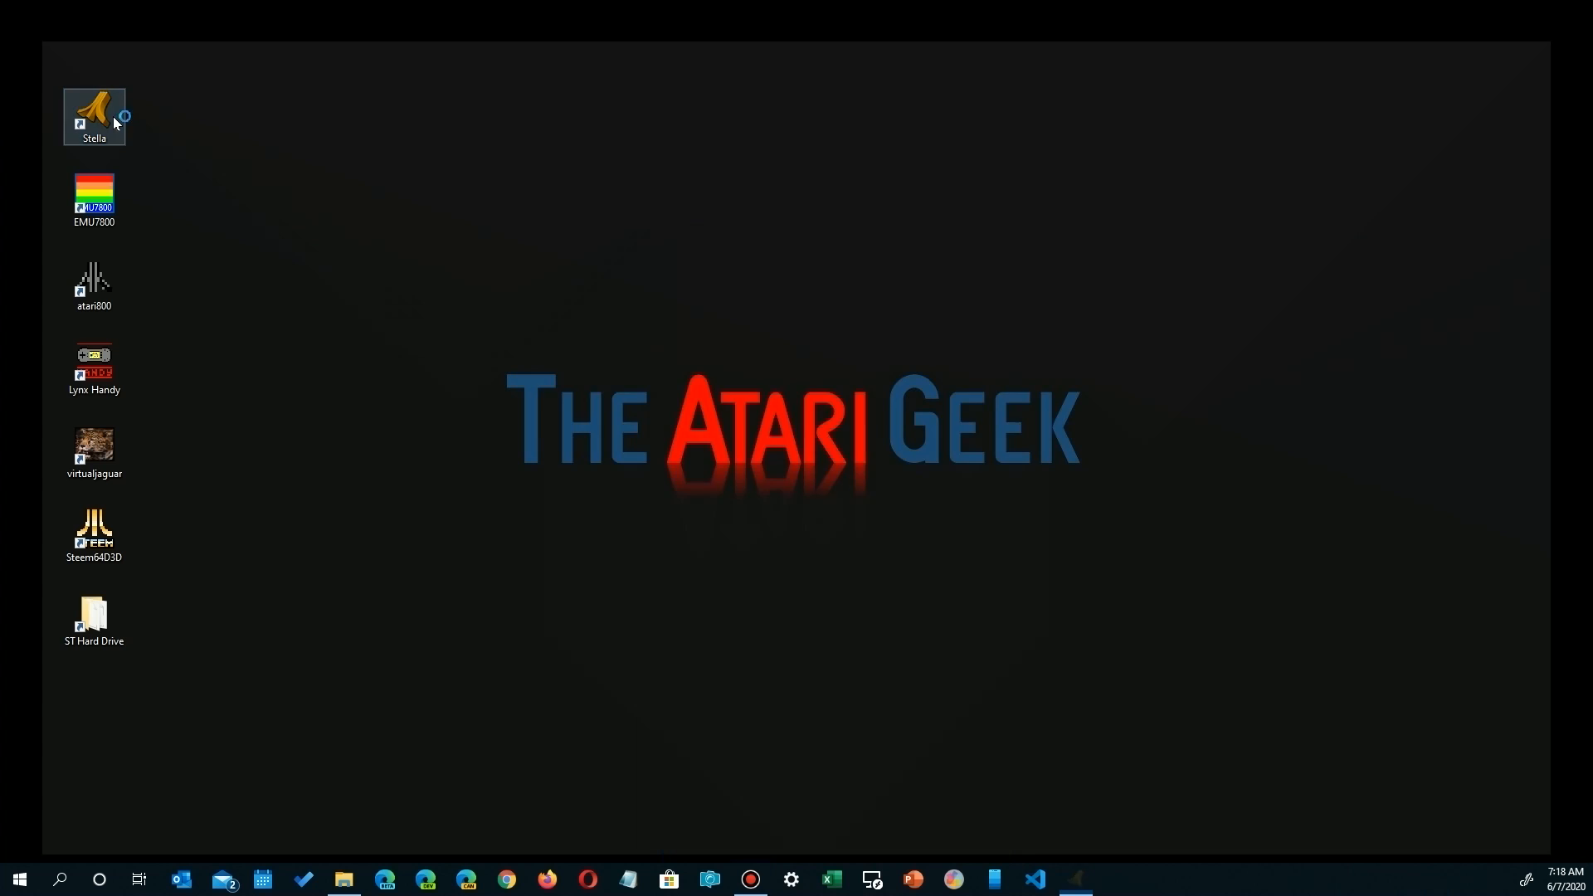
pyautogui.doubleClick(92, 110)
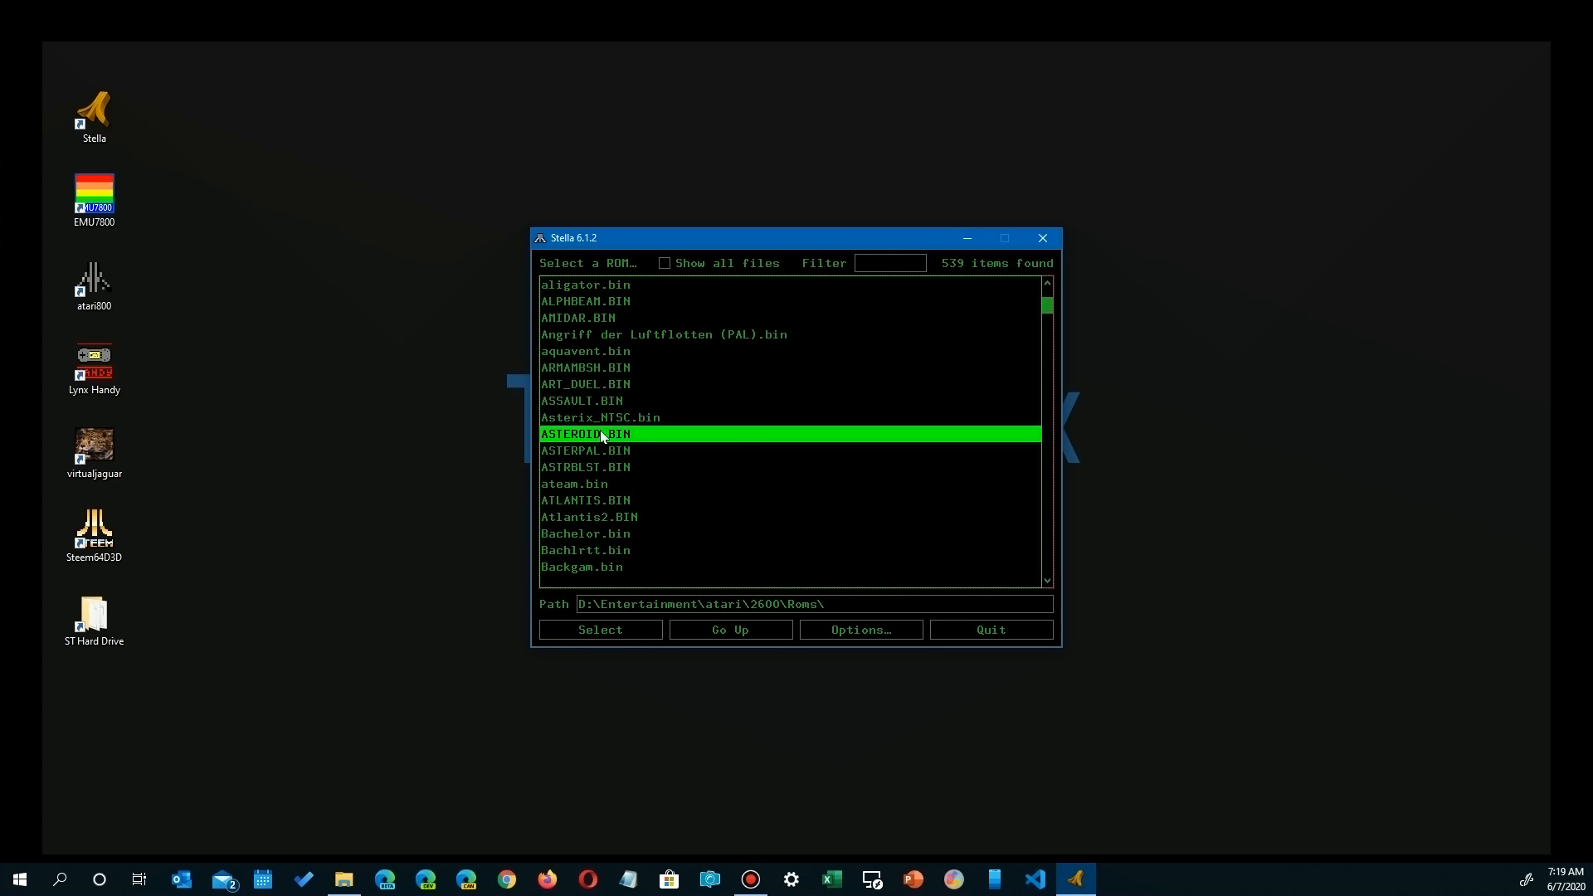
pyautogui.doubleClick(598, 434)
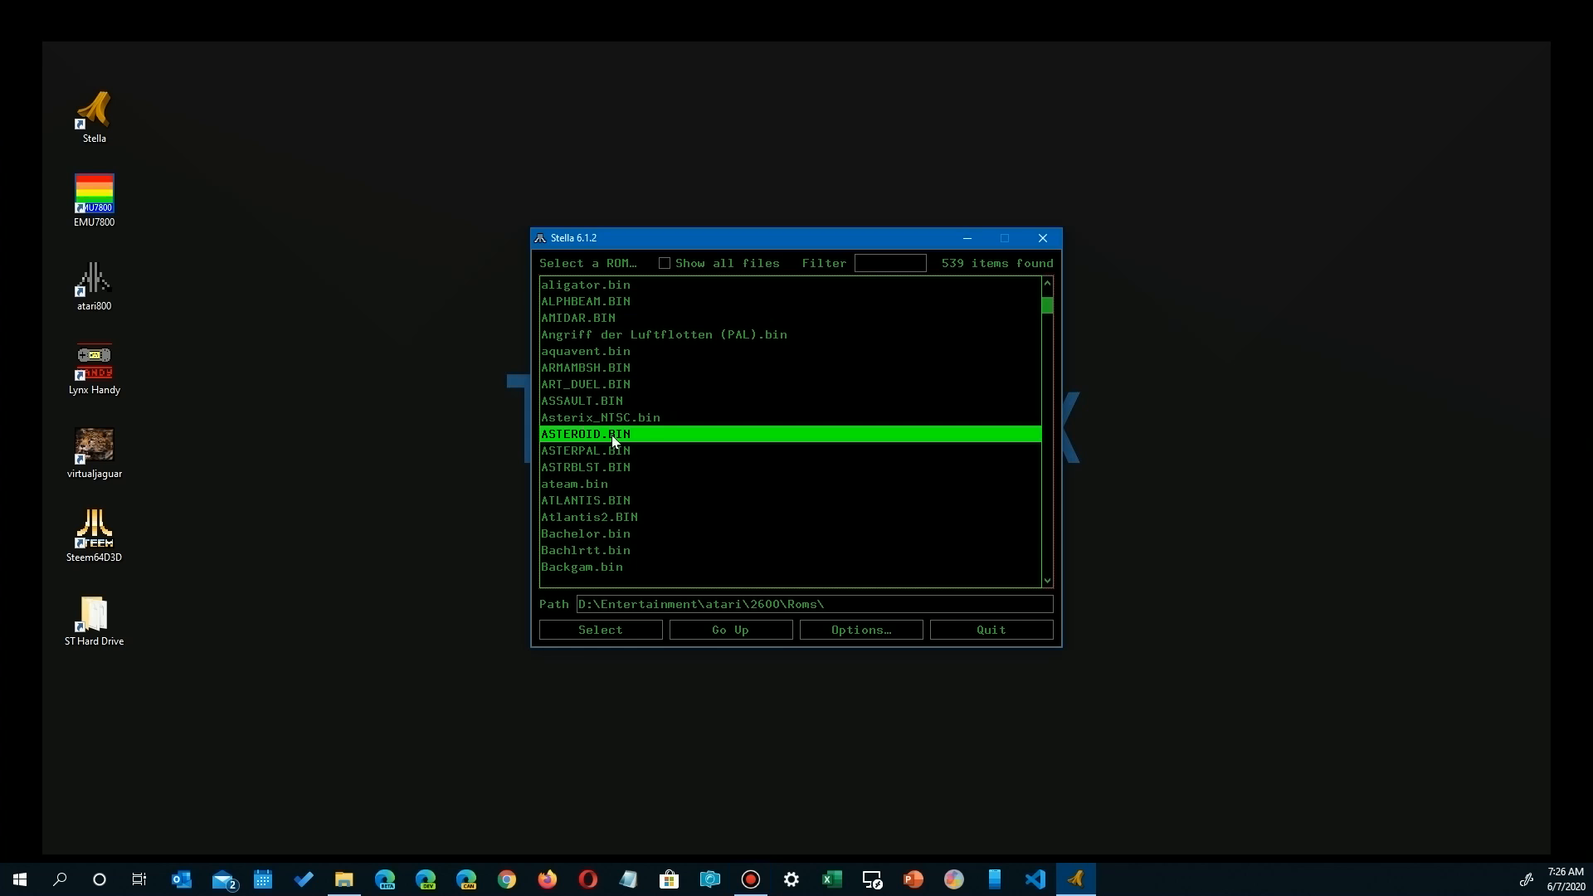
pyautogui.doubleClick(584, 434)
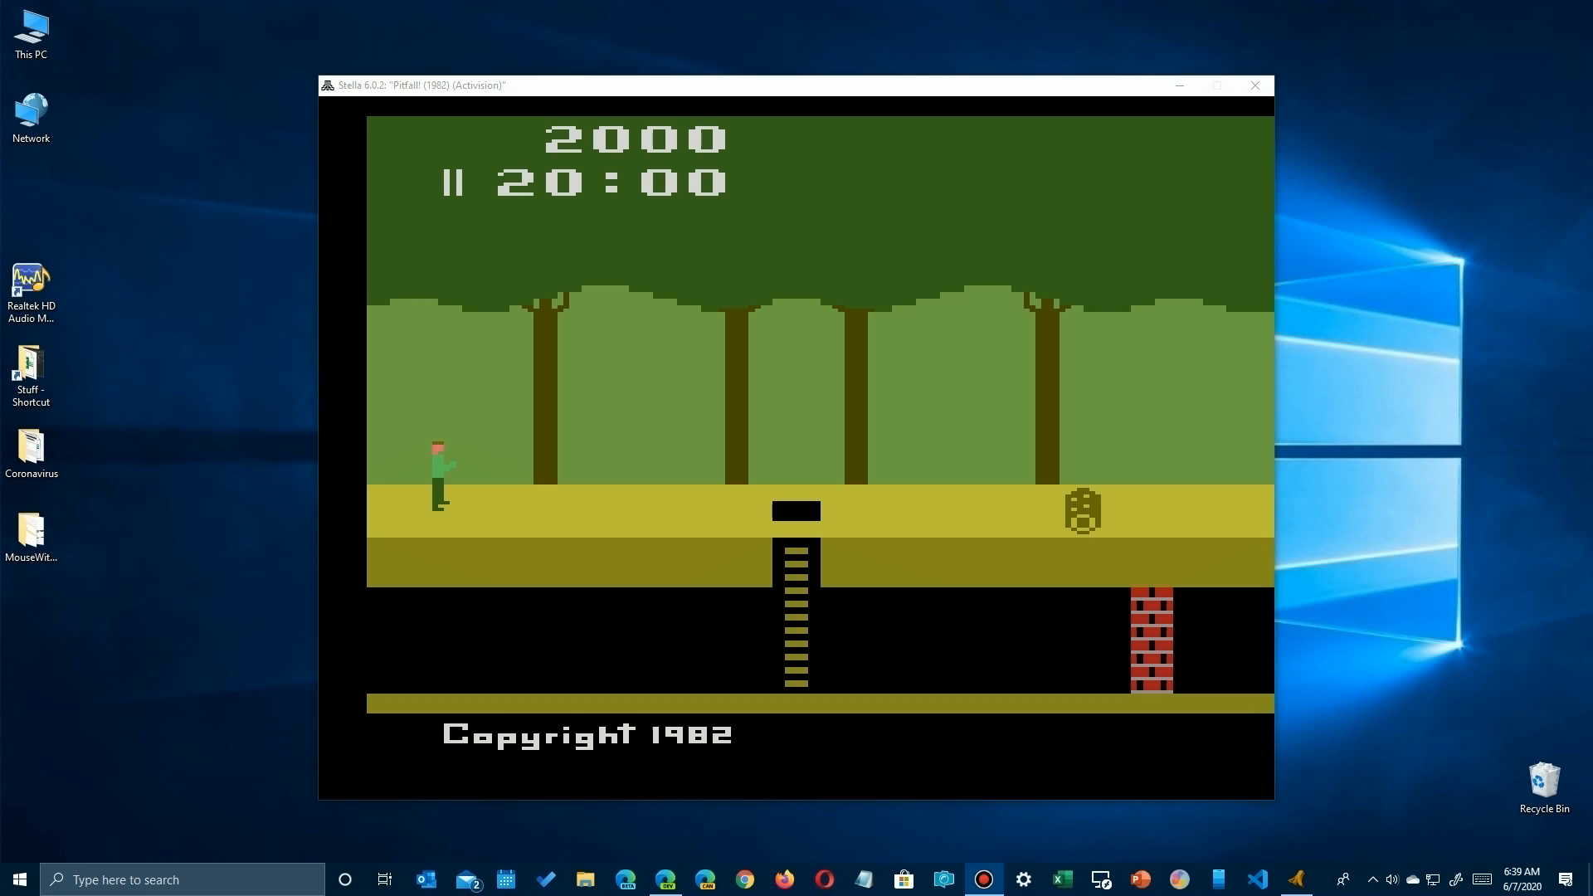
pyautogui.moveTo(239, 196)
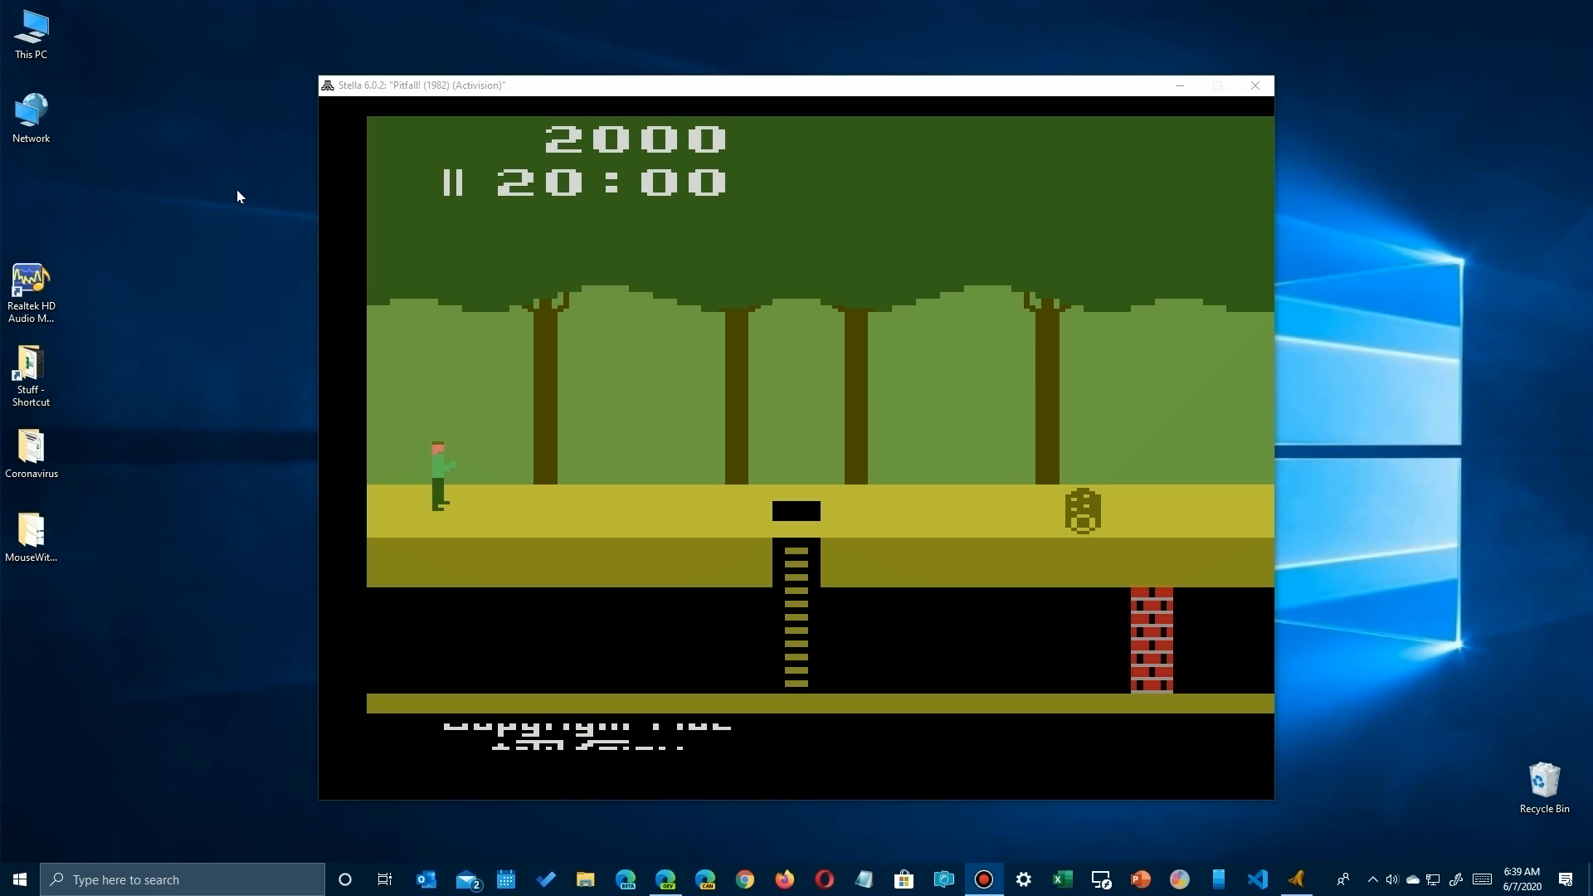